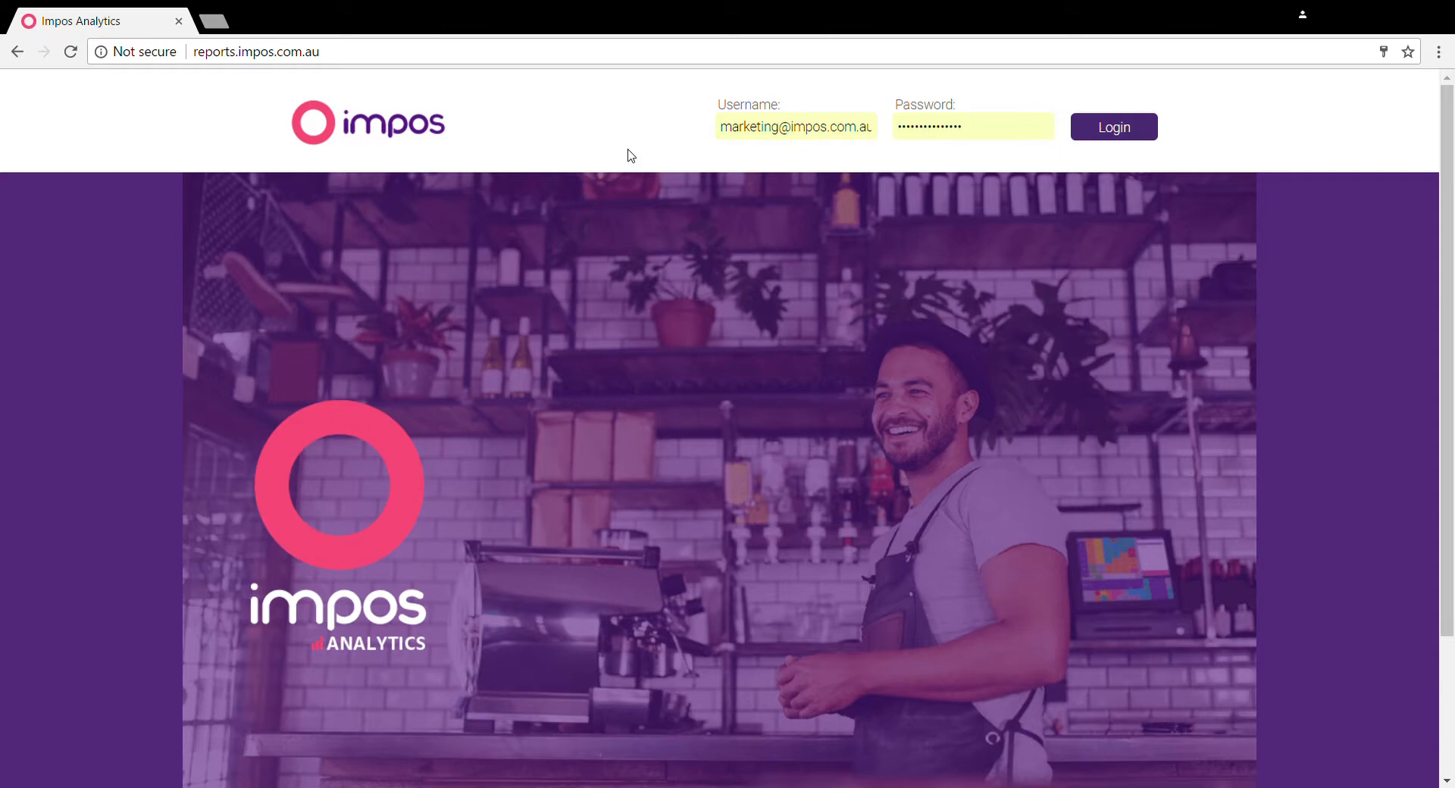
pyautogui.moveTo(515, 104)
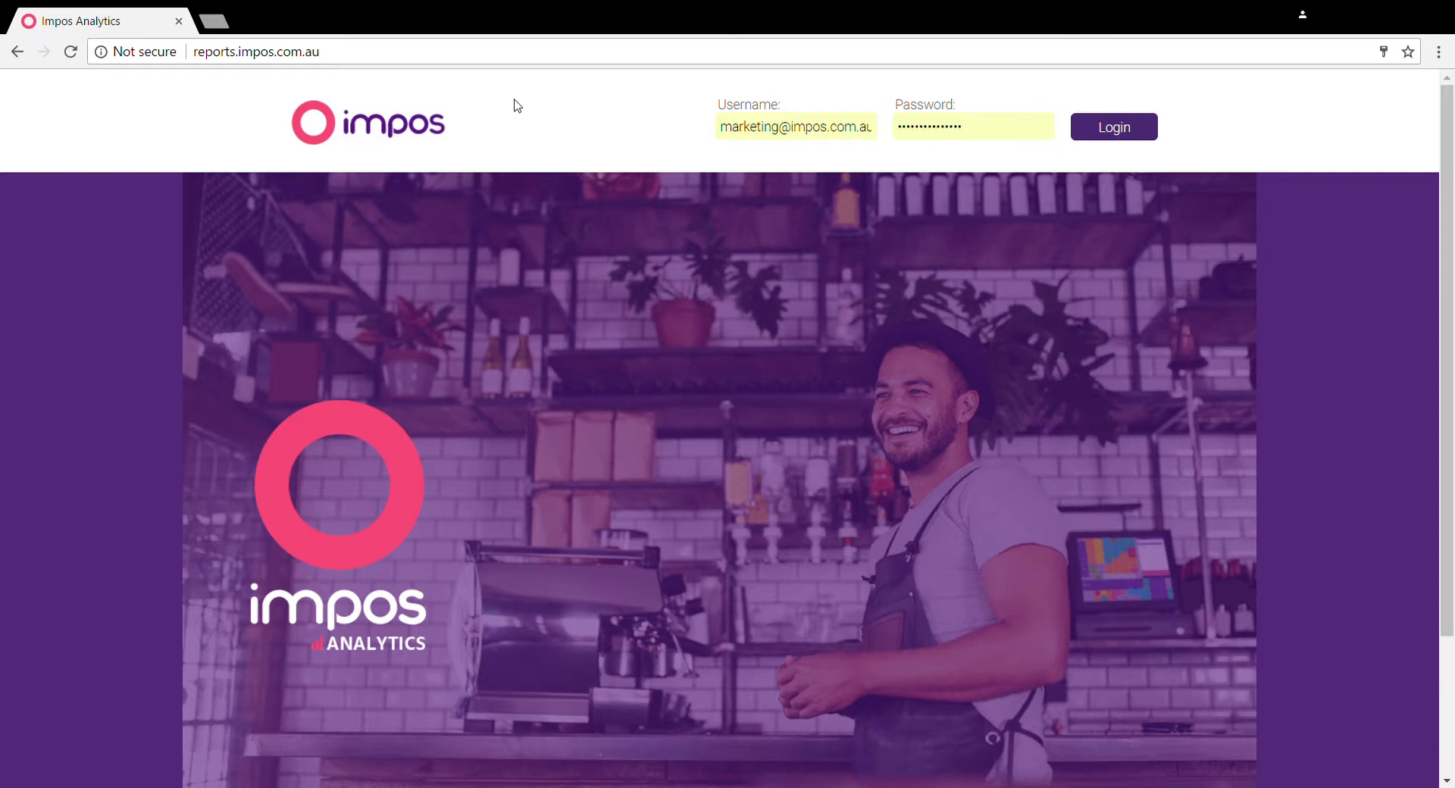
# - Sign in to Impos Analytics and review the Daily Dashboard's hourly, tender-type and category charts
pyautogui.click(255, 51)
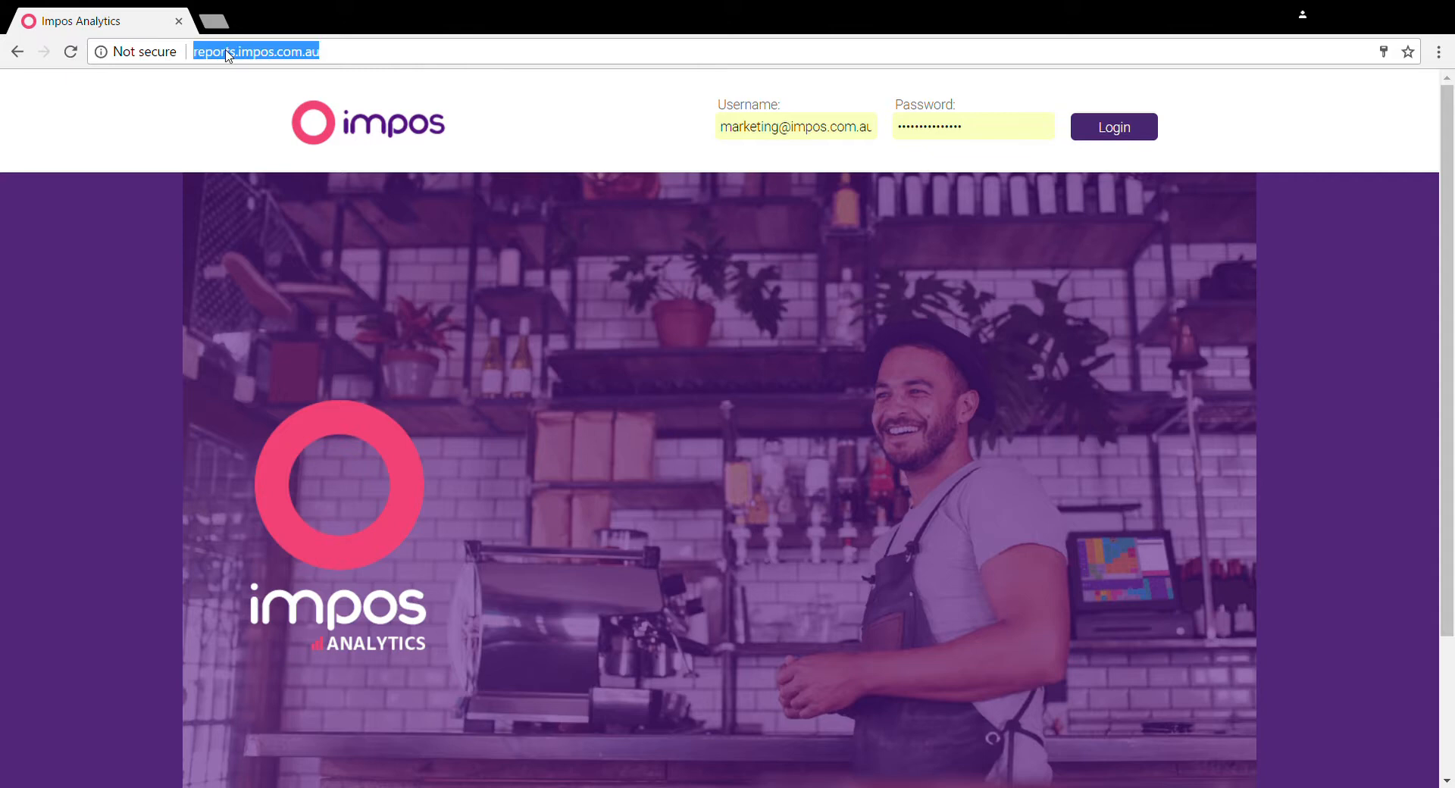
pyautogui.moveTo(519, 143)
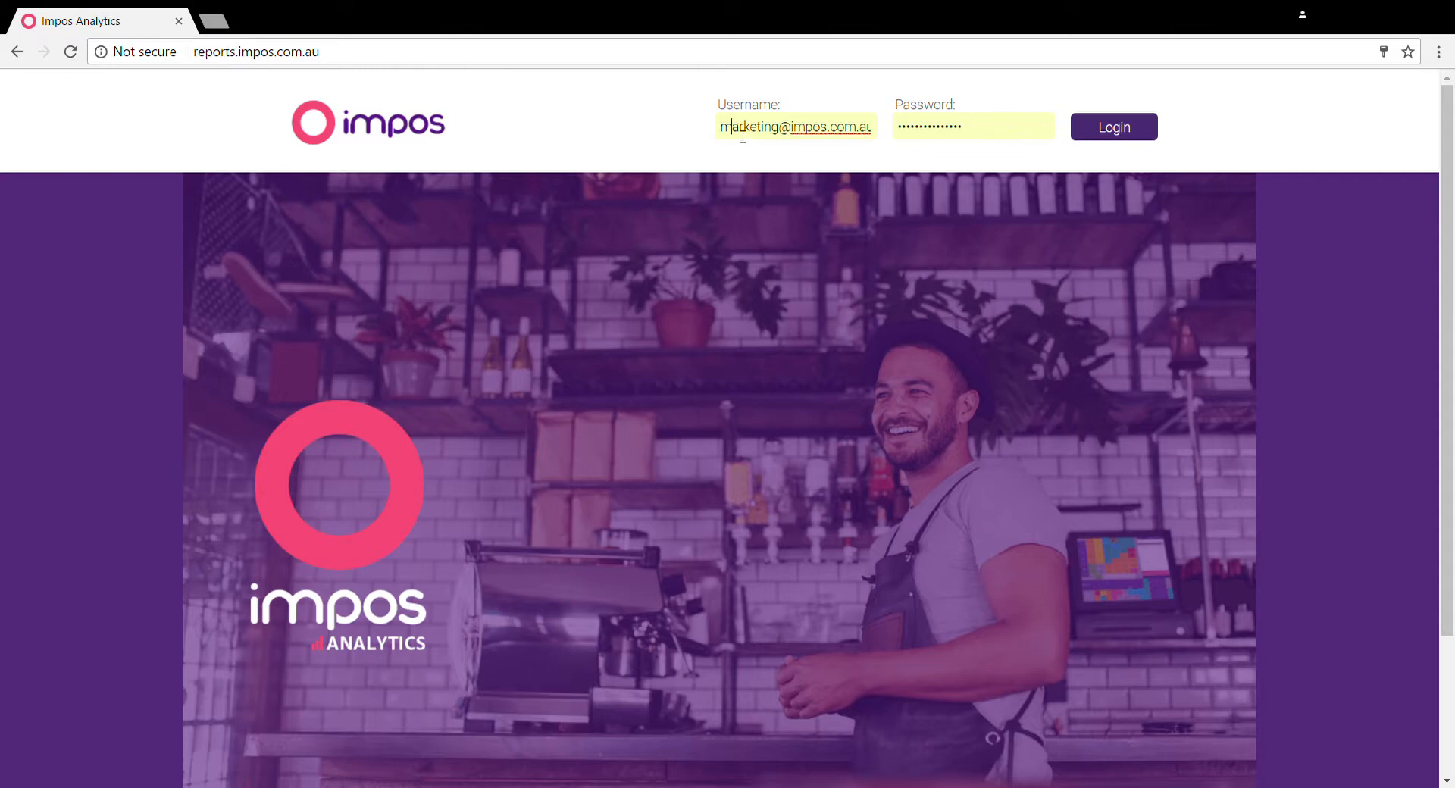
pyautogui.moveTo(1028, 113)
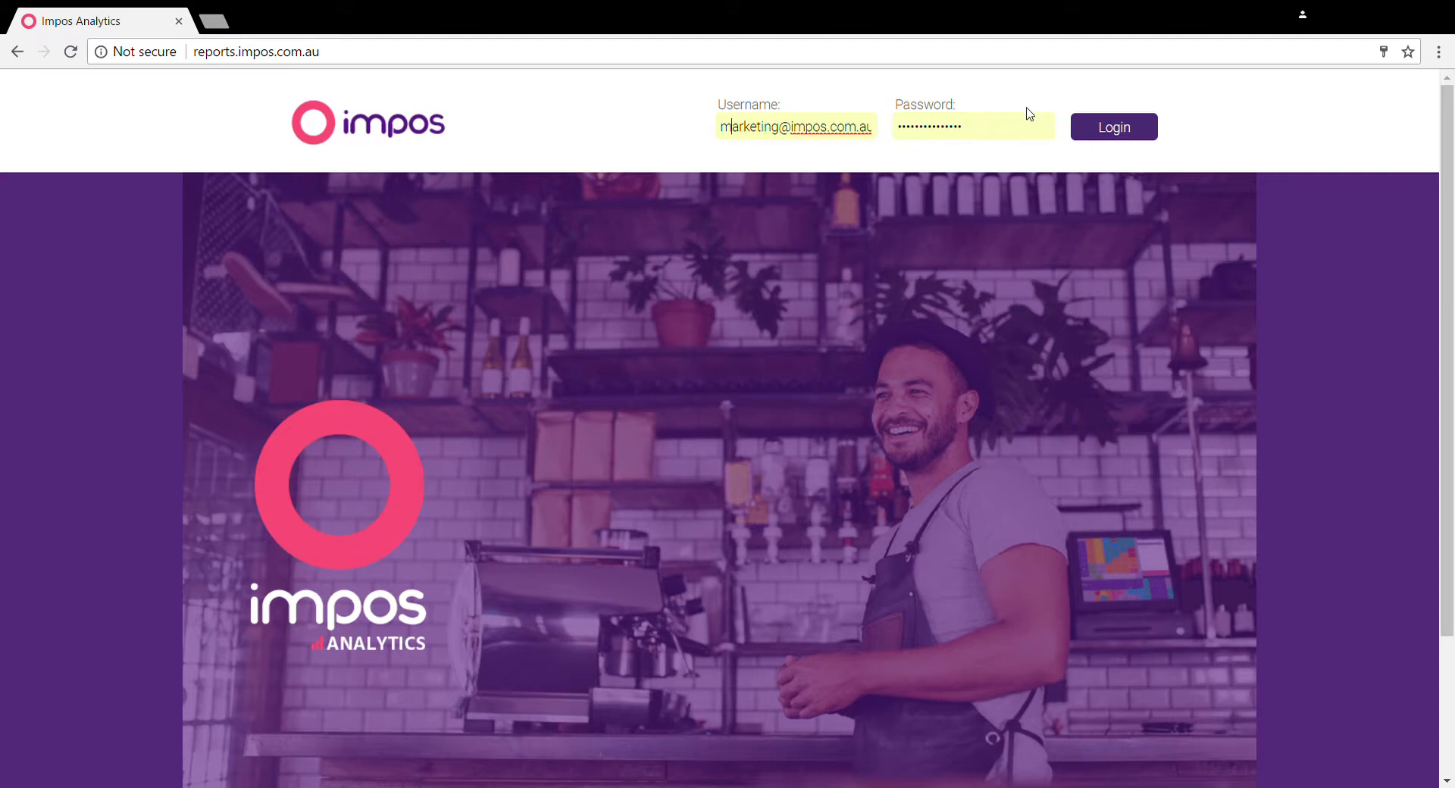
pyautogui.moveTo(1020, 85)
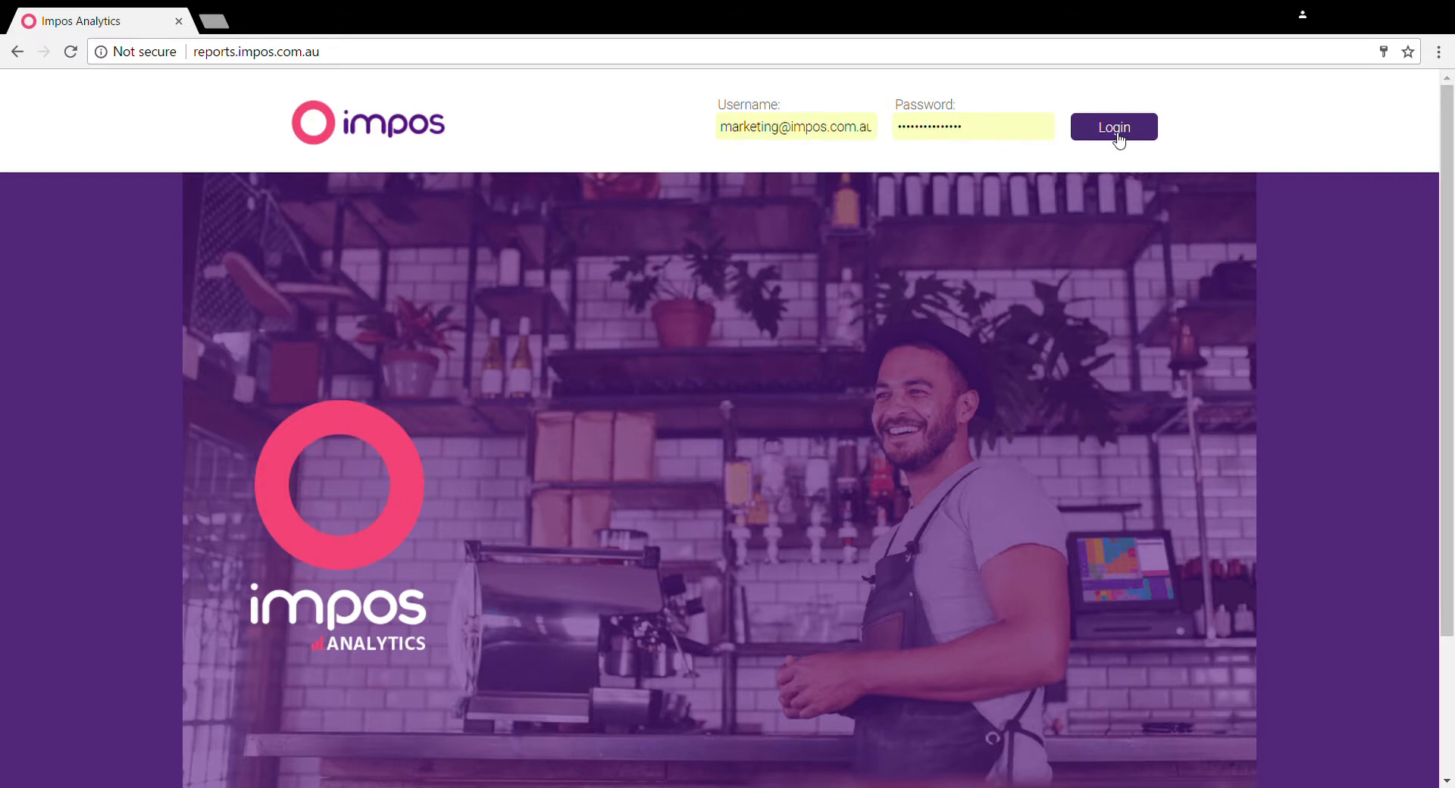
pyautogui.click(1113, 127)
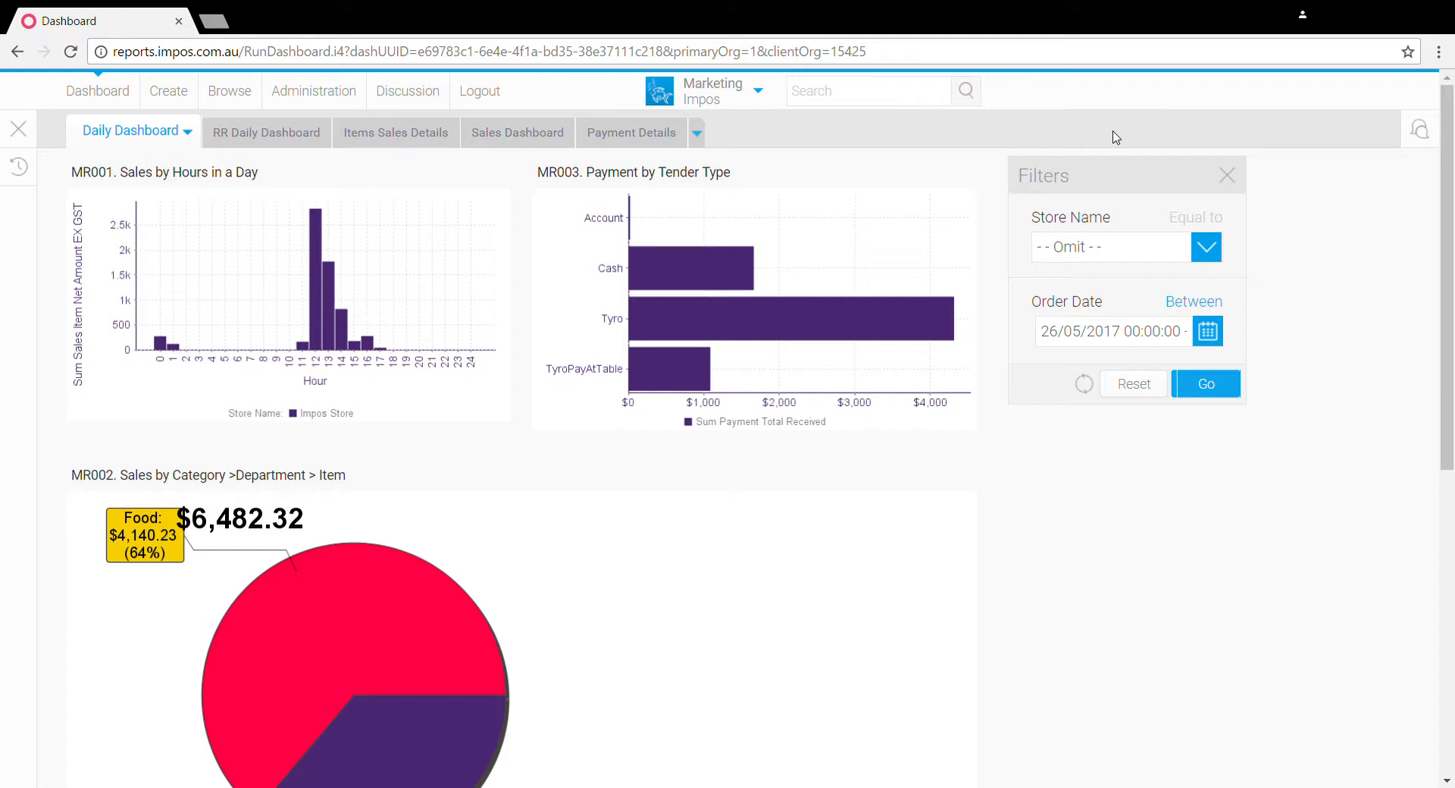
pyautogui.moveTo(1101, 399)
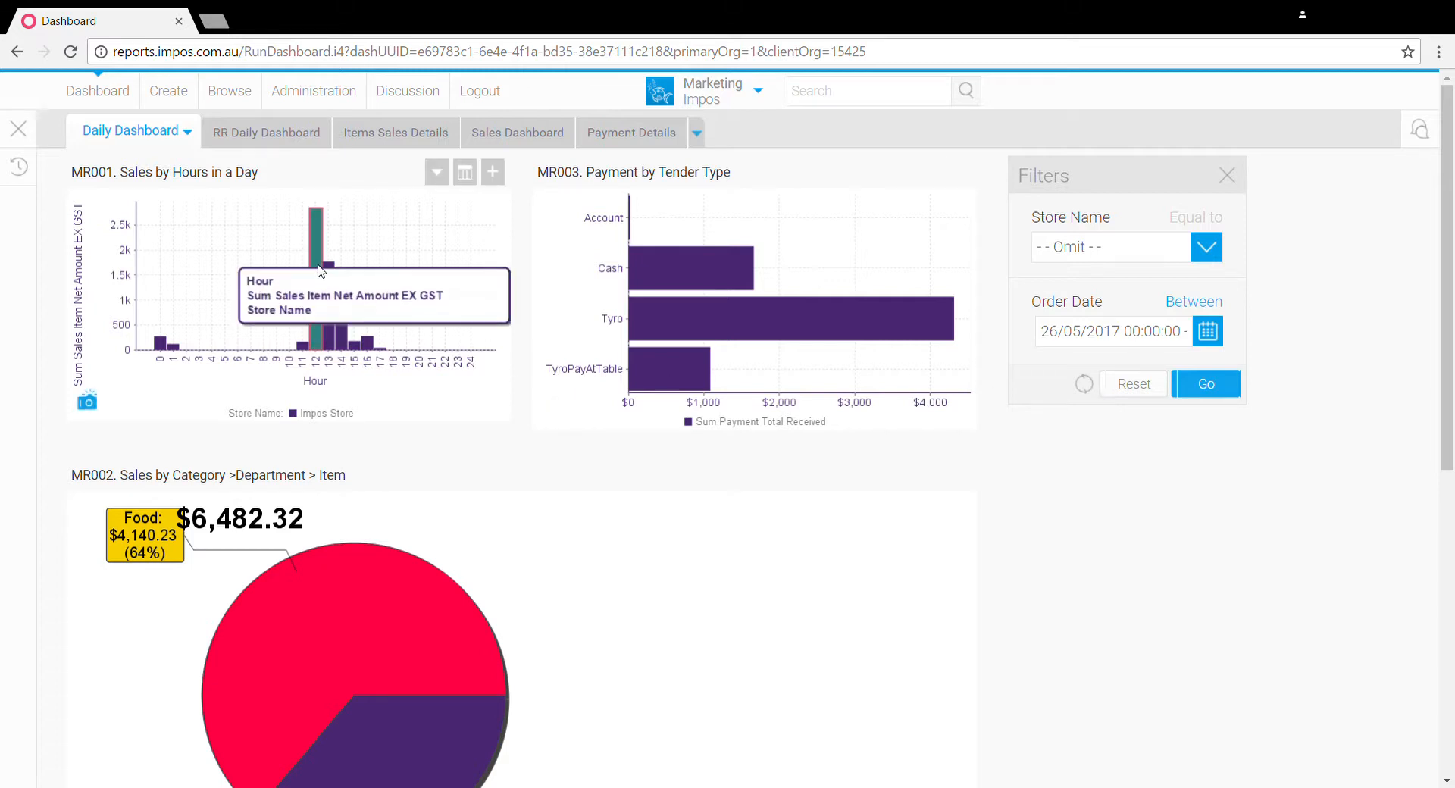
pyautogui.moveTo(781, 534)
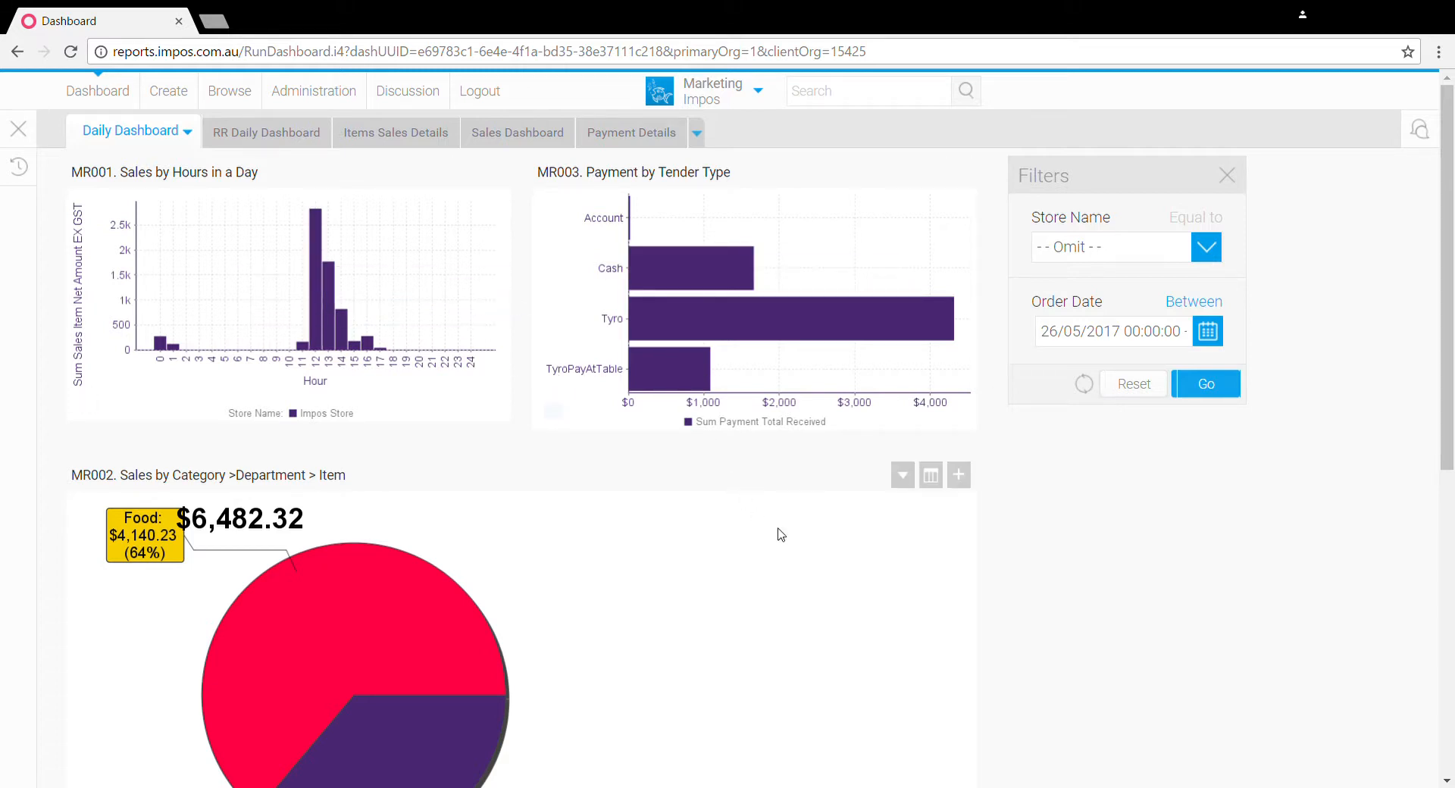
pyautogui.scroll(-3)
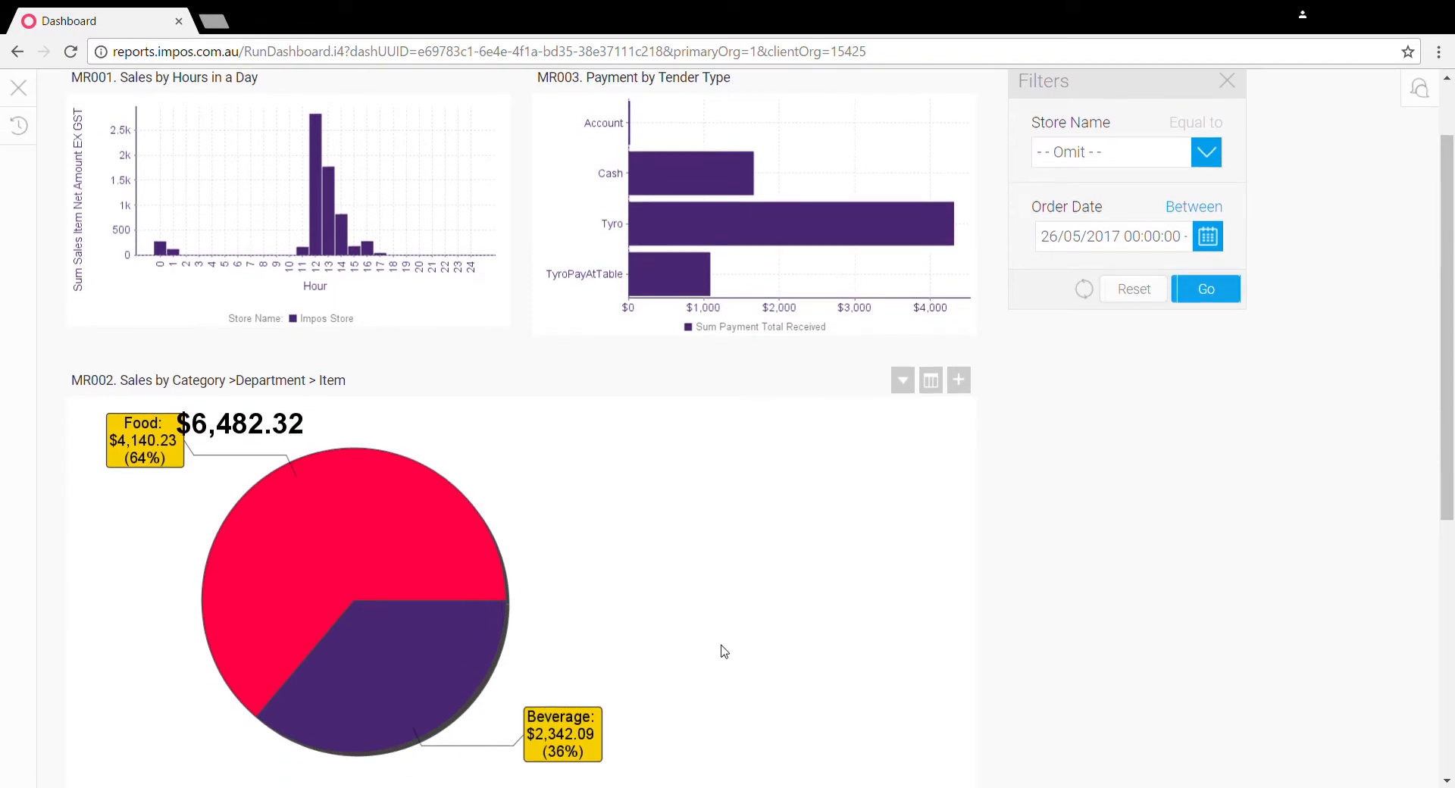
pyautogui.moveTo(118, 535)
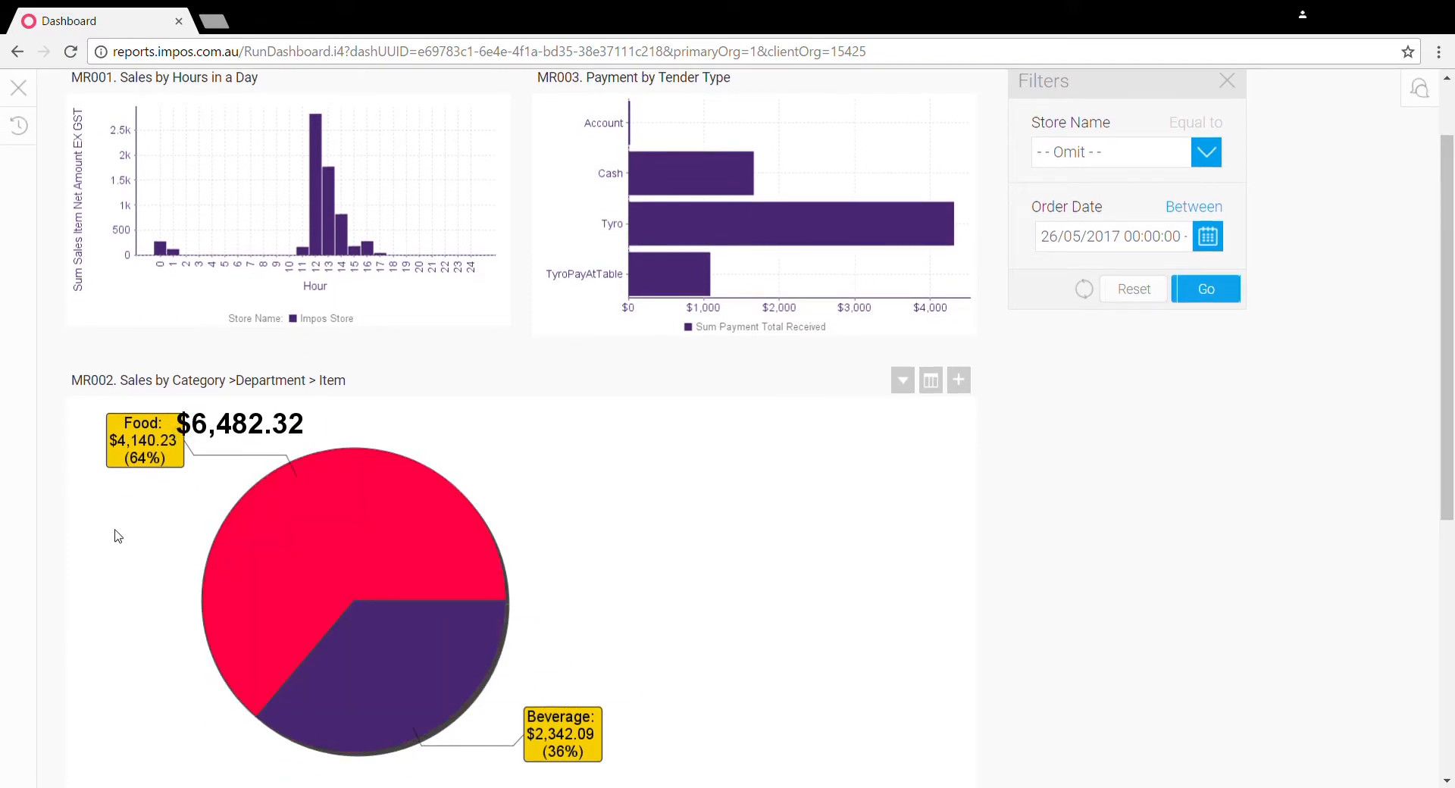
pyautogui.moveTo(734, 633)
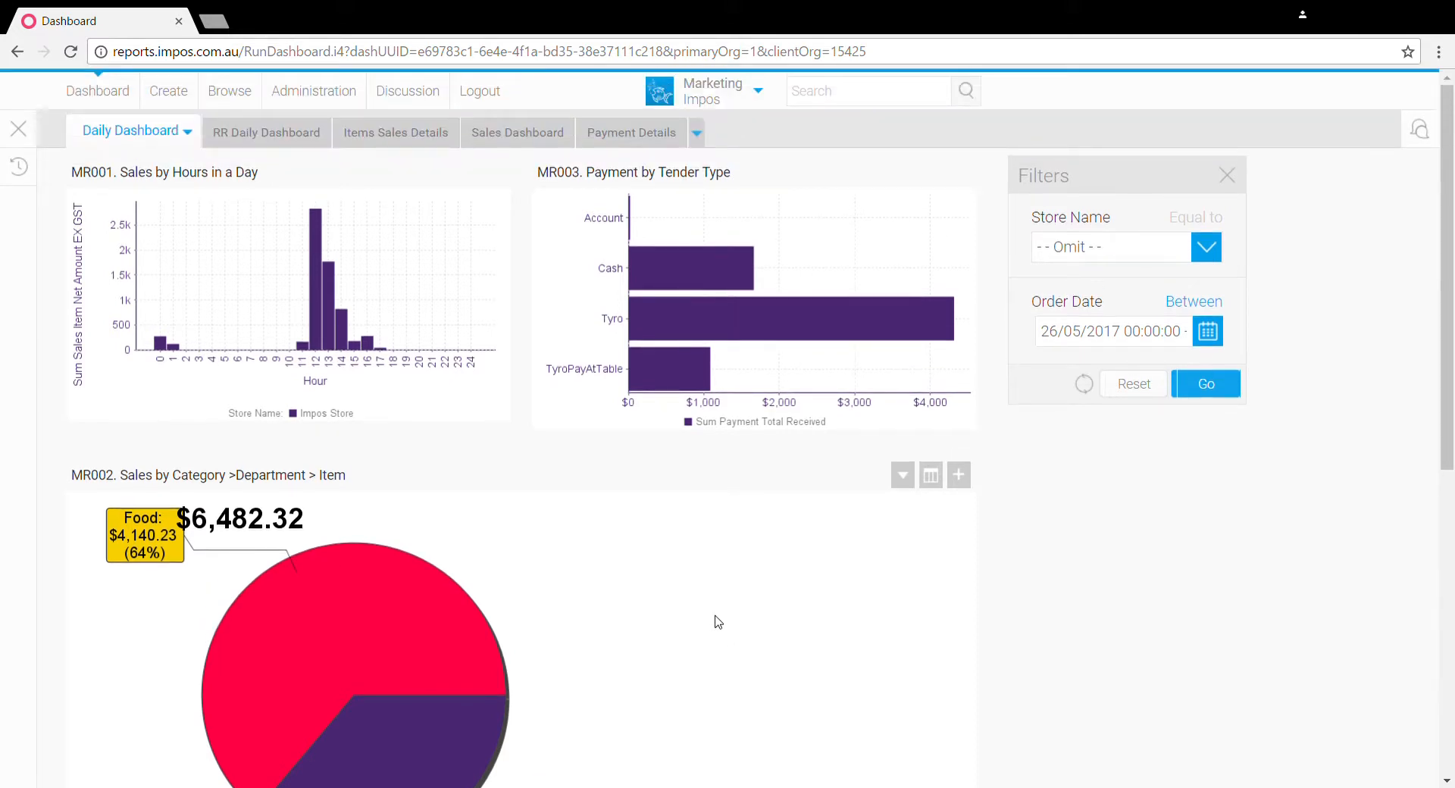
pyautogui.moveTo(134, 321)
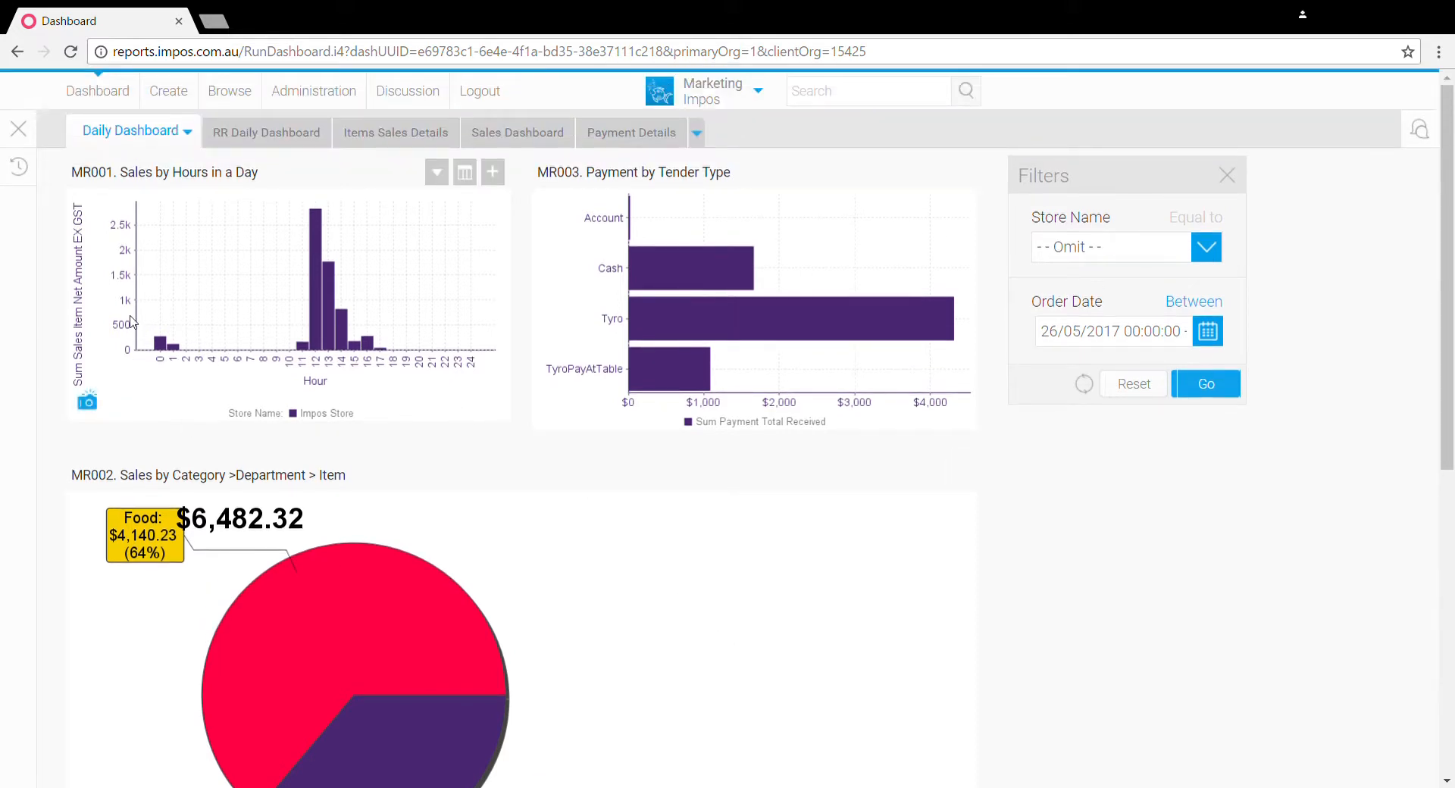
pyautogui.moveTo(162, 382)
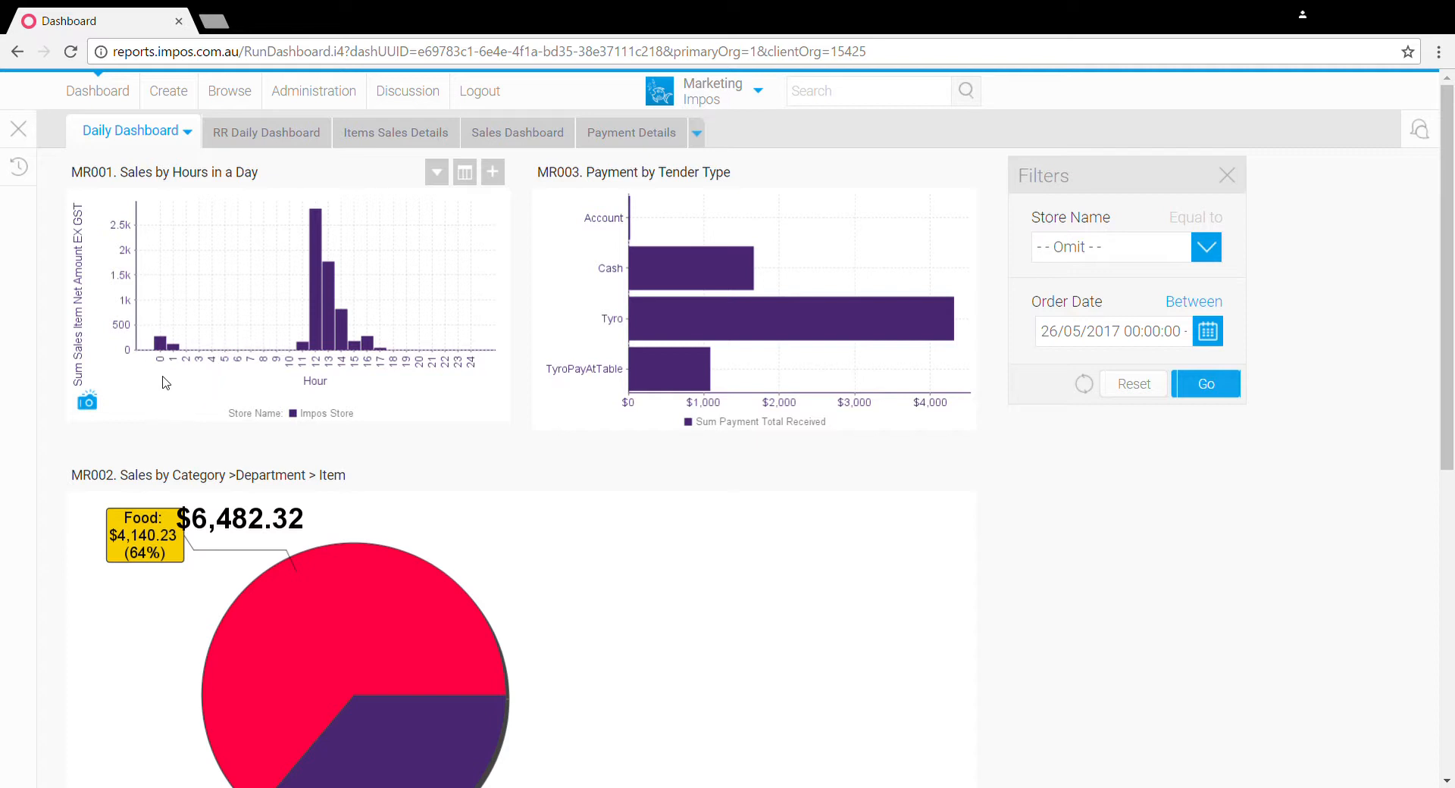
pyautogui.moveTo(126, 152)
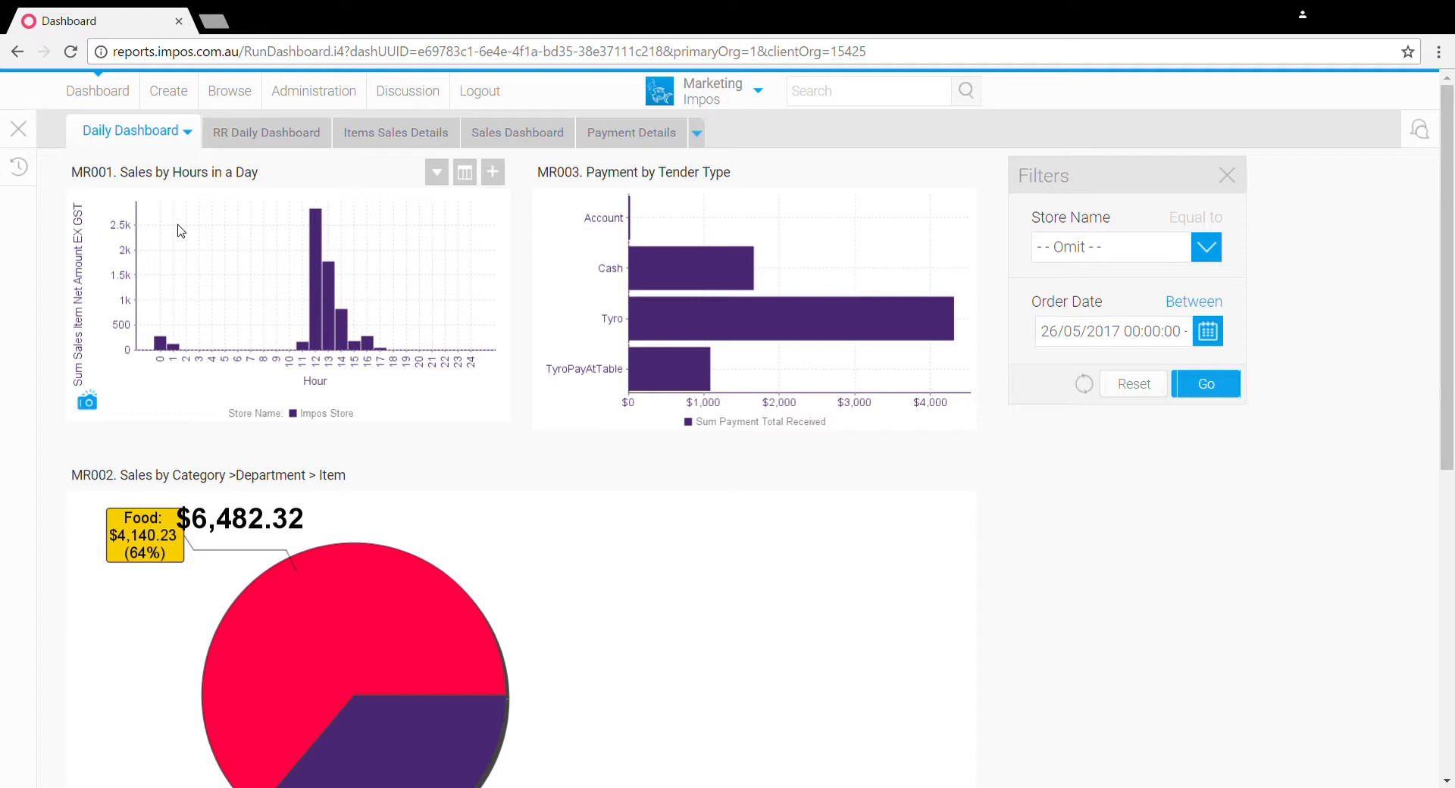
pyautogui.moveTo(184, 344)
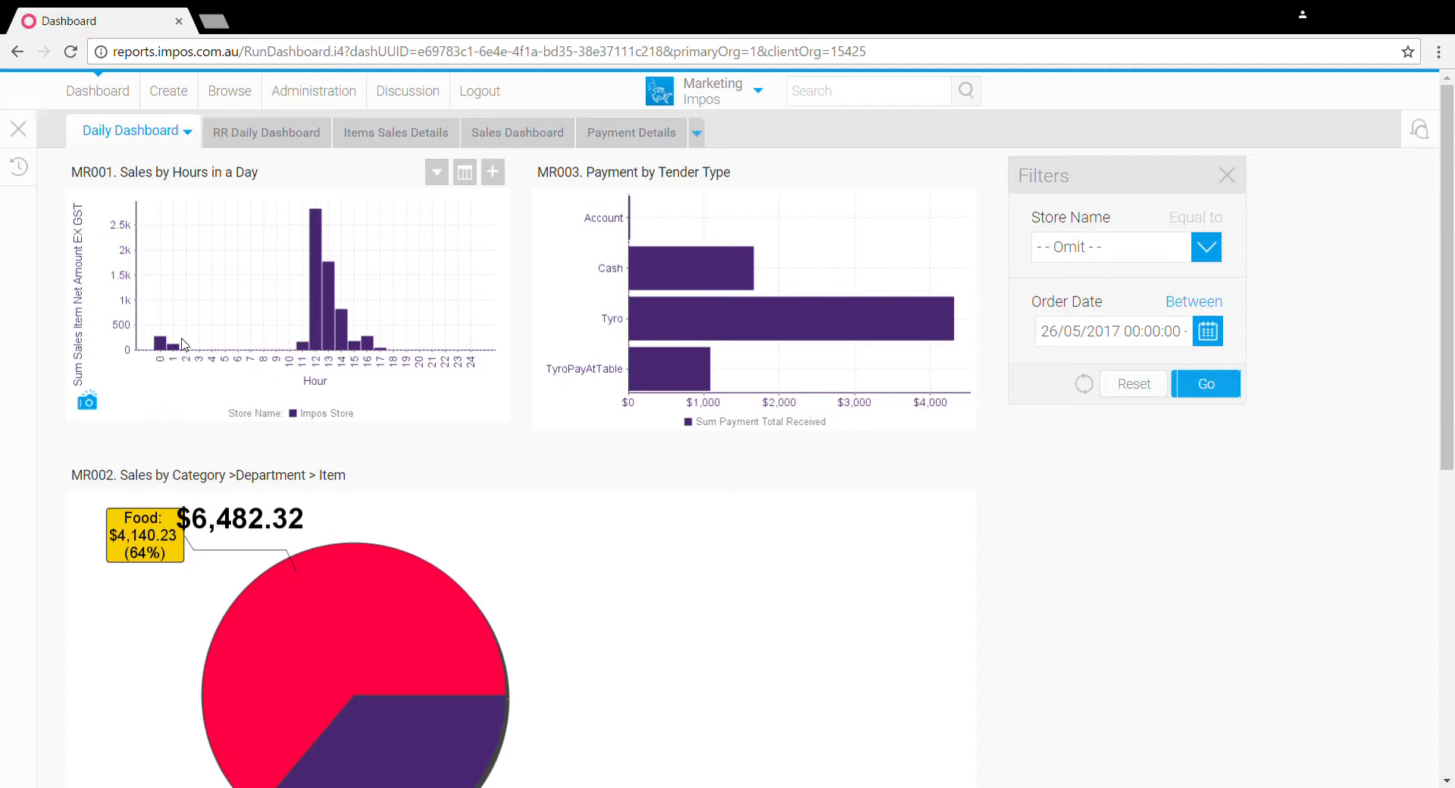
pyautogui.moveTo(237, 183)
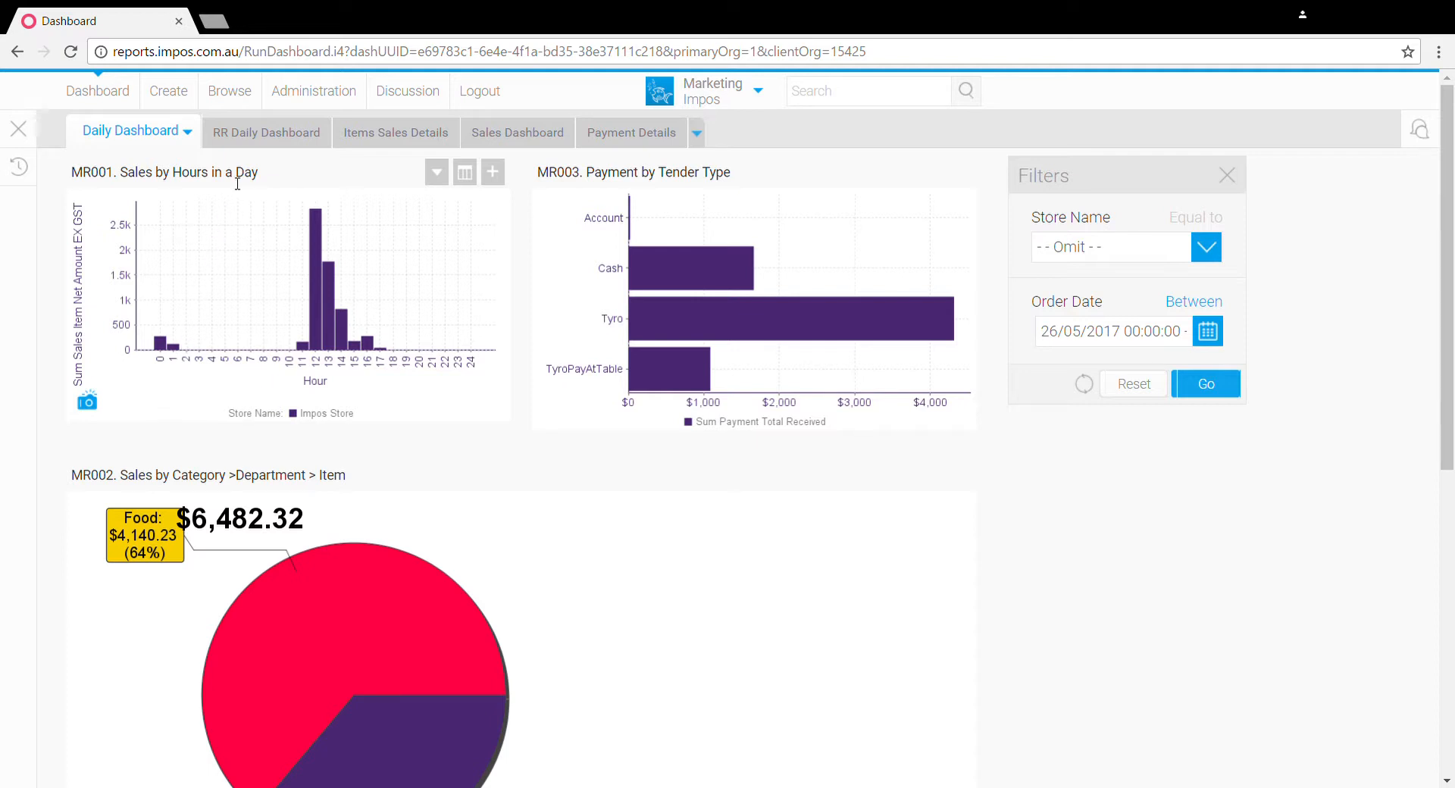
# - Switch to the RR Daily Dashboard and move it left to first position
pyautogui.click(266, 131)
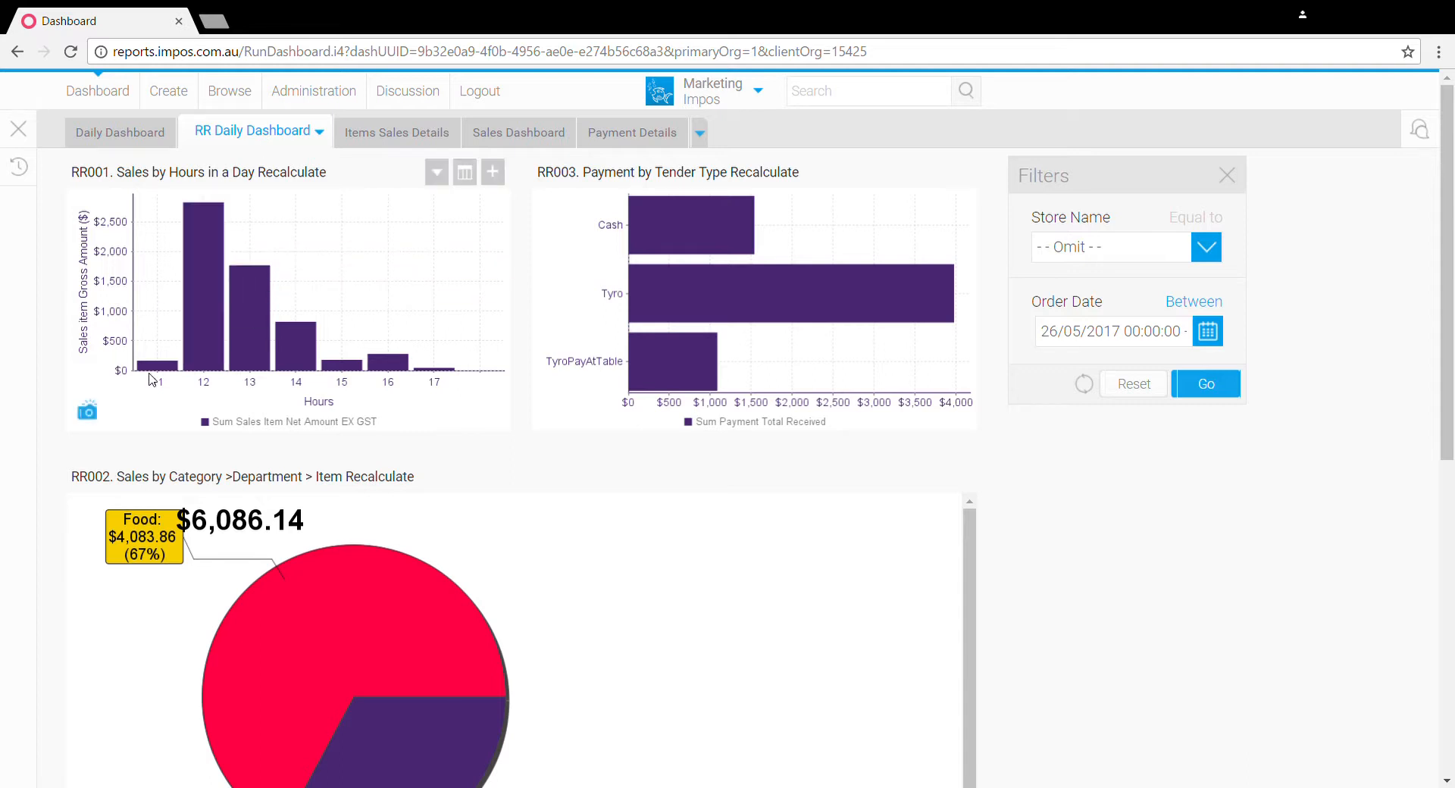
pyautogui.moveTo(132, 358)
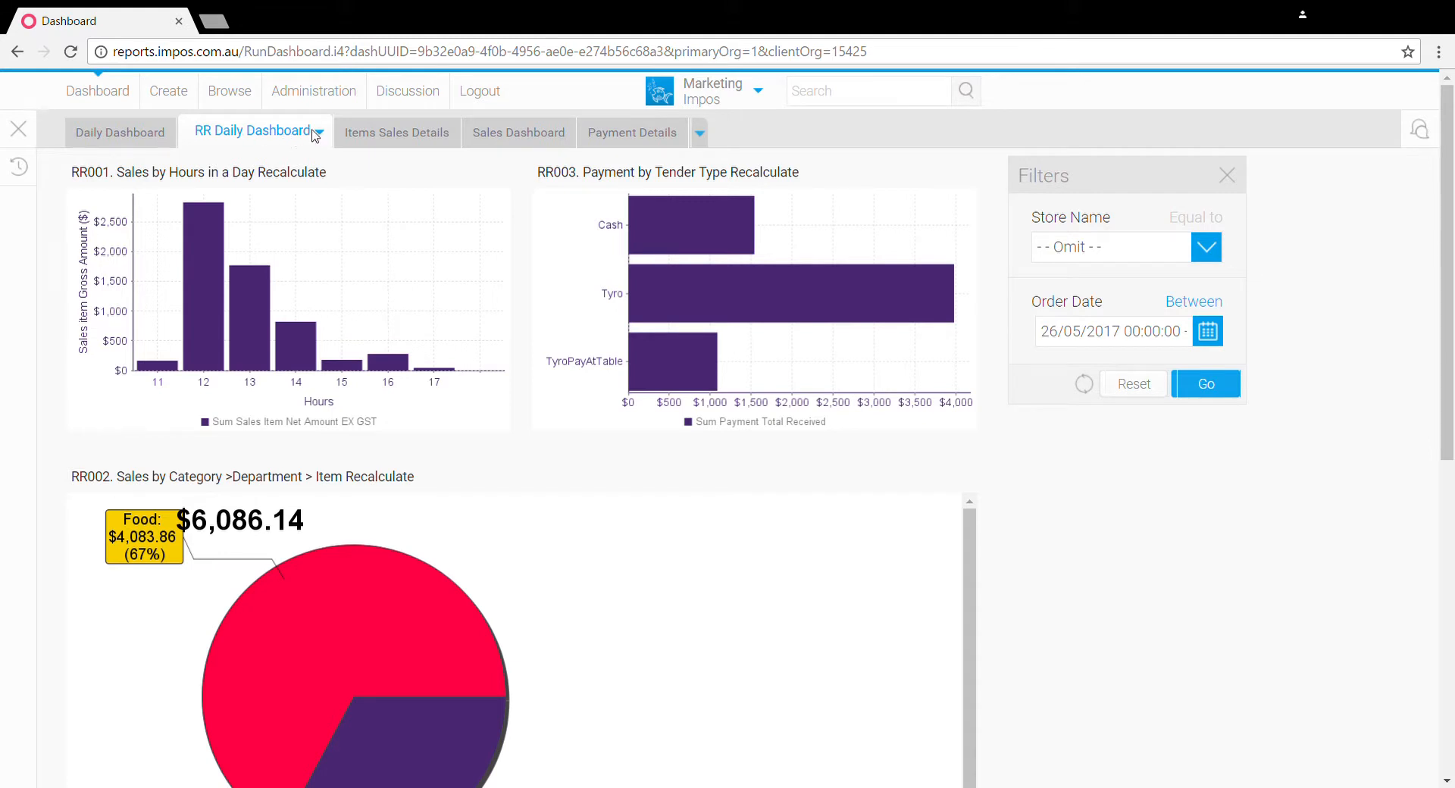
pyautogui.click(322, 131)
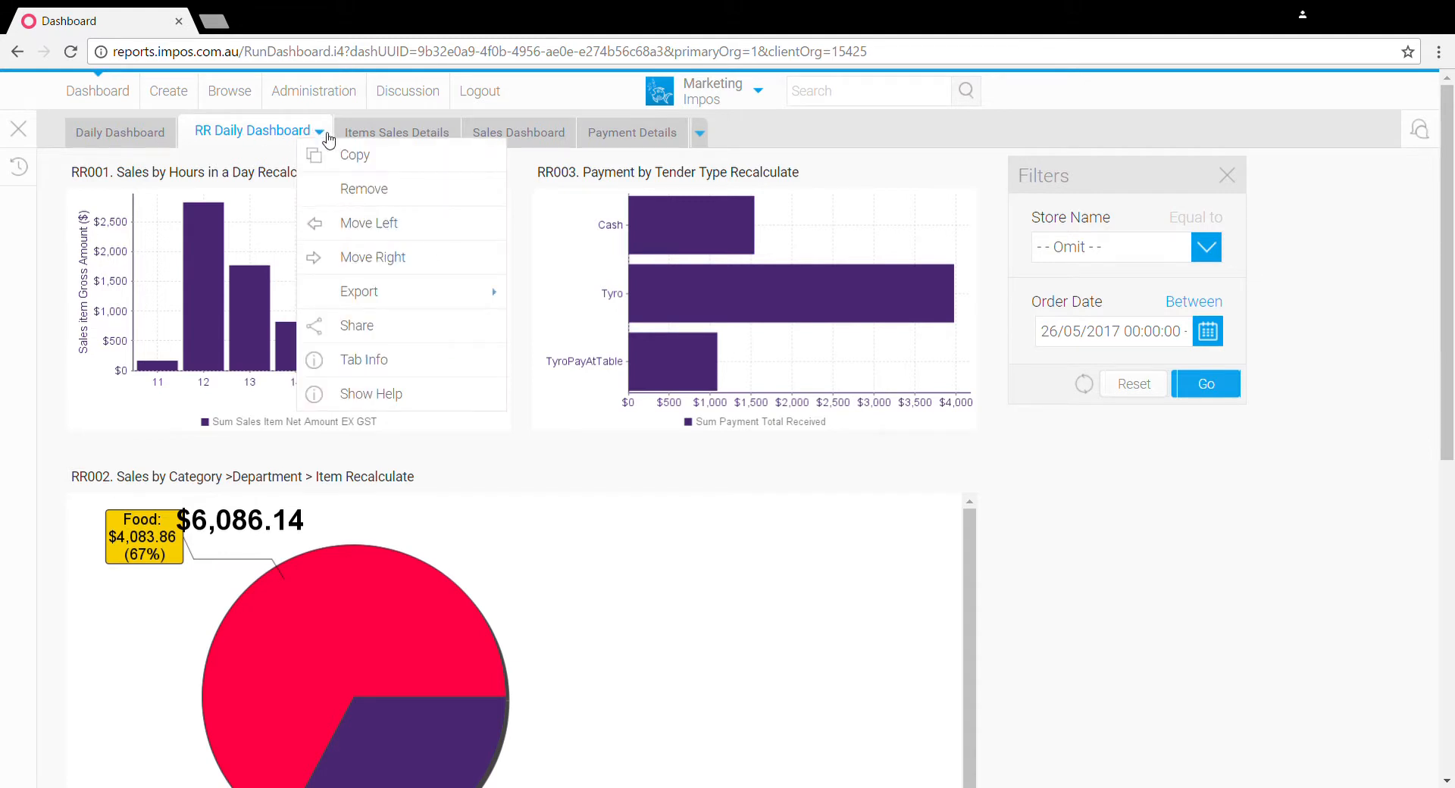
pyautogui.click(370, 223)
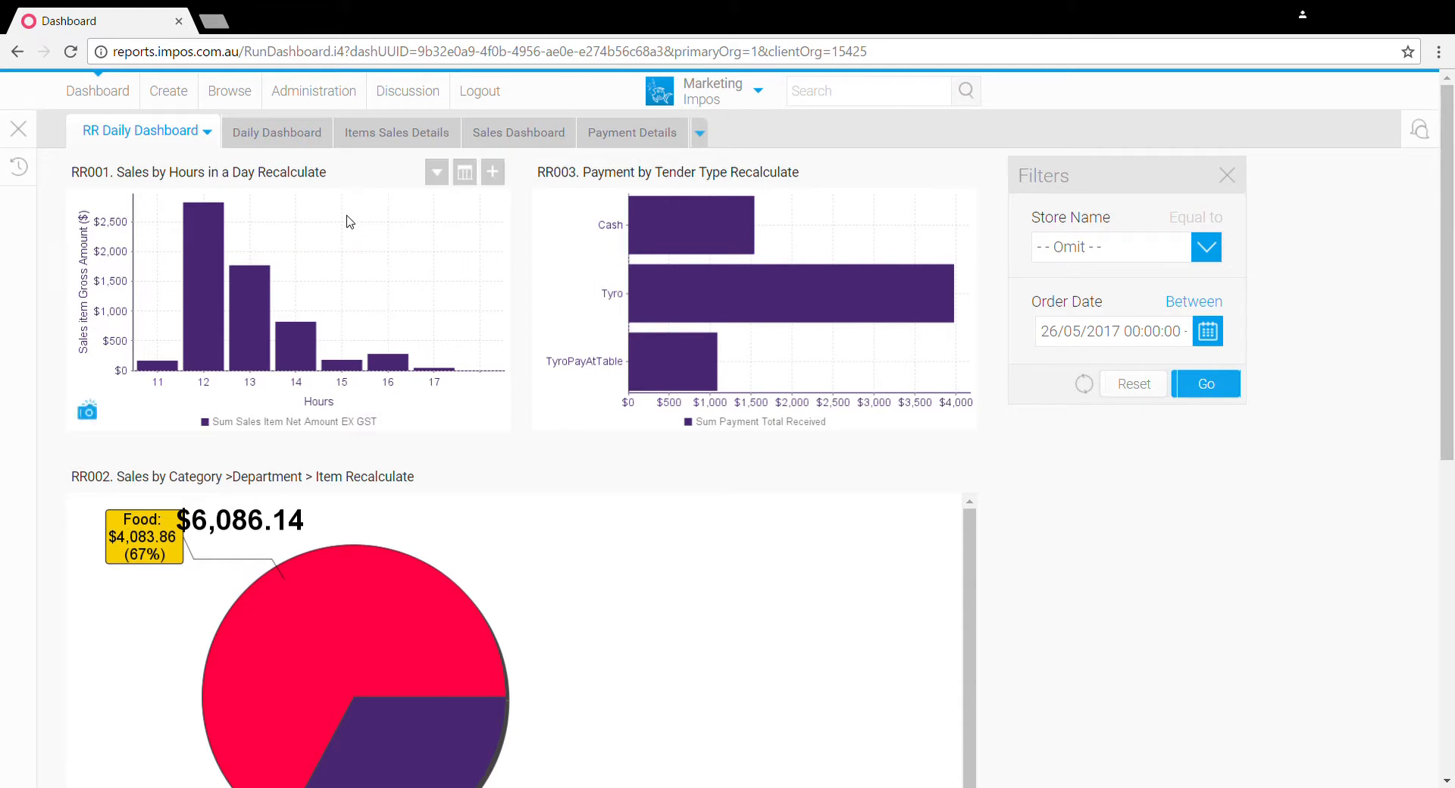
pyautogui.moveTo(59, 115)
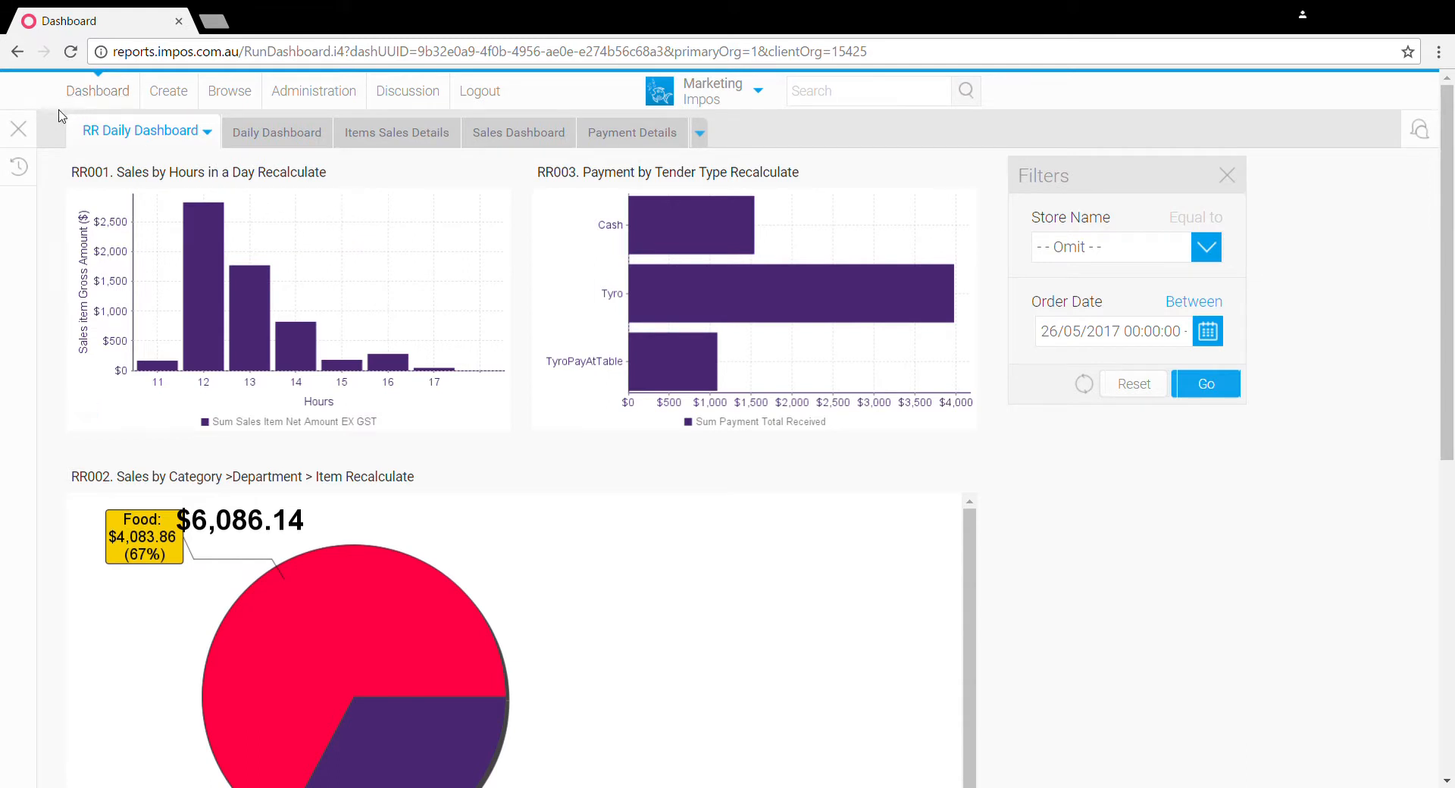
pyautogui.moveTo(167, 140)
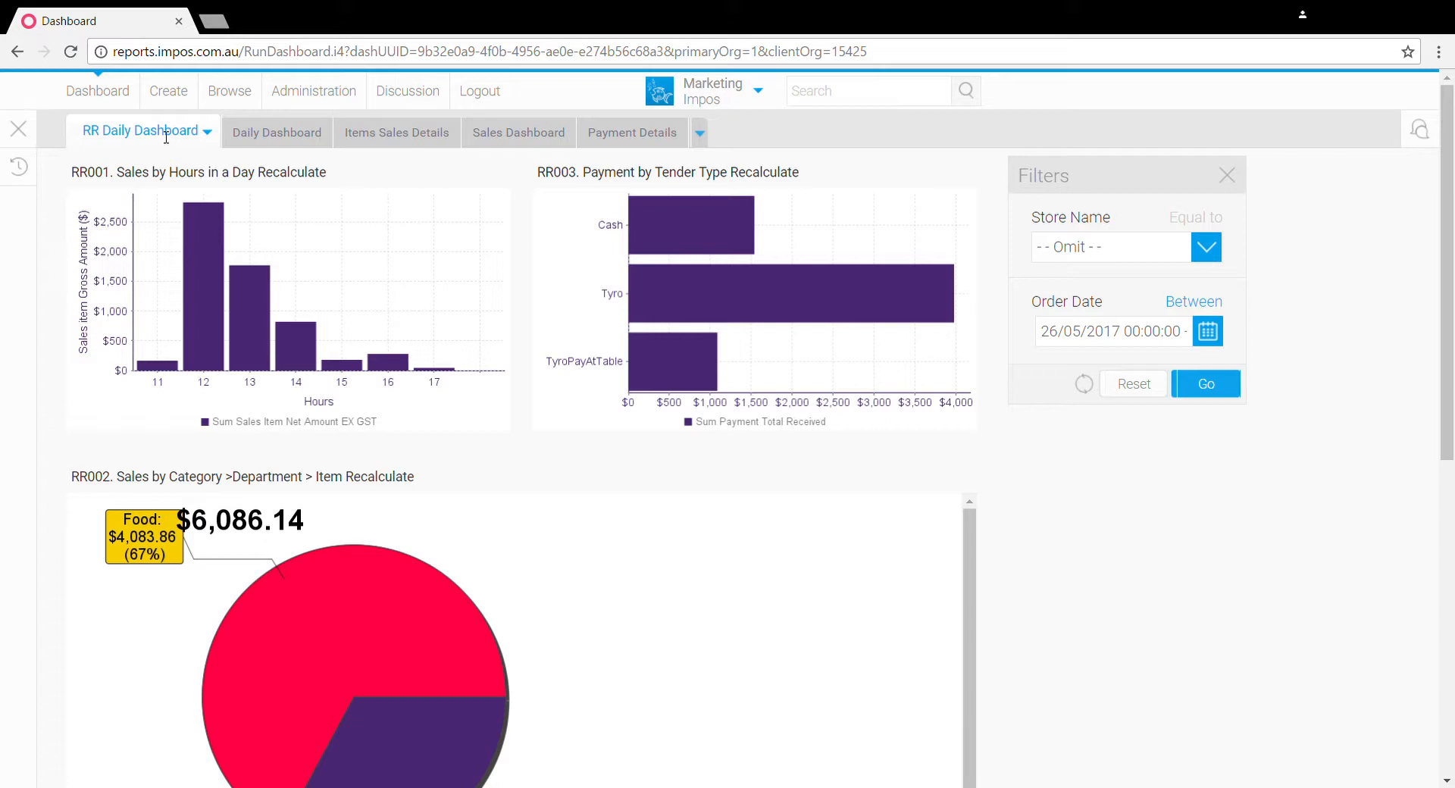
pyautogui.moveTo(159, 154)
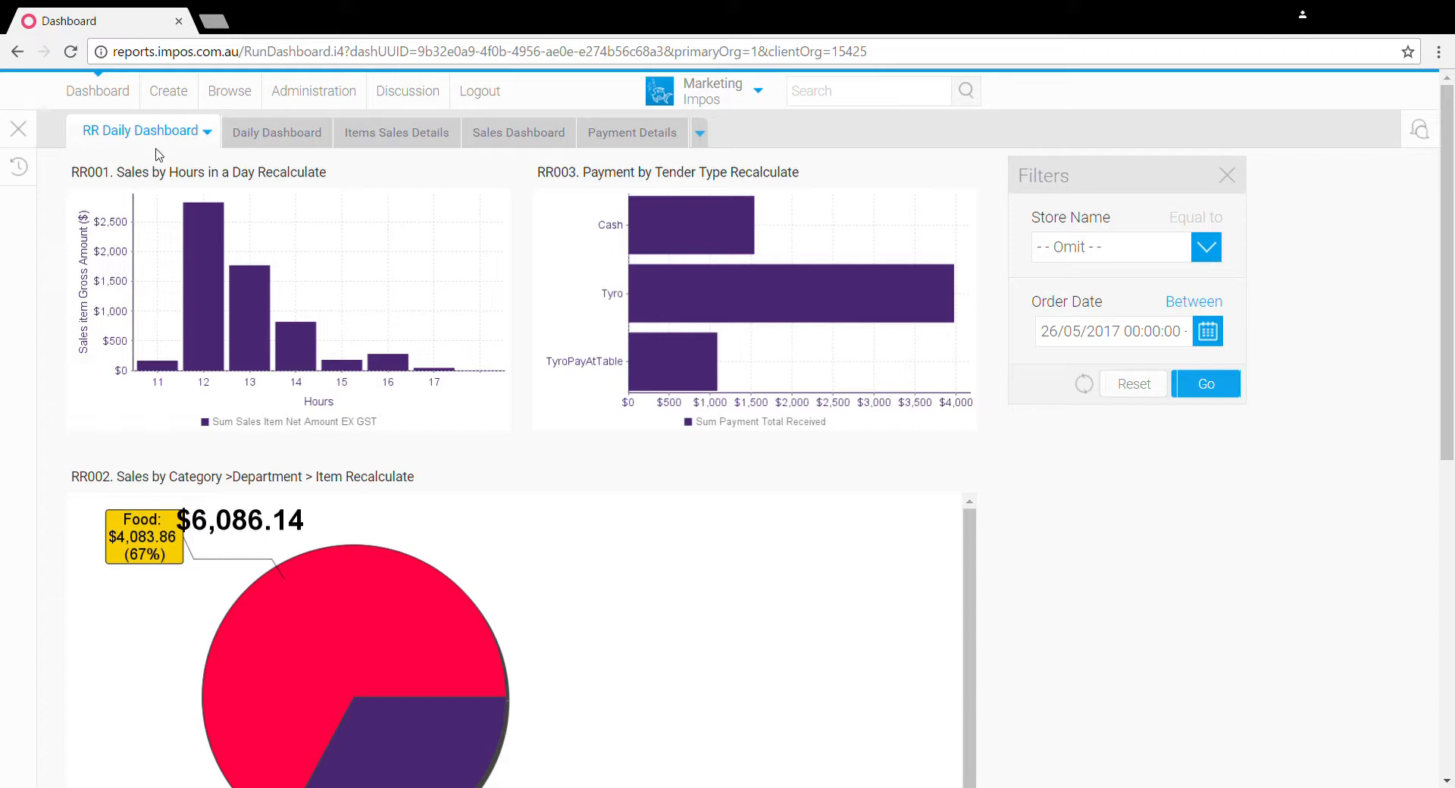
pyautogui.moveTo(974, 332)
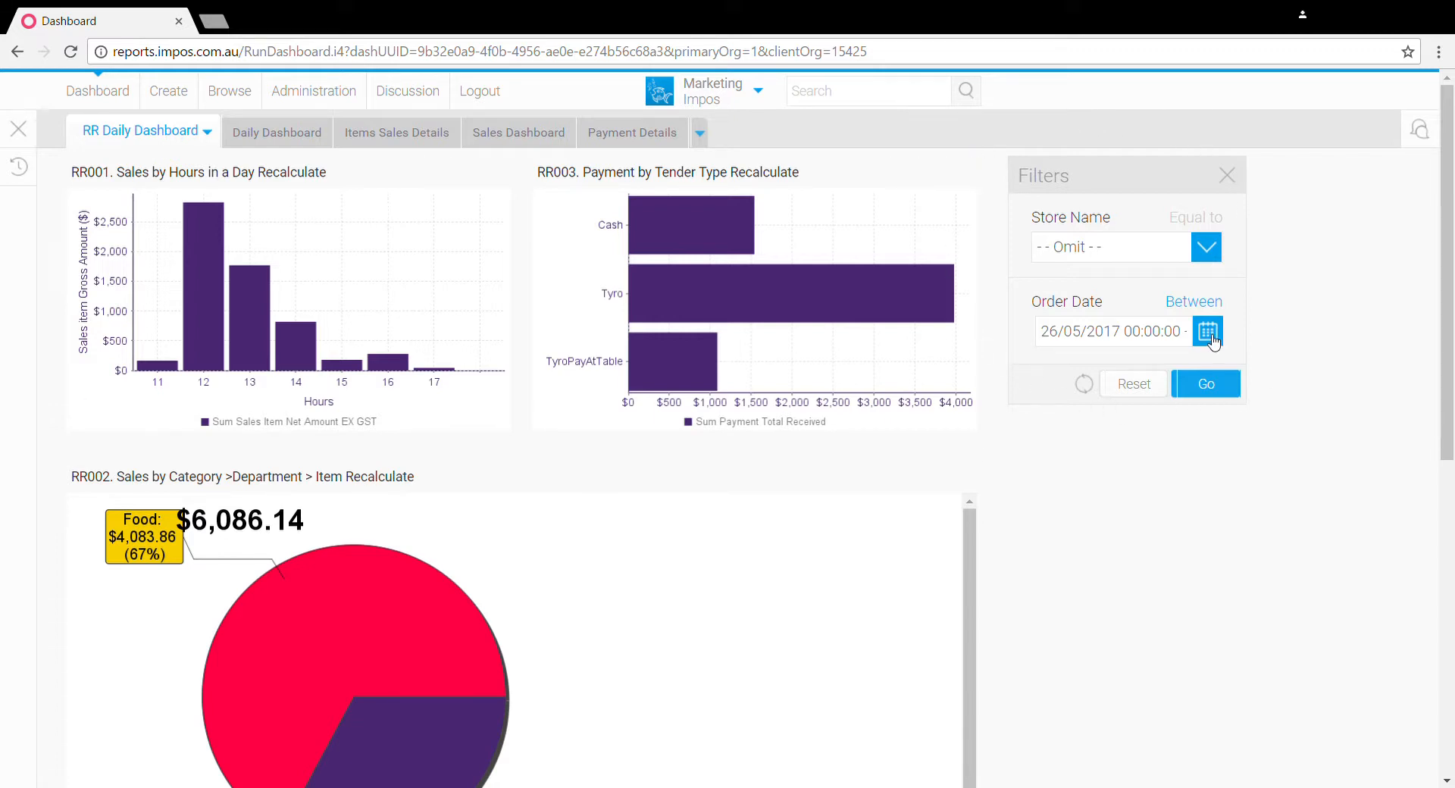
pyautogui.click(1206, 331)
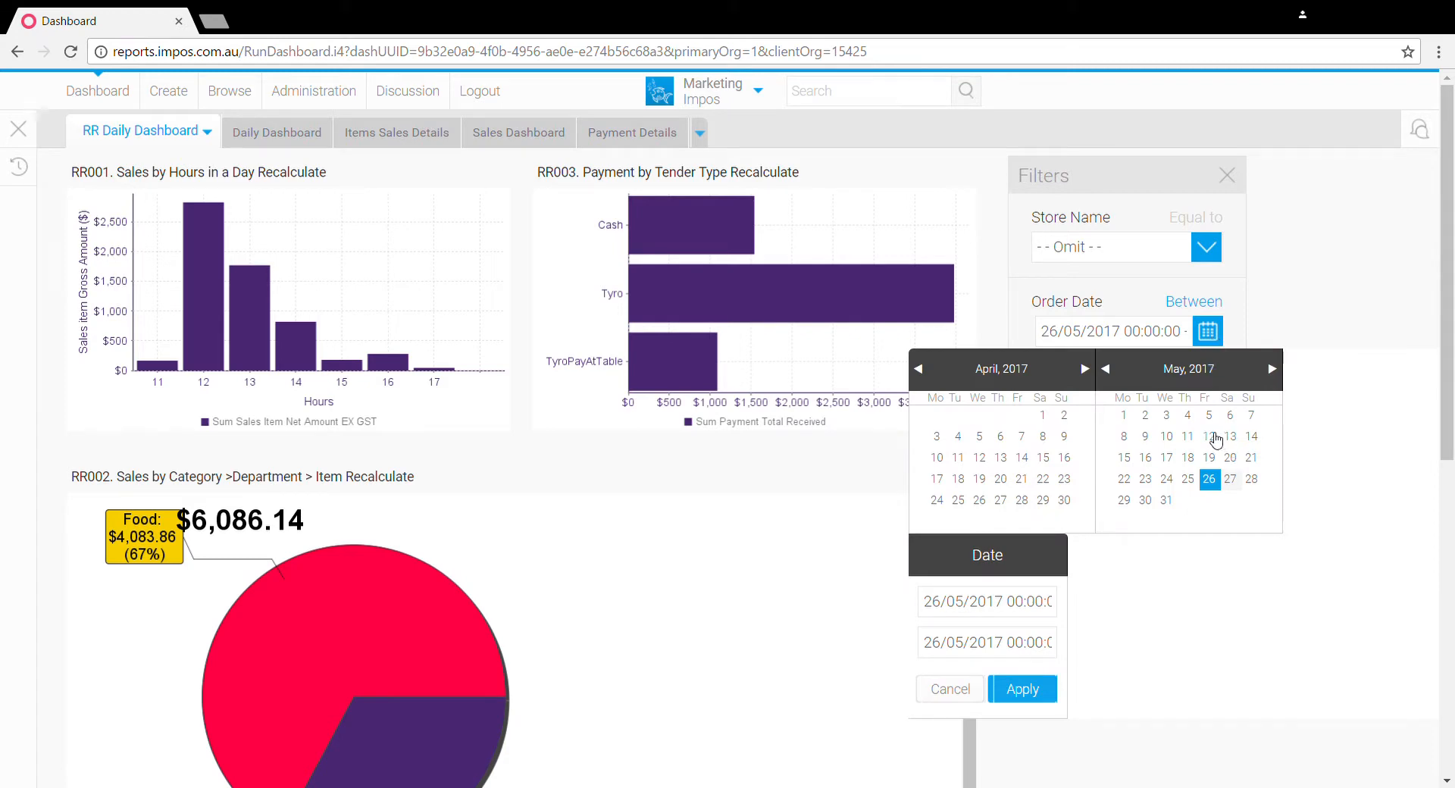
pyautogui.click(1208, 437)
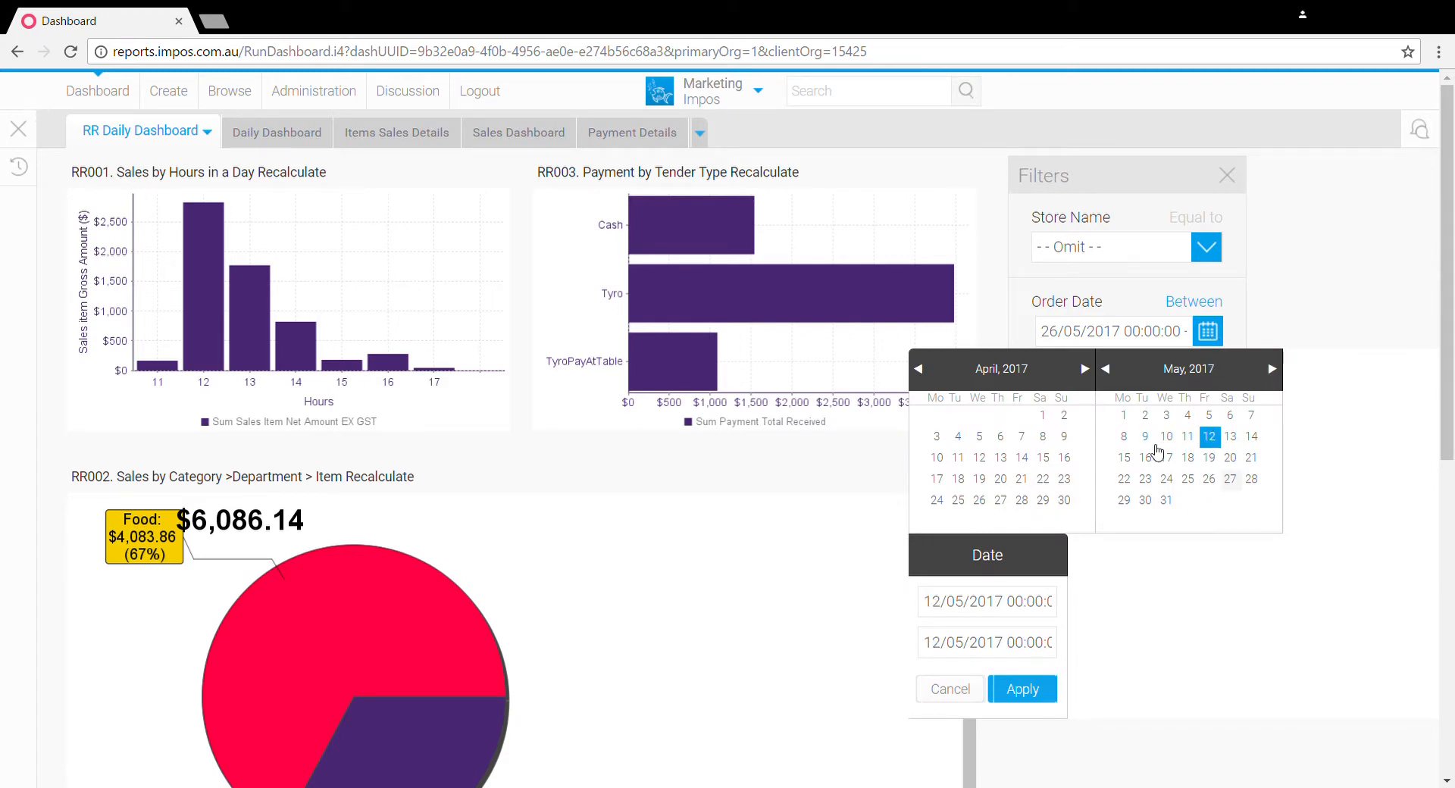
pyautogui.click(1252, 457)
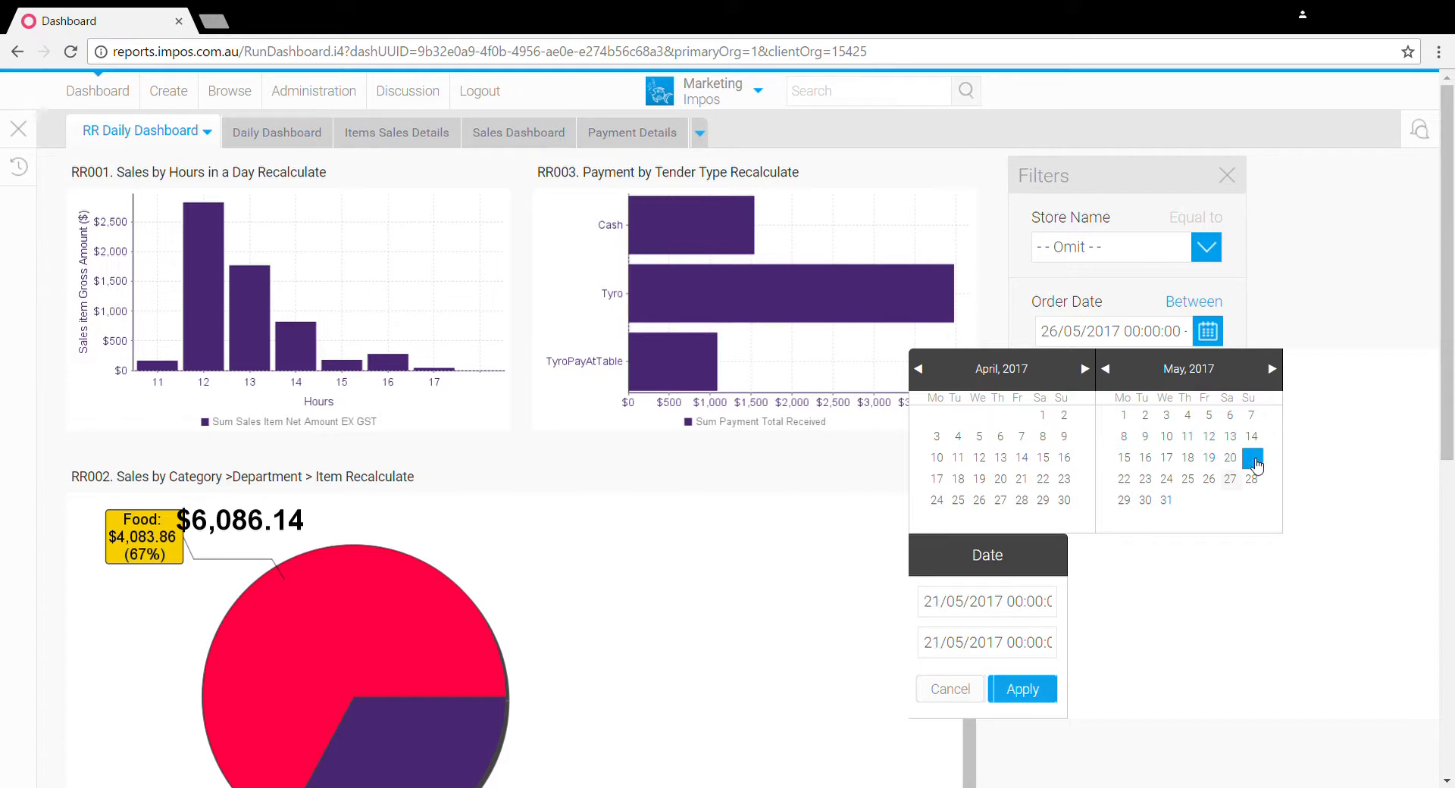
pyautogui.click(1123, 458)
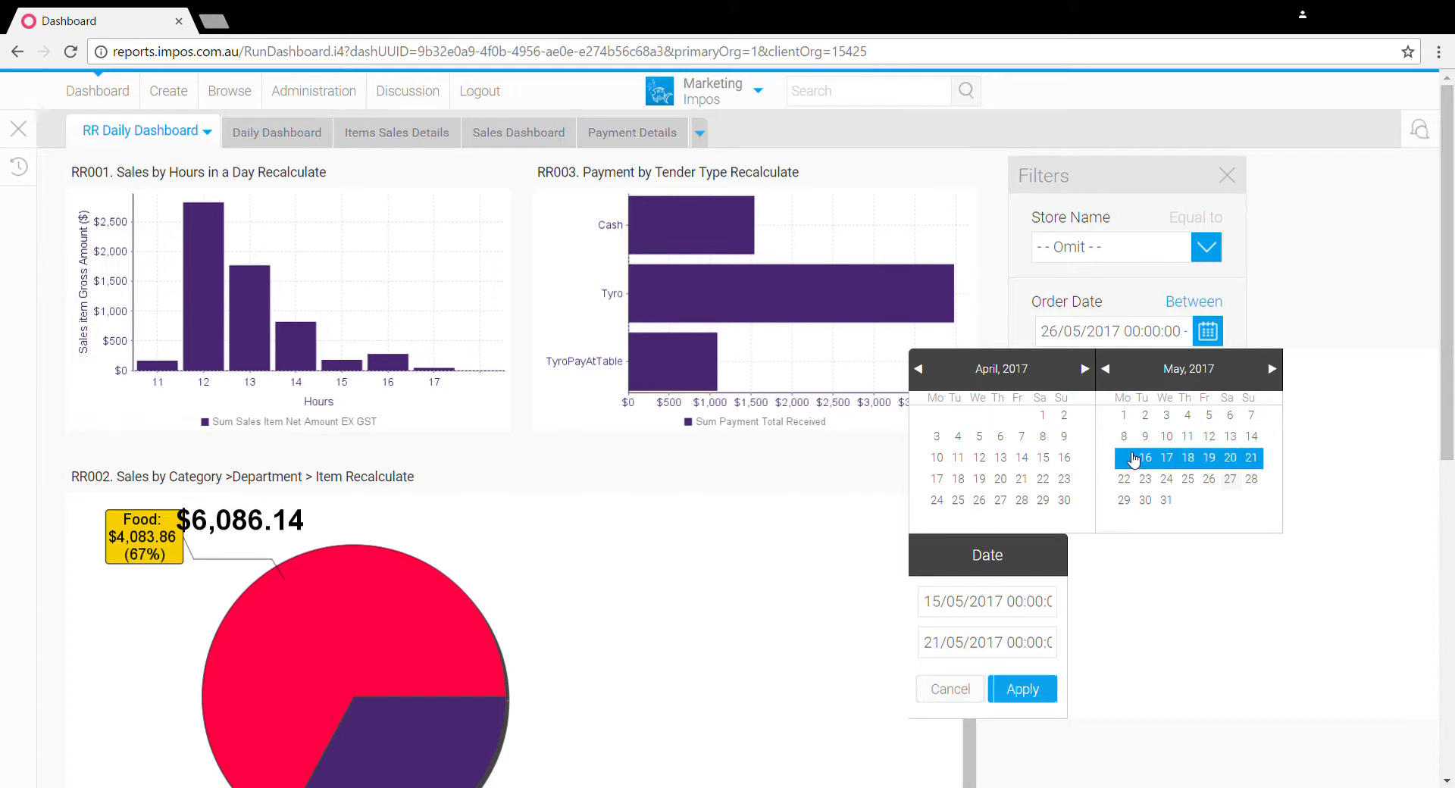
pyautogui.click(1123, 458)
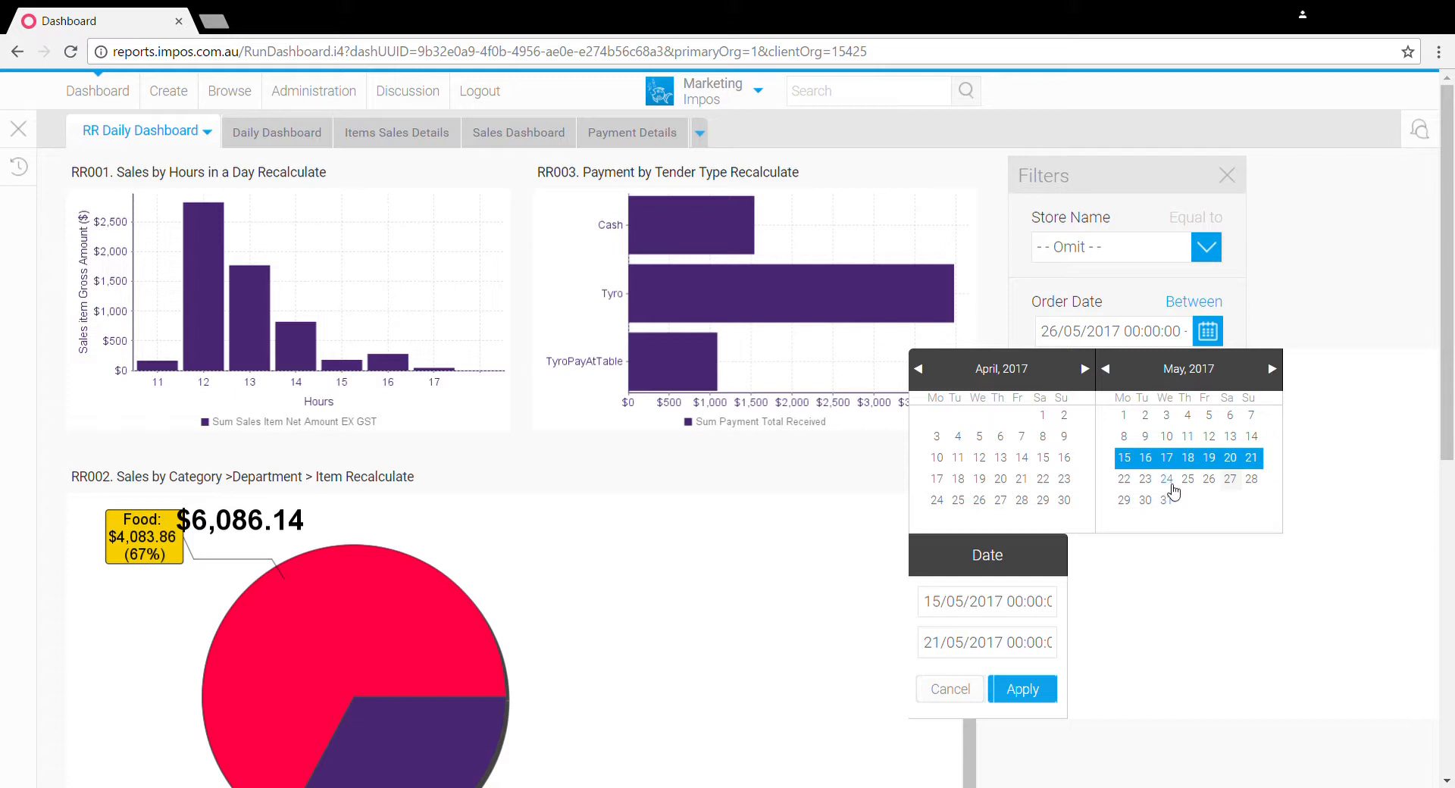
pyautogui.click(1167, 479)
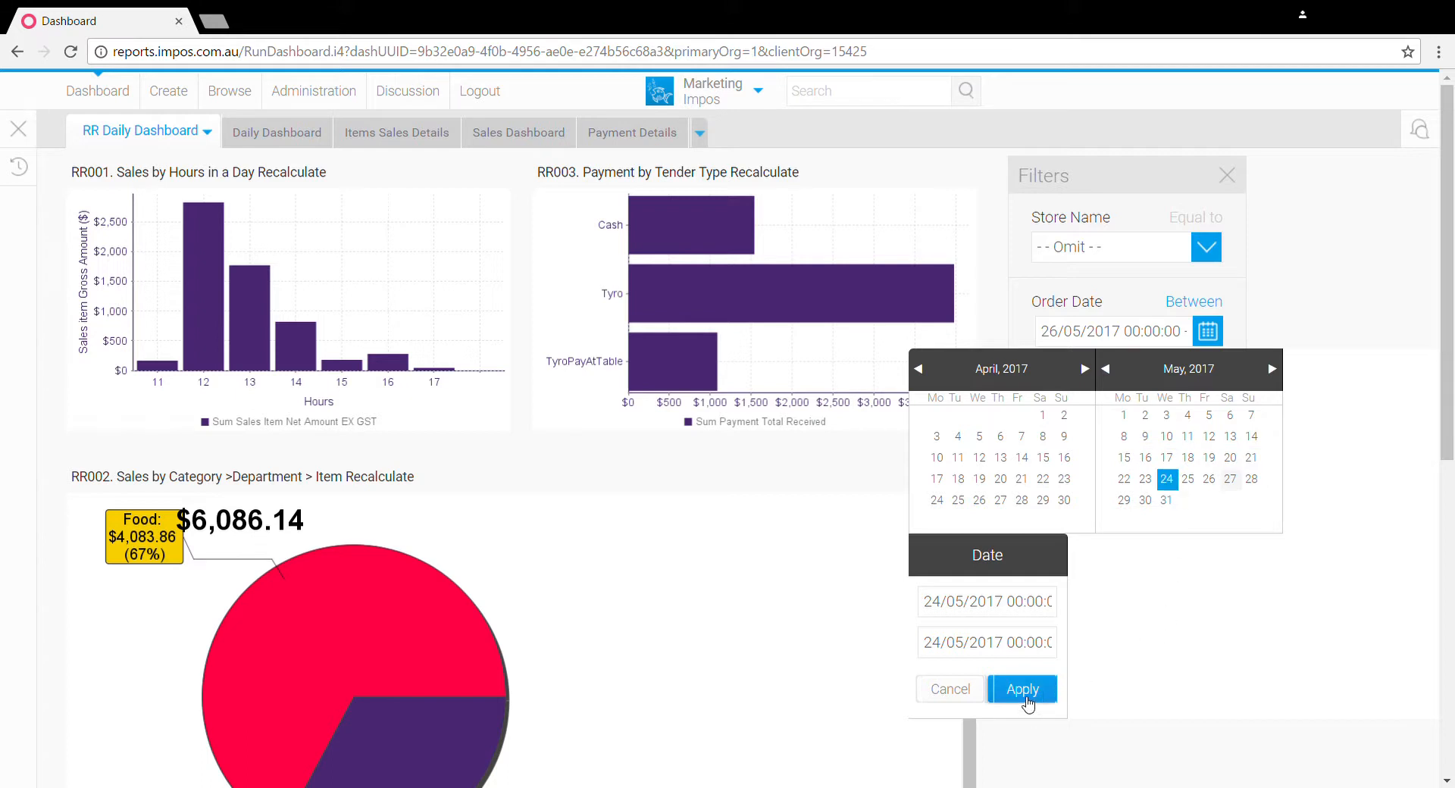
pyautogui.click(1022, 689)
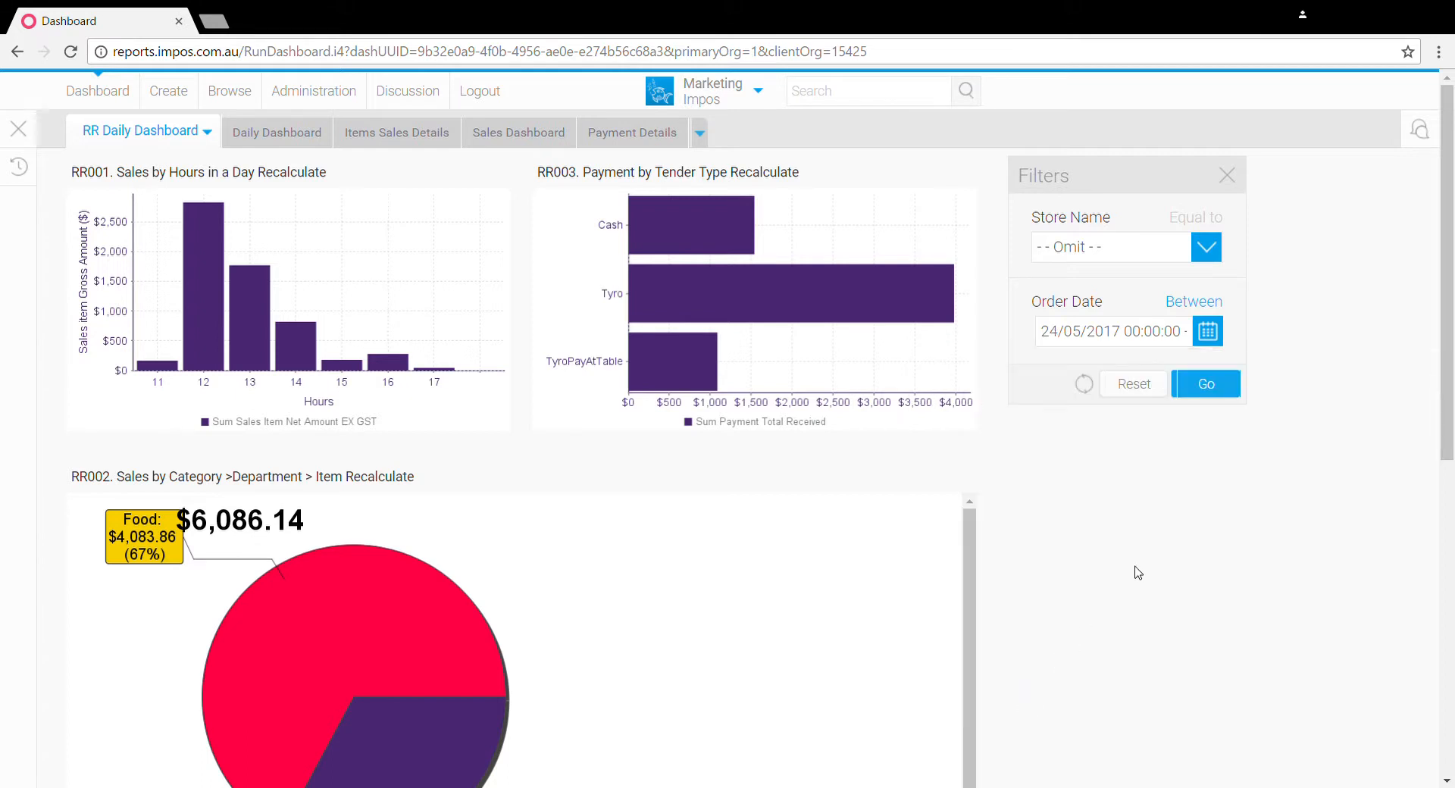
pyautogui.moveTo(1243, 282)
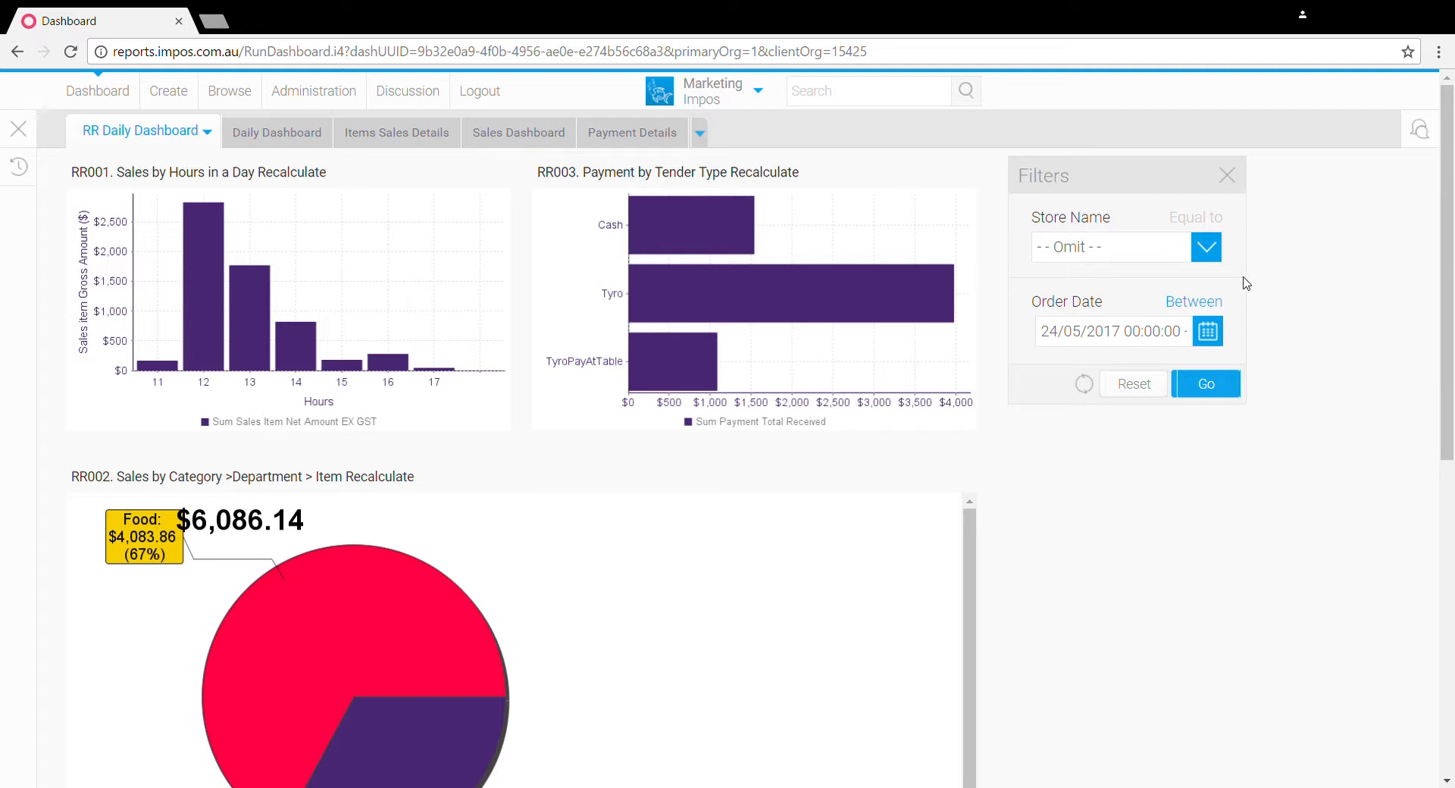
pyautogui.moveTo(1208, 247)
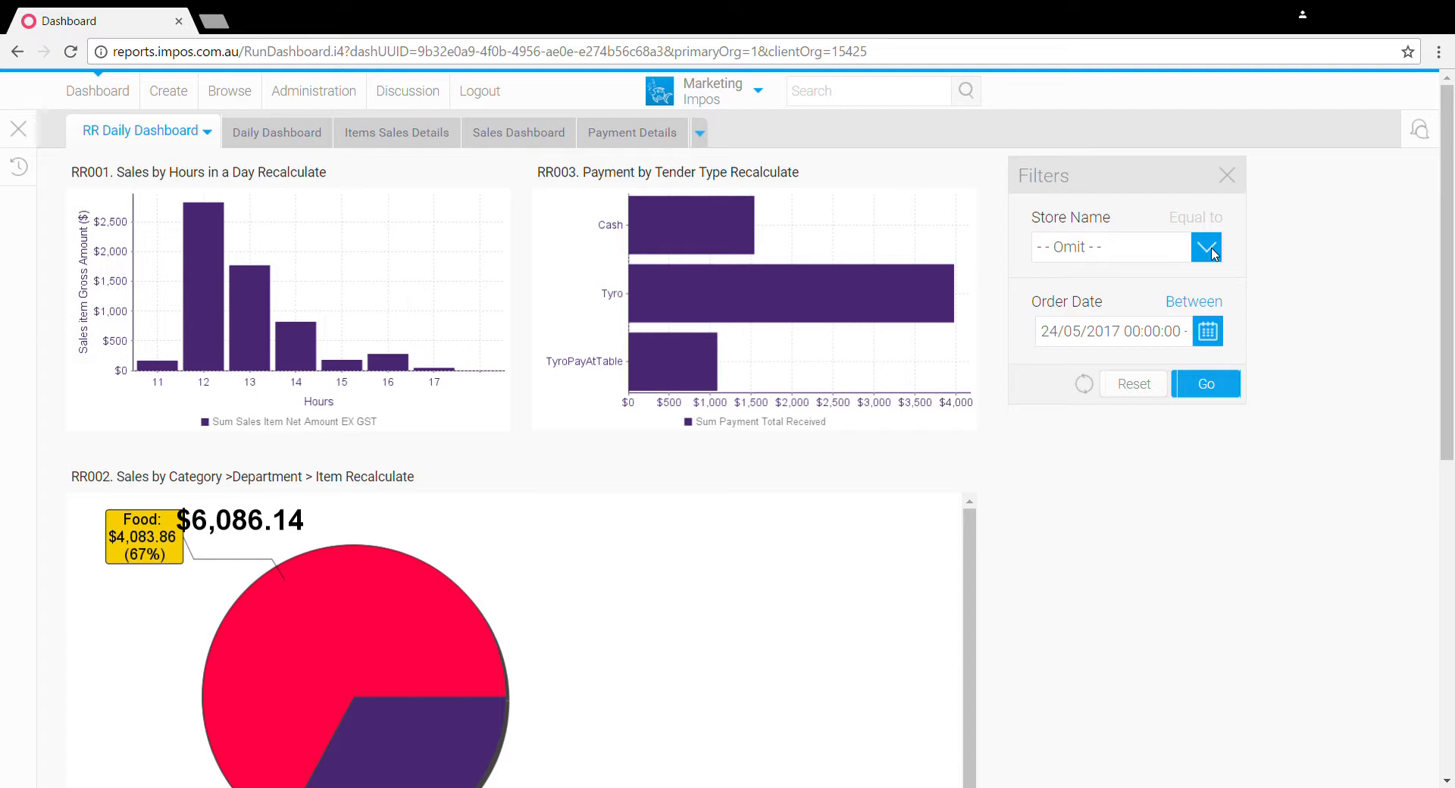
pyautogui.moveTo(1067, 247)
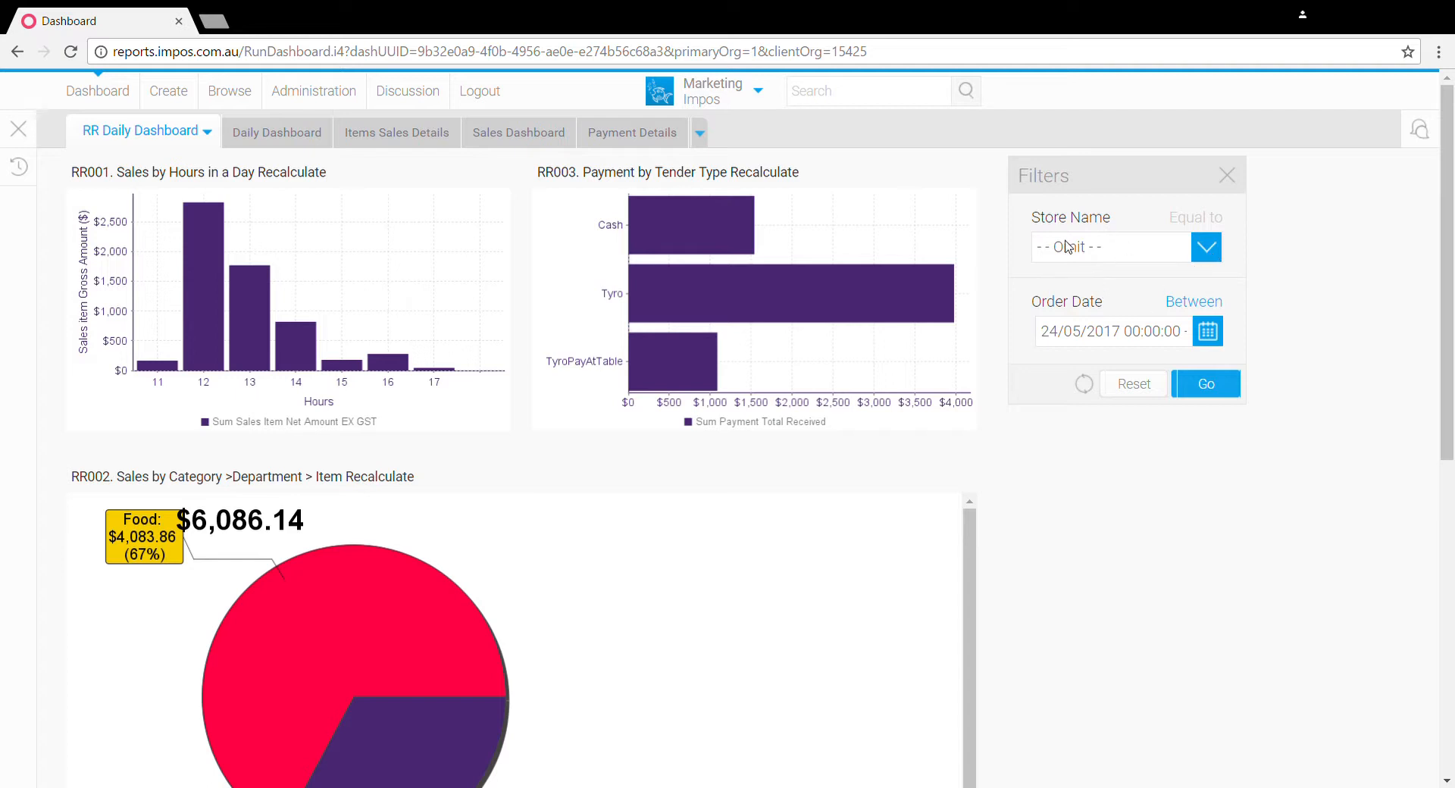
pyautogui.moveTo(1027, 269)
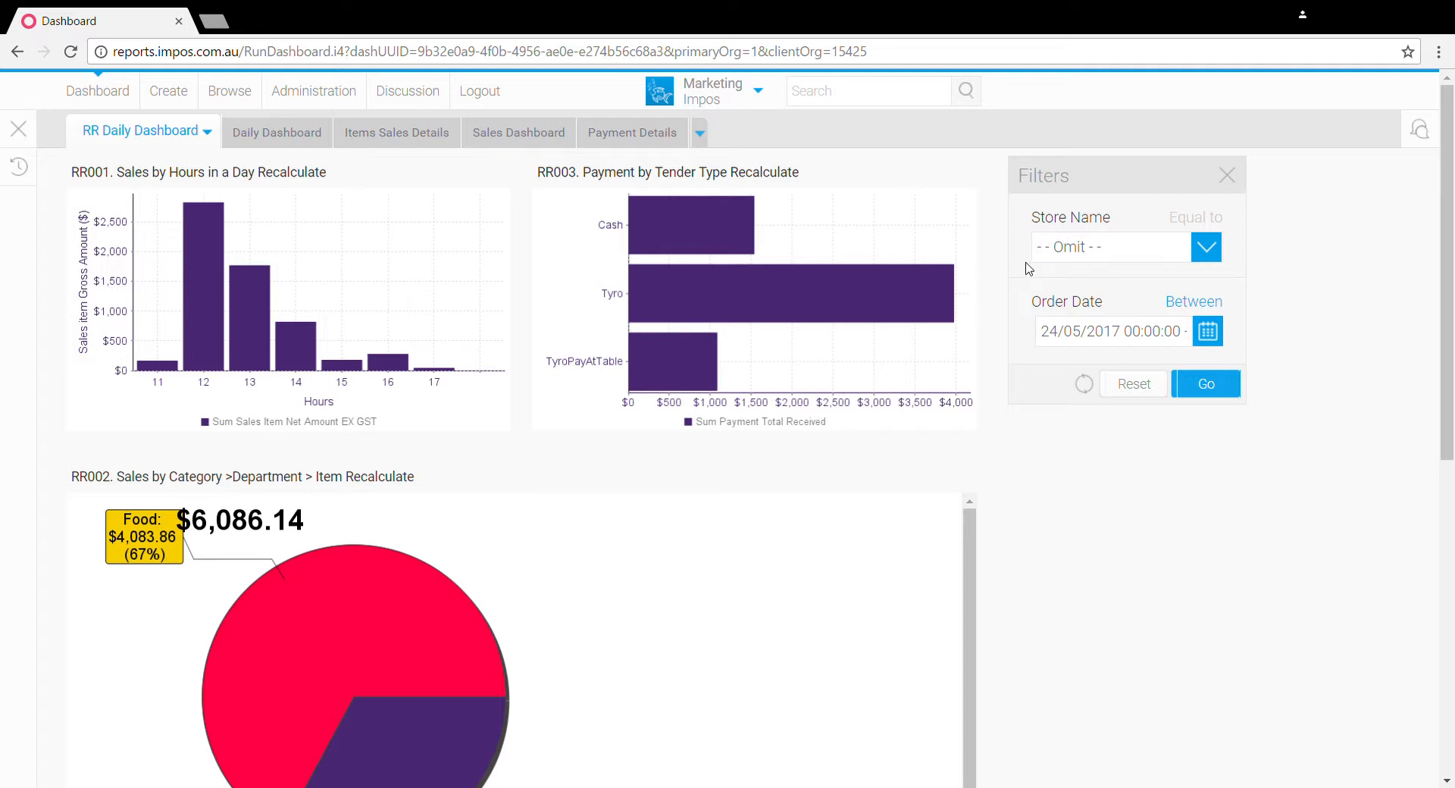
pyautogui.moveTo(1232, 257)
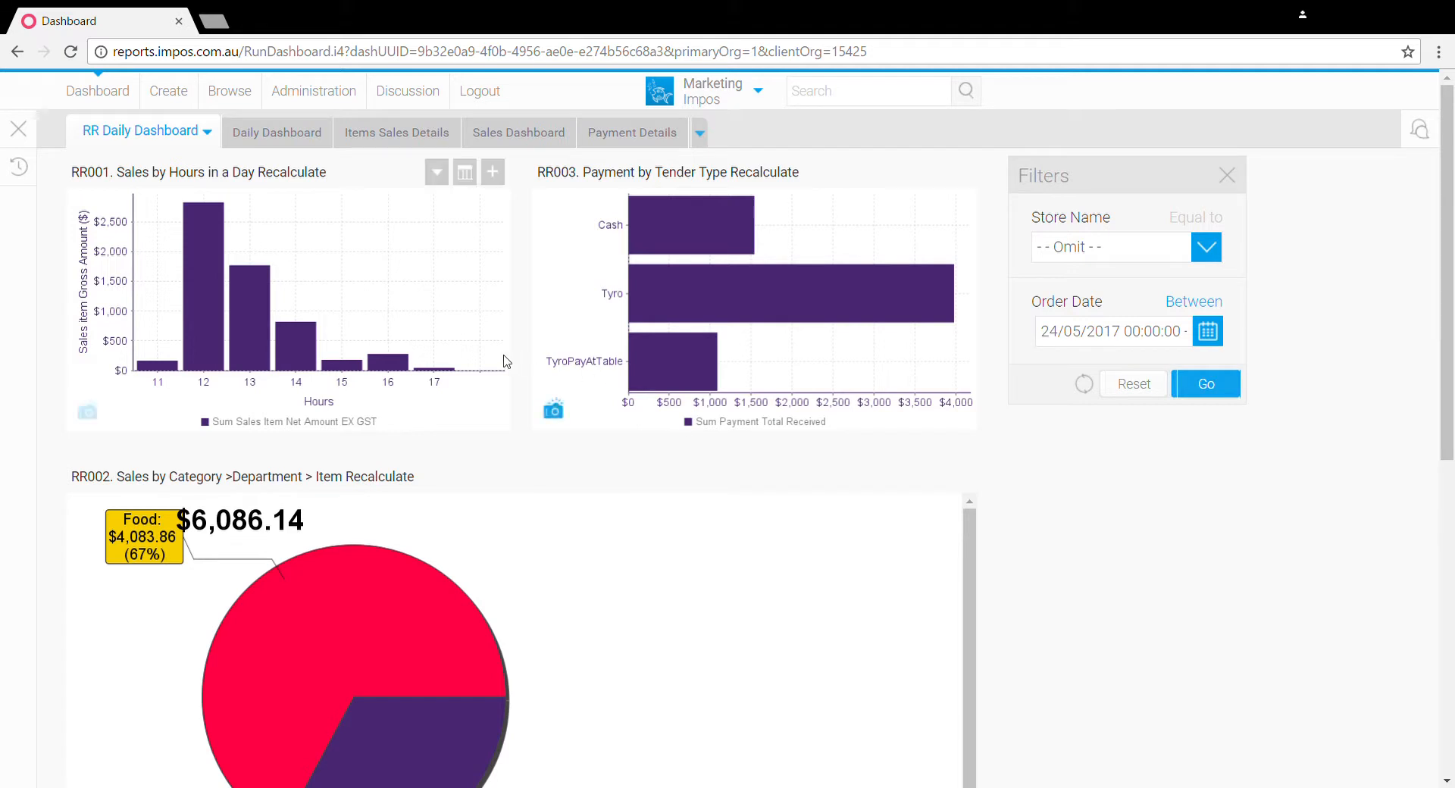
pyautogui.moveTo(403, 320)
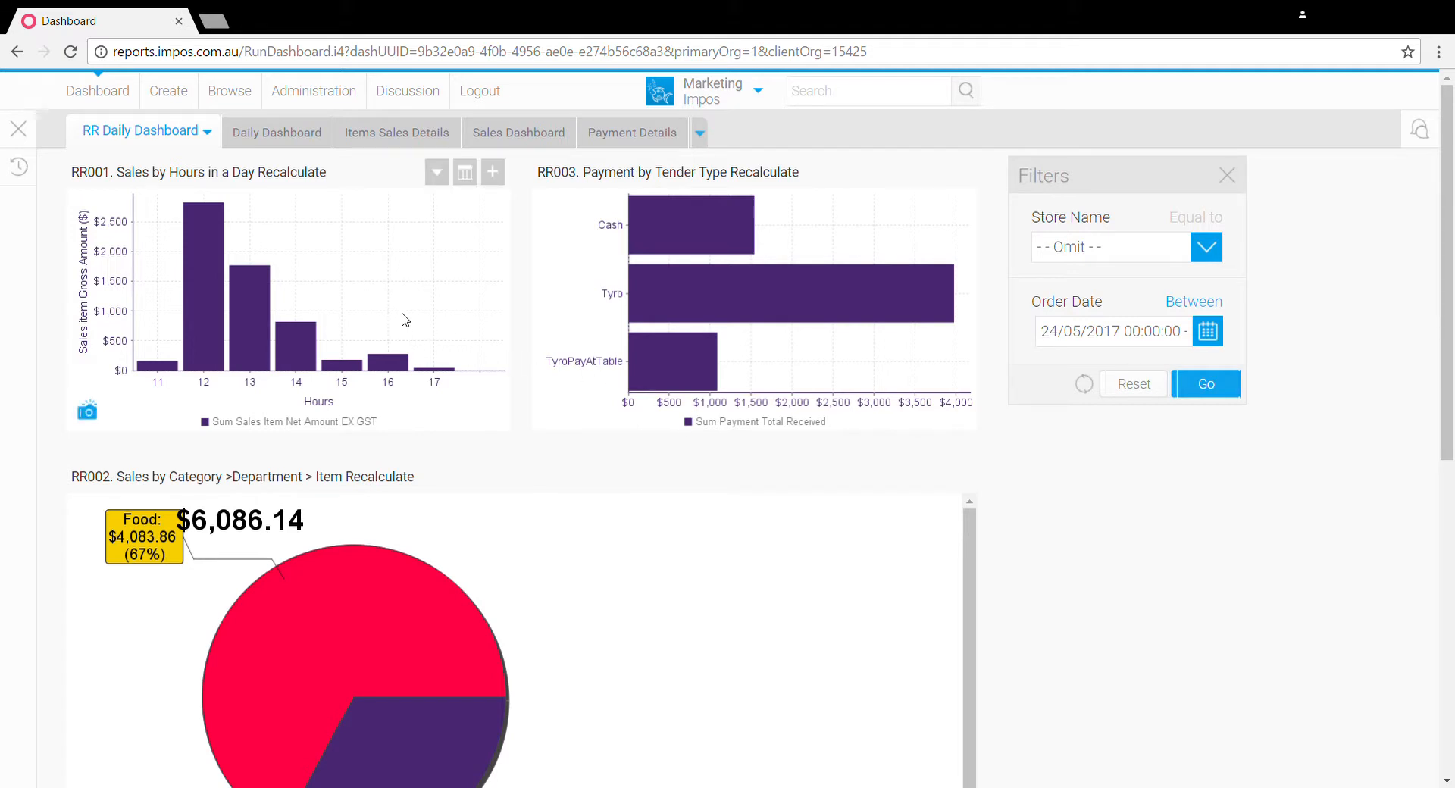
pyautogui.moveTo(113, 431)
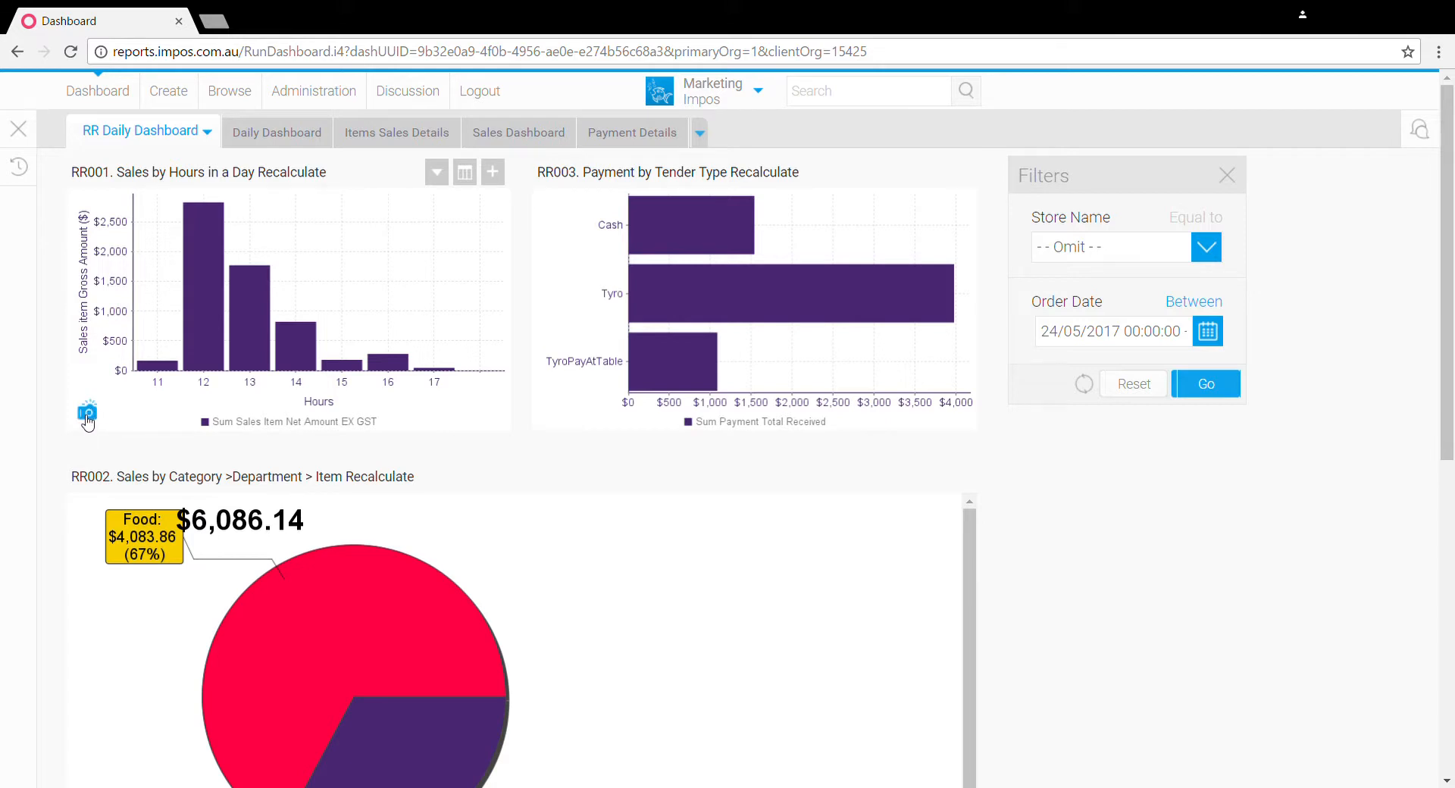
pyautogui.moveTo(429, 403)
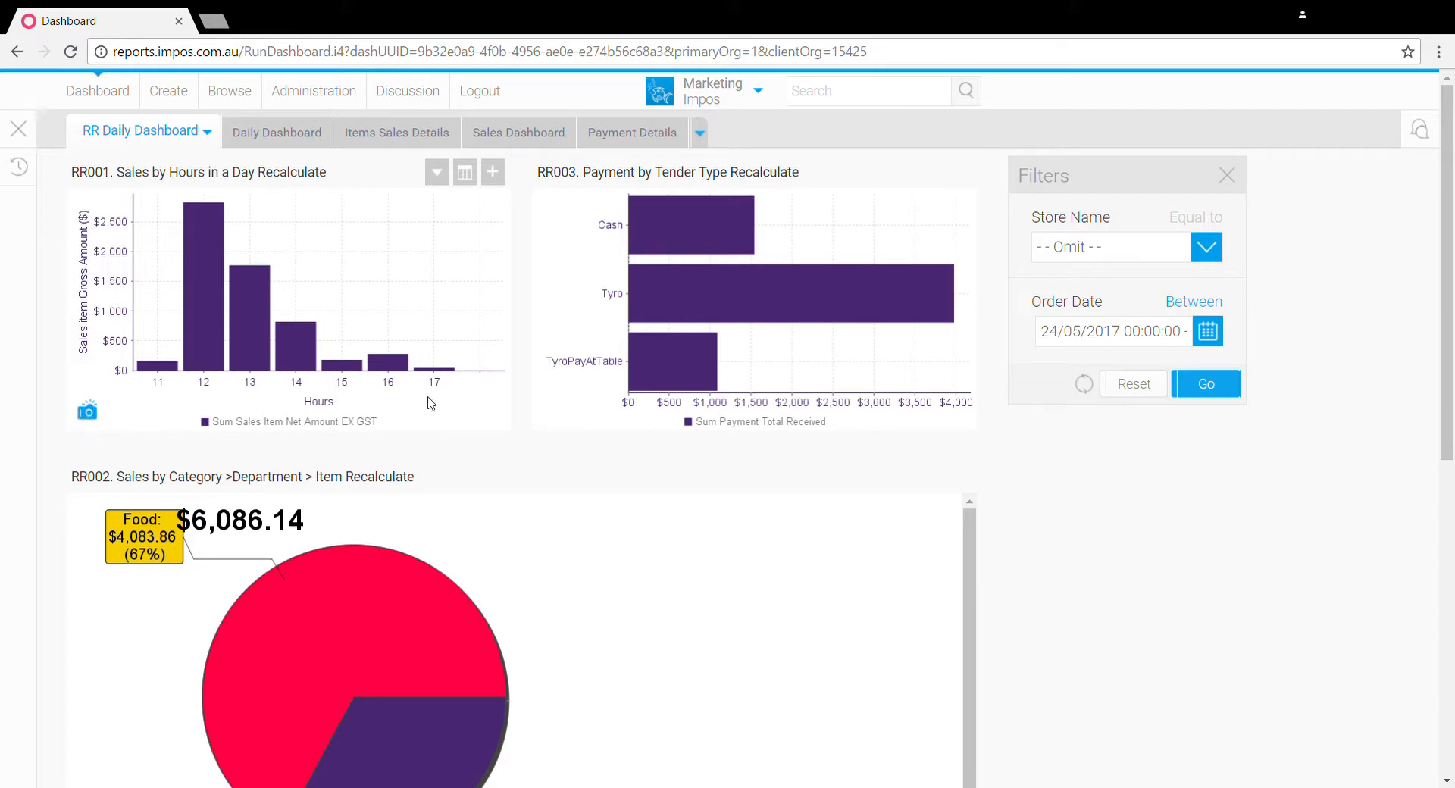
pyautogui.moveTo(107, 220)
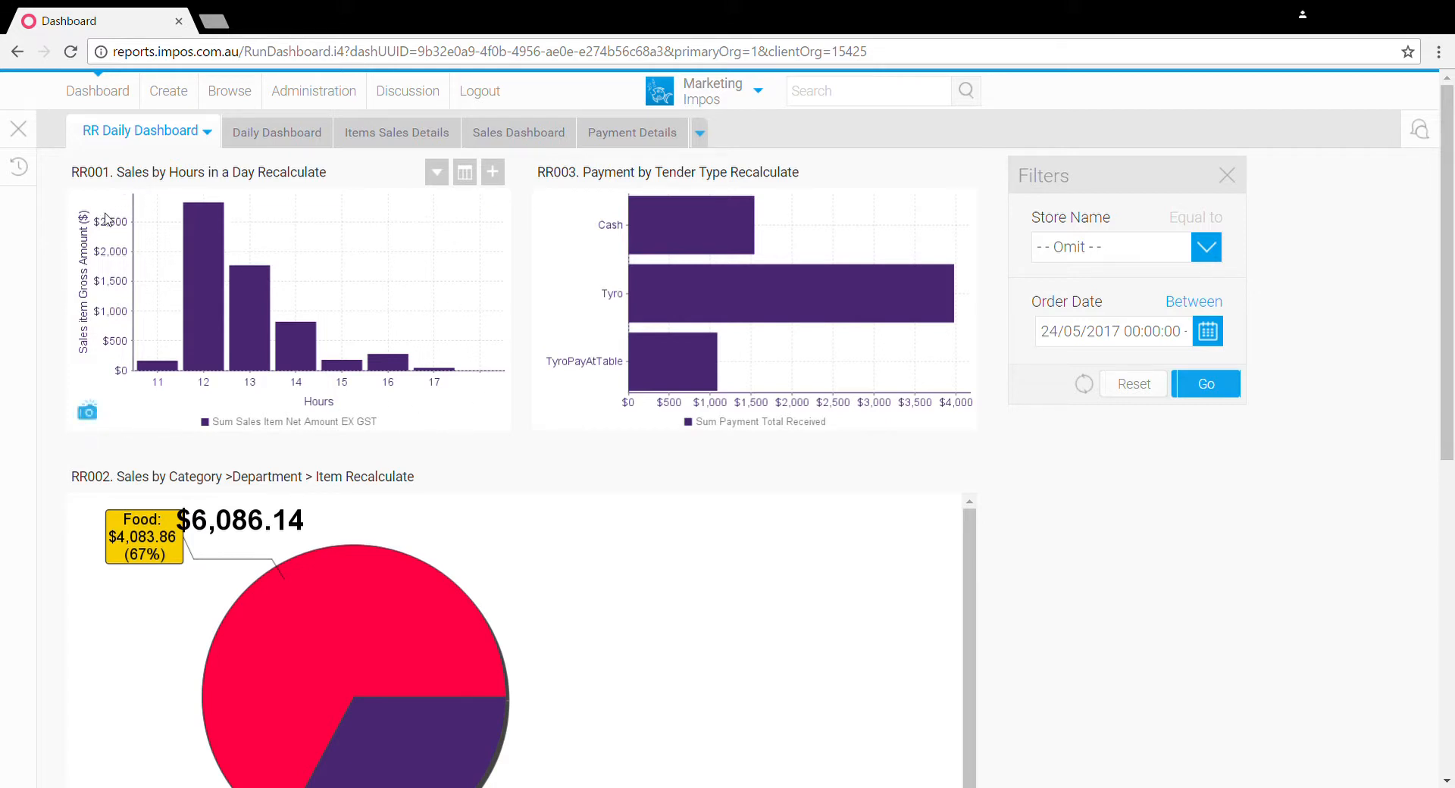
pyautogui.moveTo(117, 402)
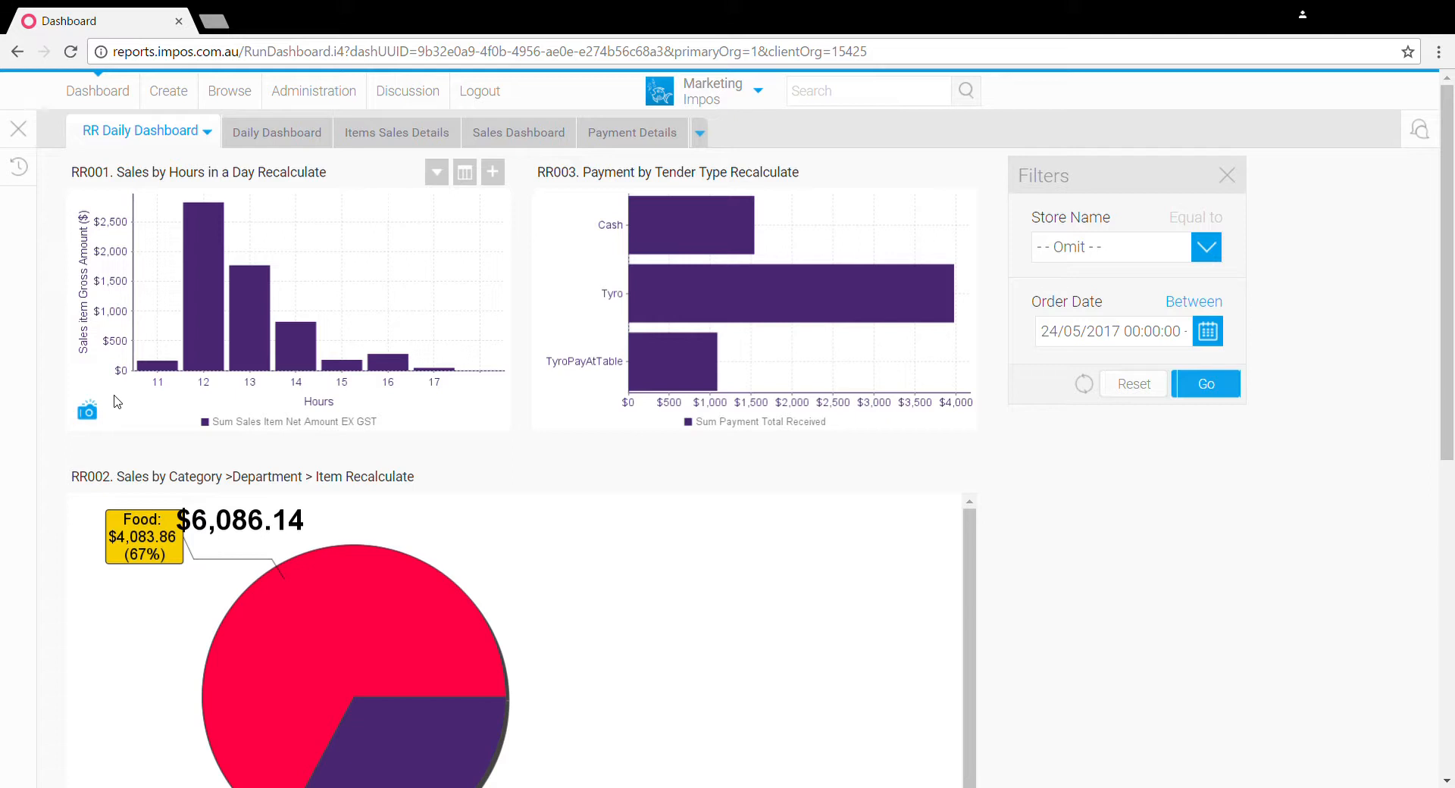
pyautogui.moveTo(306, 265)
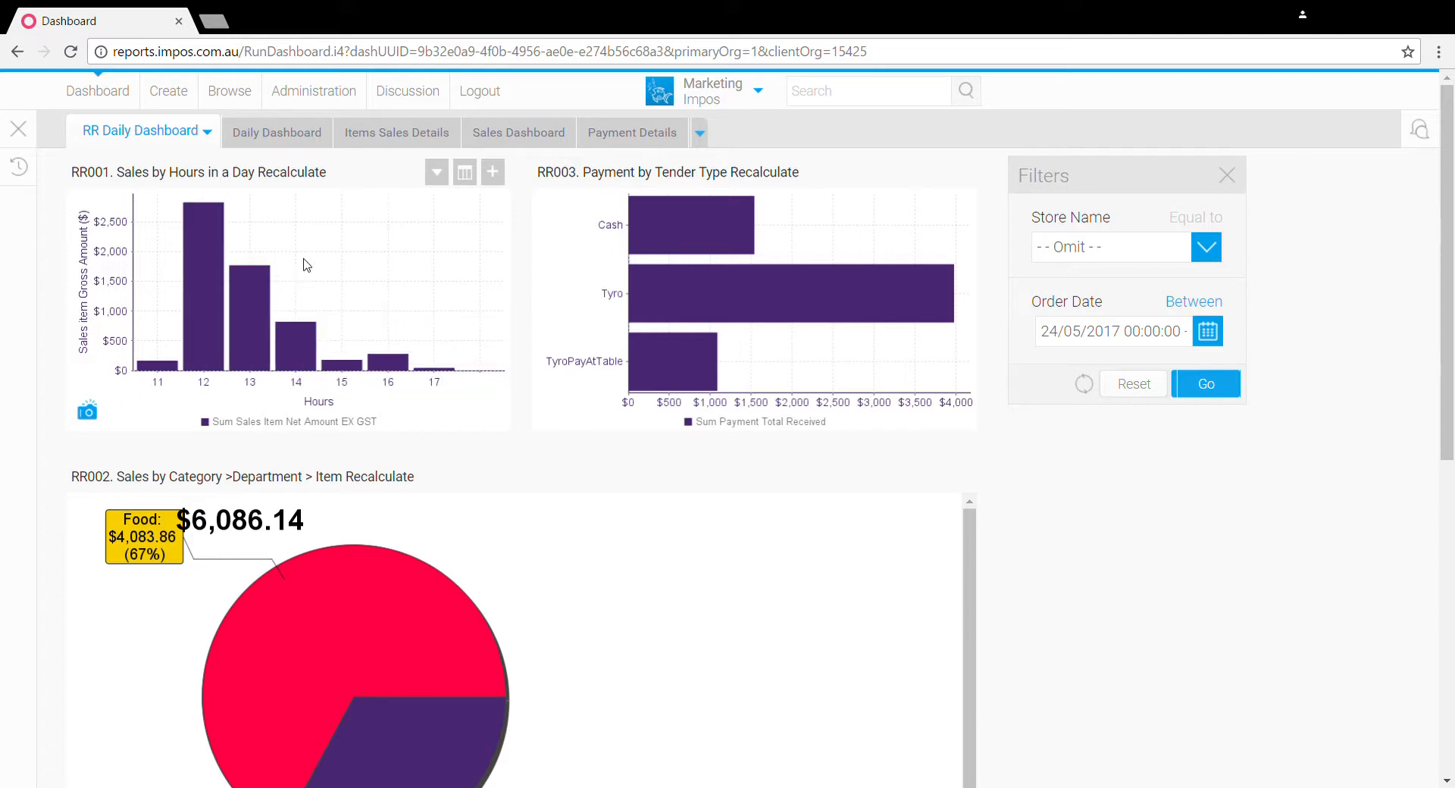
pyautogui.click(436, 171)
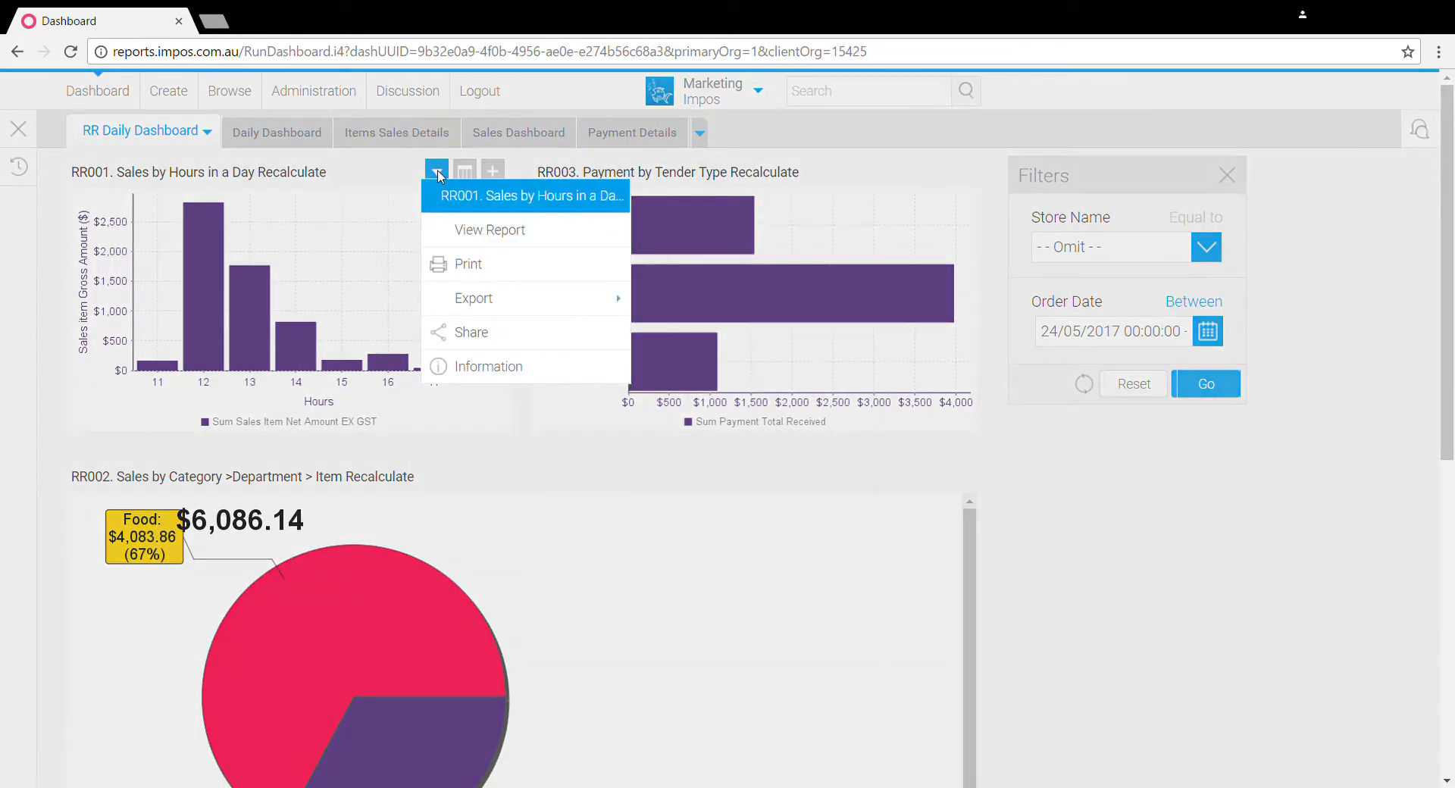
pyautogui.moveTo(467, 259)
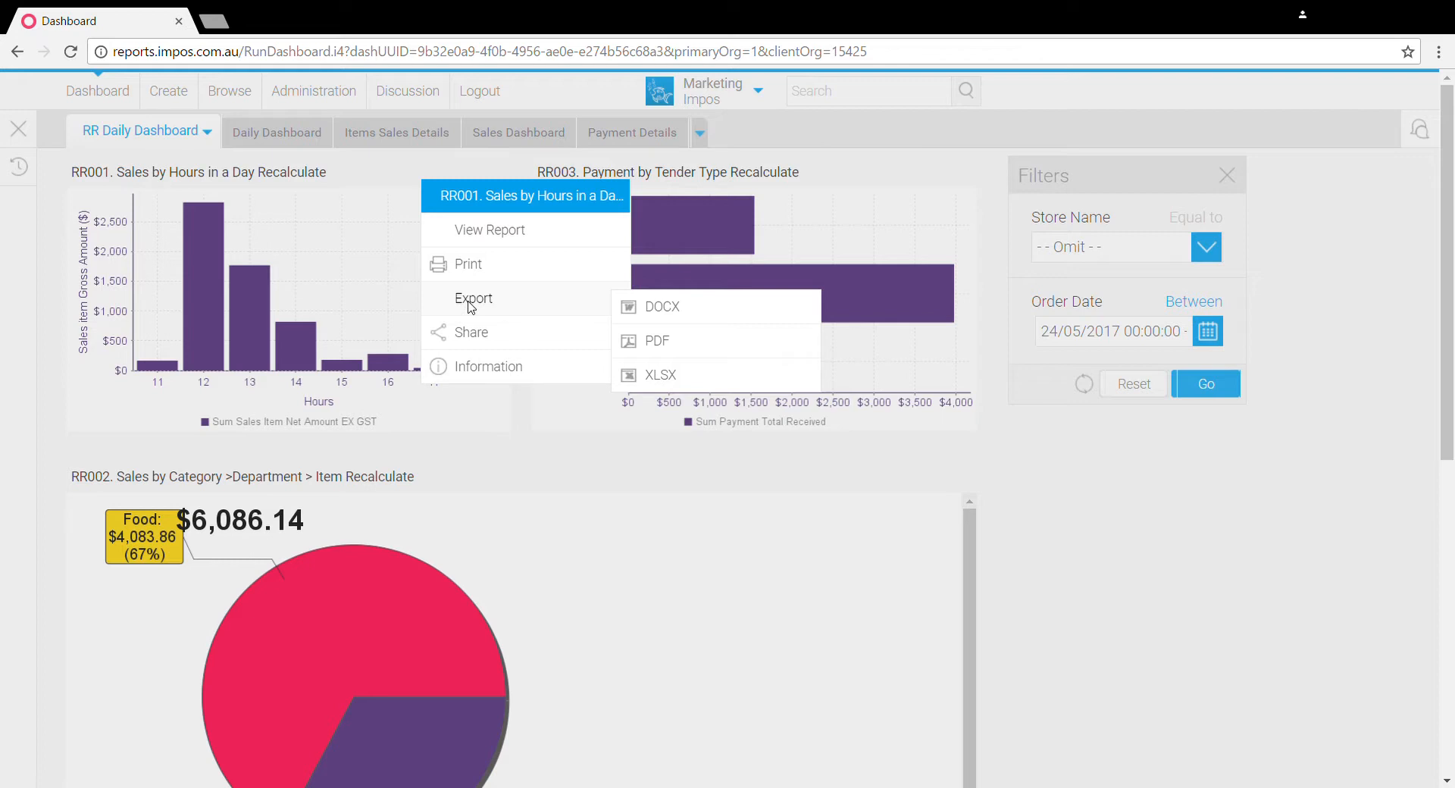
pyautogui.moveTo(535, 475)
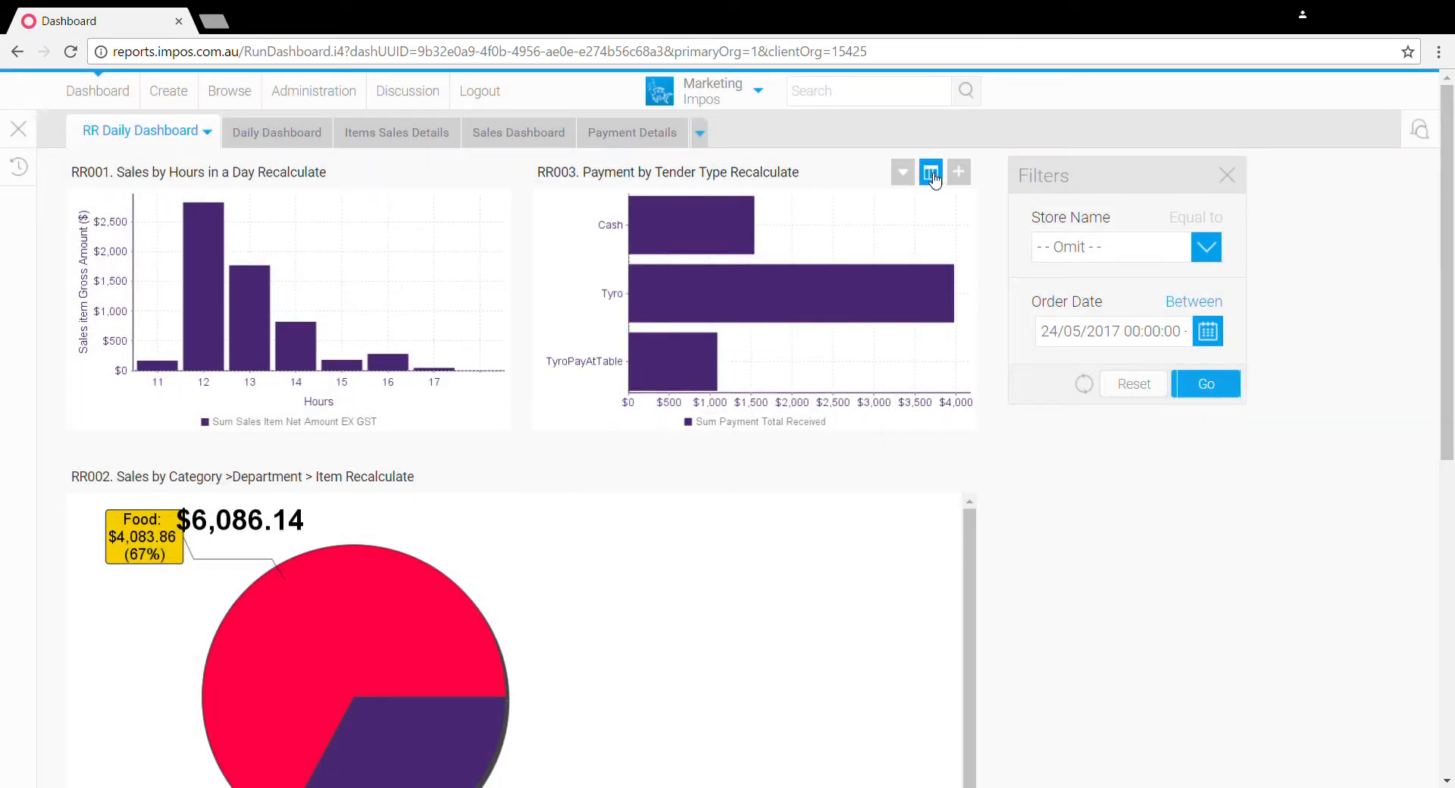
# - Show RR003 Payment by Tender Type as a table of Cash, Tyro and TyroPayAtTable totals
pyautogui.click(929, 171)
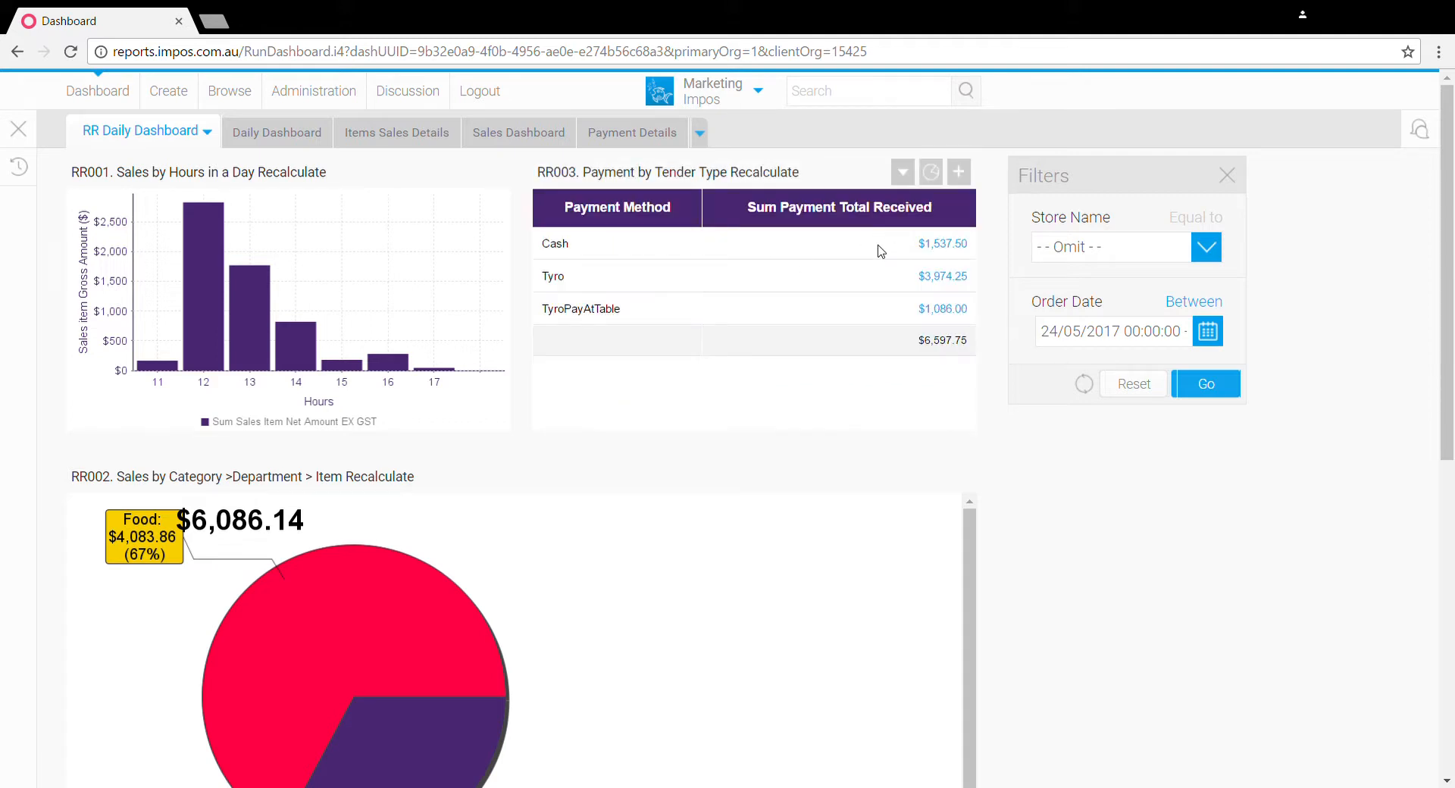
pyautogui.moveTo(864, 383)
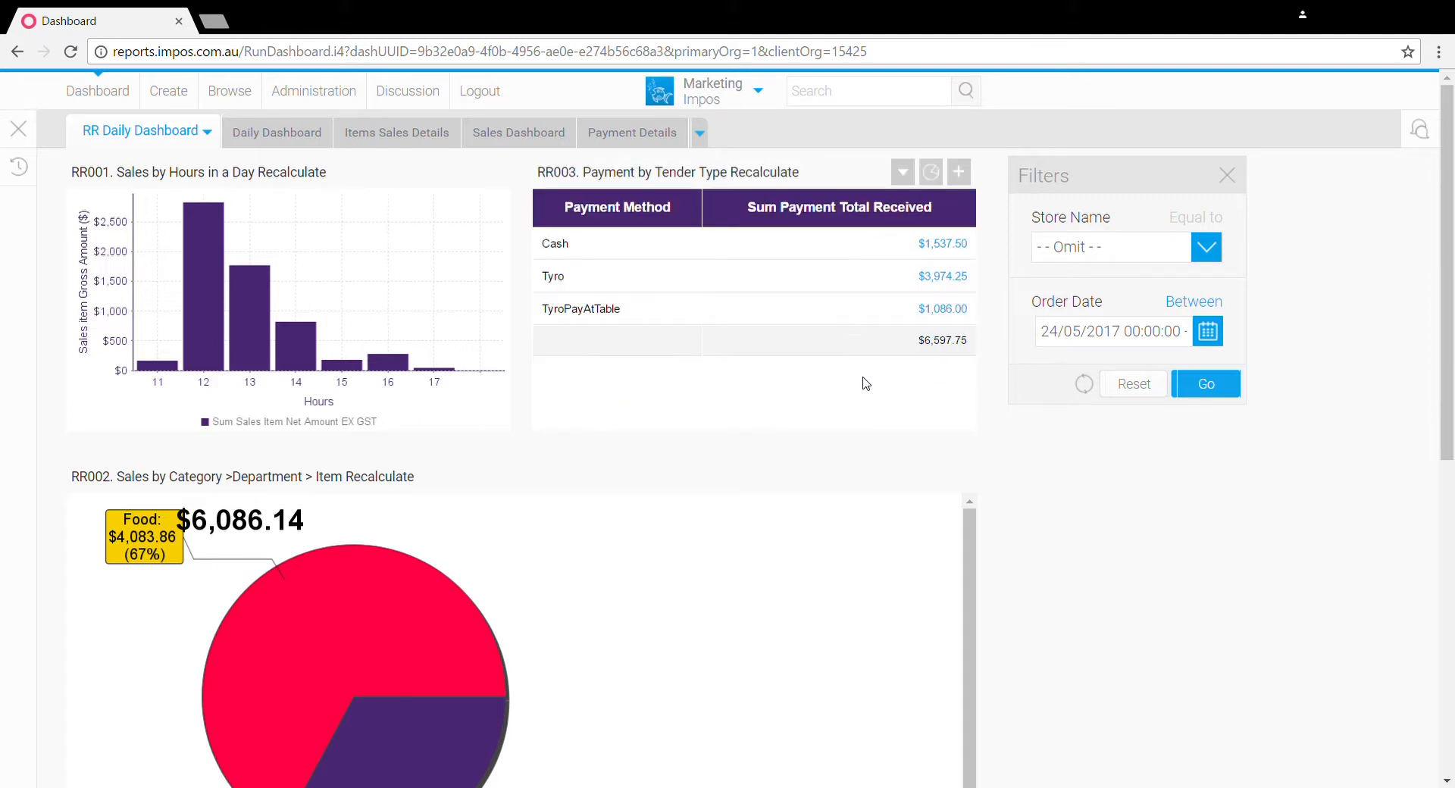
pyautogui.moveTo(618, 300)
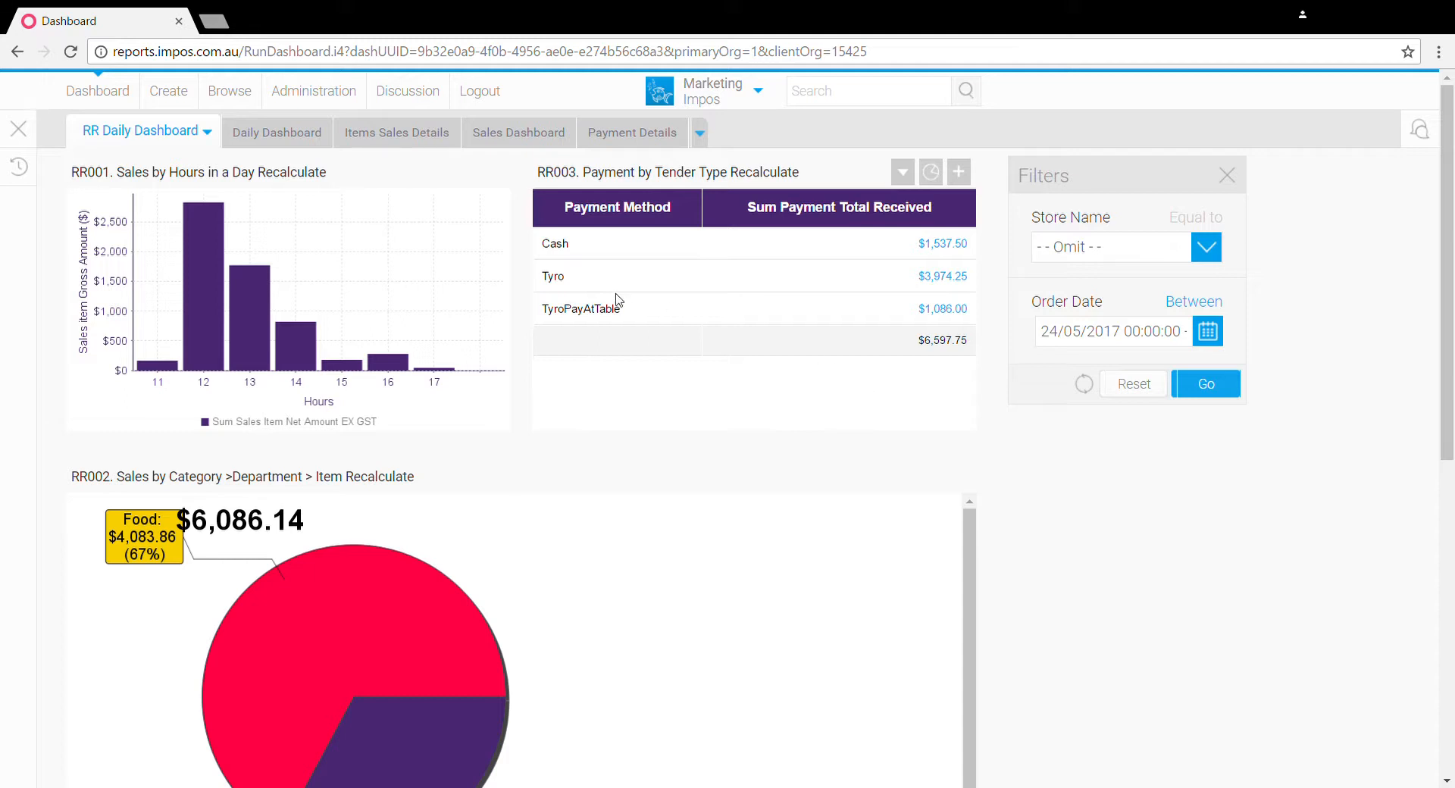
pyautogui.moveTo(804, 350)
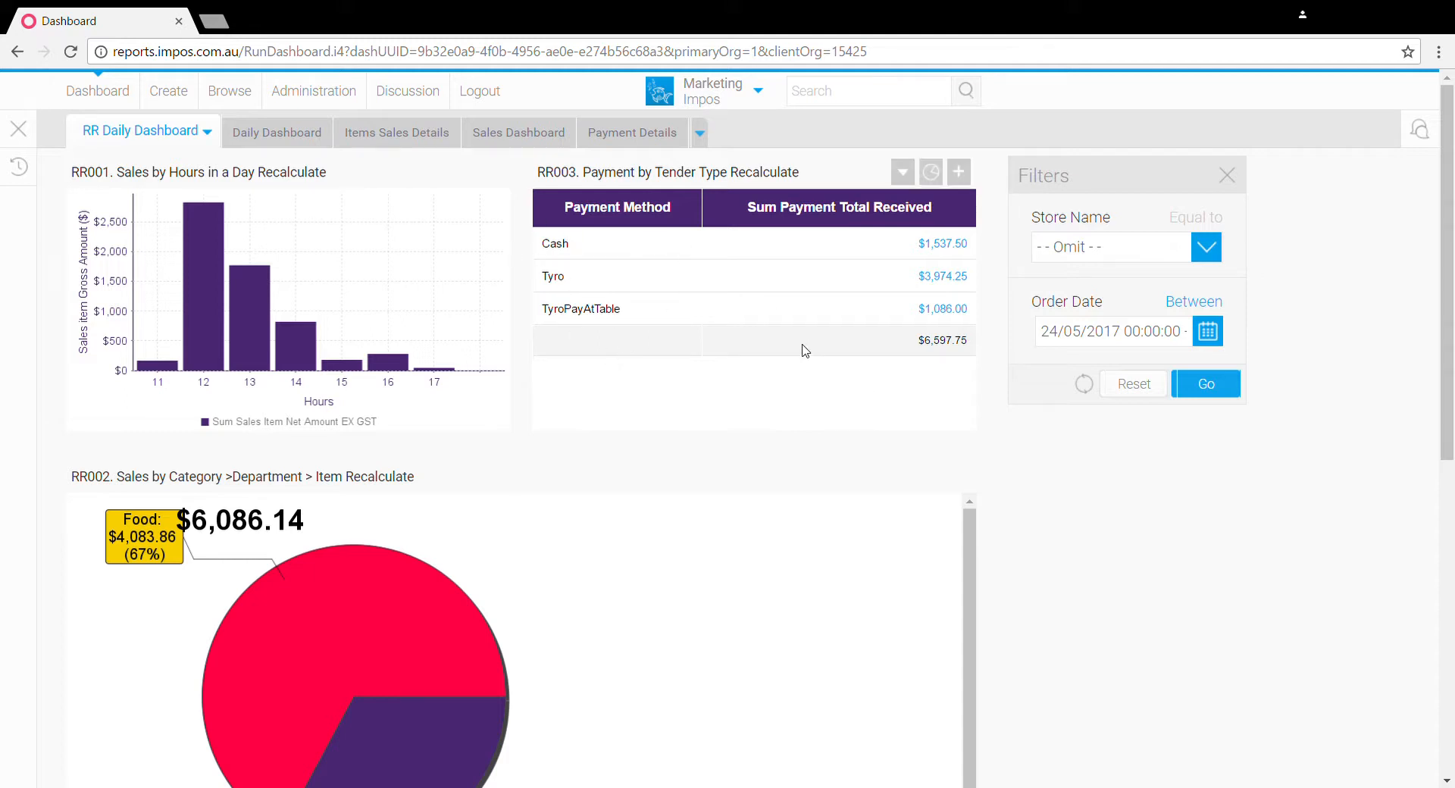
pyautogui.moveTo(888, 402)
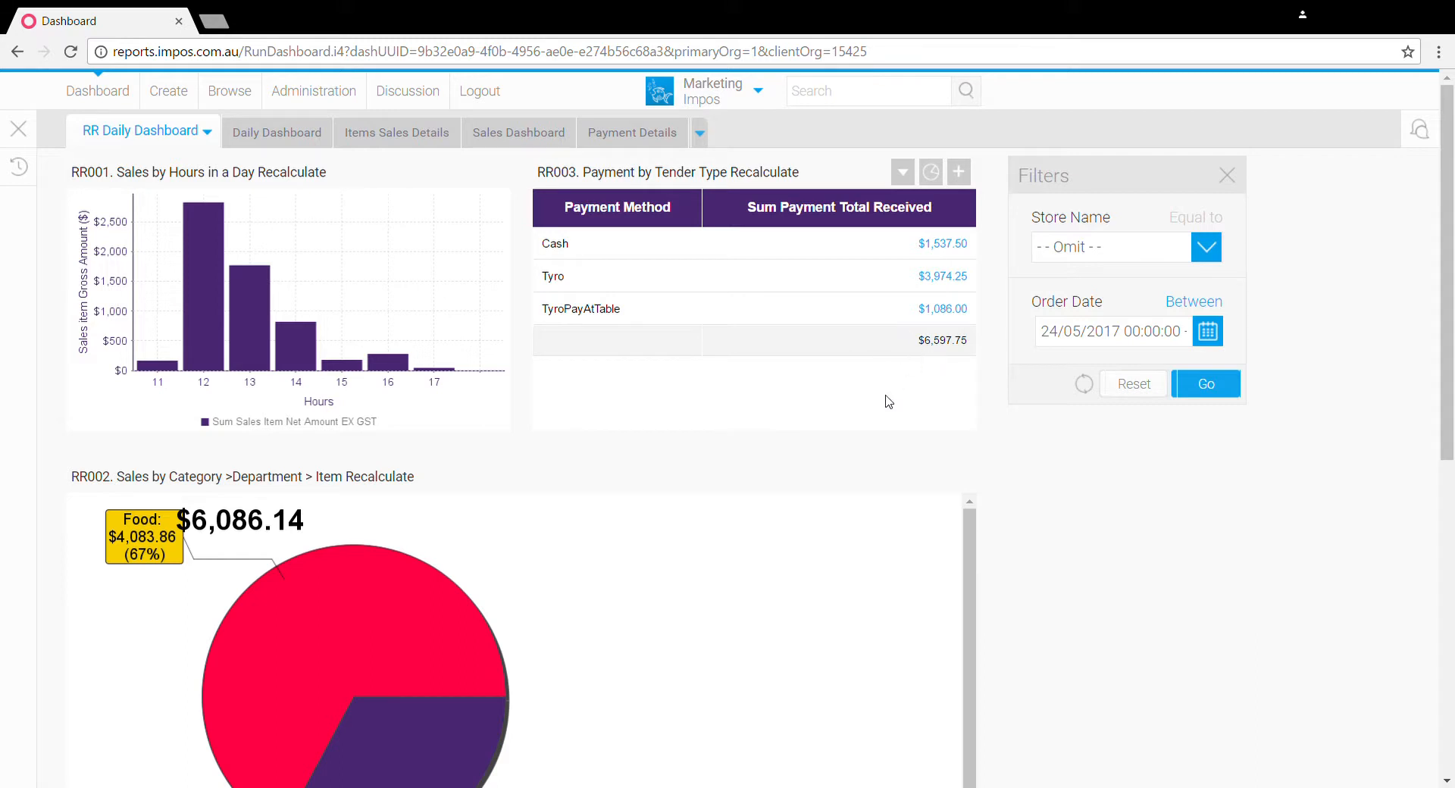
pyautogui.scroll(-3)
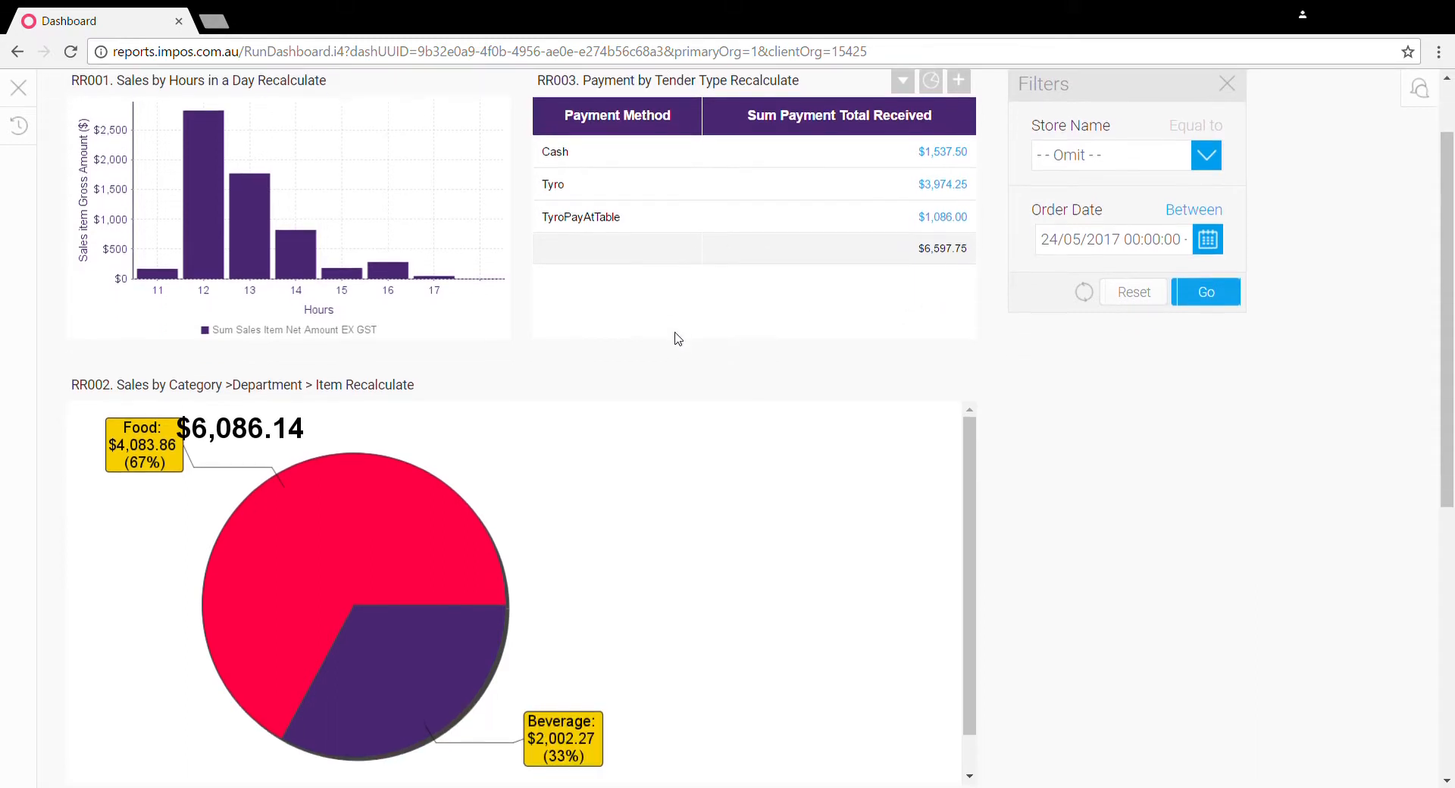
pyautogui.scroll(-3)
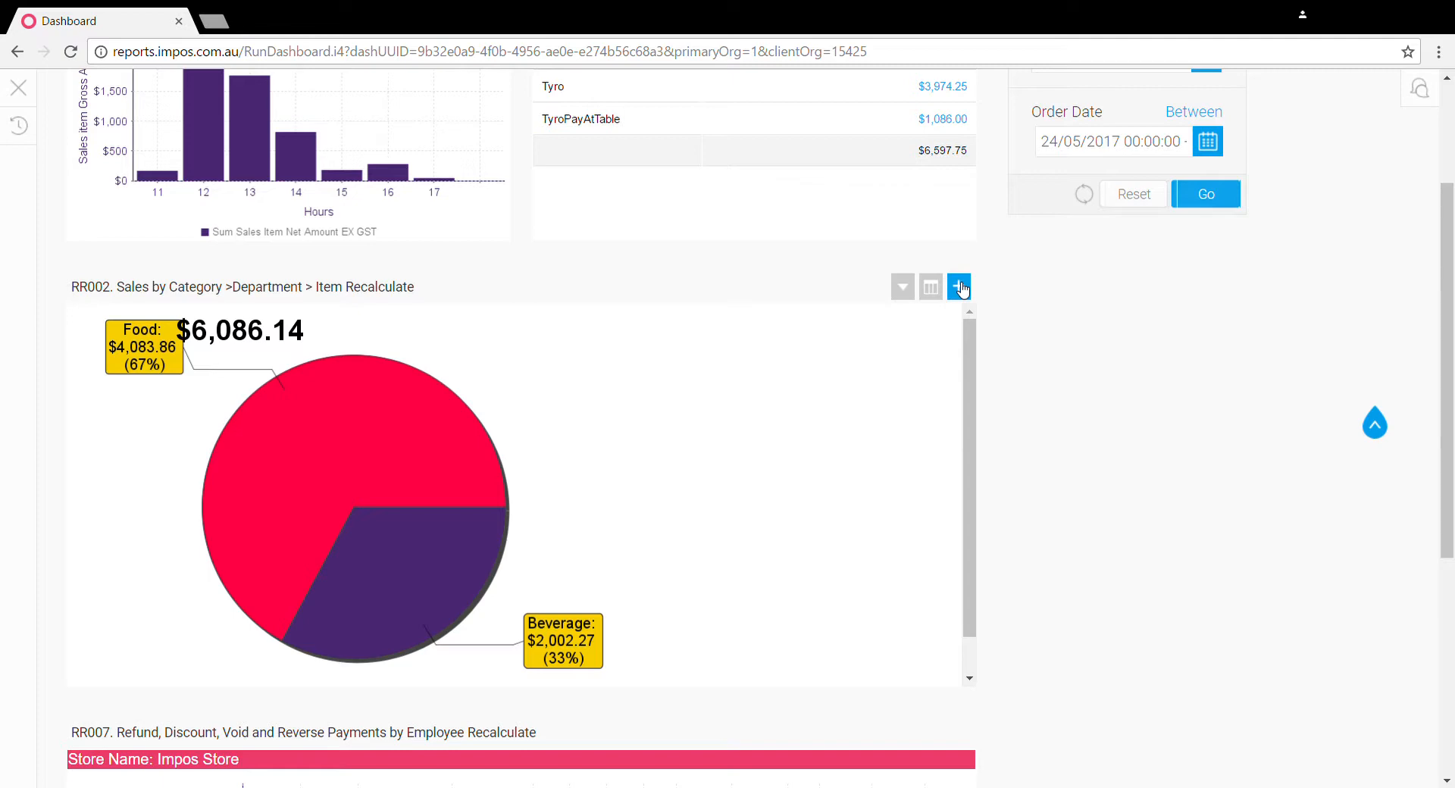
# - Expand RR002 Sales by Category to its own page and filter Order Hour to 13
pyautogui.click(958, 287)
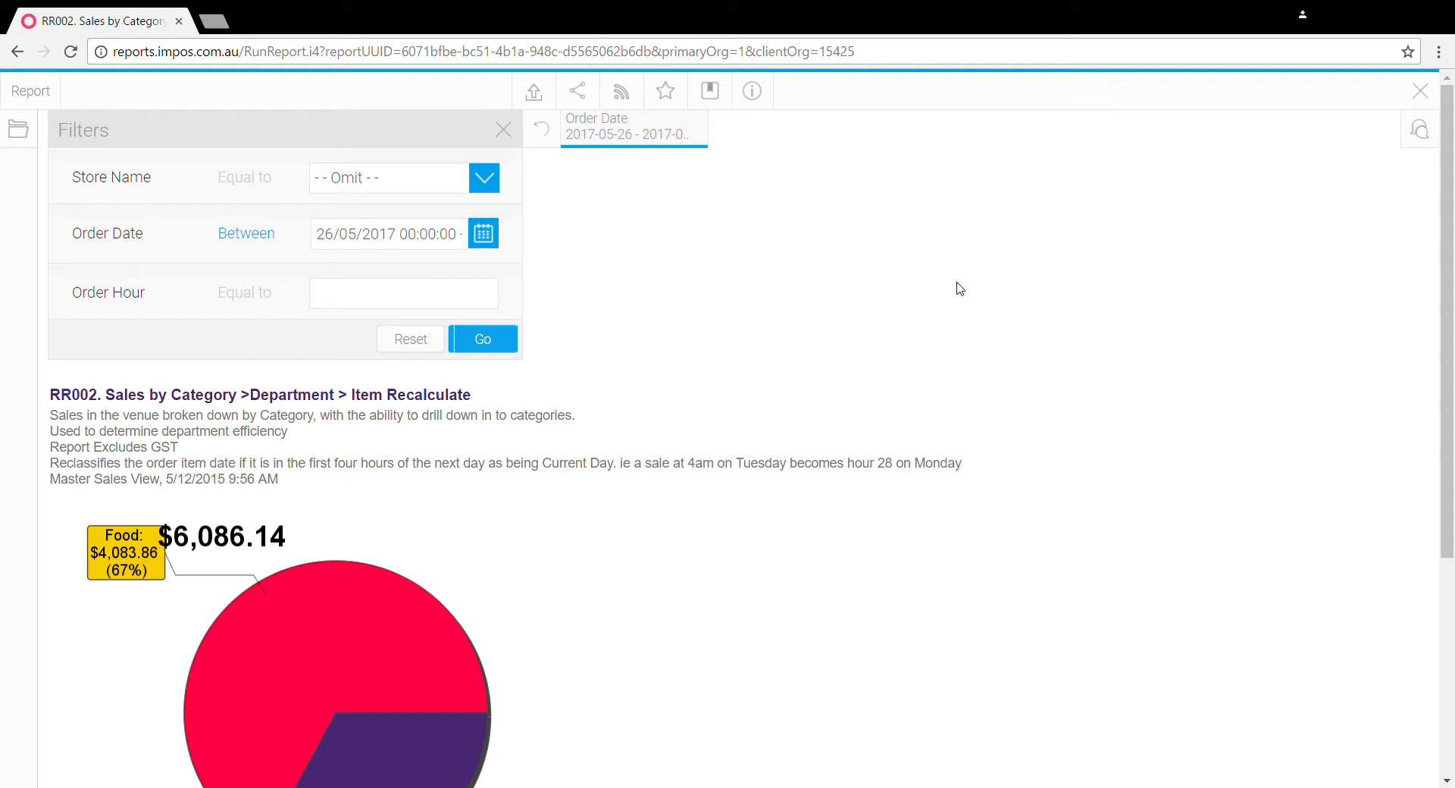
pyautogui.moveTo(126, 323)
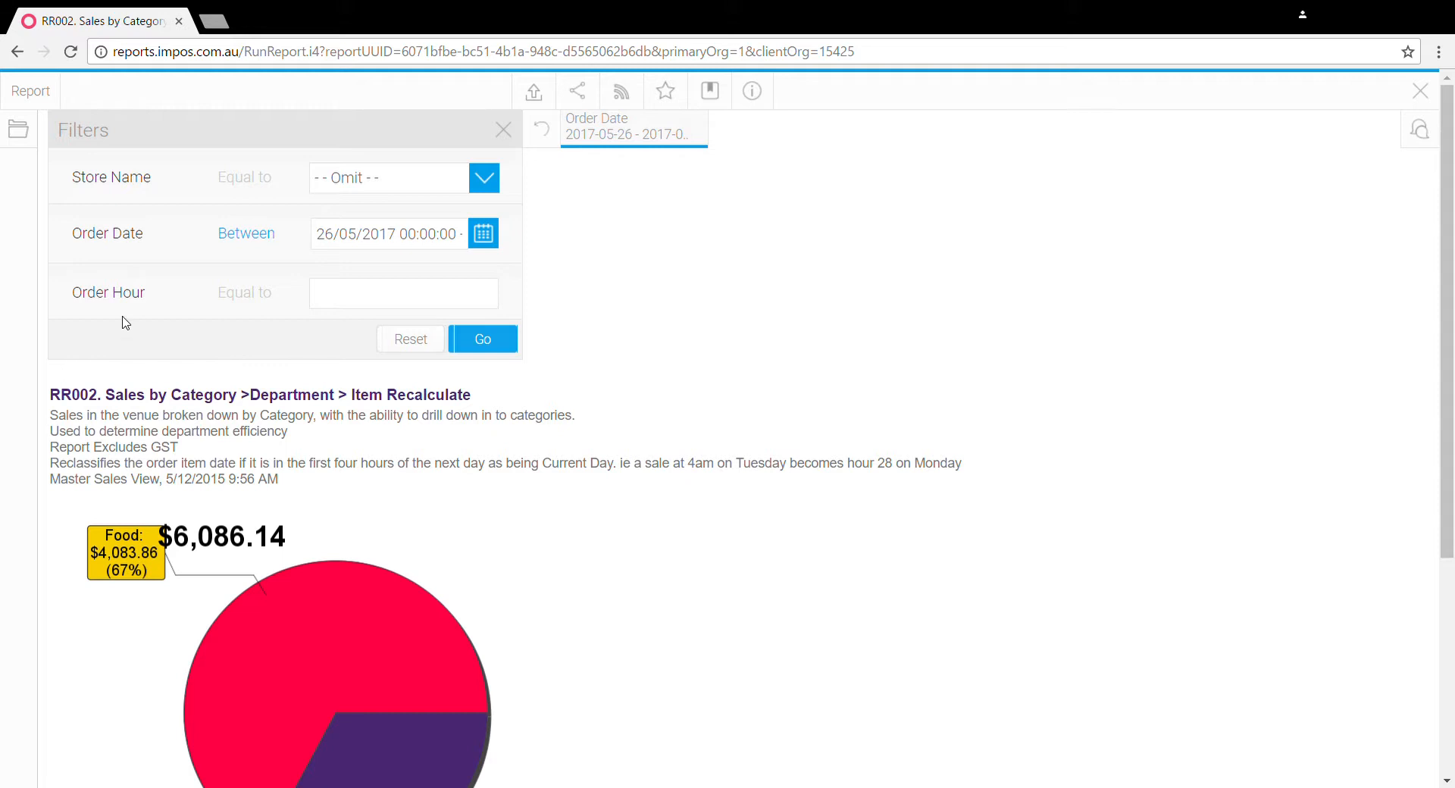
pyautogui.moveTo(123, 312)
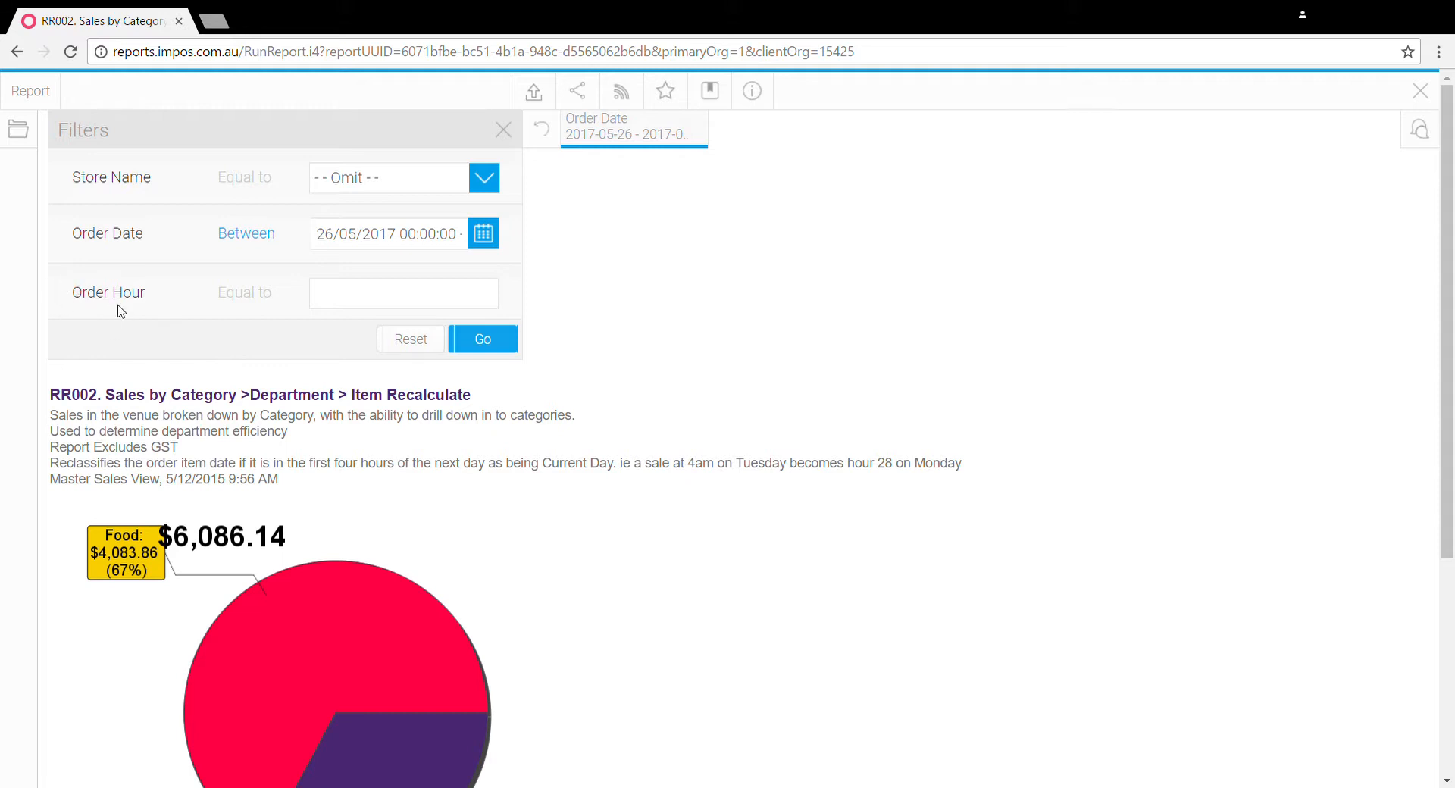
pyautogui.click(403, 293)
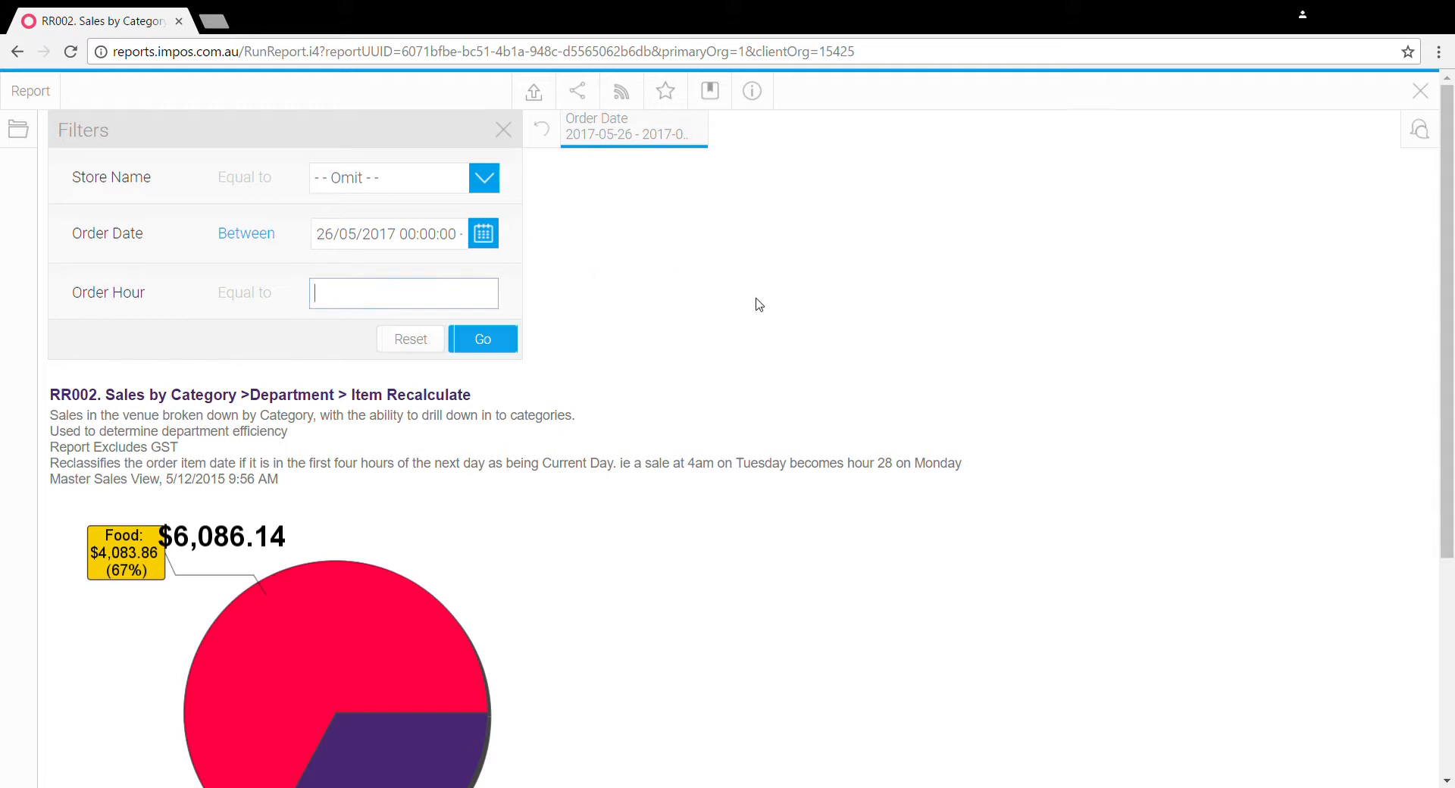
pyautogui.moveTo(787, 328)
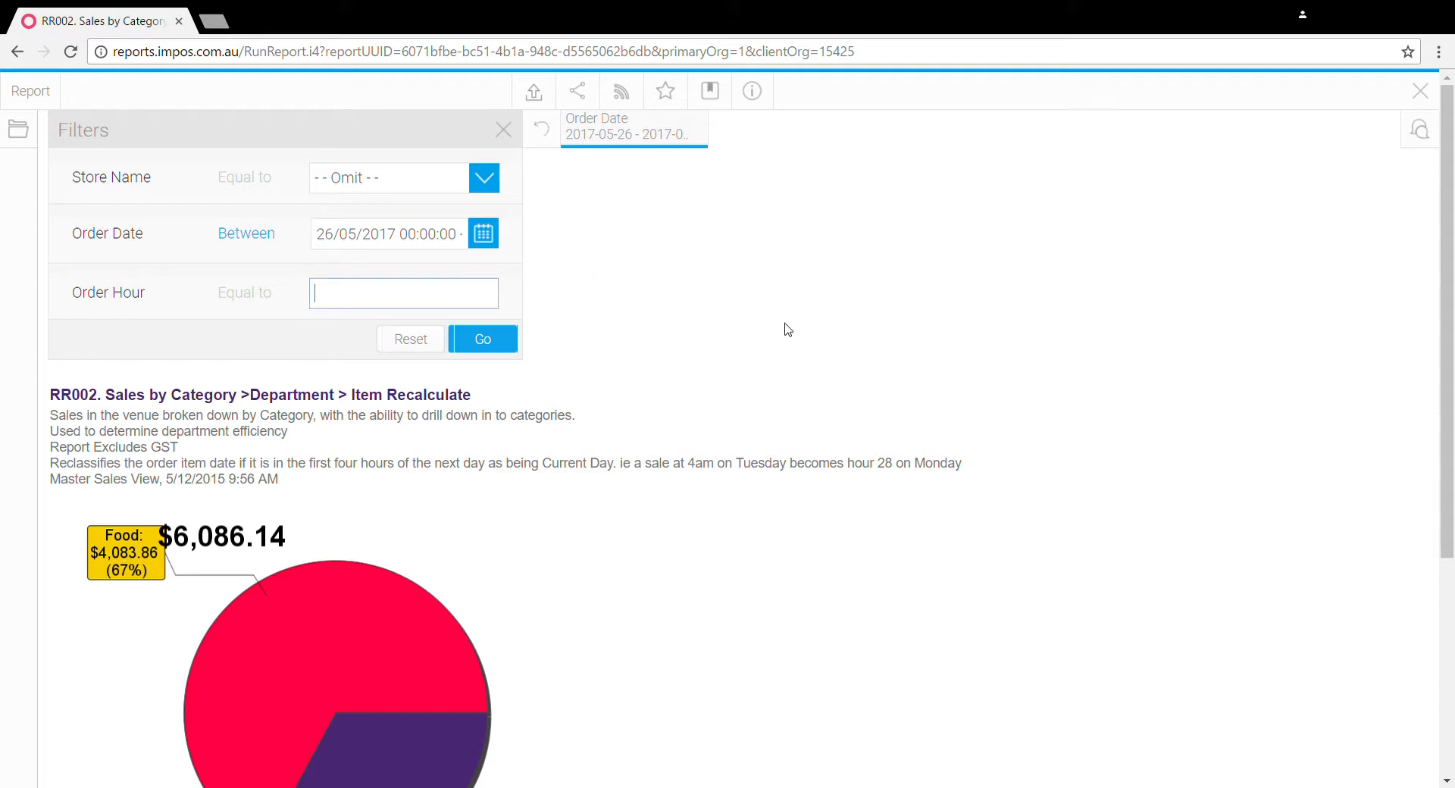
pyautogui.moveTo(270, 537)
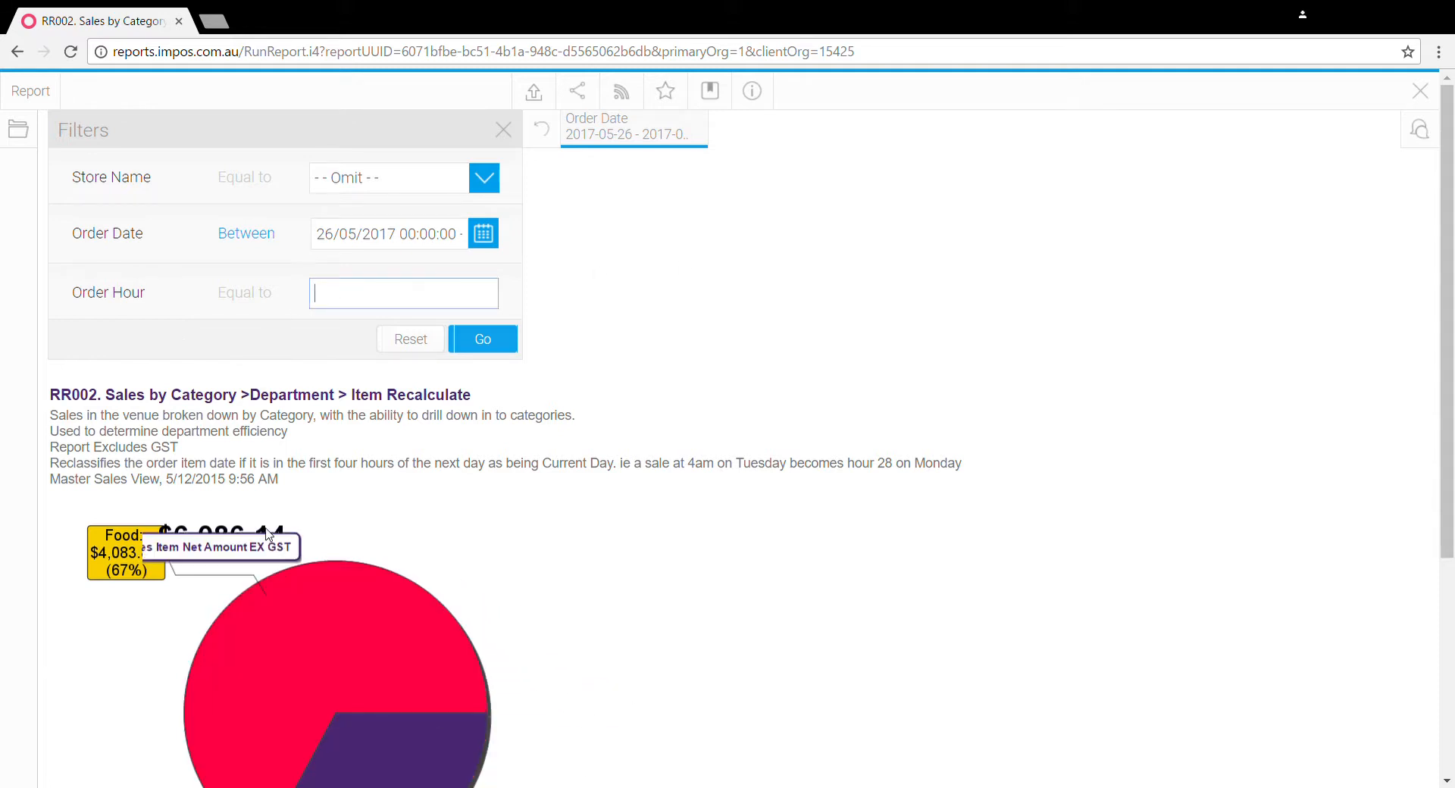
pyautogui.write('13')
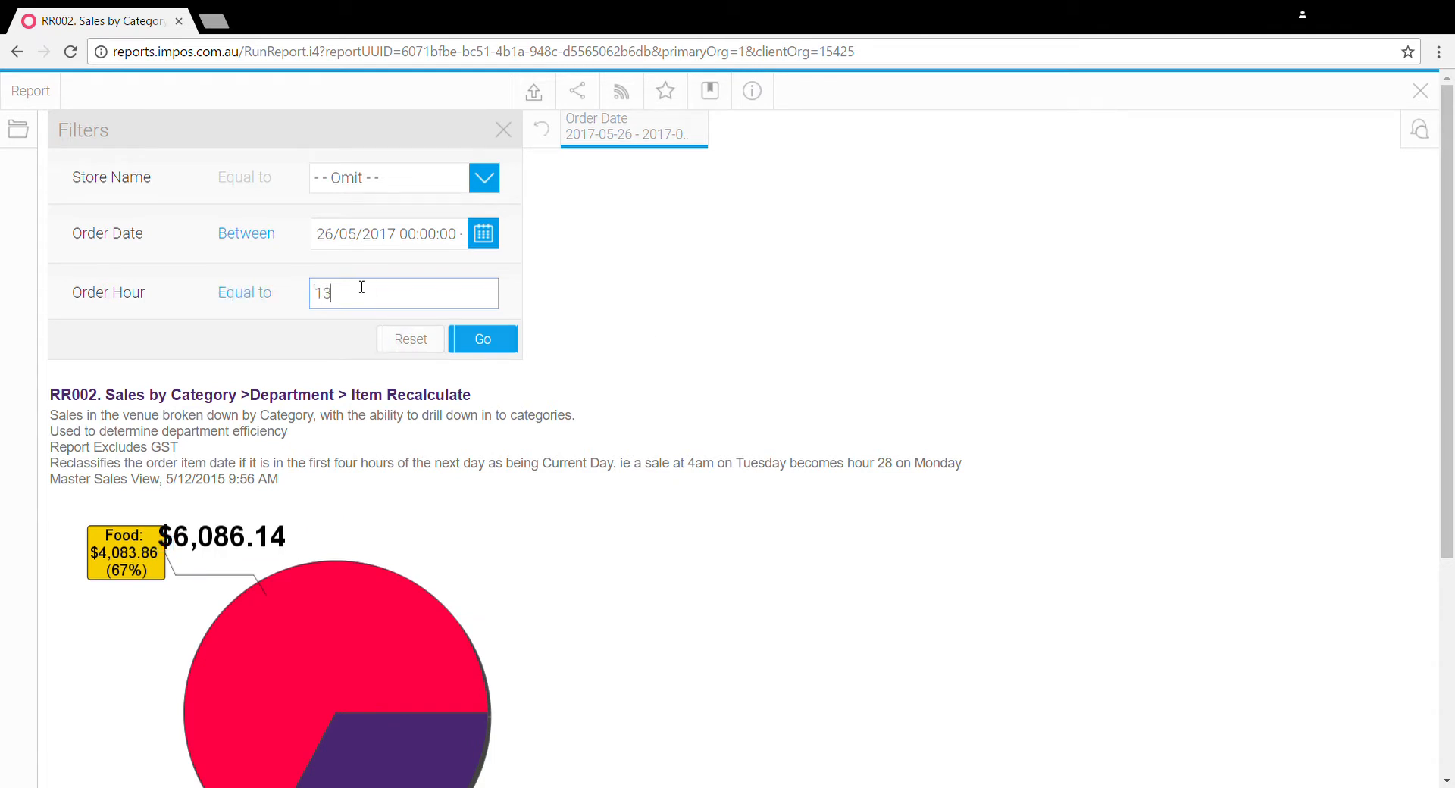
pyautogui.moveTo(482, 339)
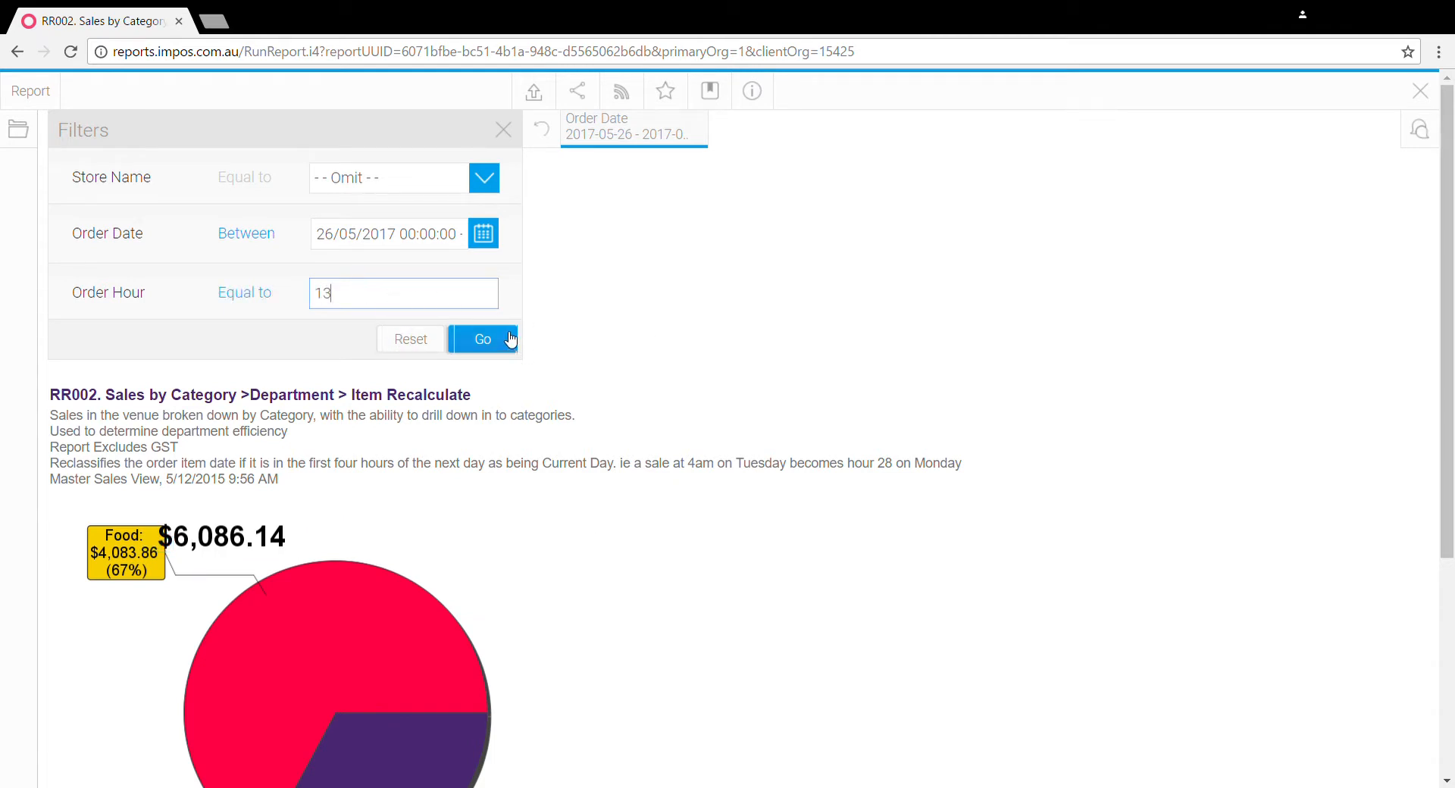
pyautogui.moveTo(709, 350)
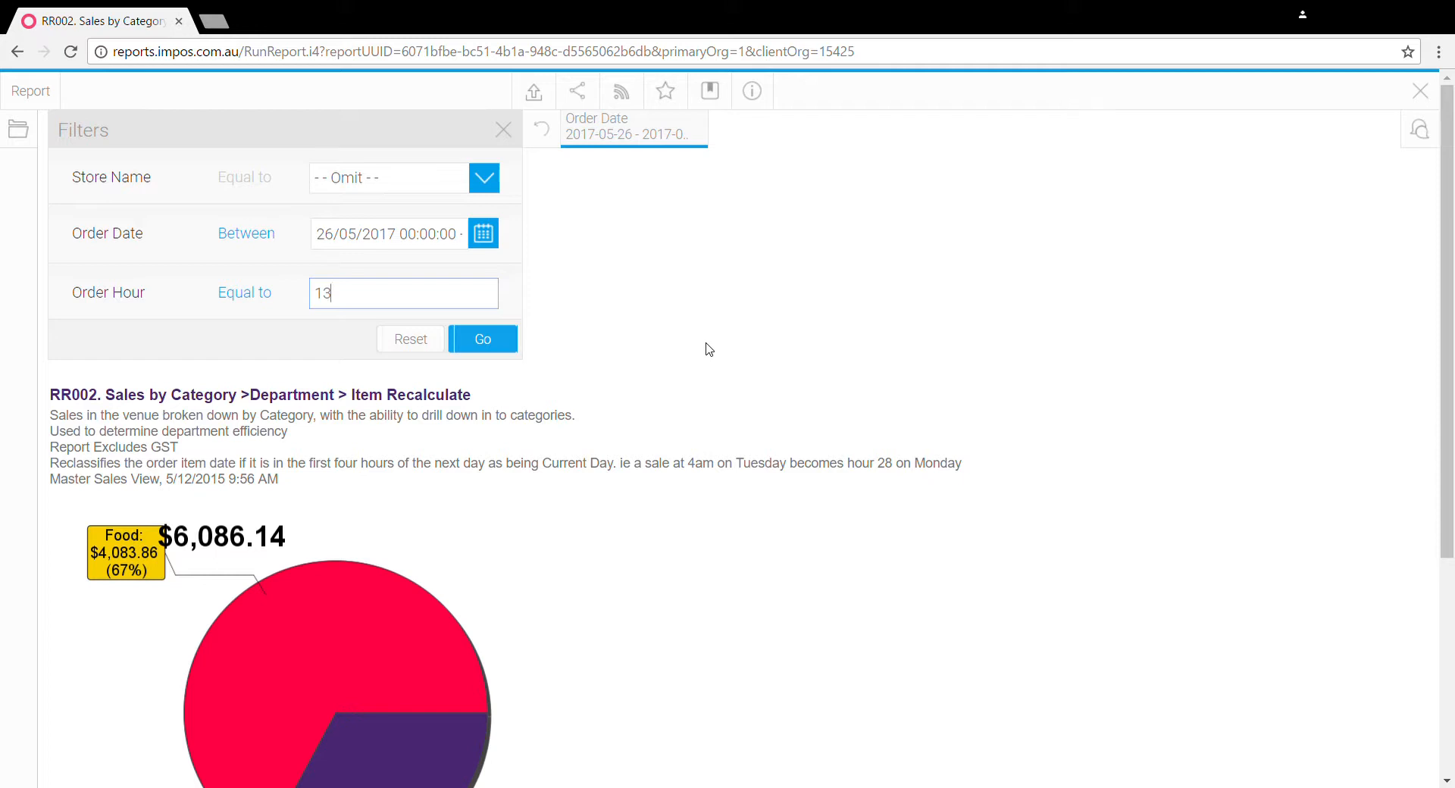
pyautogui.scroll(-3)
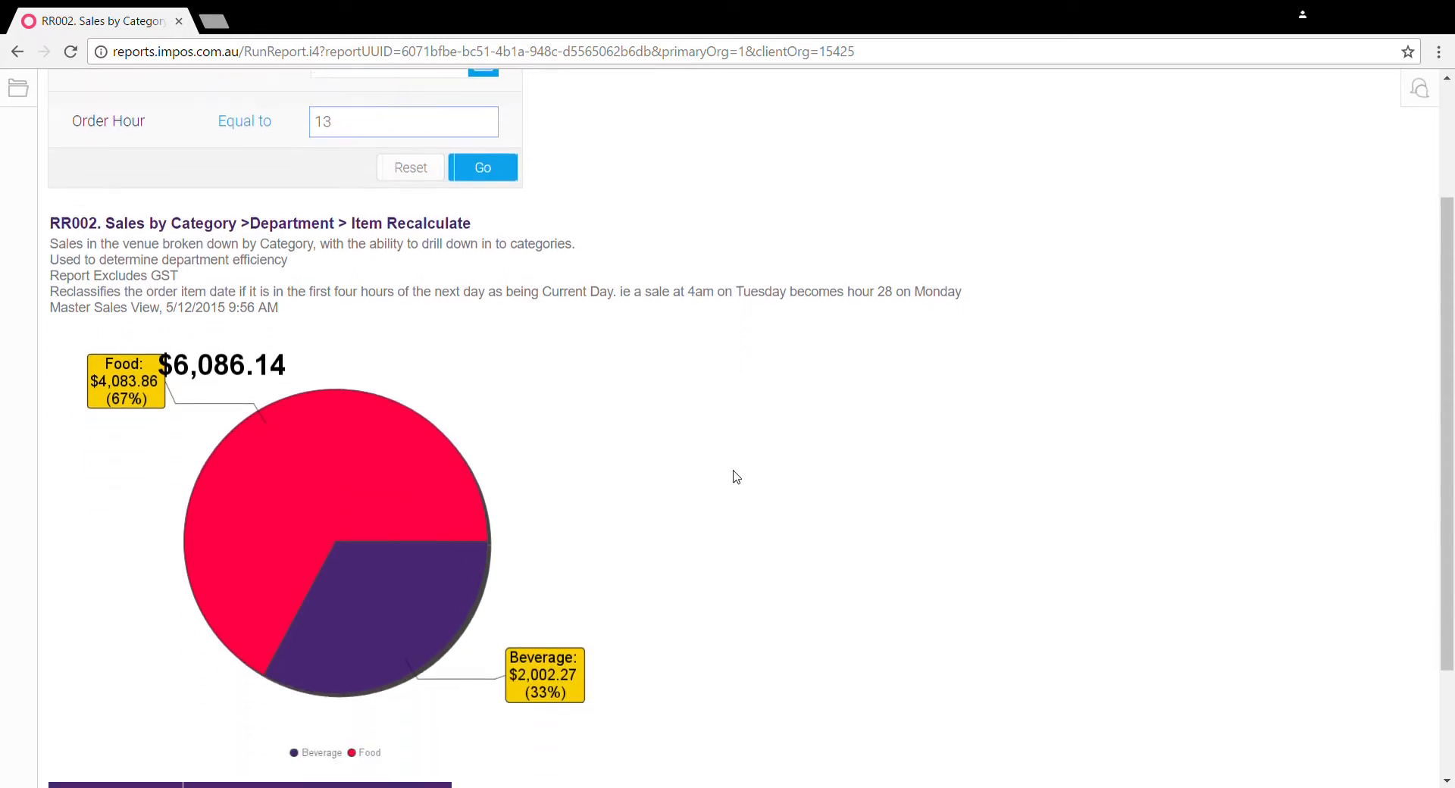
pyautogui.scroll(-3)
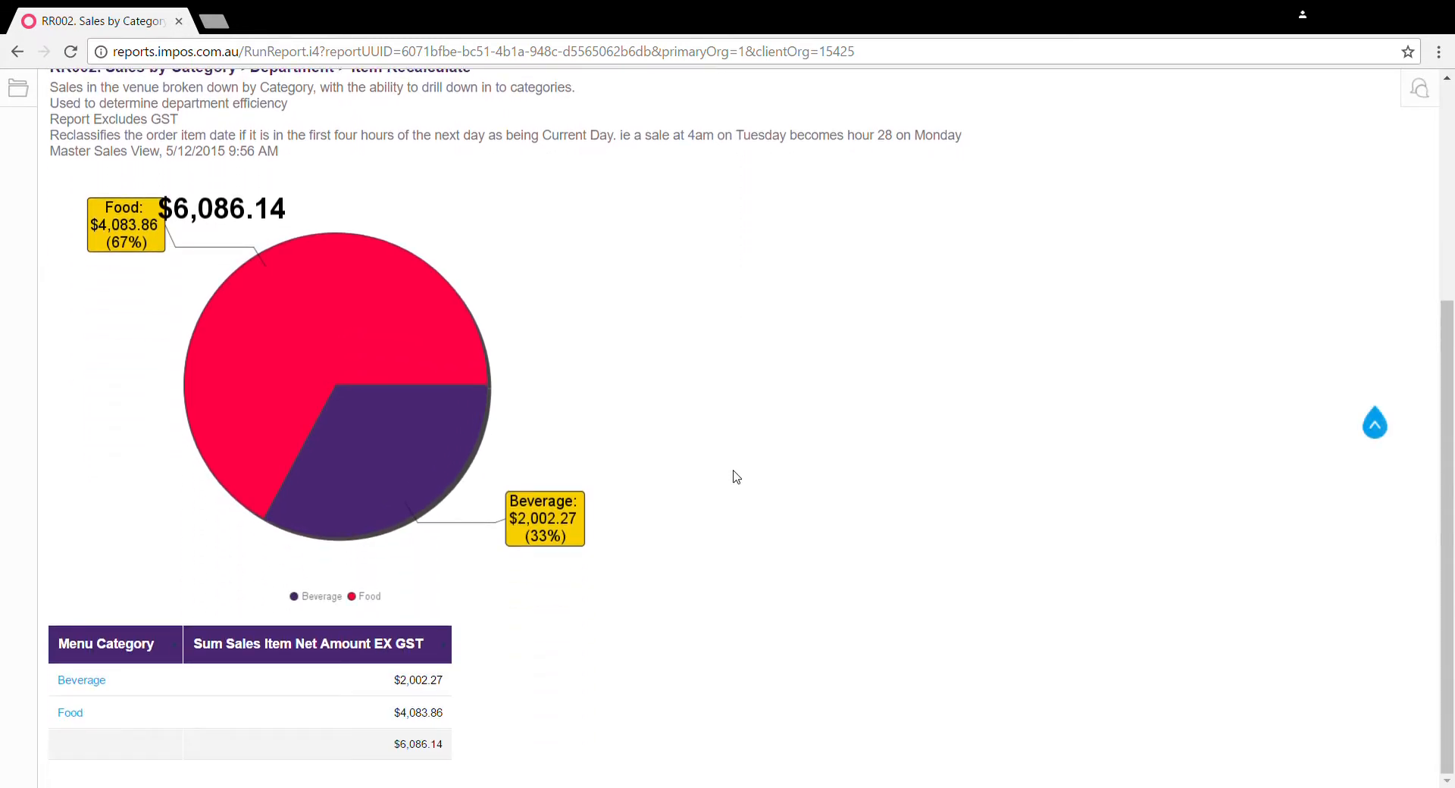
pyautogui.moveTo(731, 537)
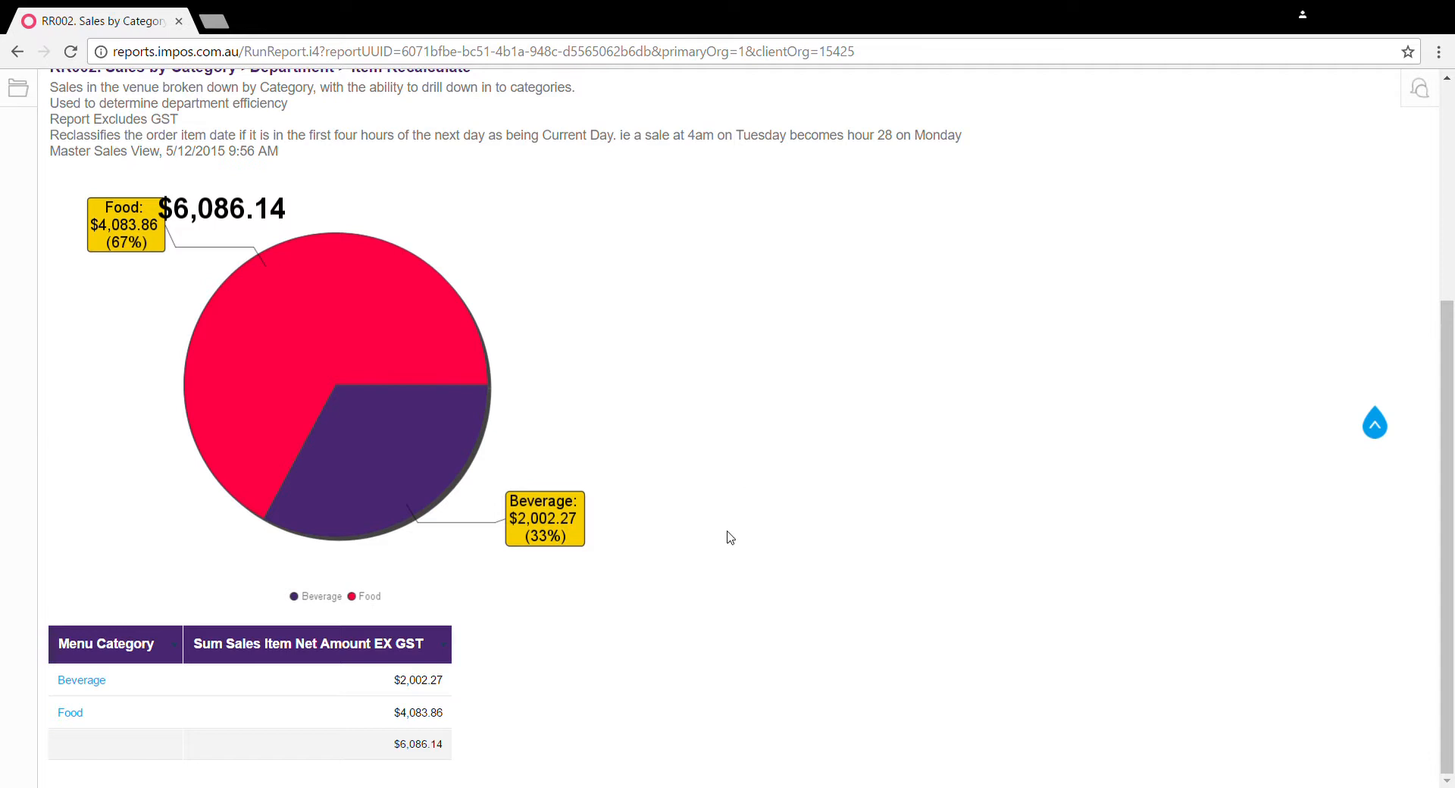
pyautogui.moveTo(110, 660)
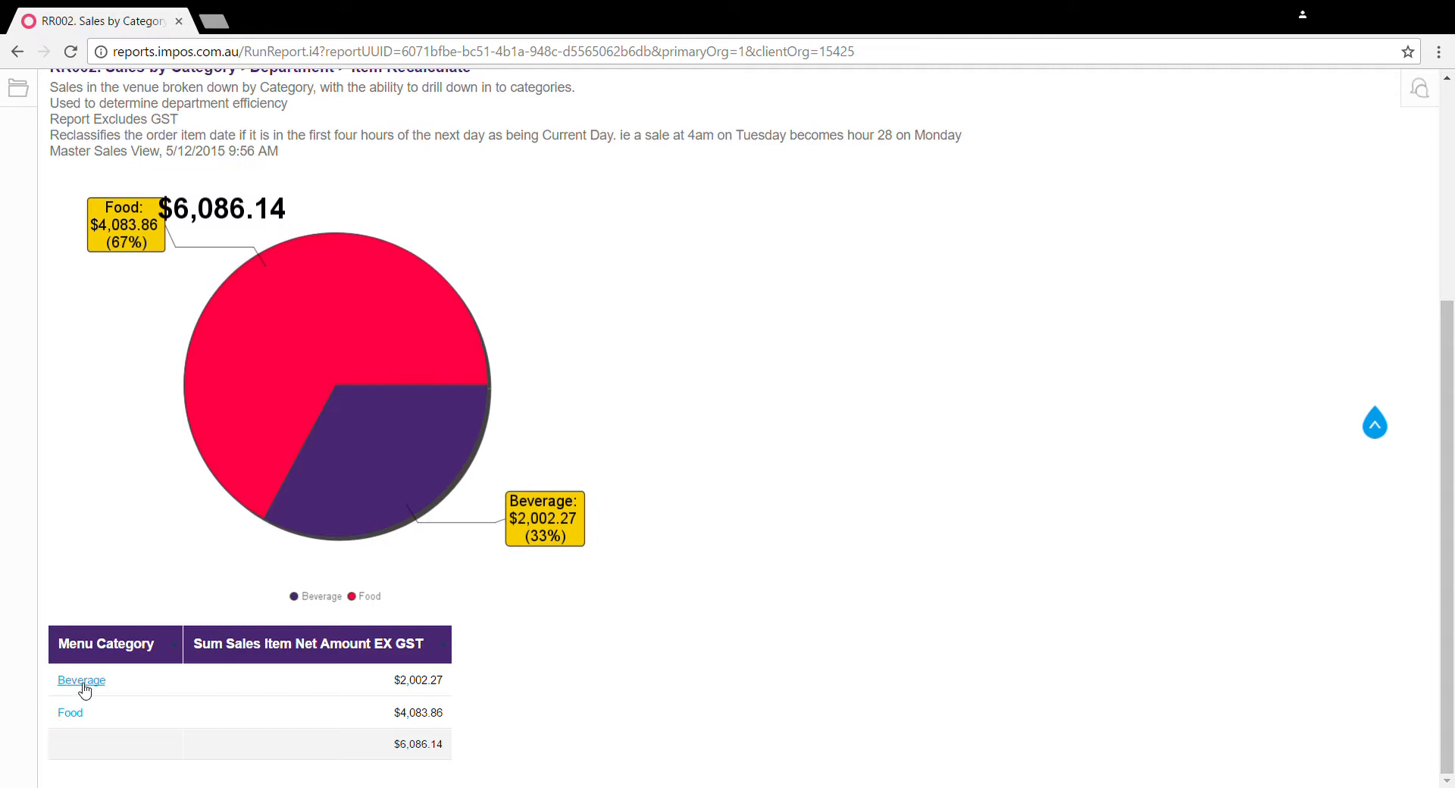
pyautogui.click(80, 679)
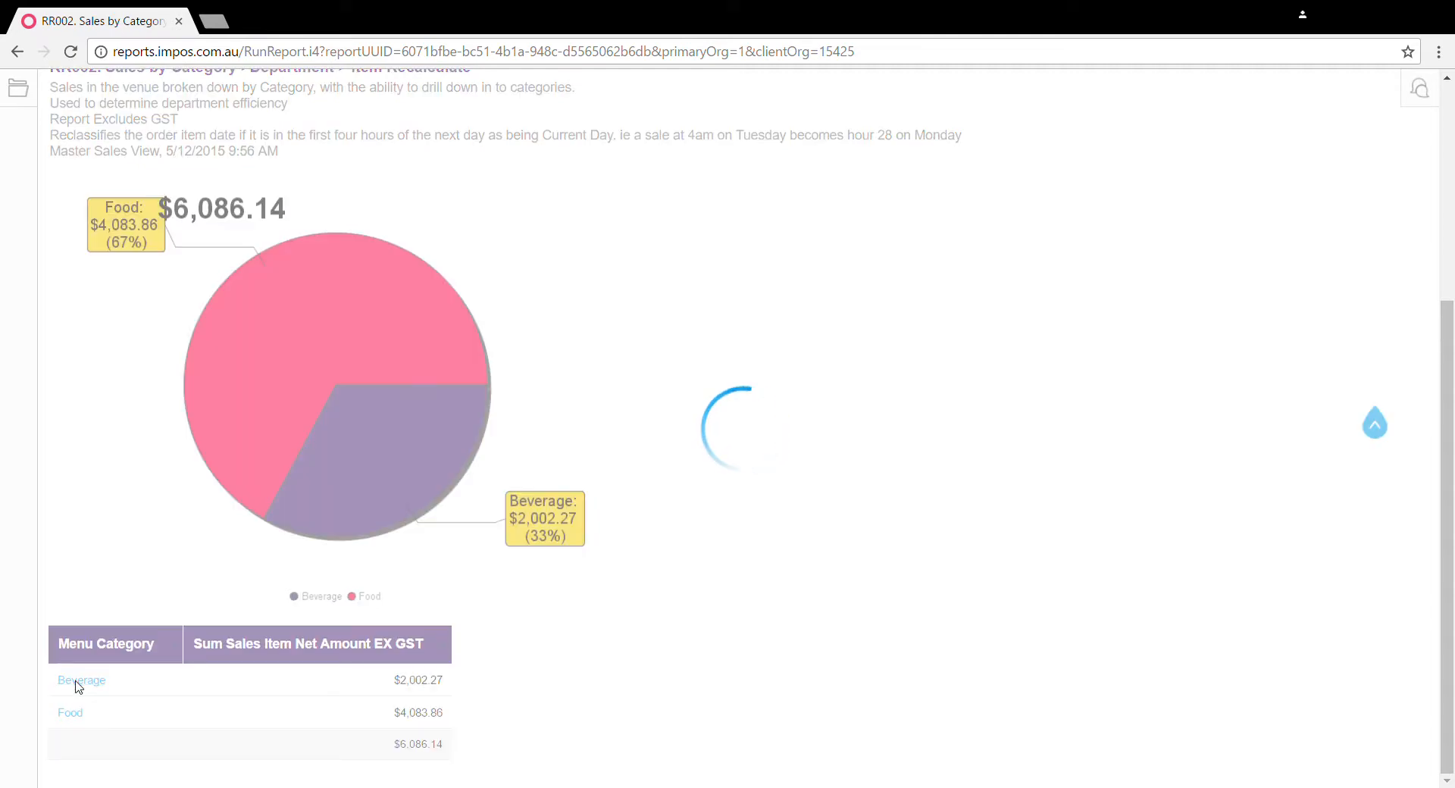
pyautogui.click(82, 680)
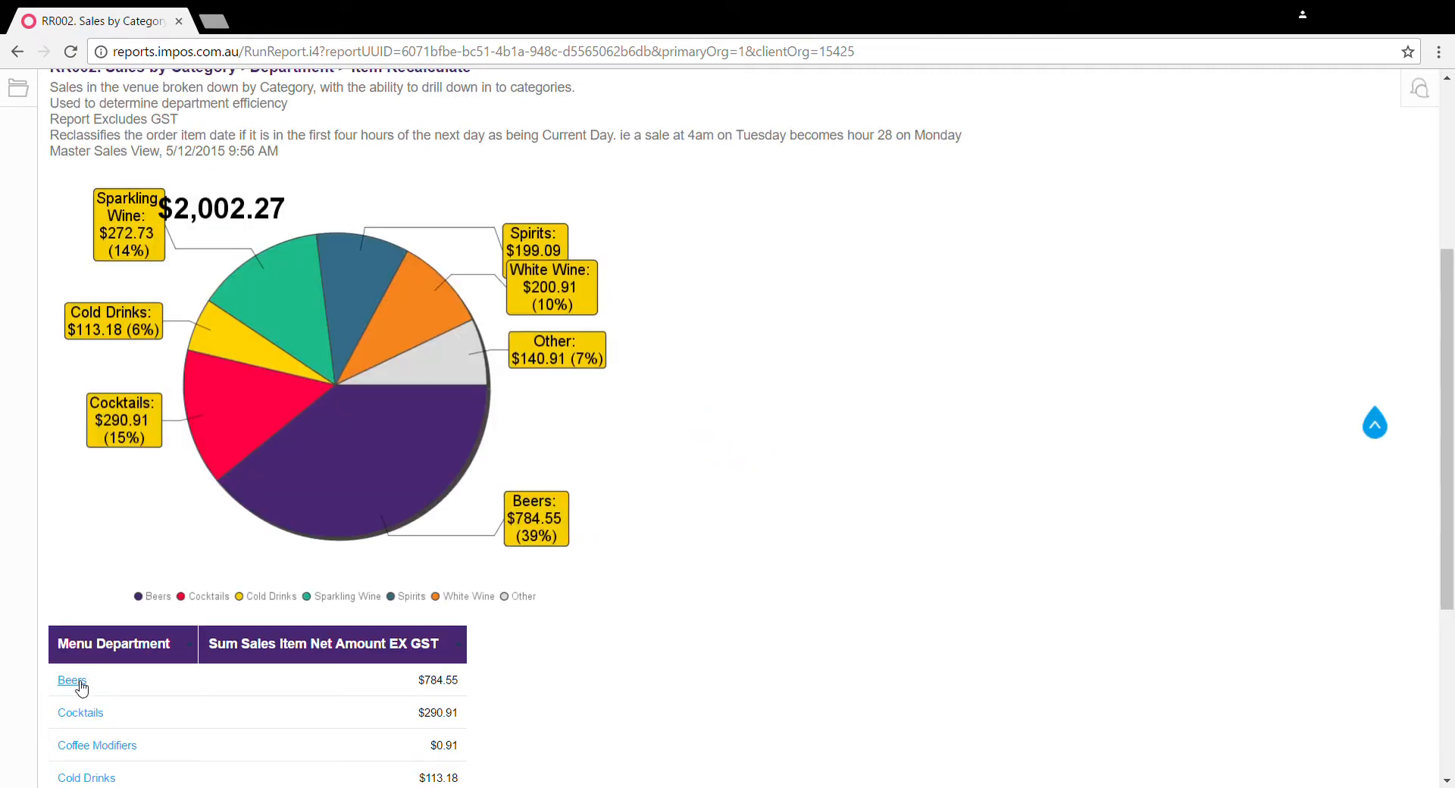
pyautogui.moveTo(653, 620)
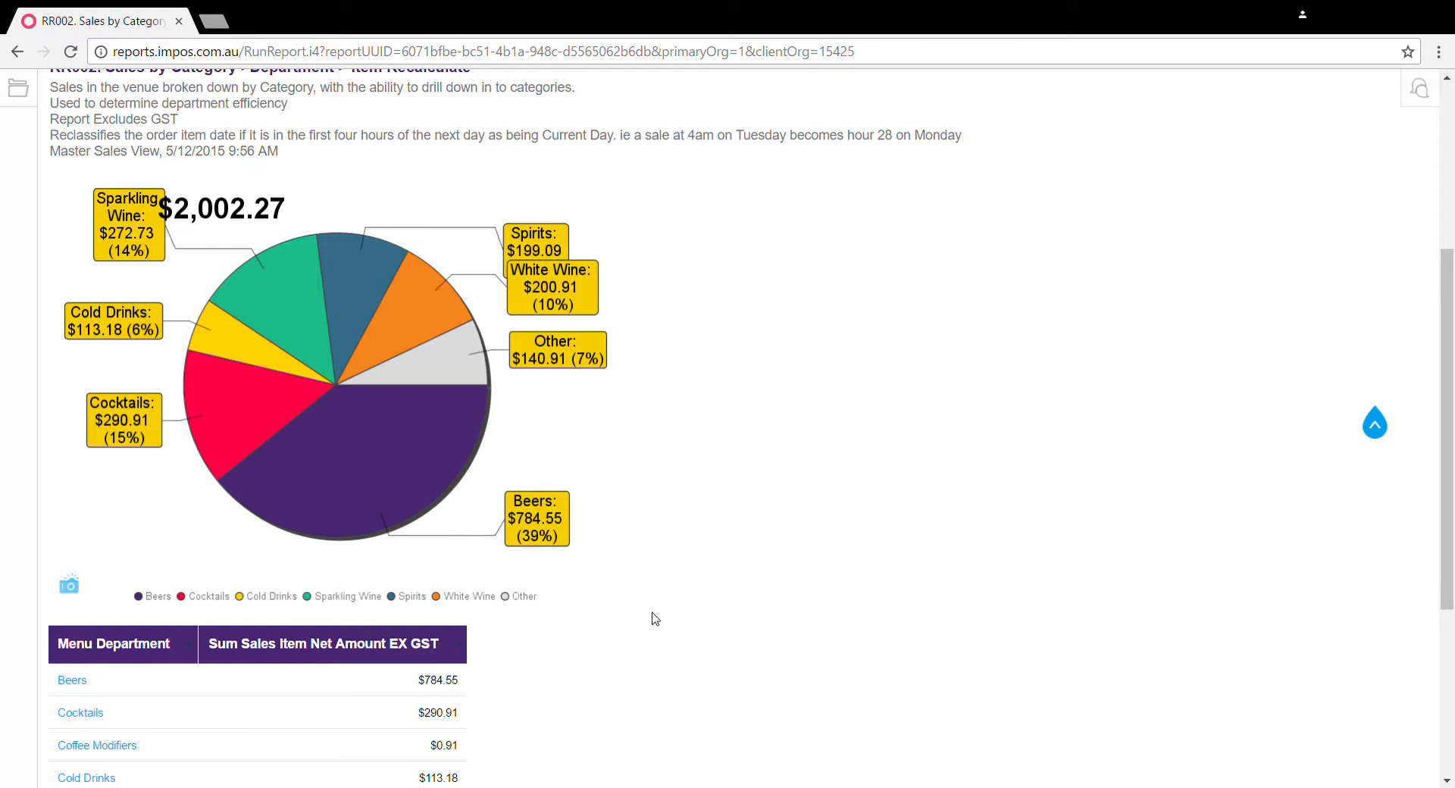
pyautogui.scroll(-3)
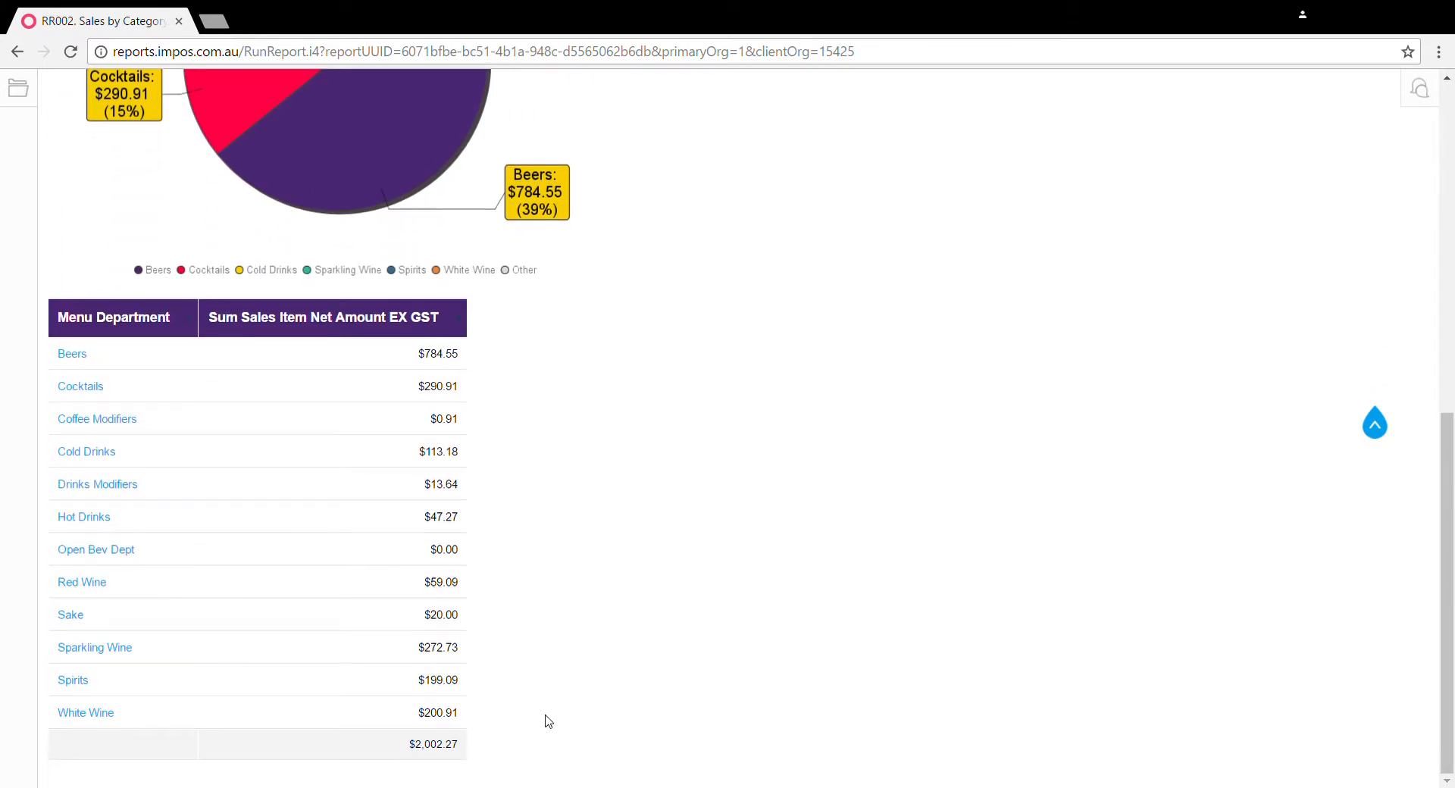
pyautogui.moveTo(650, 664)
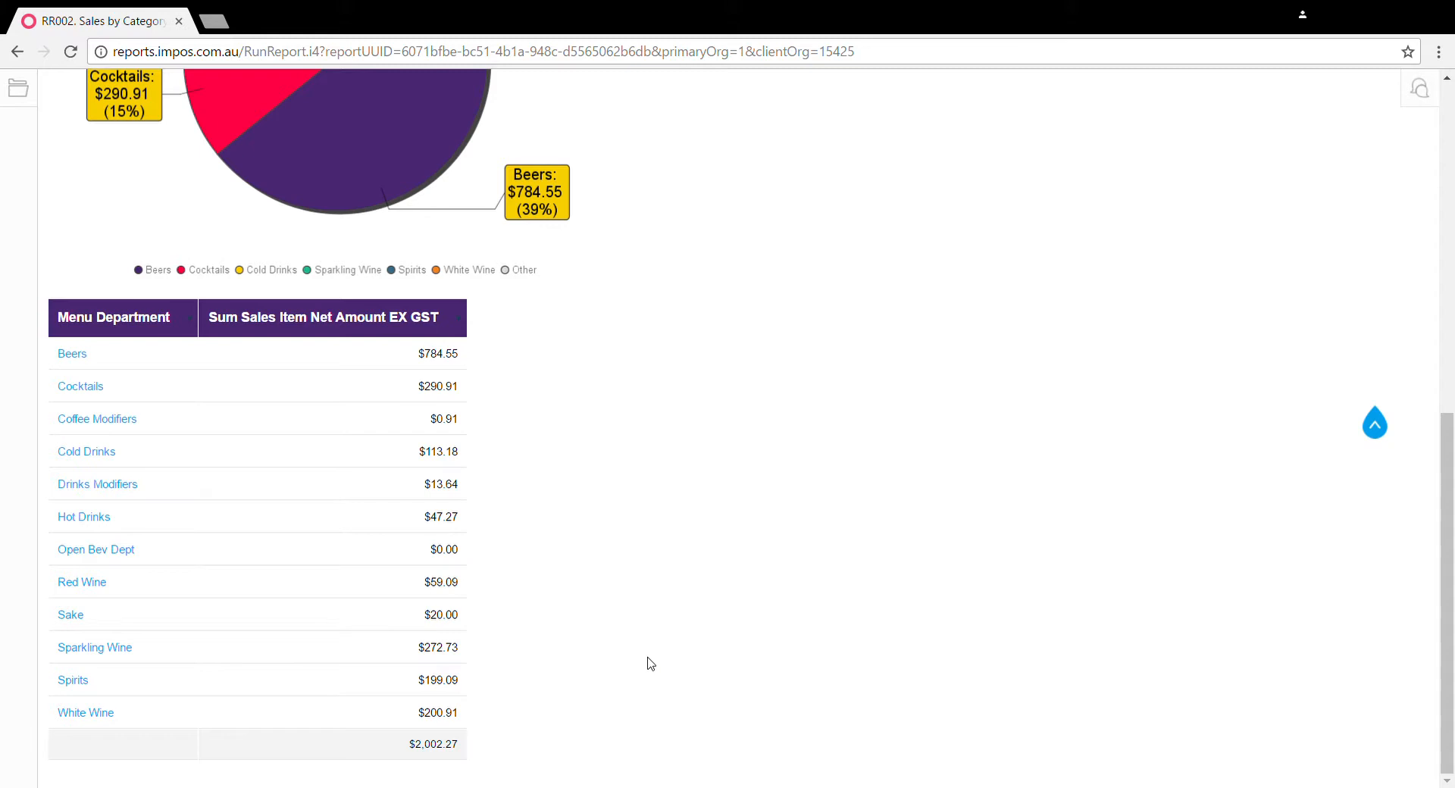
pyautogui.moveTo(573, 381)
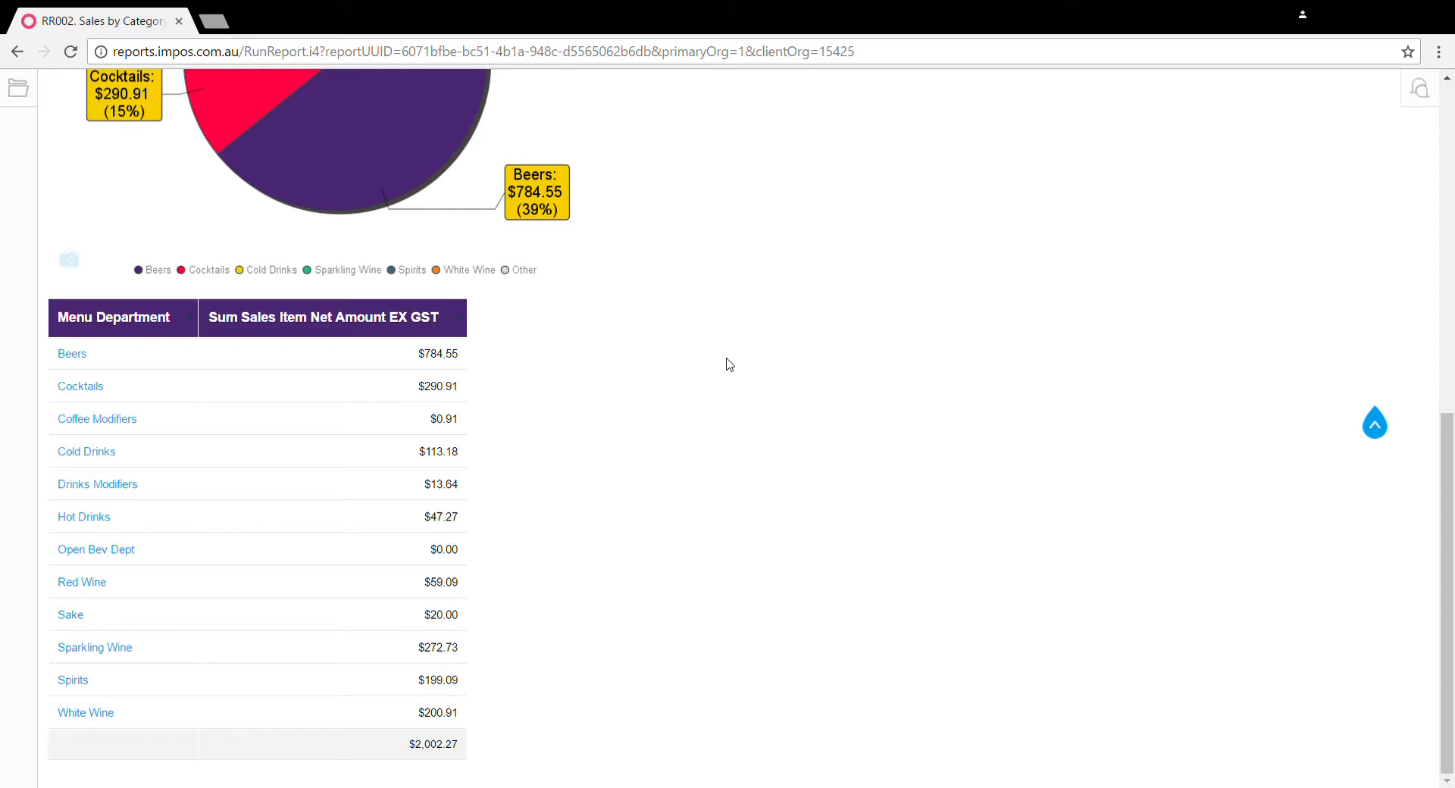
pyautogui.moveTo(97, 418)
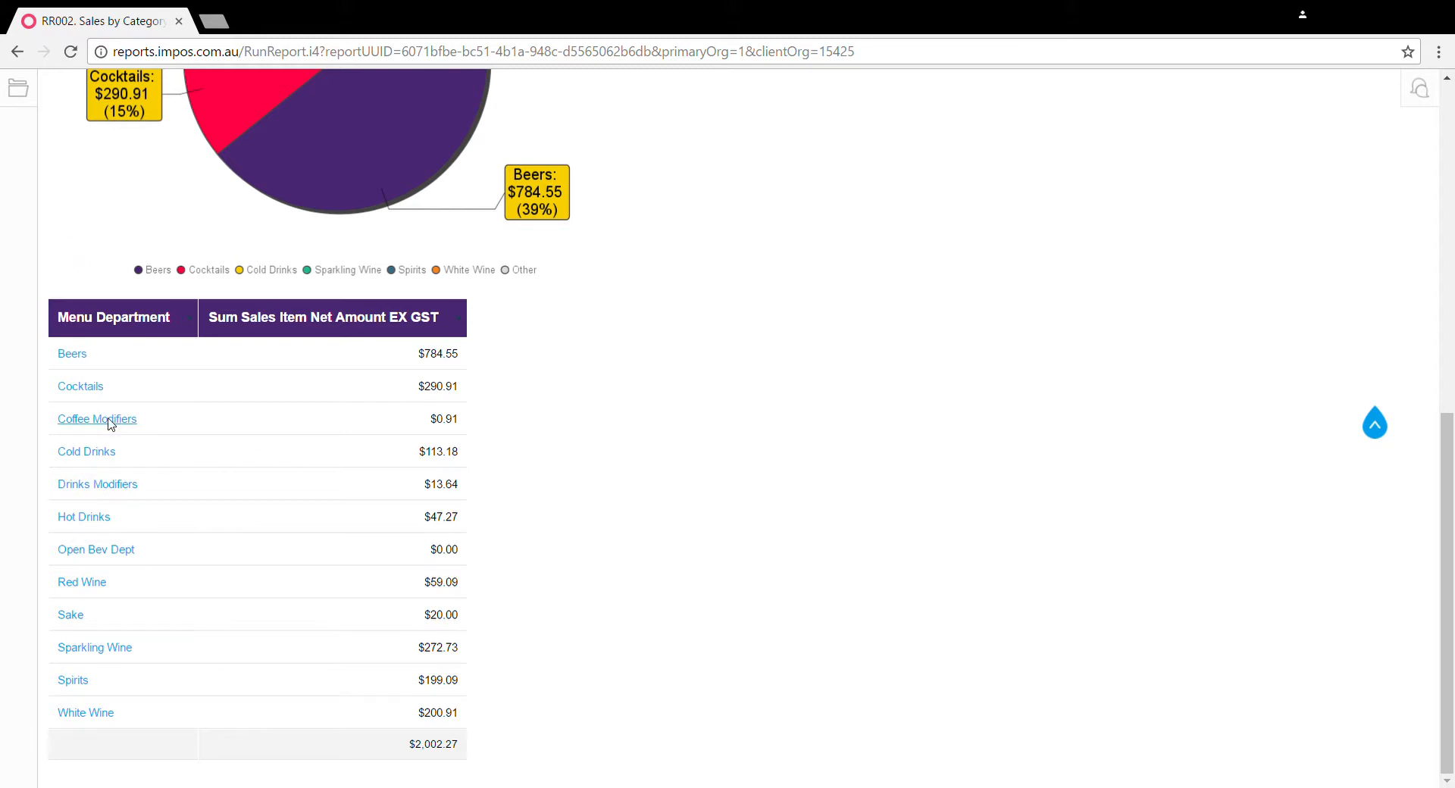
pyautogui.click(97, 418)
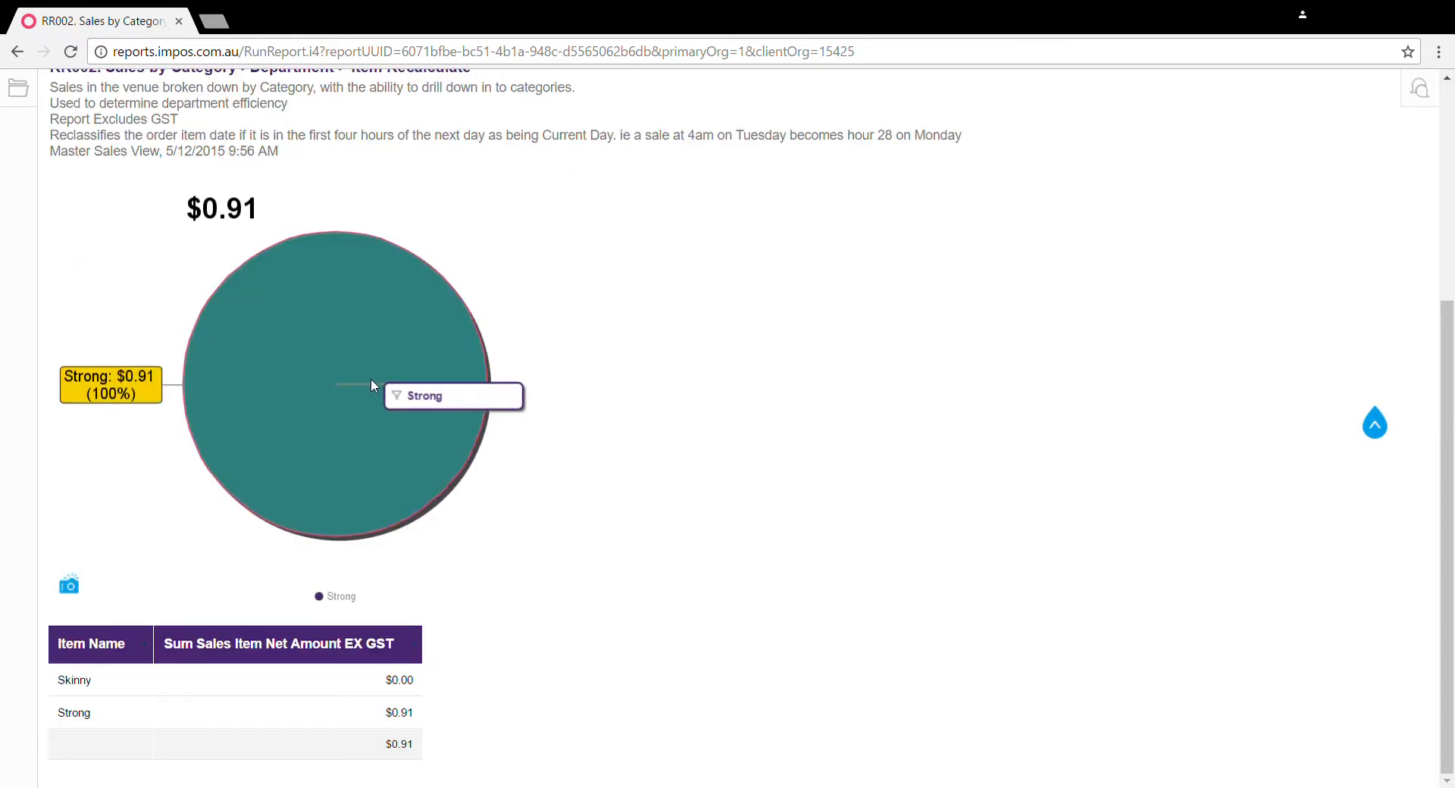
pyautogui.moveTo(406, 691)
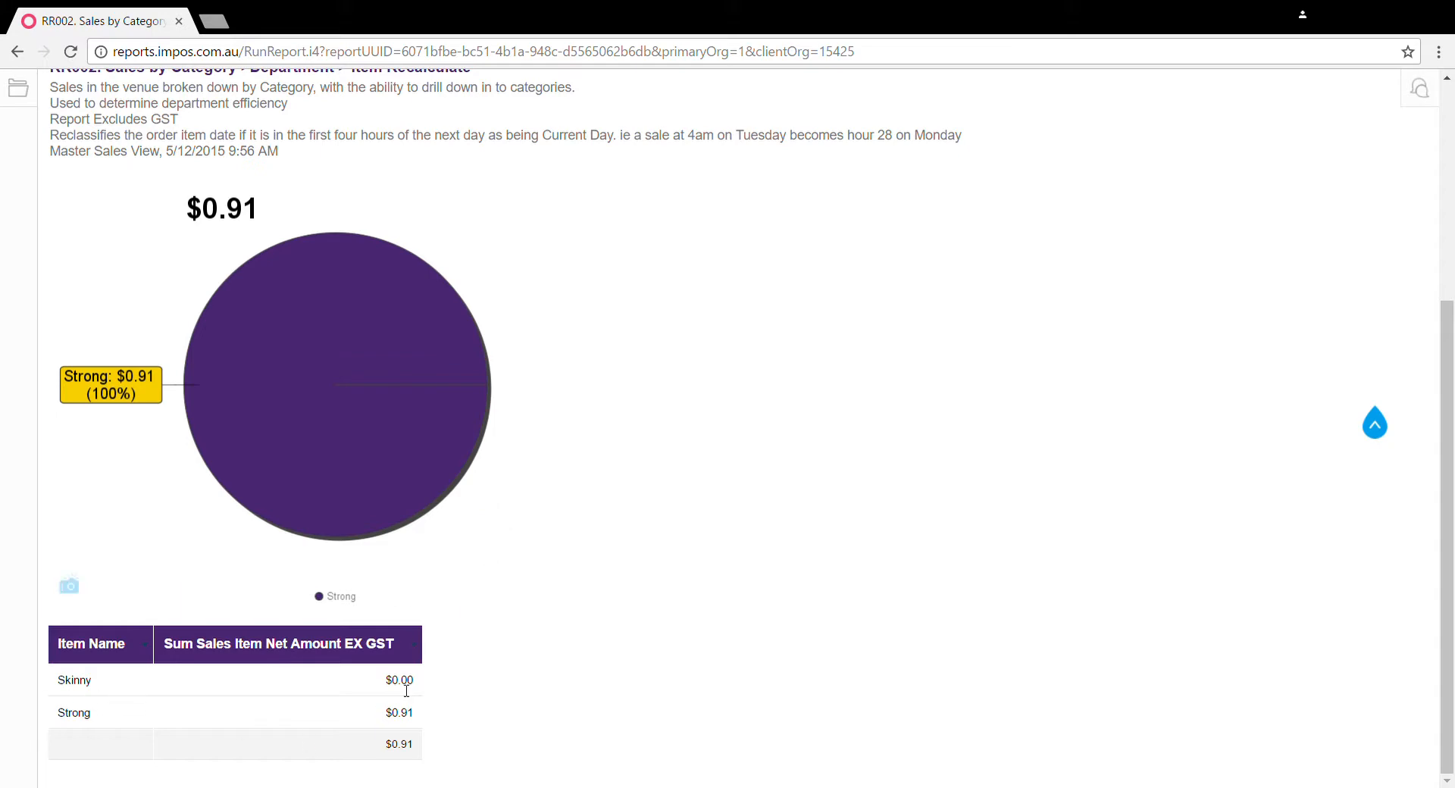
pyautogui.moveTo(653, 329)
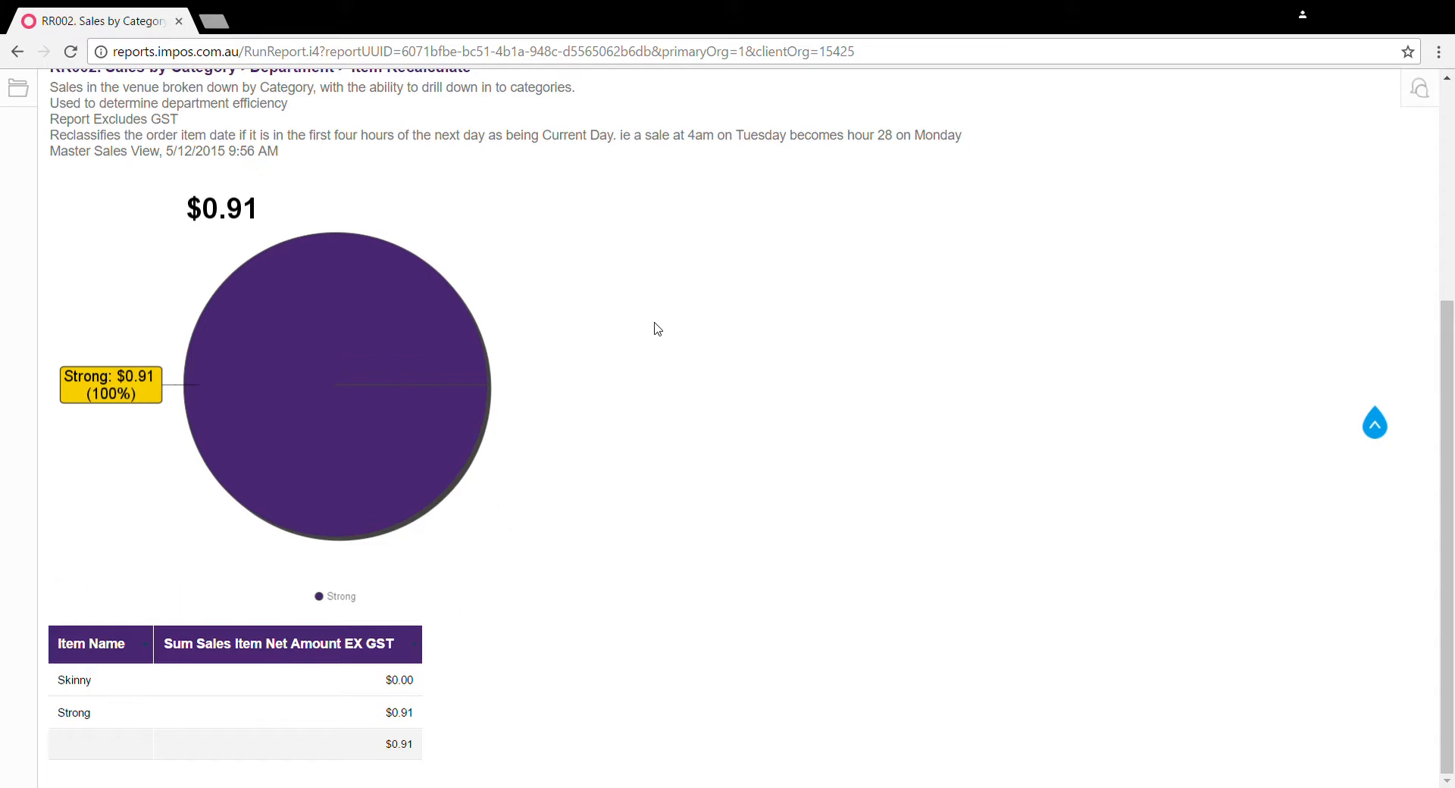
pyautogui.click(30, 91)
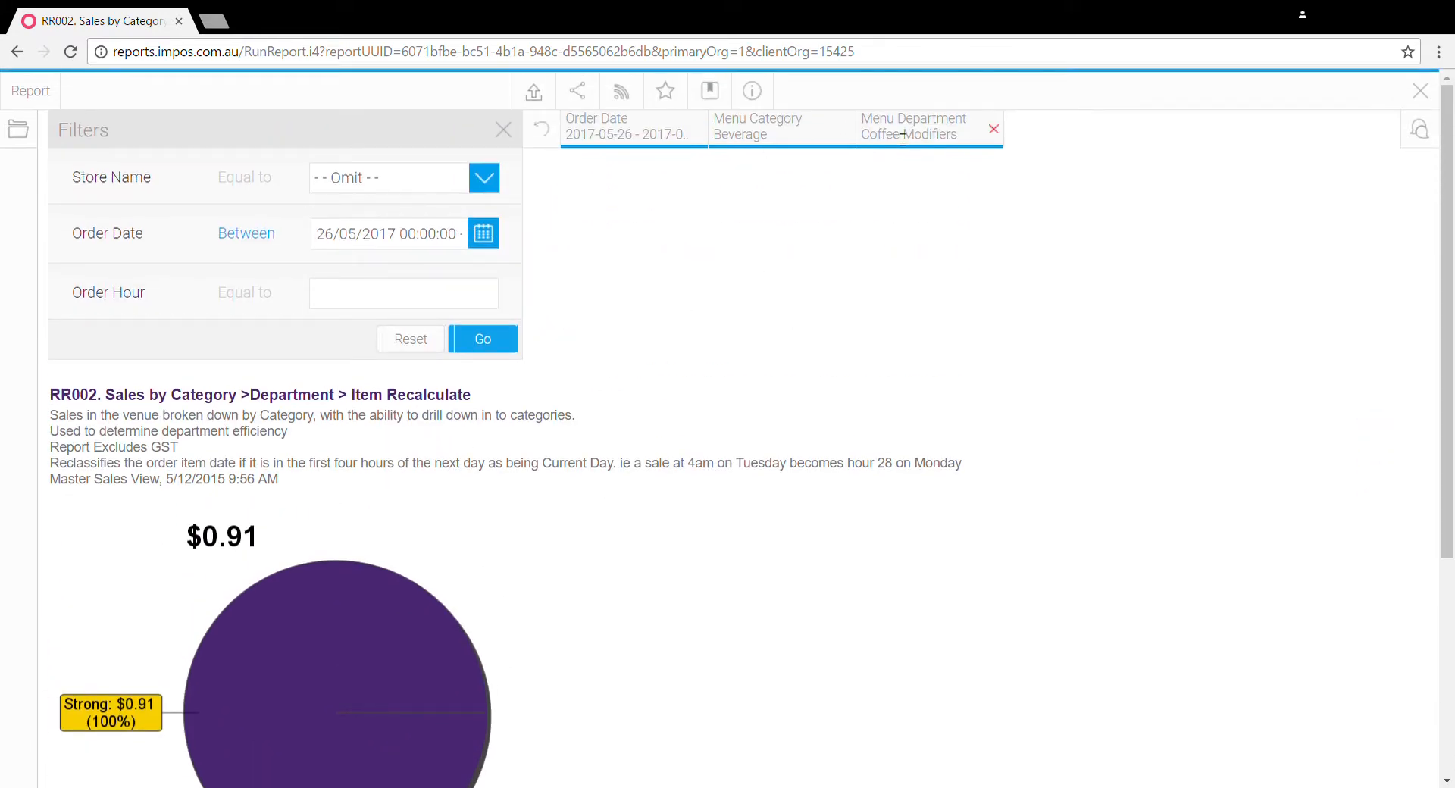
pyautogui.click(995, 129)
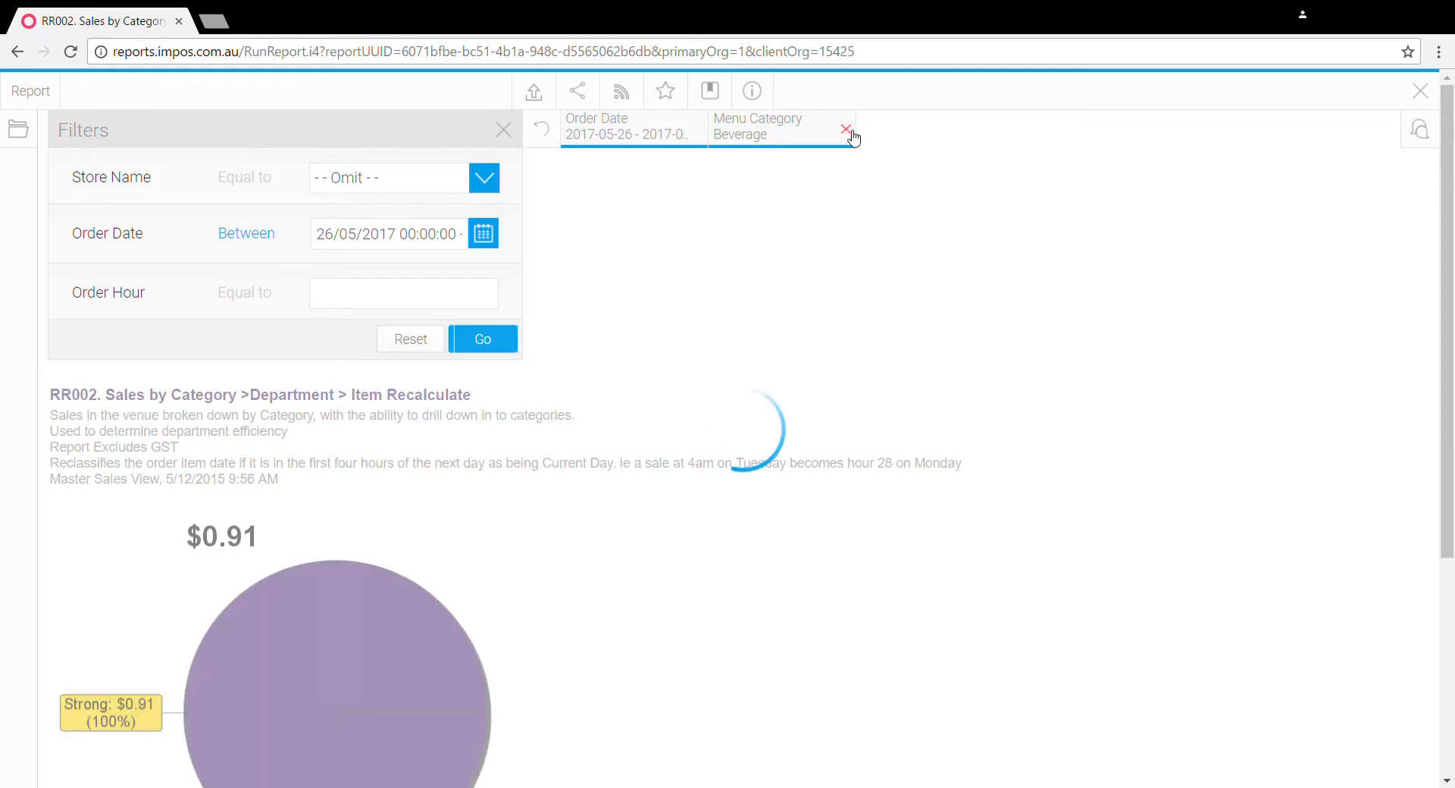
pyautogui.click(846, 129)
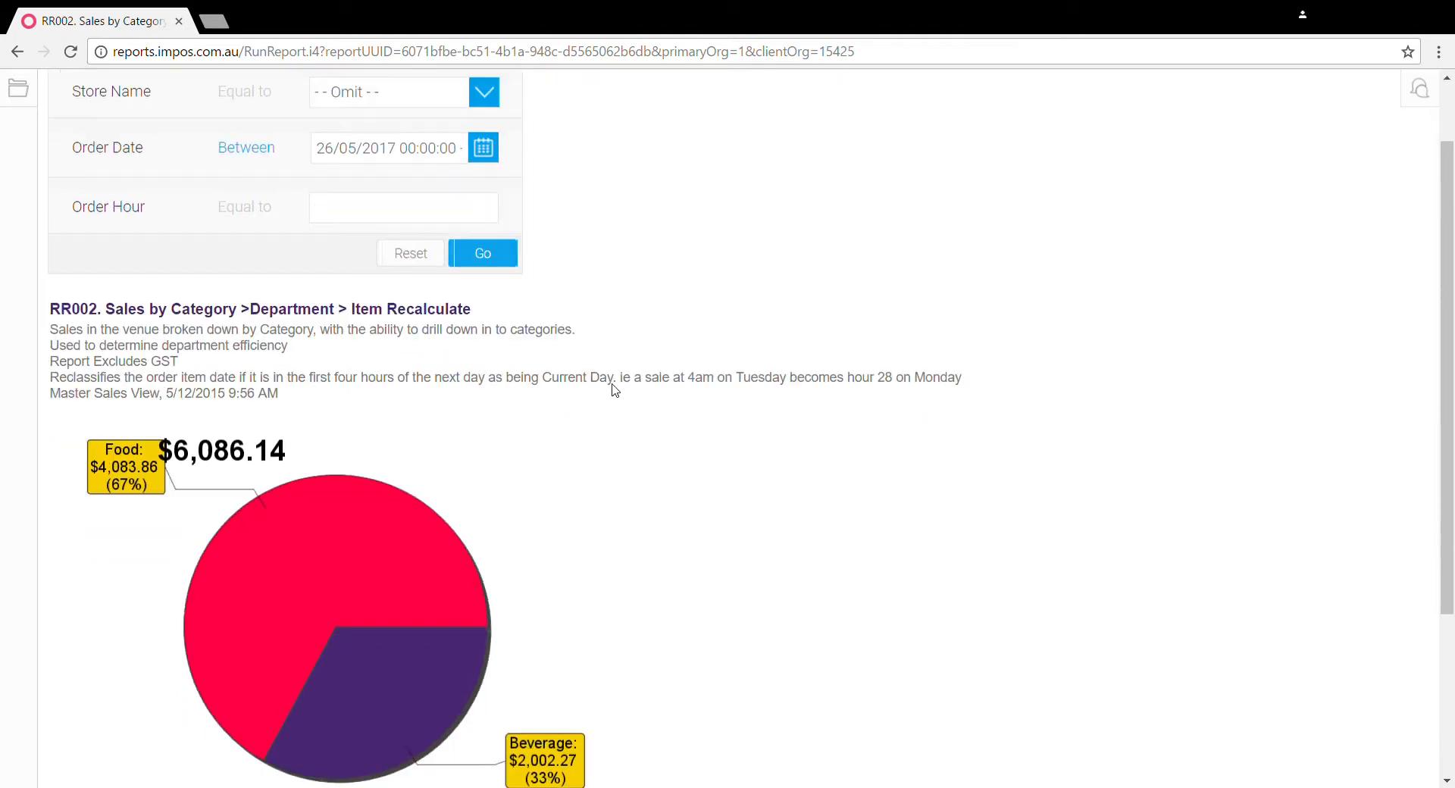
# - Sort the category table by Sum Sales Item Net Amount EX GST so Food lists above Beverage
pyautogui.scroll(-3)
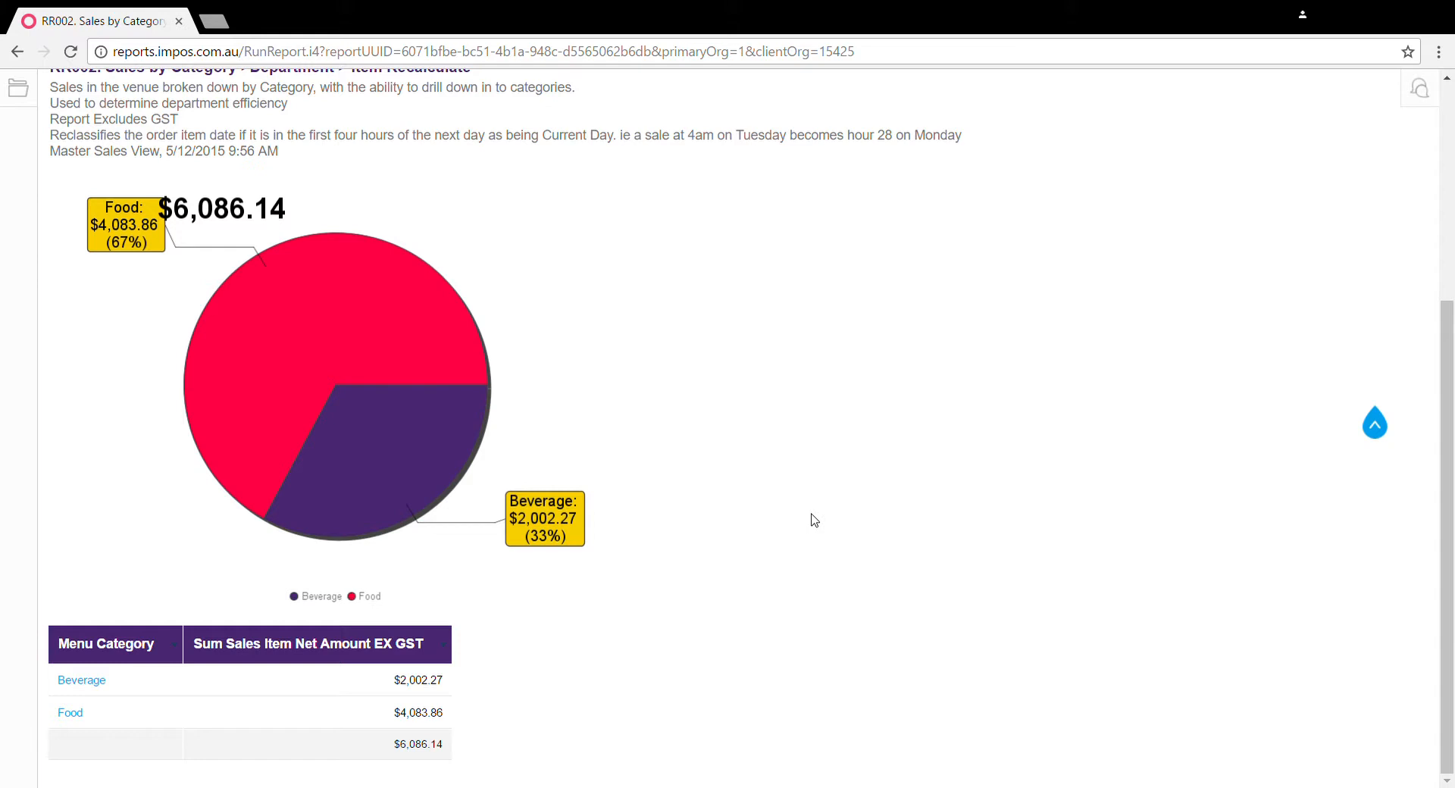
pyautogui.moveTo(564, 446)
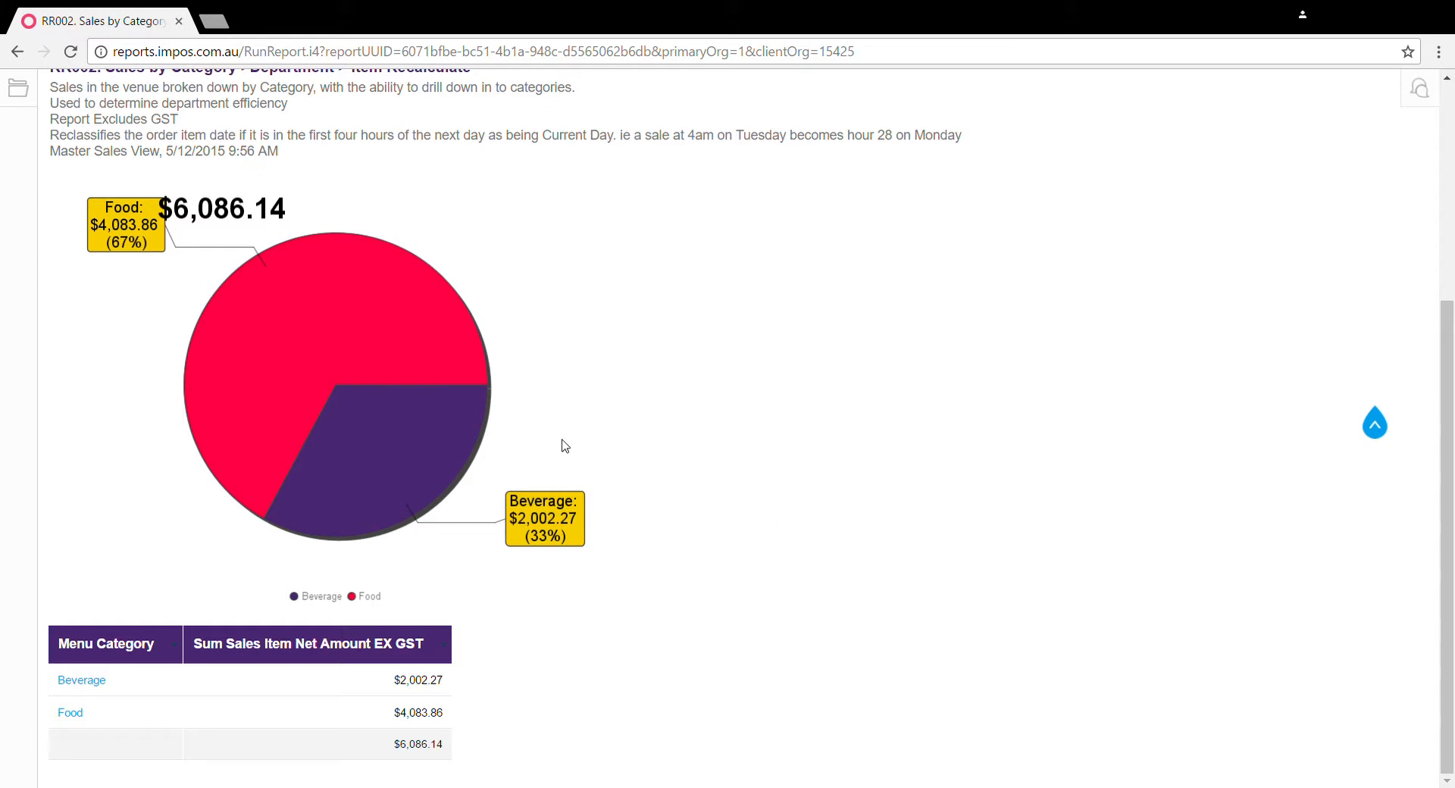
pyautogui.moveTo(82, 679)
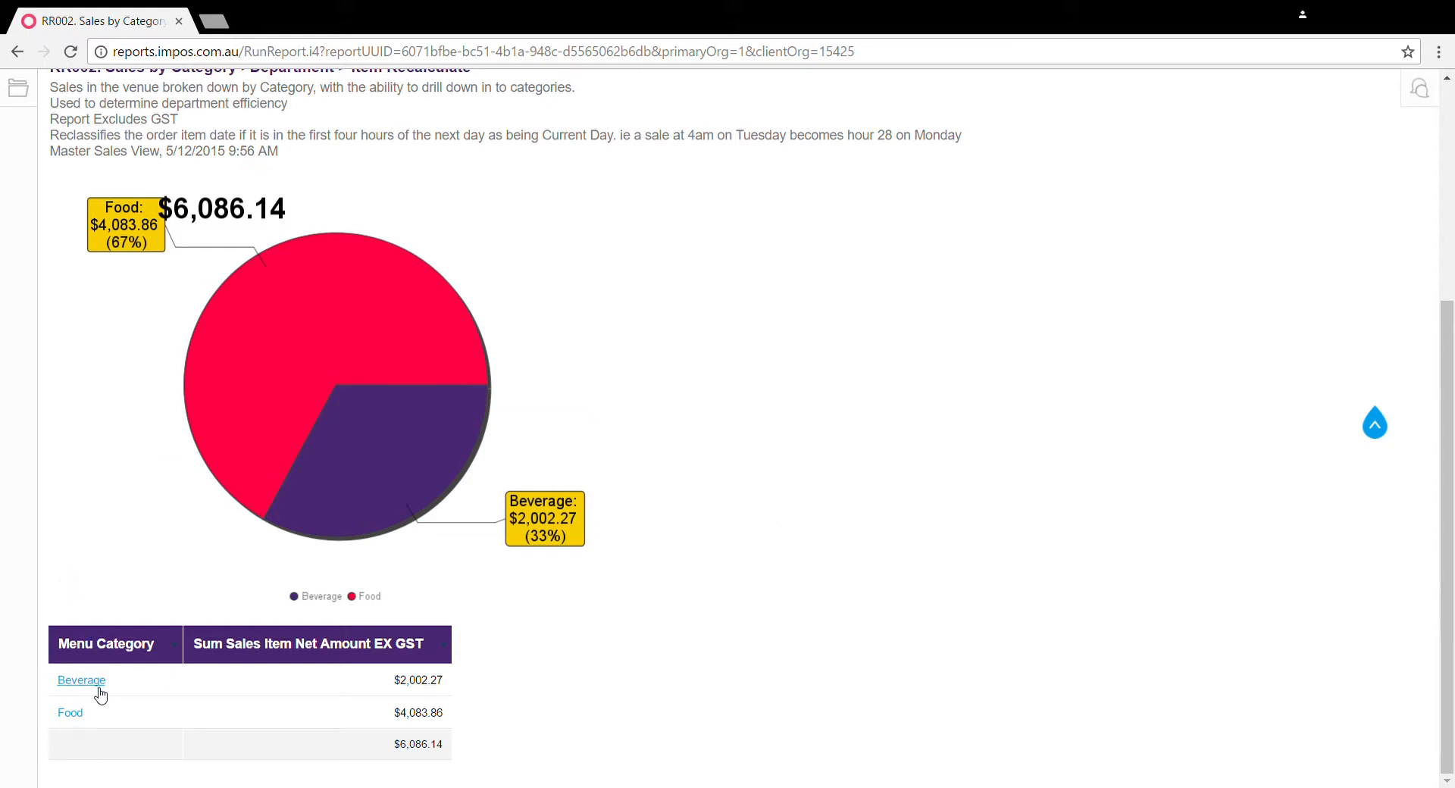
pyautogui.moveTo(87, 629)
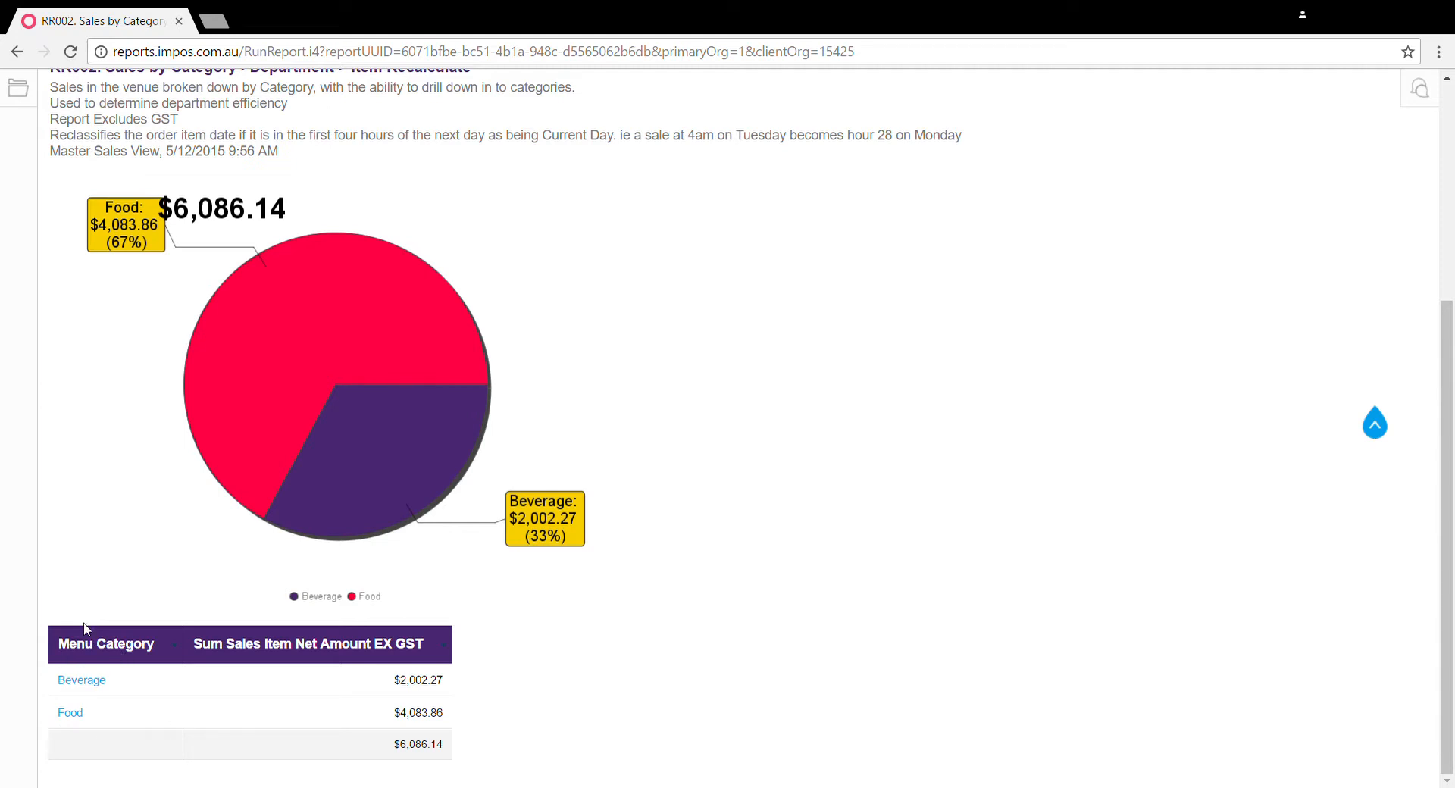
pyautogui.moveTo(561, 634)
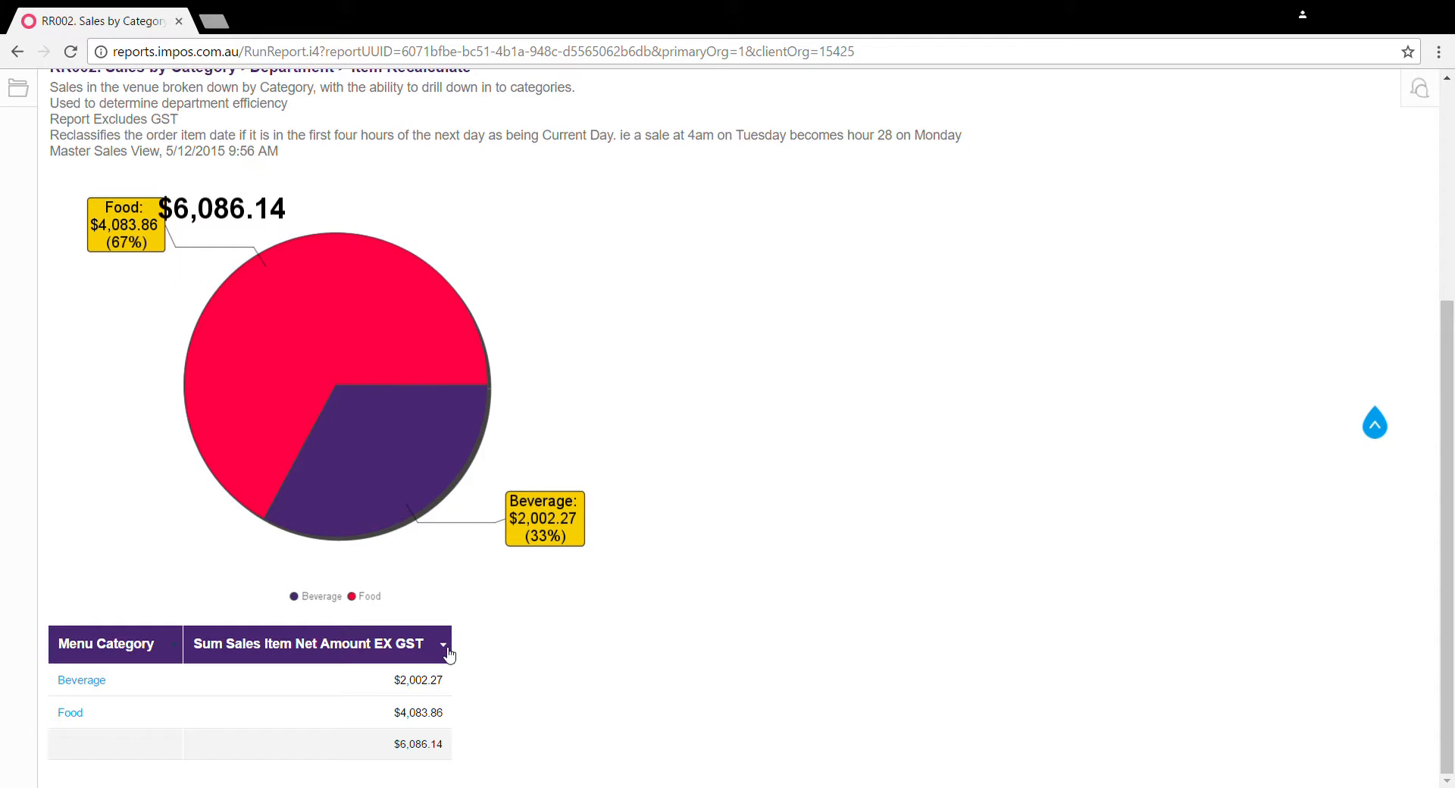
pyautogui.click(443, 643)
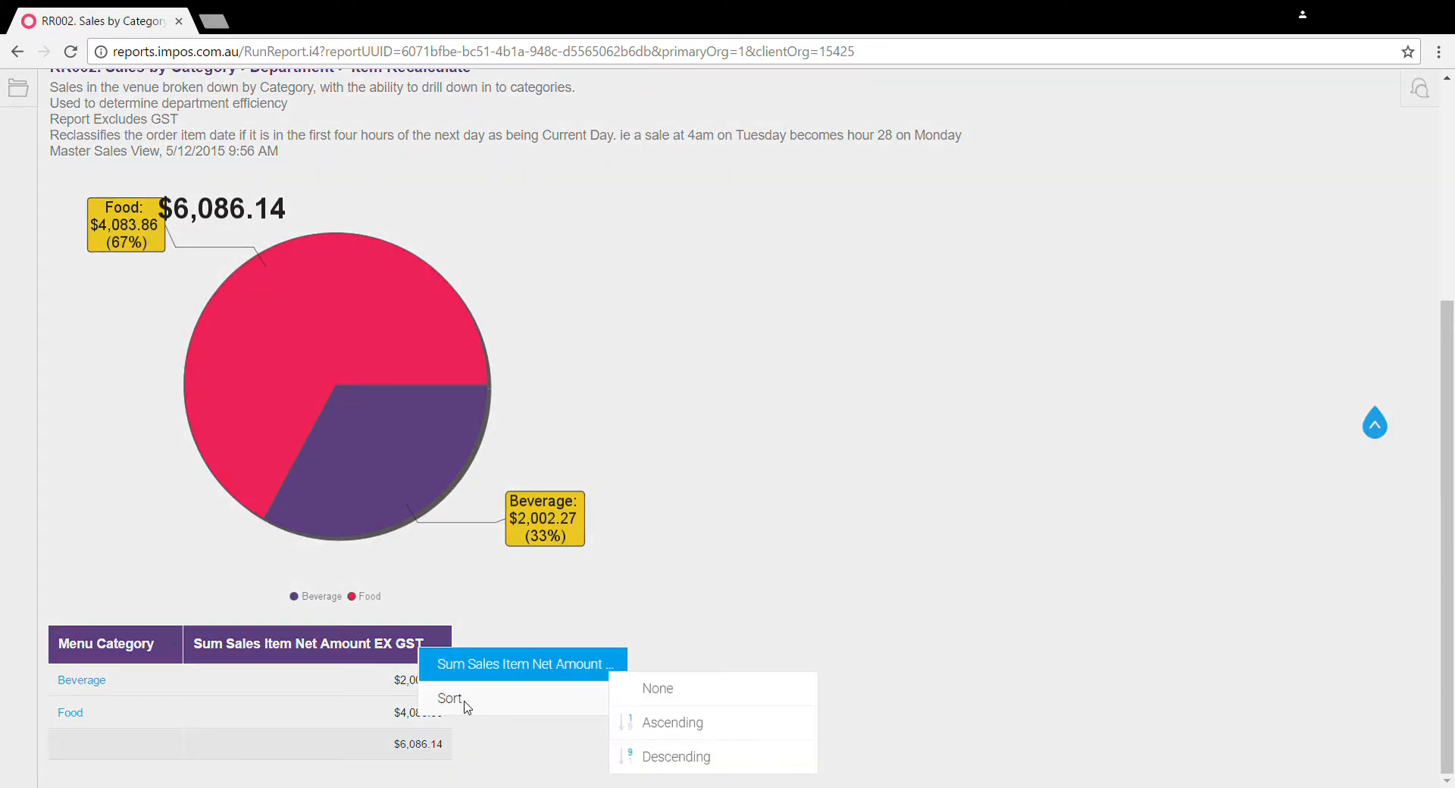
pyautogui.moveTo(691, 715)
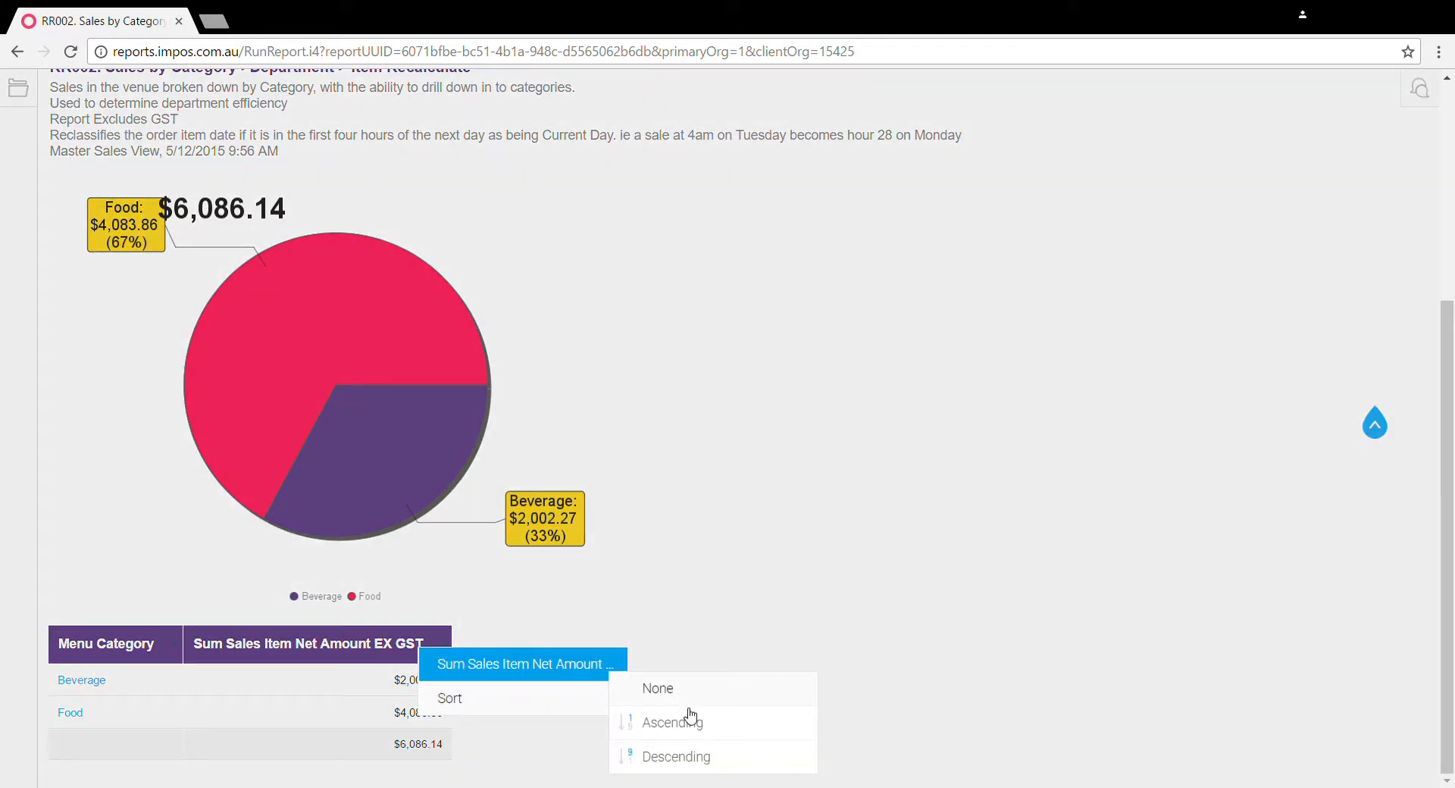
pyautogui.click(670, 724)
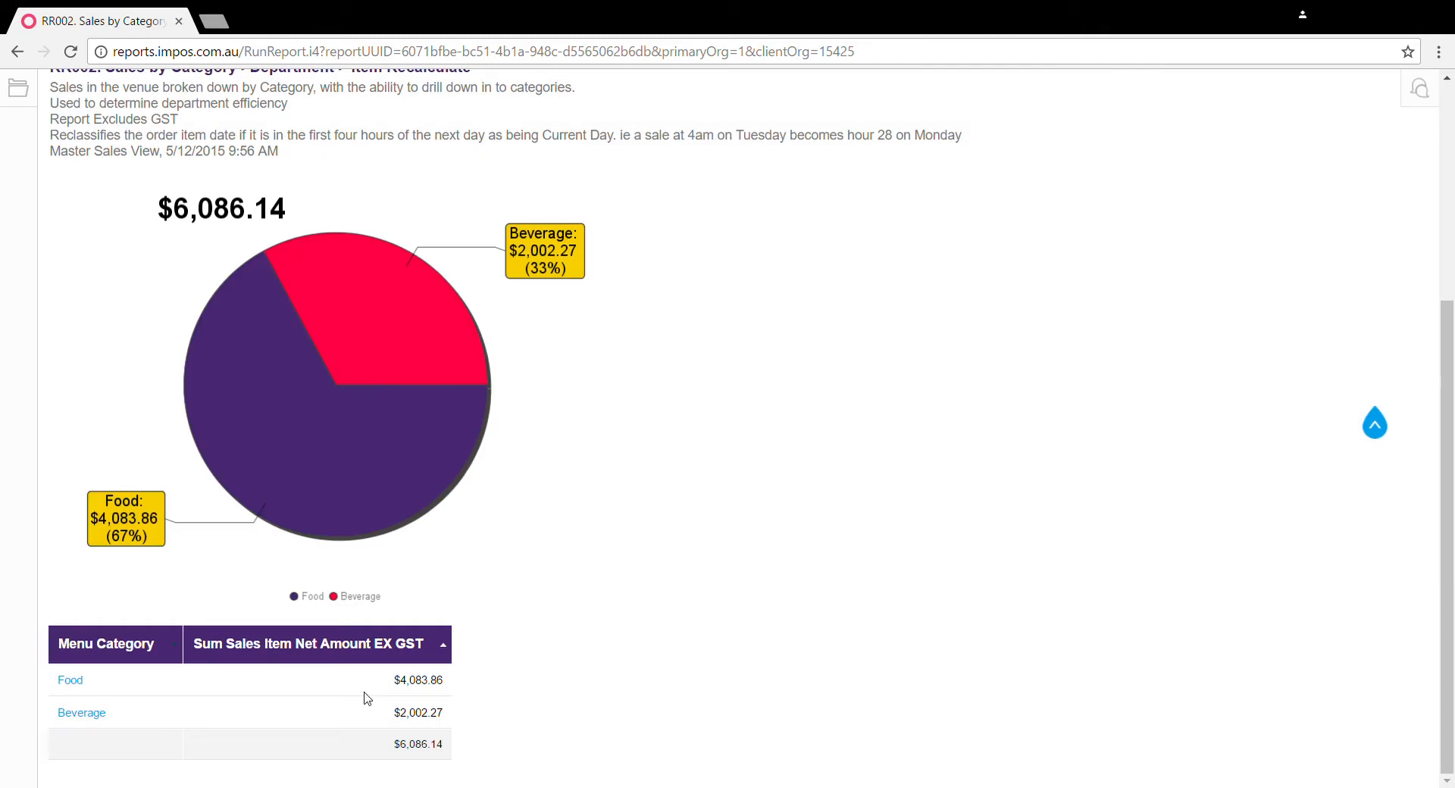
pyautogui.moveTo(610, 629)
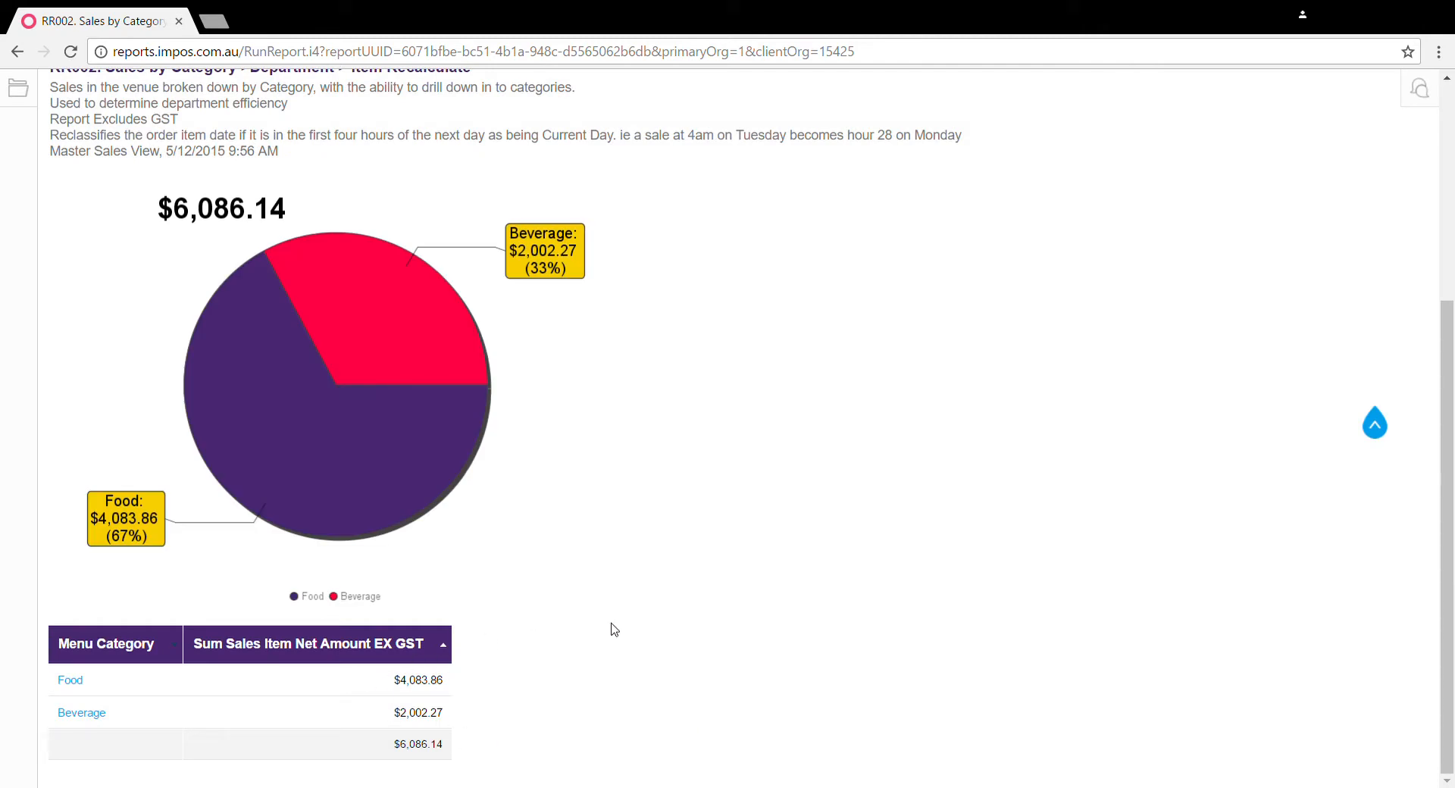
pyautogui.moveTo(623, 613)
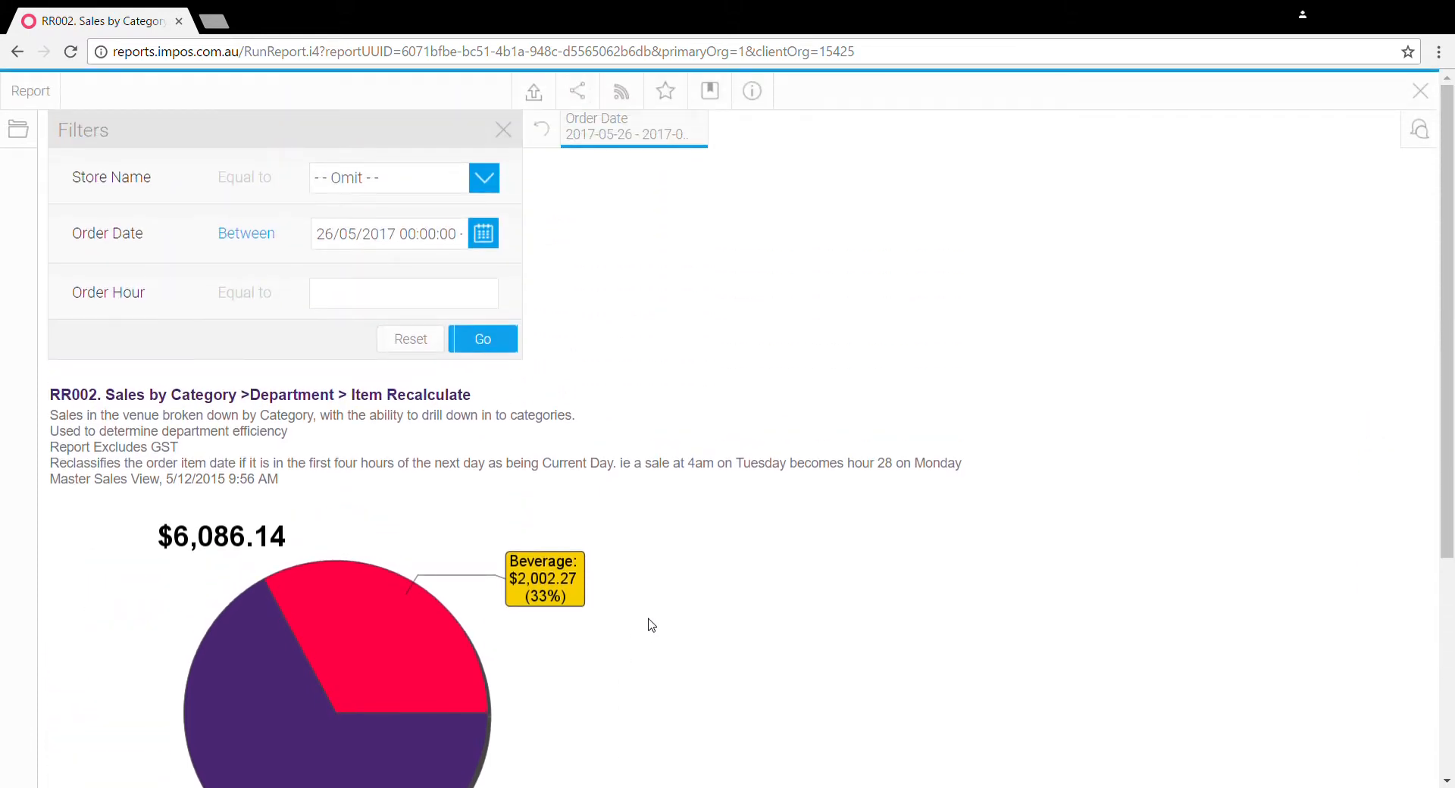
pyautogui.moveTo(499, 102)
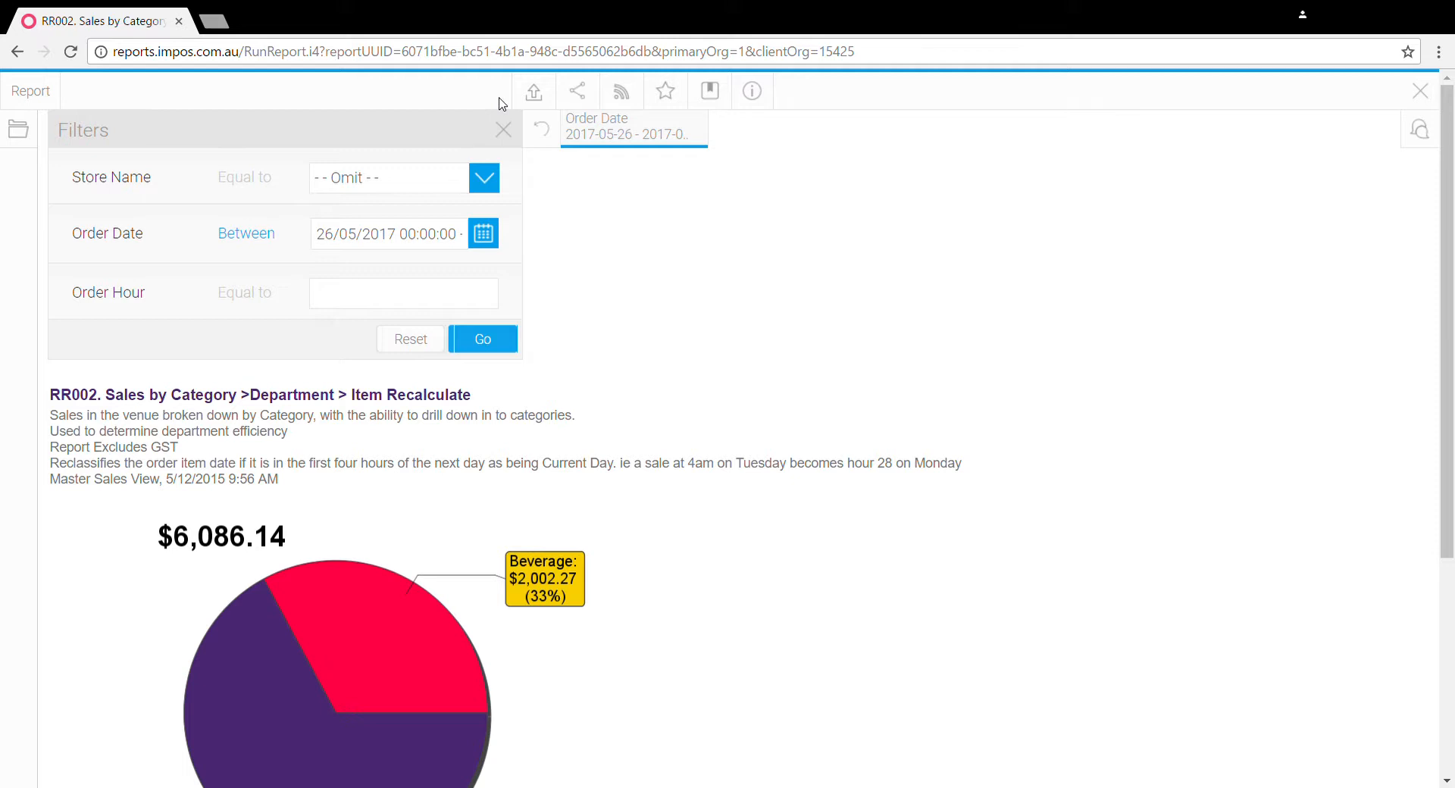
pyautogui.moveTo(534, 91)
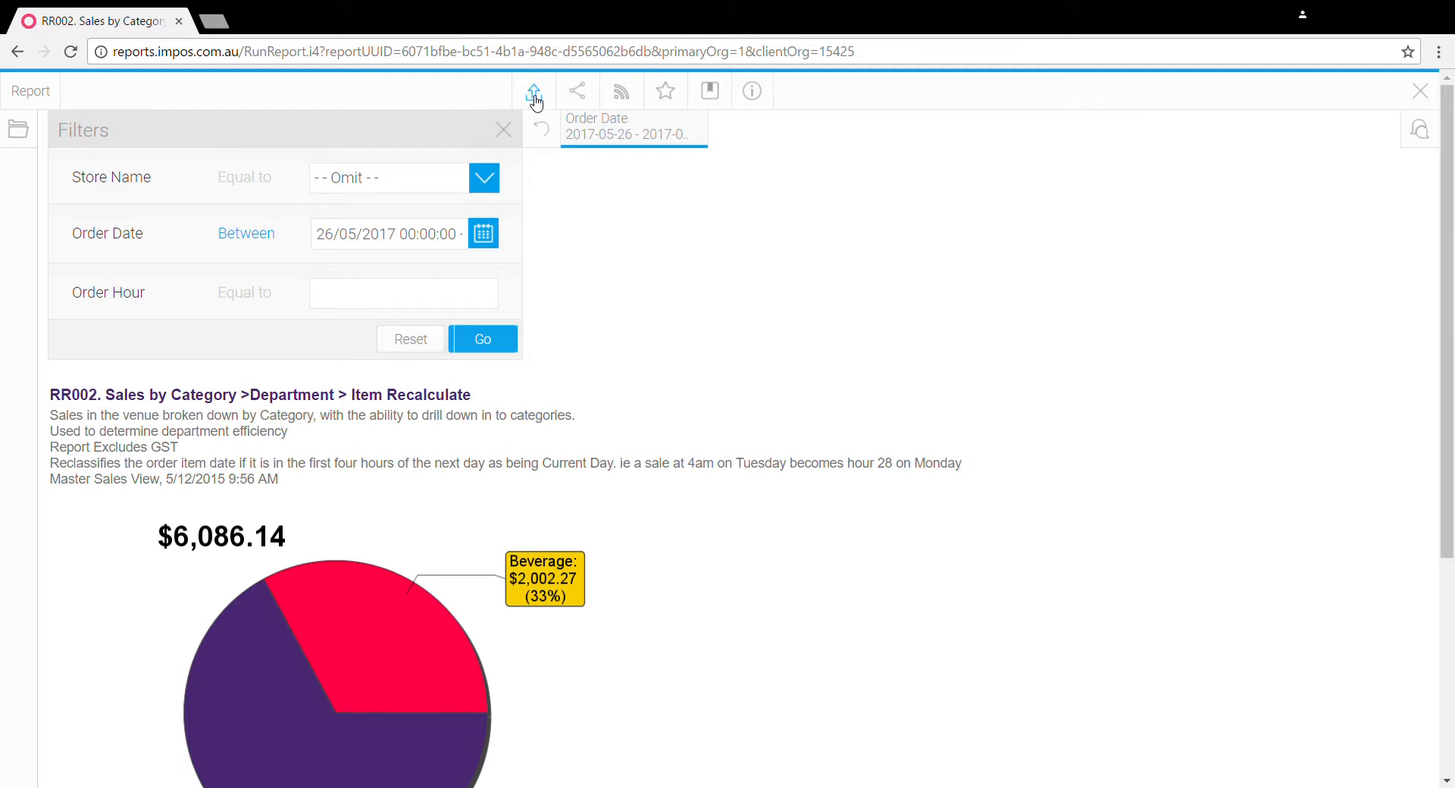
# - Review the report's PDF export settings: A4, portrait, default layout
pyautogui.click(533, 91)
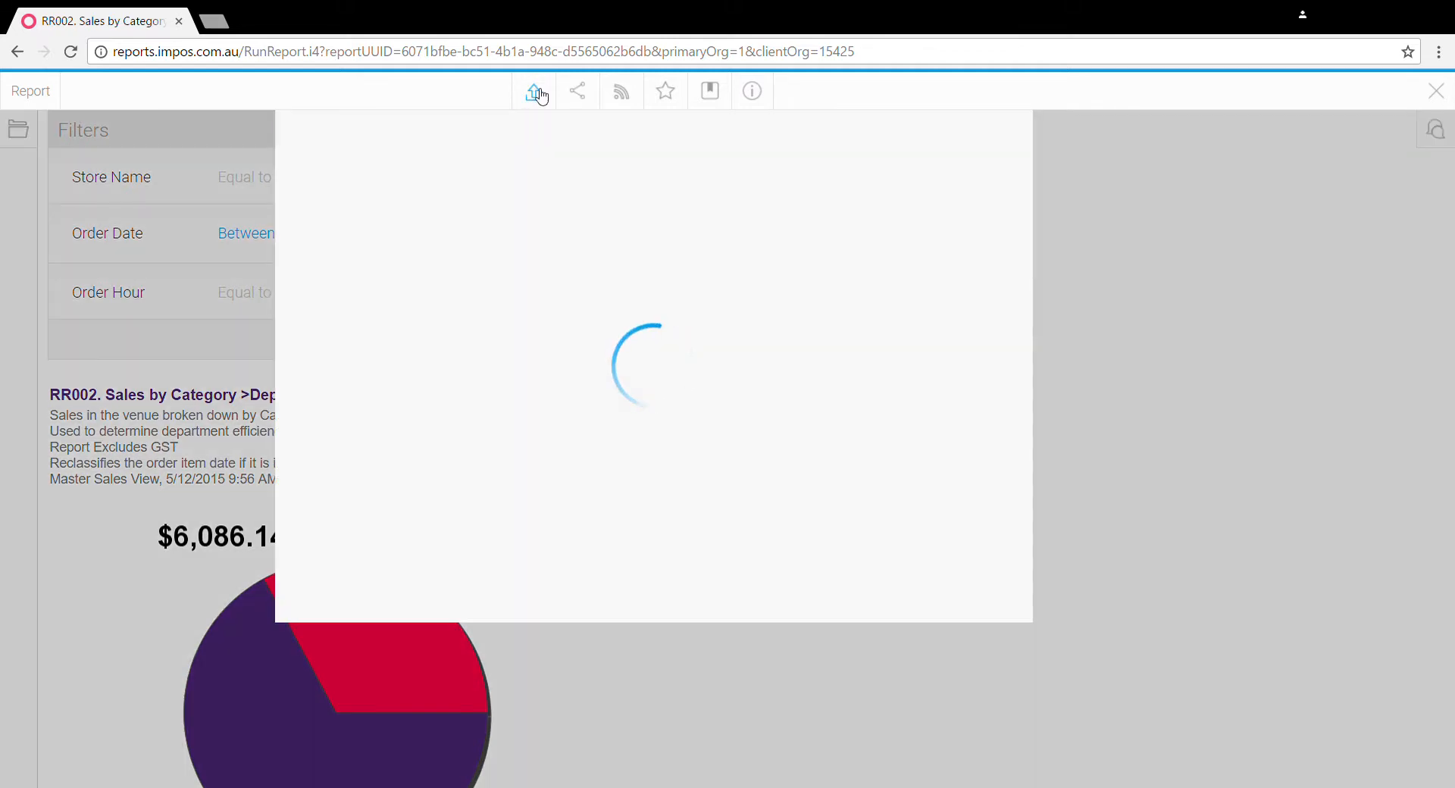
pyautogui.click(534, 91)
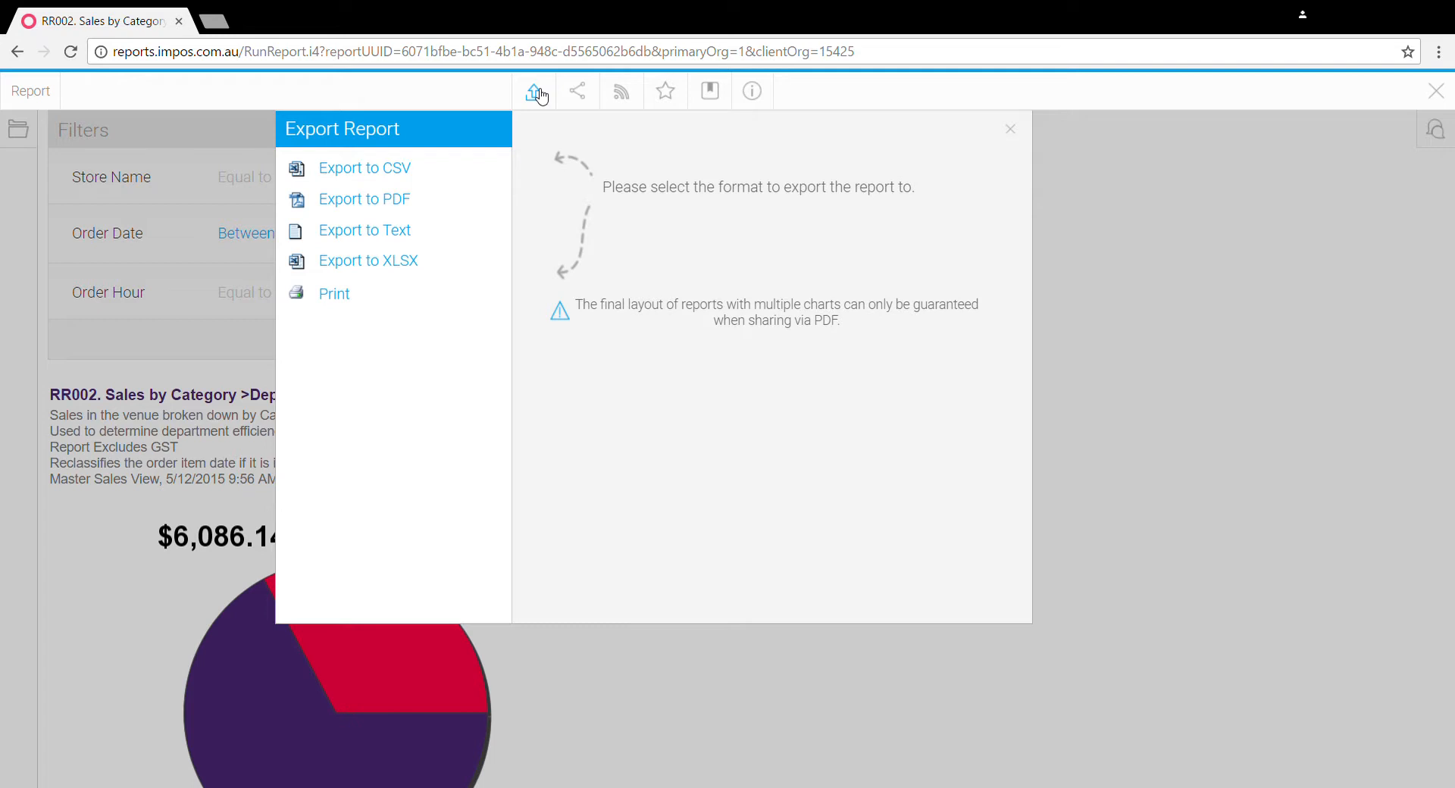
pyautogui.moveTo(364, 229)
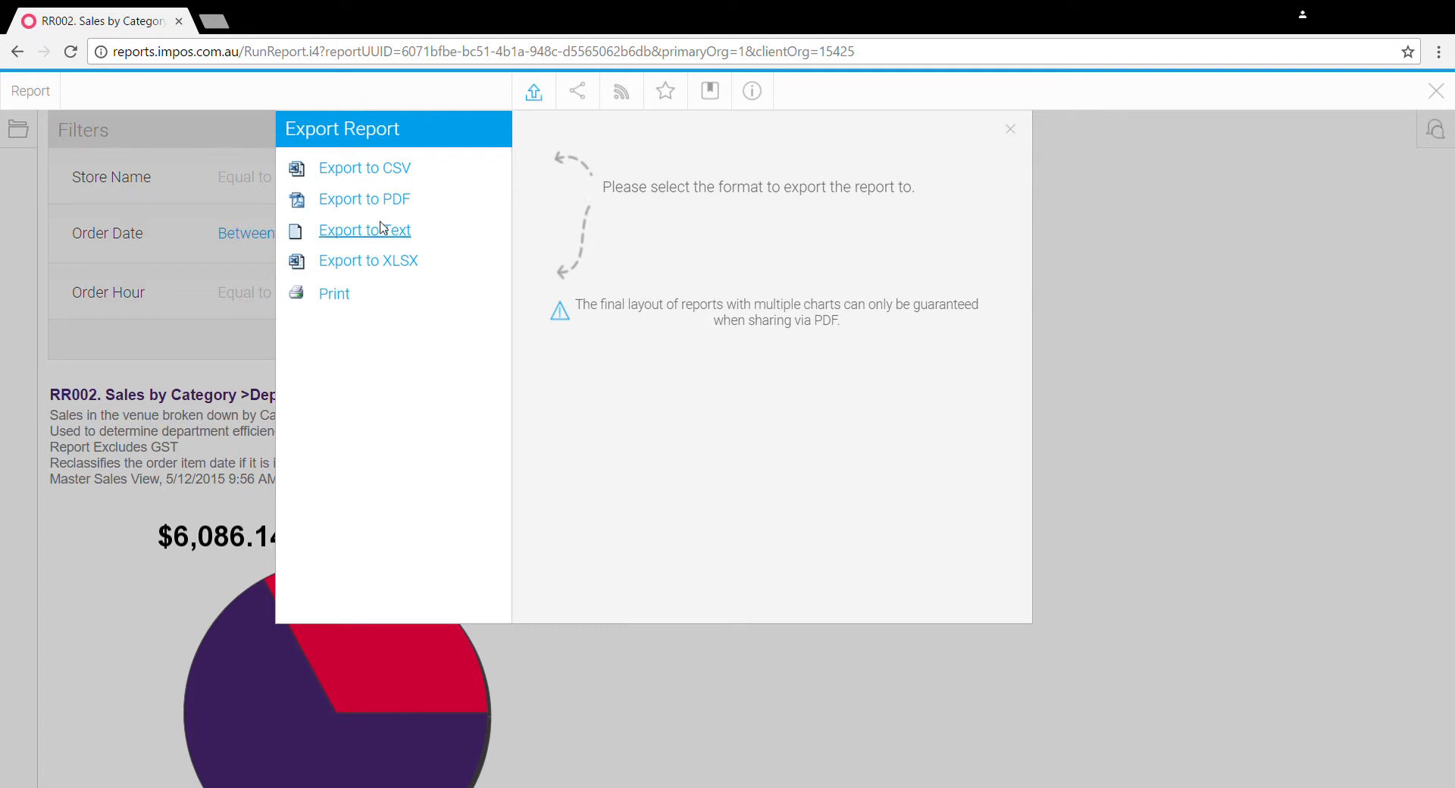
pyautogui.click(364, 198)
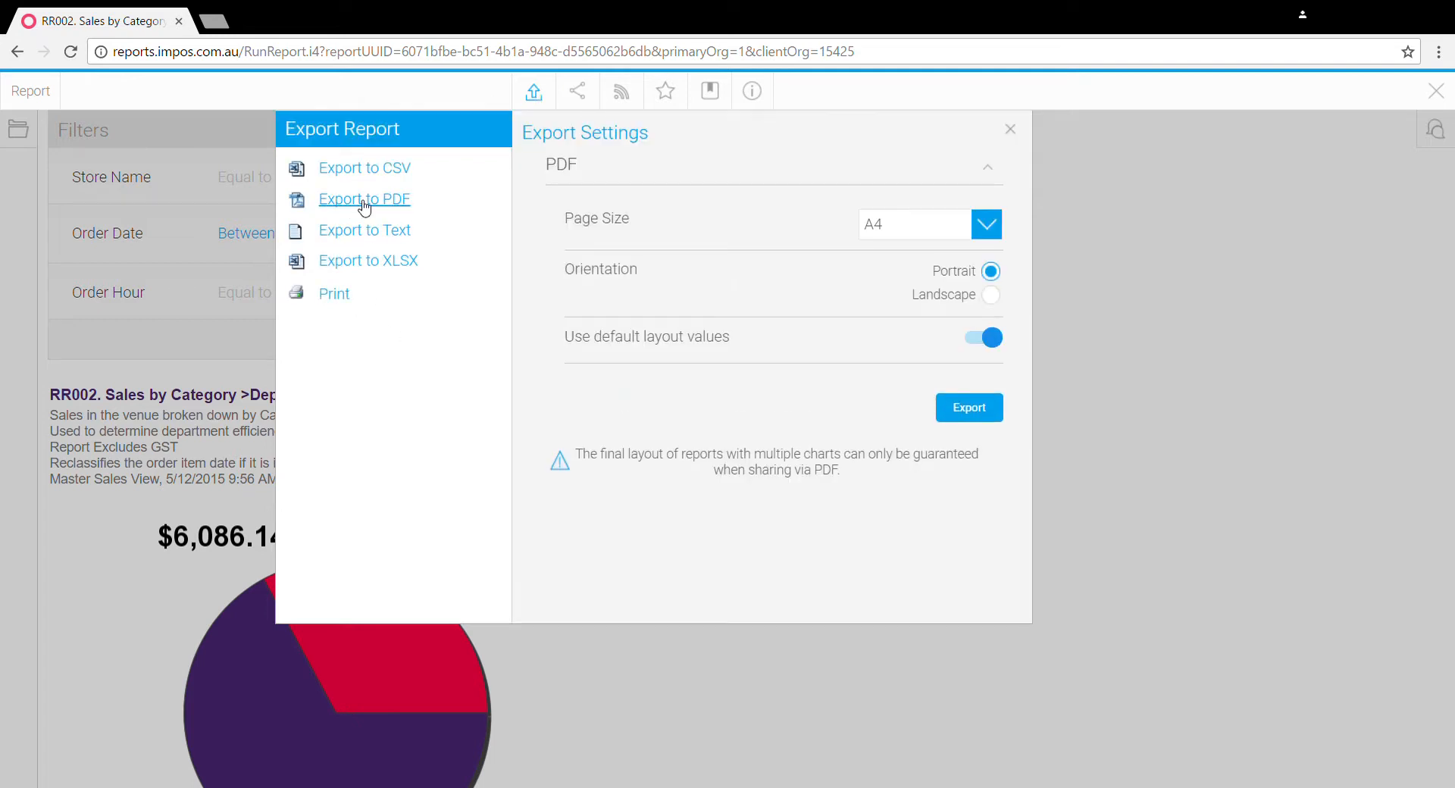
pyautogui.moveTo(916, 233)
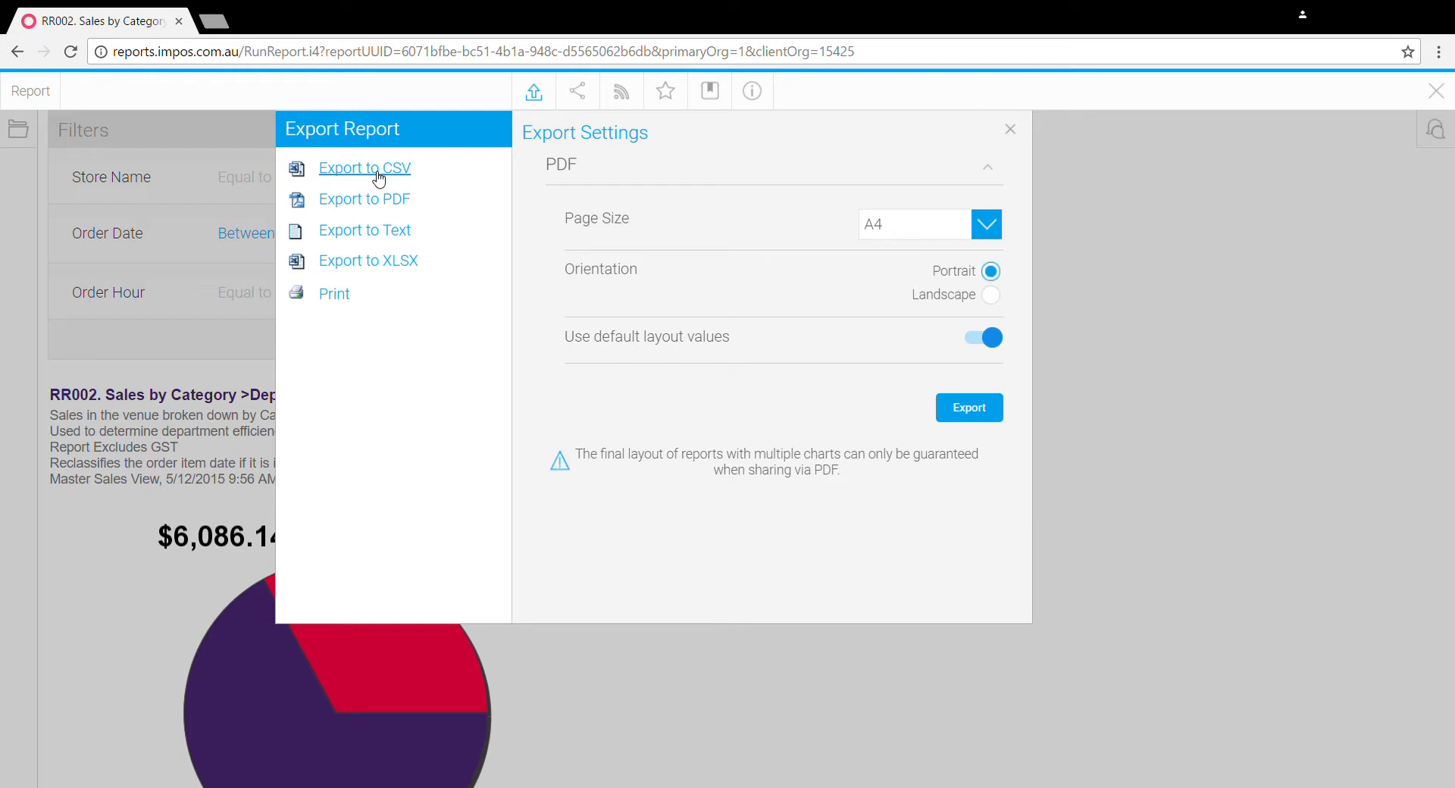
pyautogui.moveTo(622, 91)
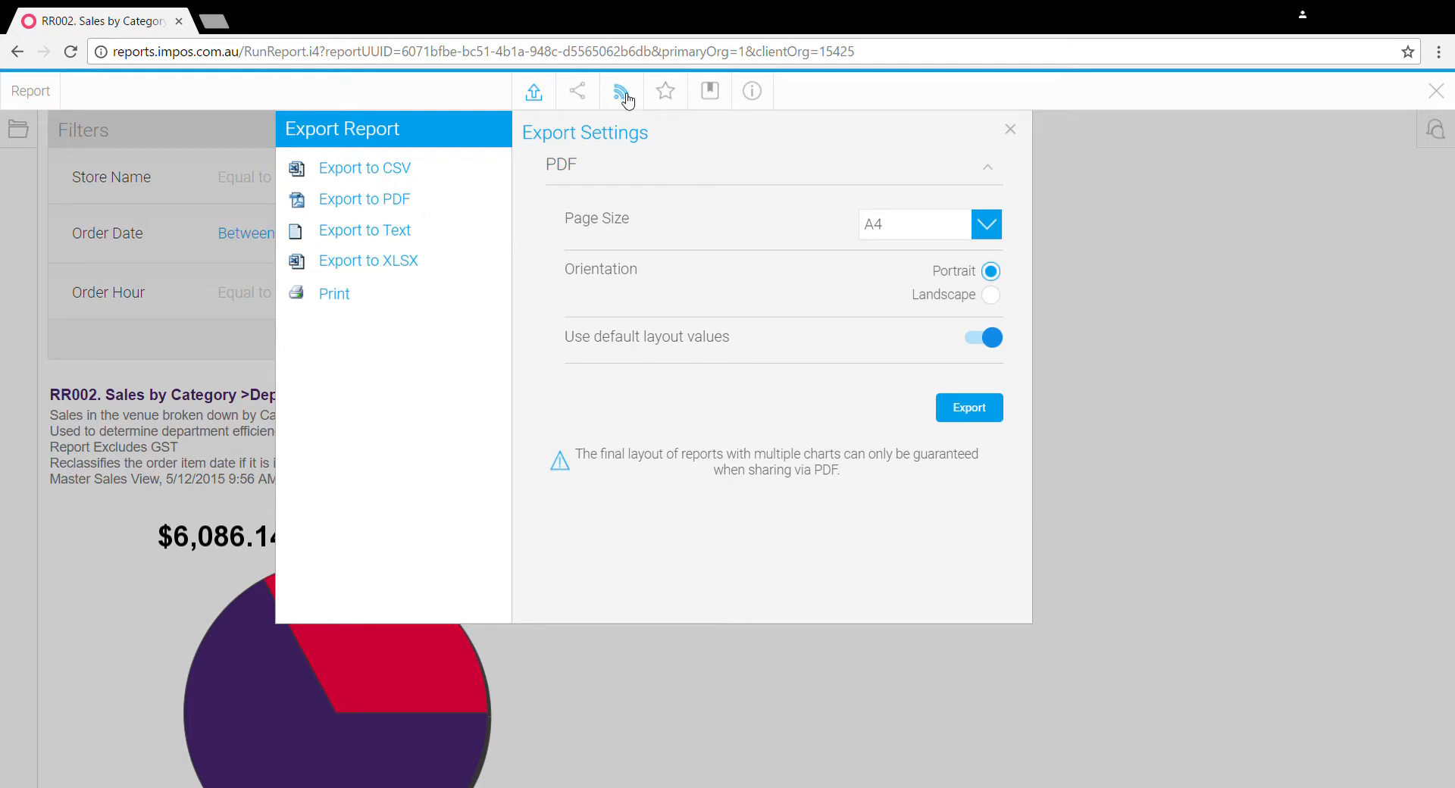
pyautogui.moveTo(622, 100)
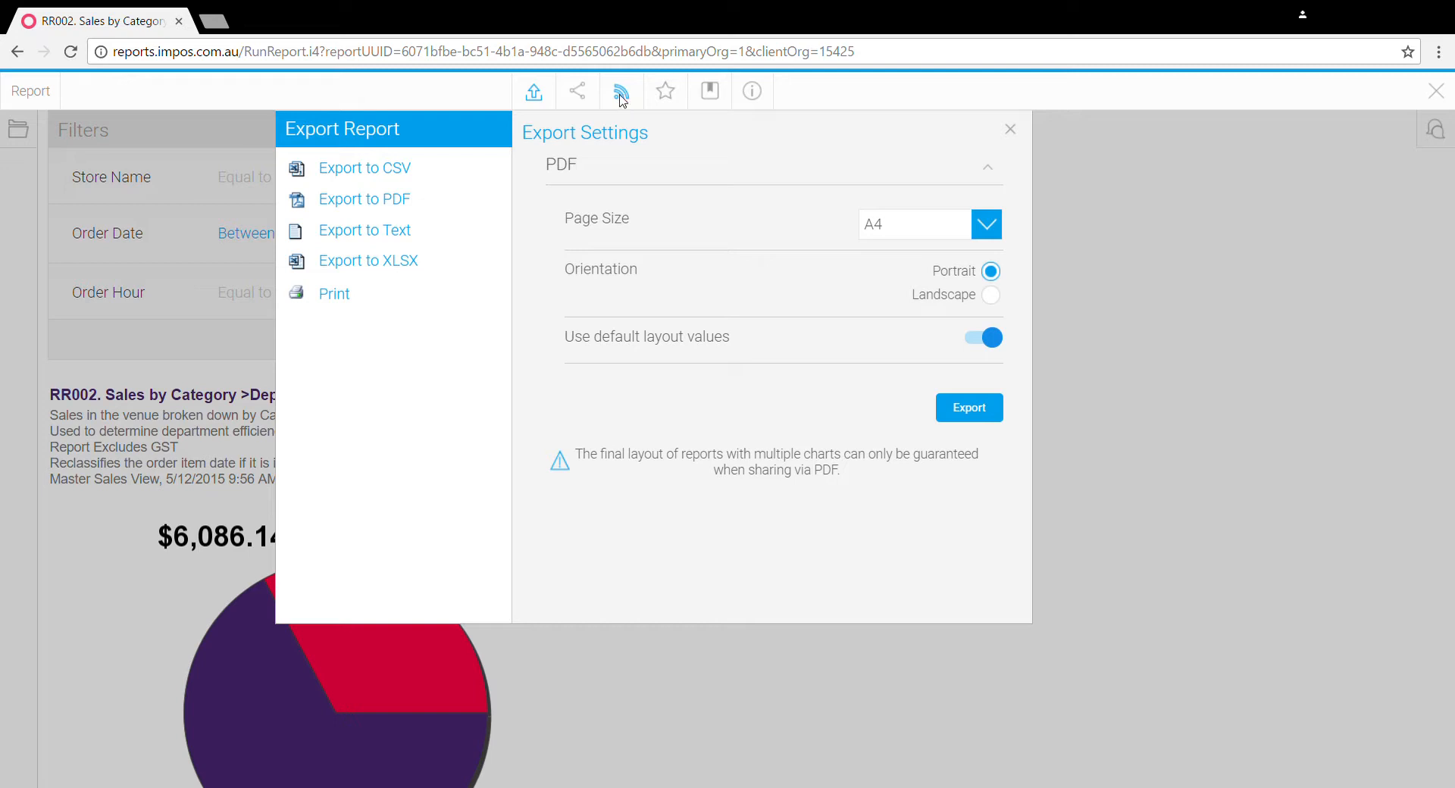
# - Start a new broadcast schedule for the RR002 report from its empty broadcast list
pyautogui.click(620, 91)
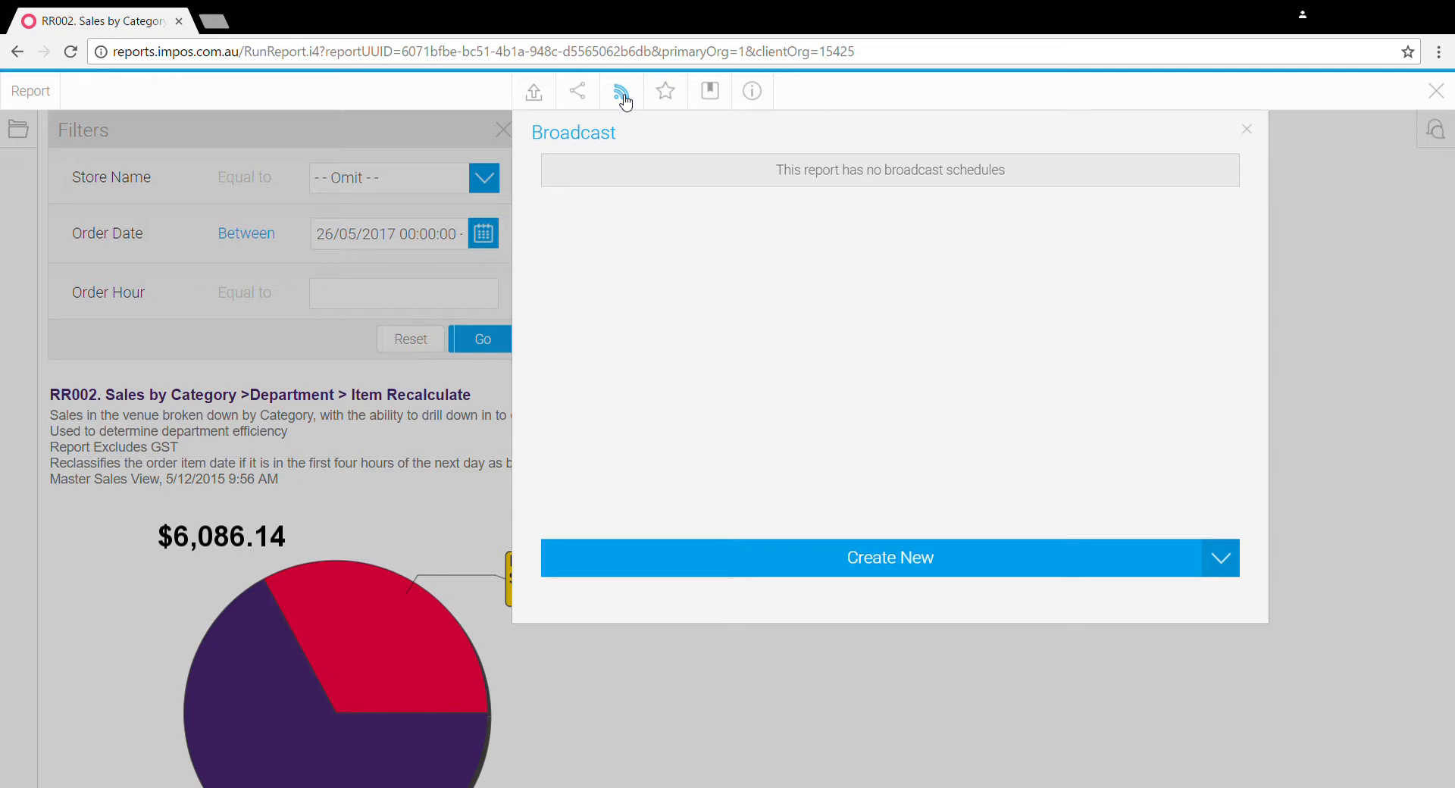
pyautogui.moveTo(890, 556)
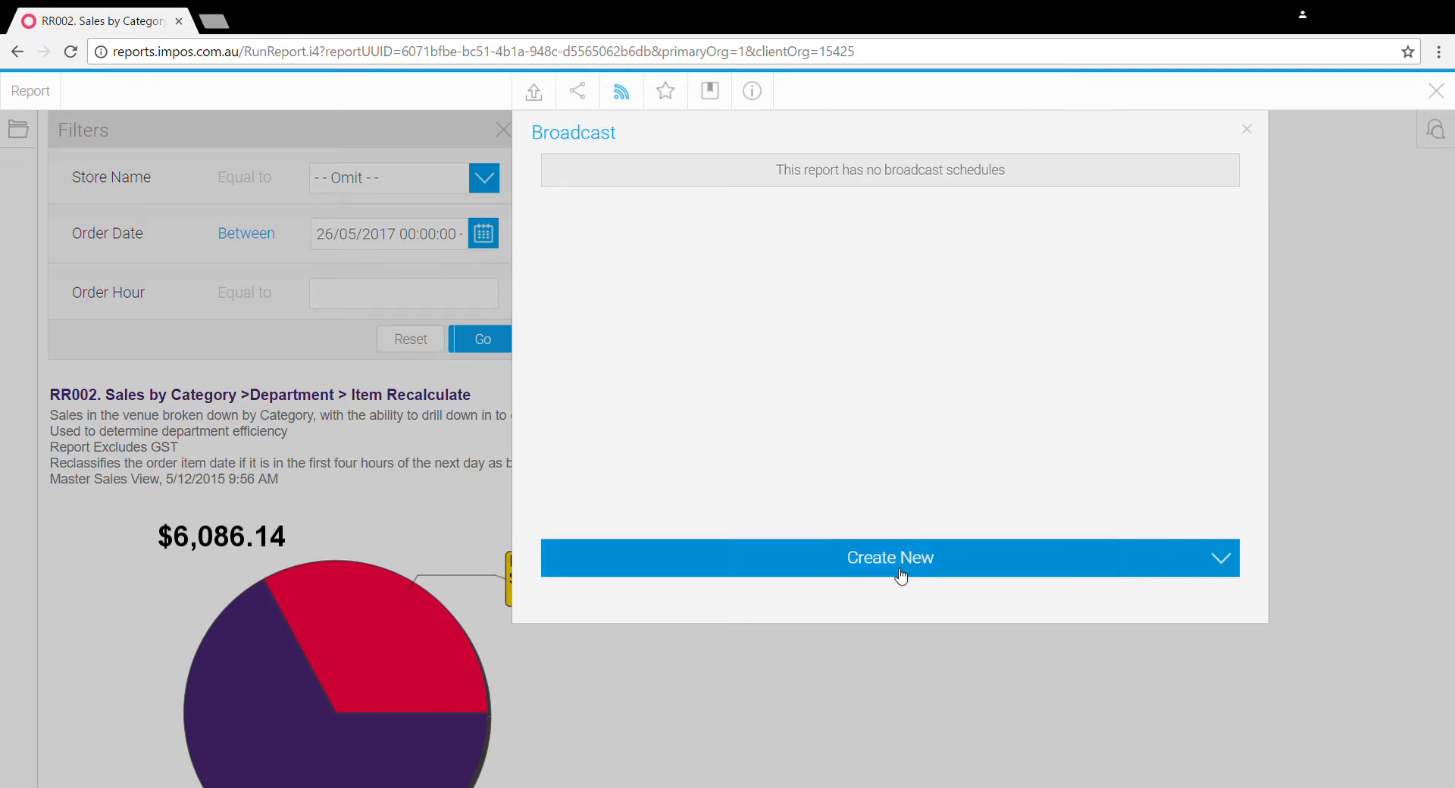
pyautogui.click(890, 556)
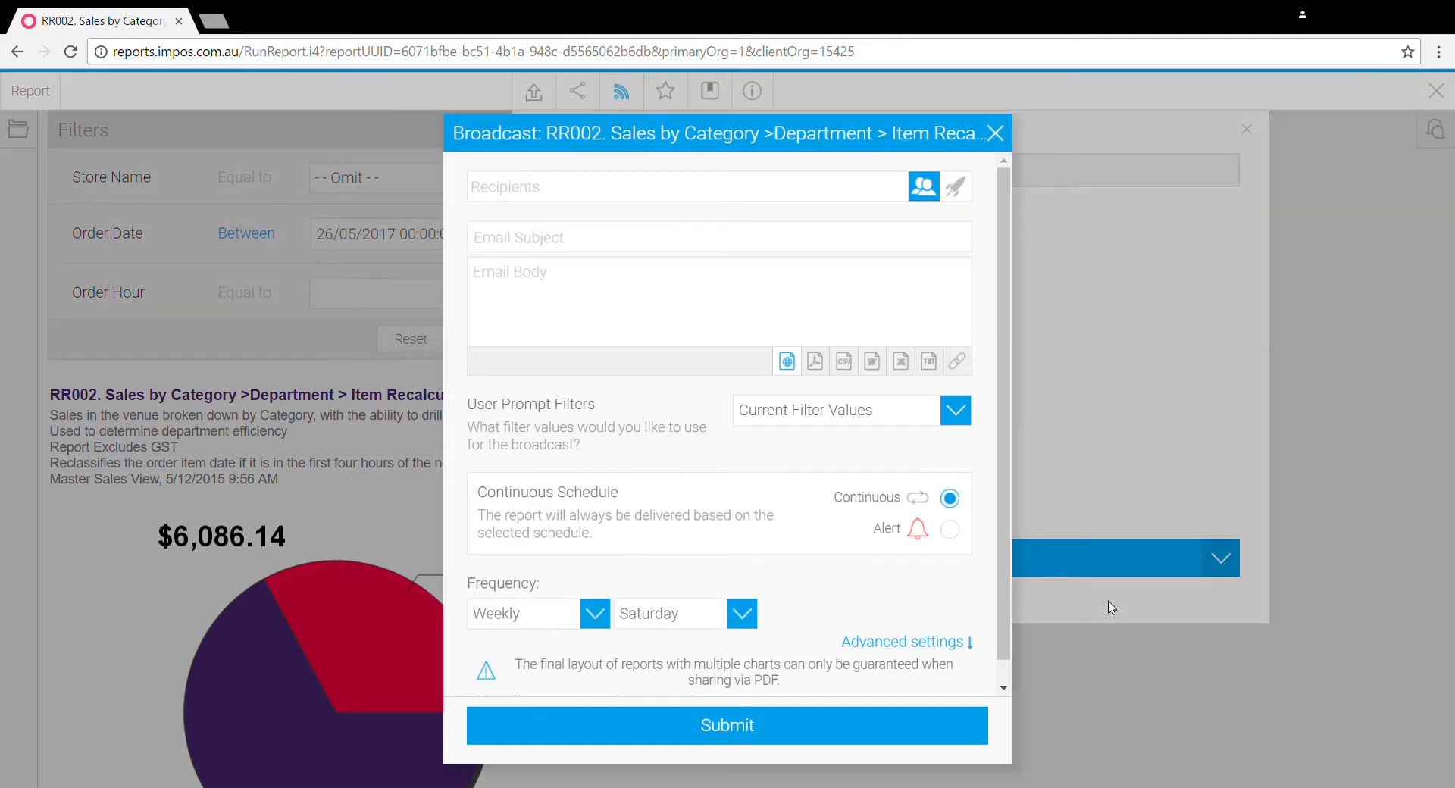
pyautogui.moveTo(1078, 557)
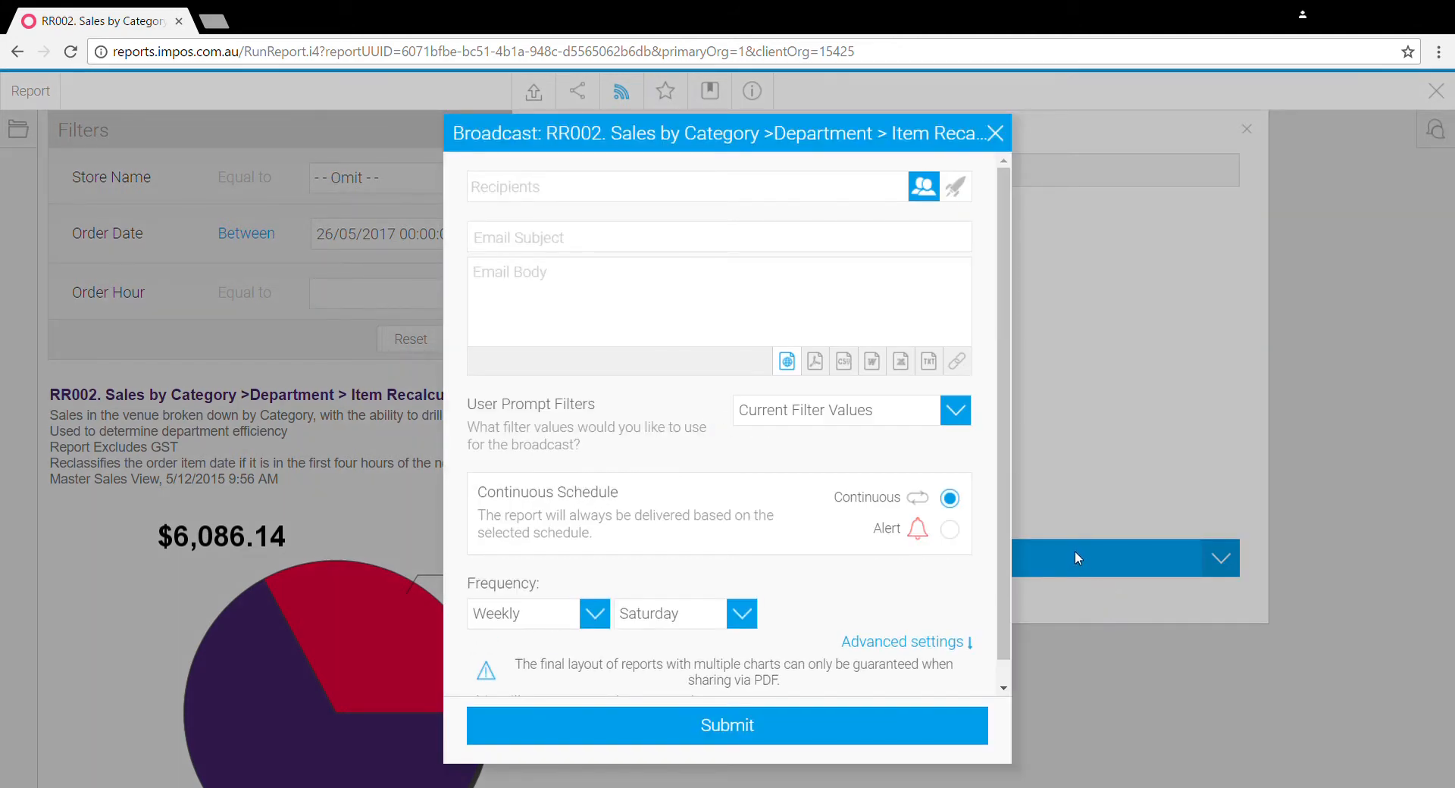
pyautogui.moveTo(578, 311)
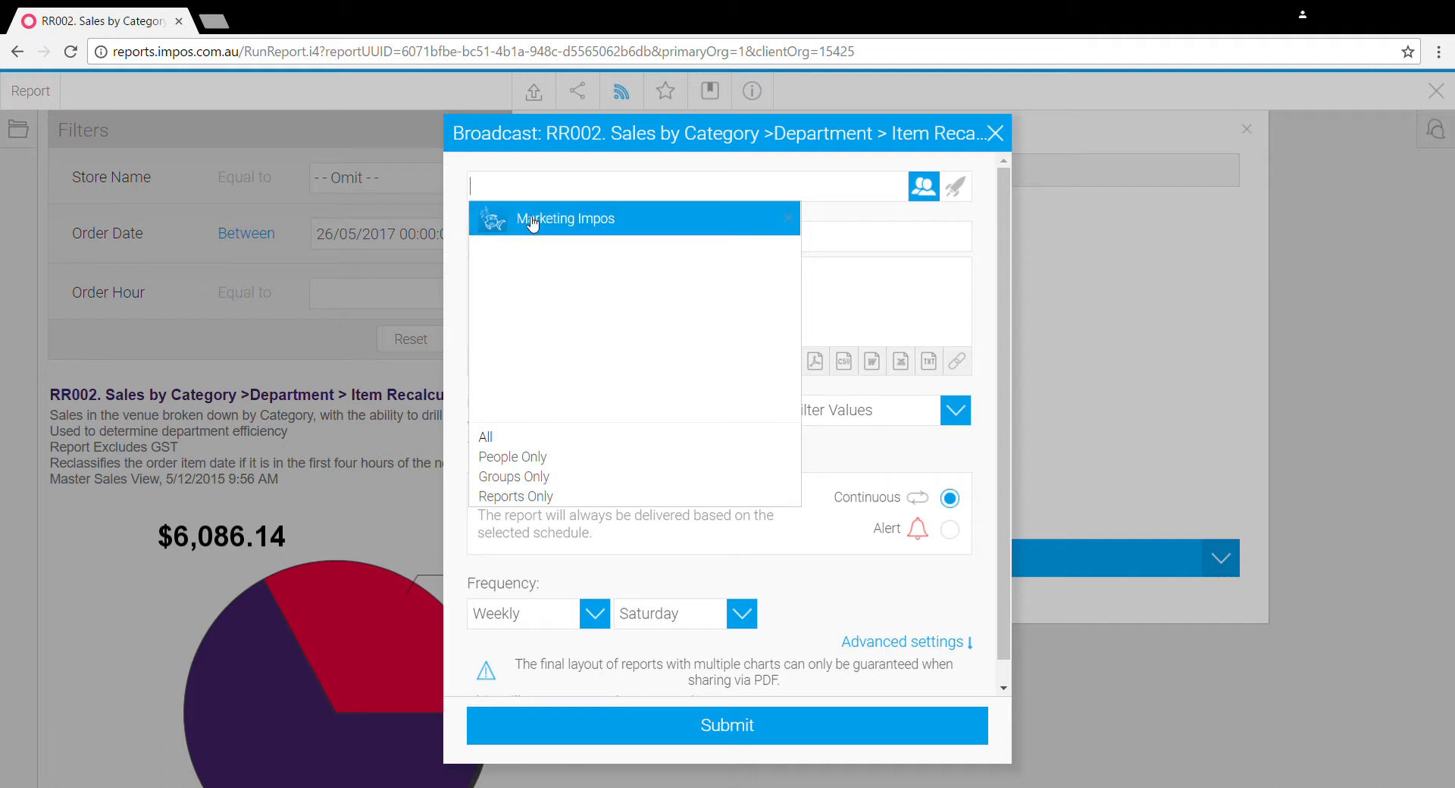
# - Add Marketing Impos as broadcast recipient, adding then removing a test email address
pyautogui.click(566, 218)
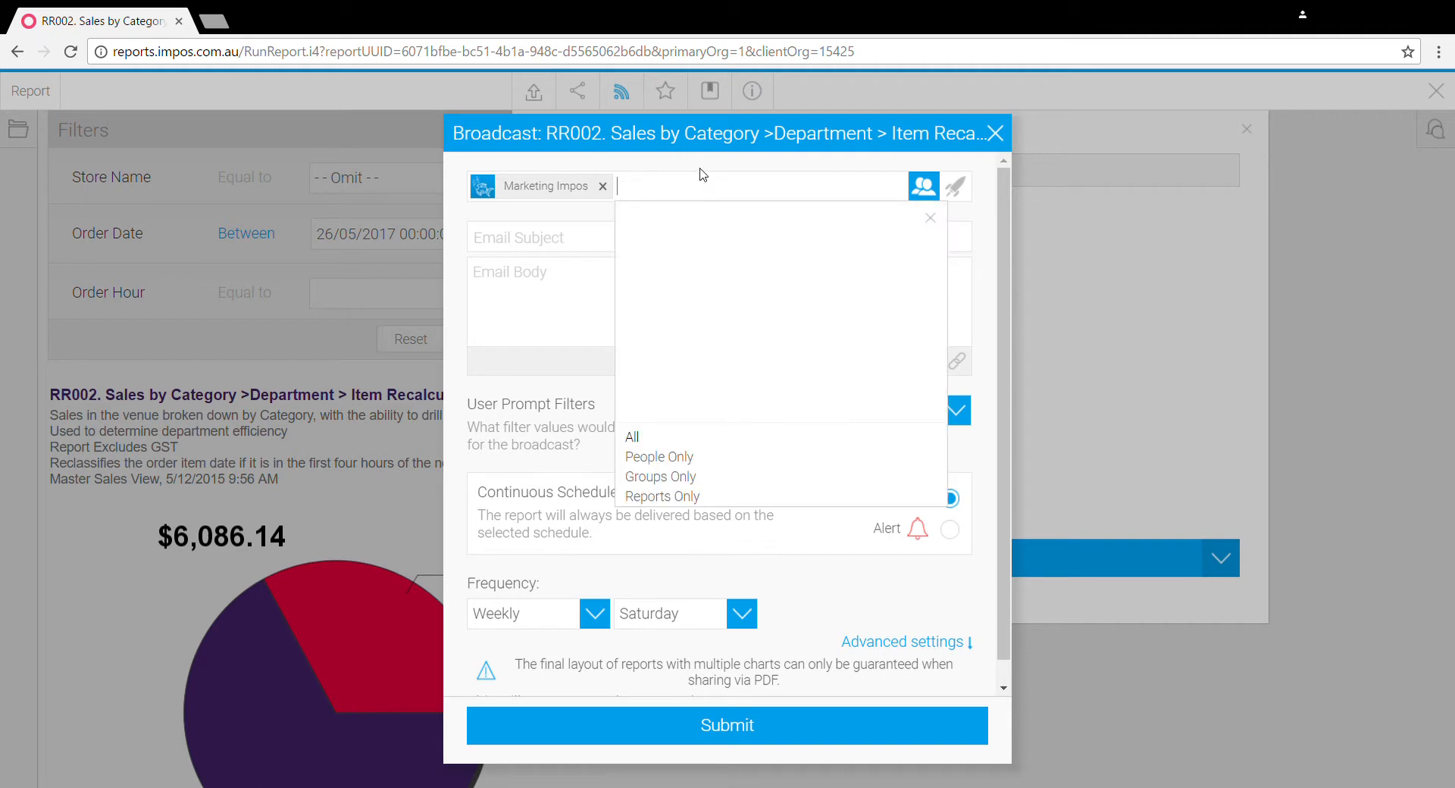
pyautogui.write('test.com.au')
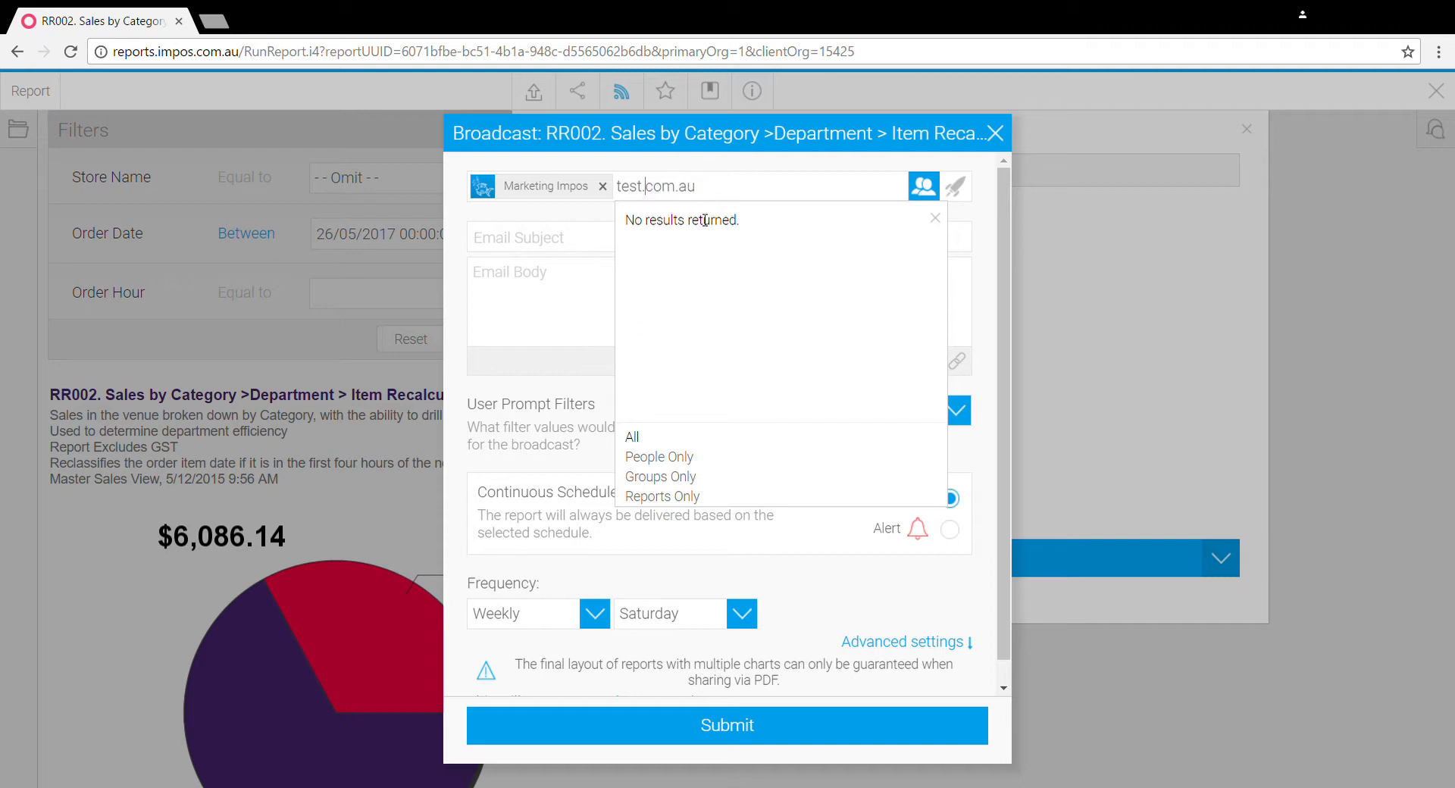
pyautogui.write('@')
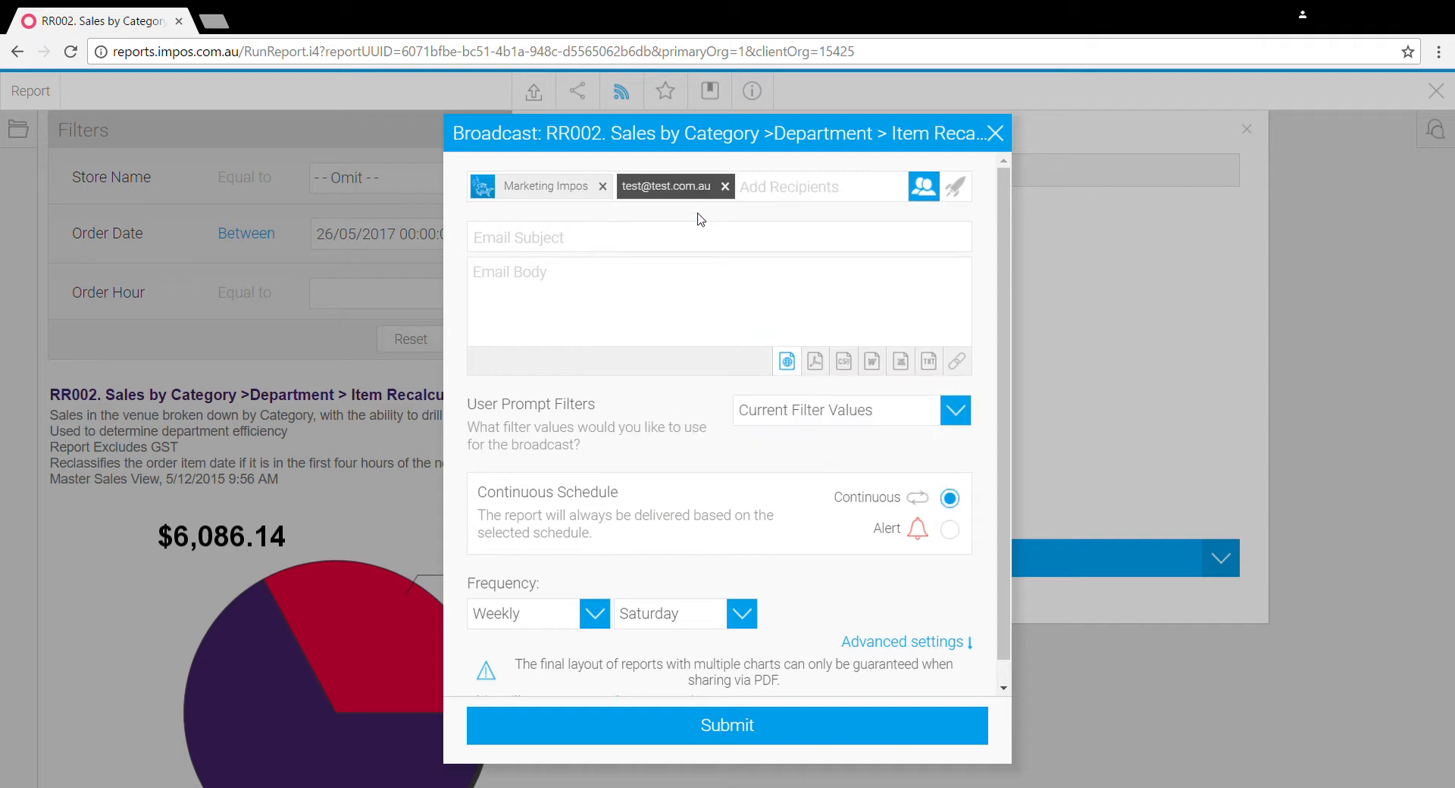
pyautogui.moveTo(664, 183)
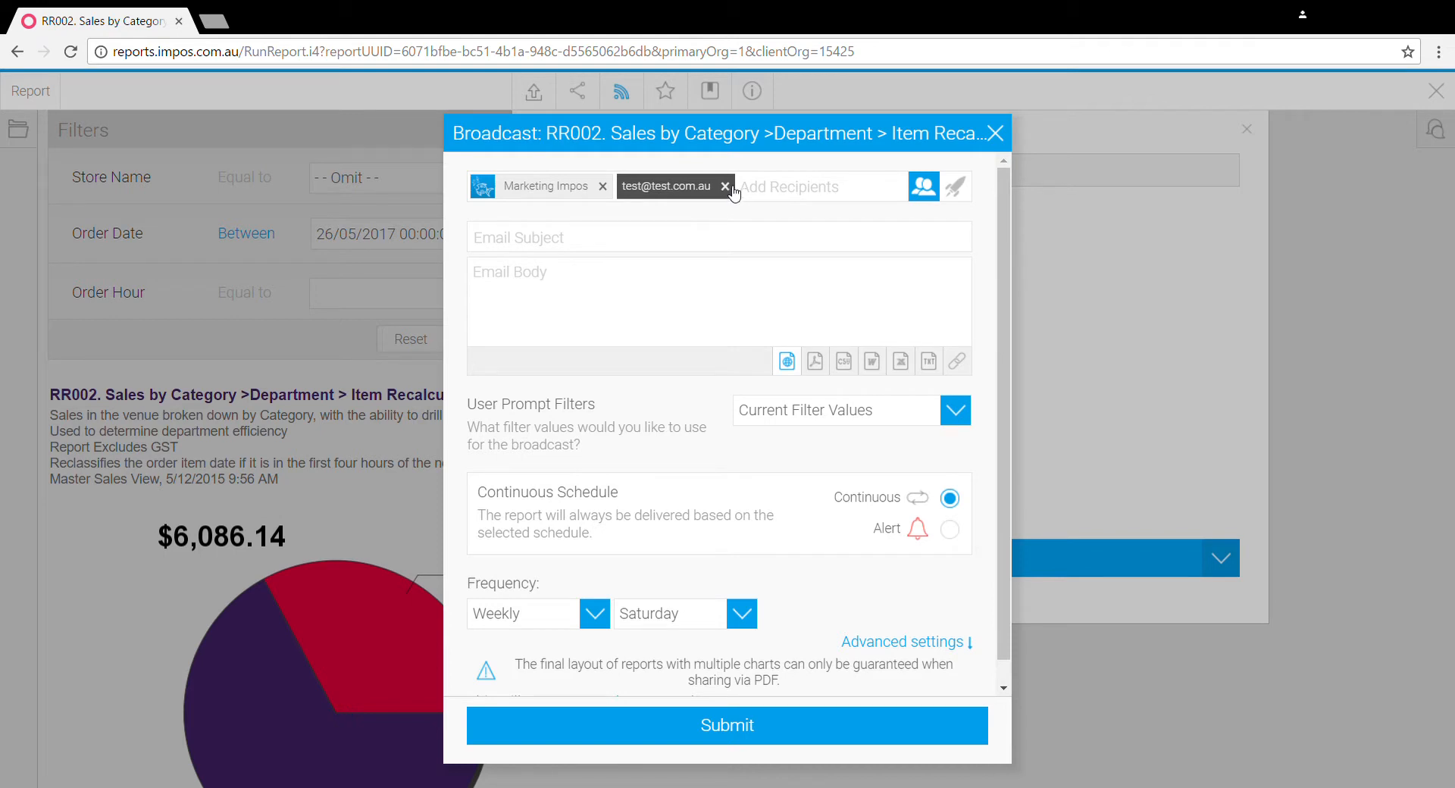
pyautogui.click(726, 185)
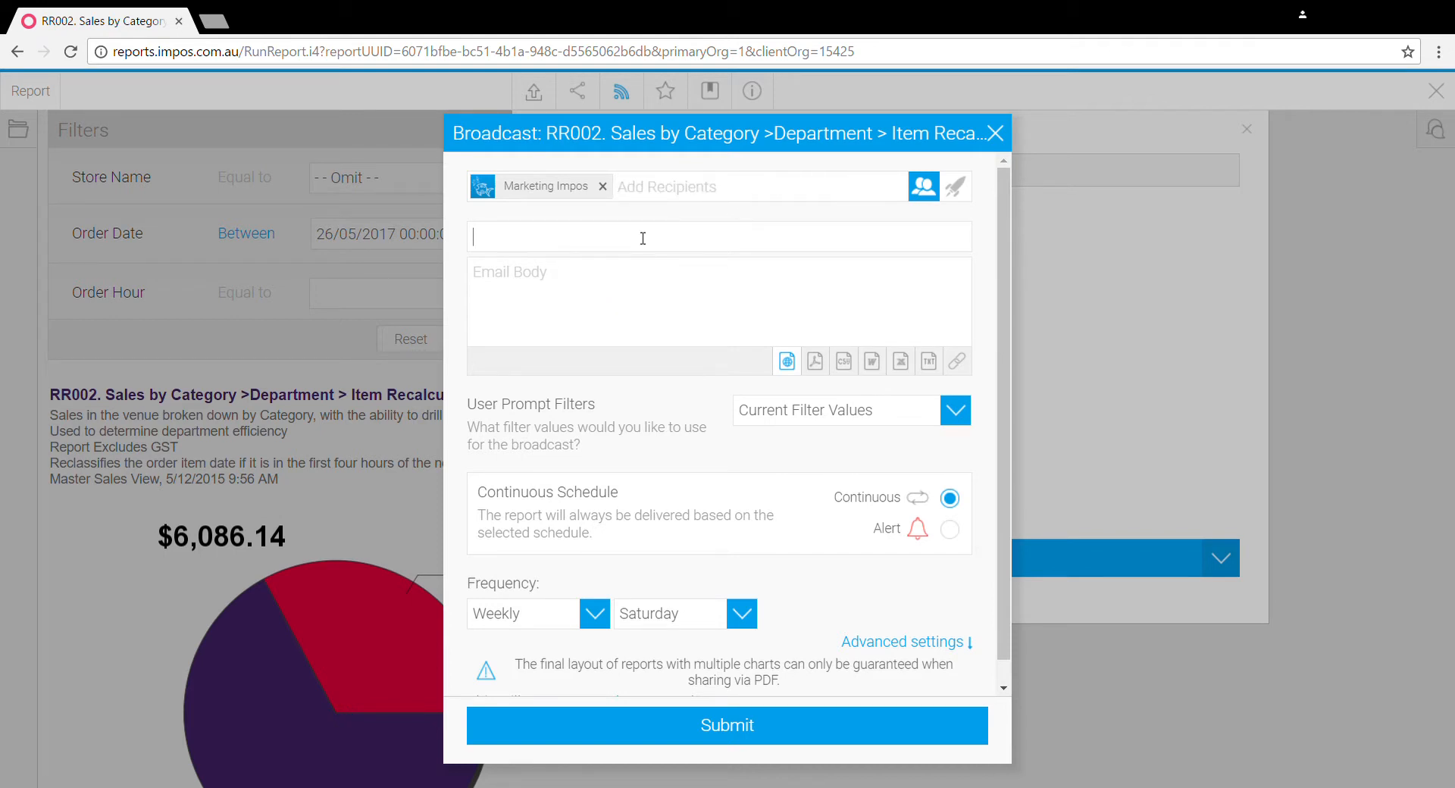
# - Enter the broadcast subject 'Impos Sales by Category Test' and message 'Report for yesterday data'
pyautogui.write('Impops')
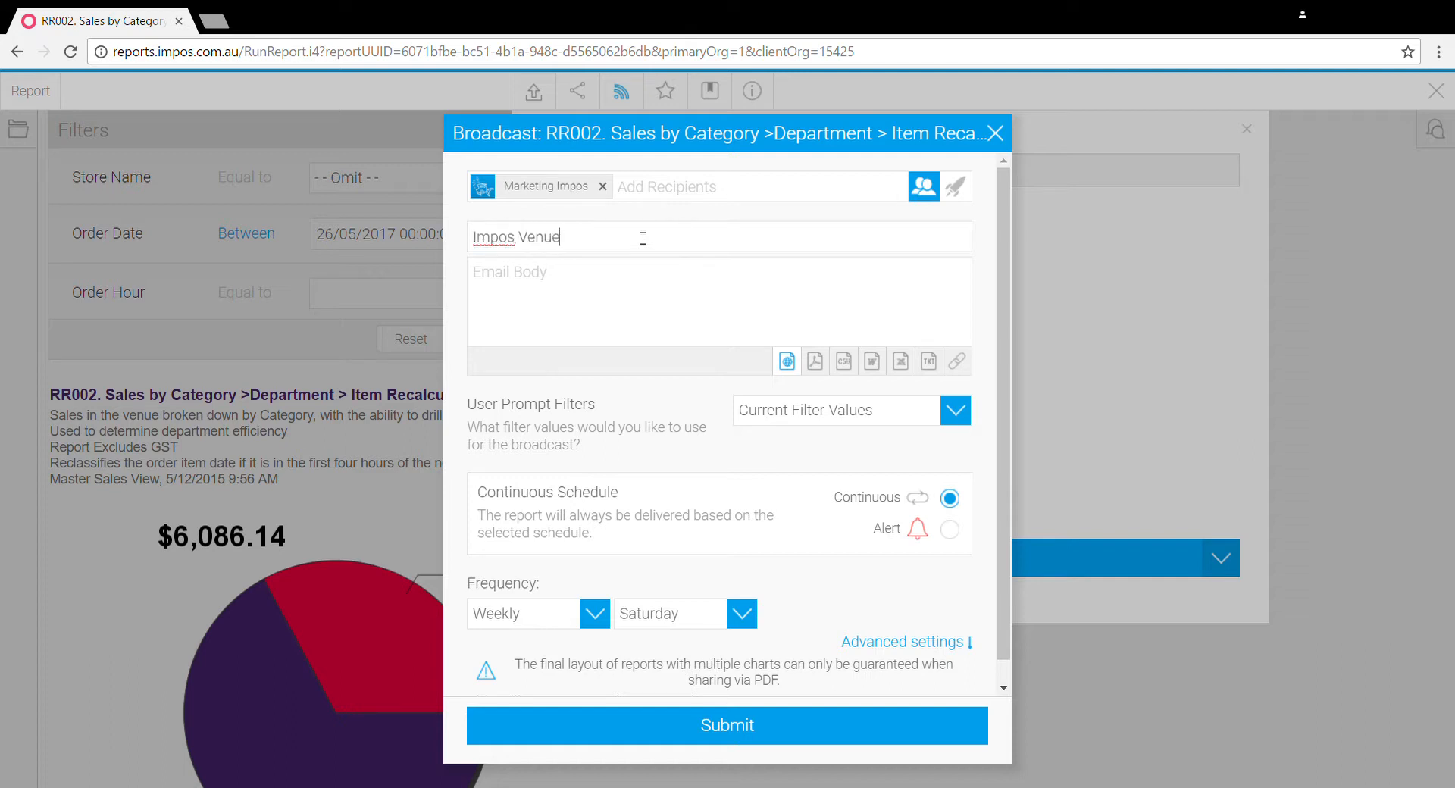
pyautogui.write('Sal')
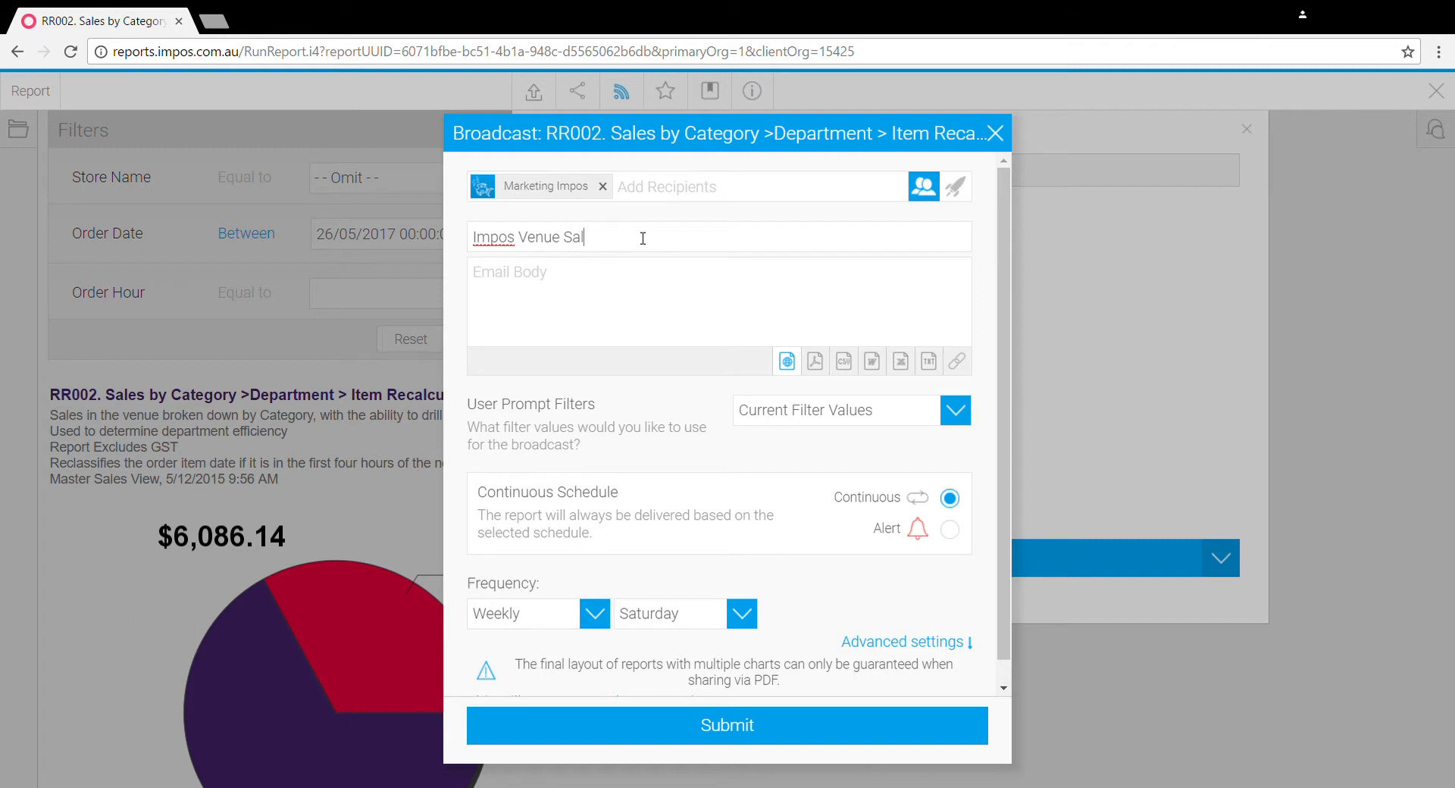
pyautogui.write('es by Cat')
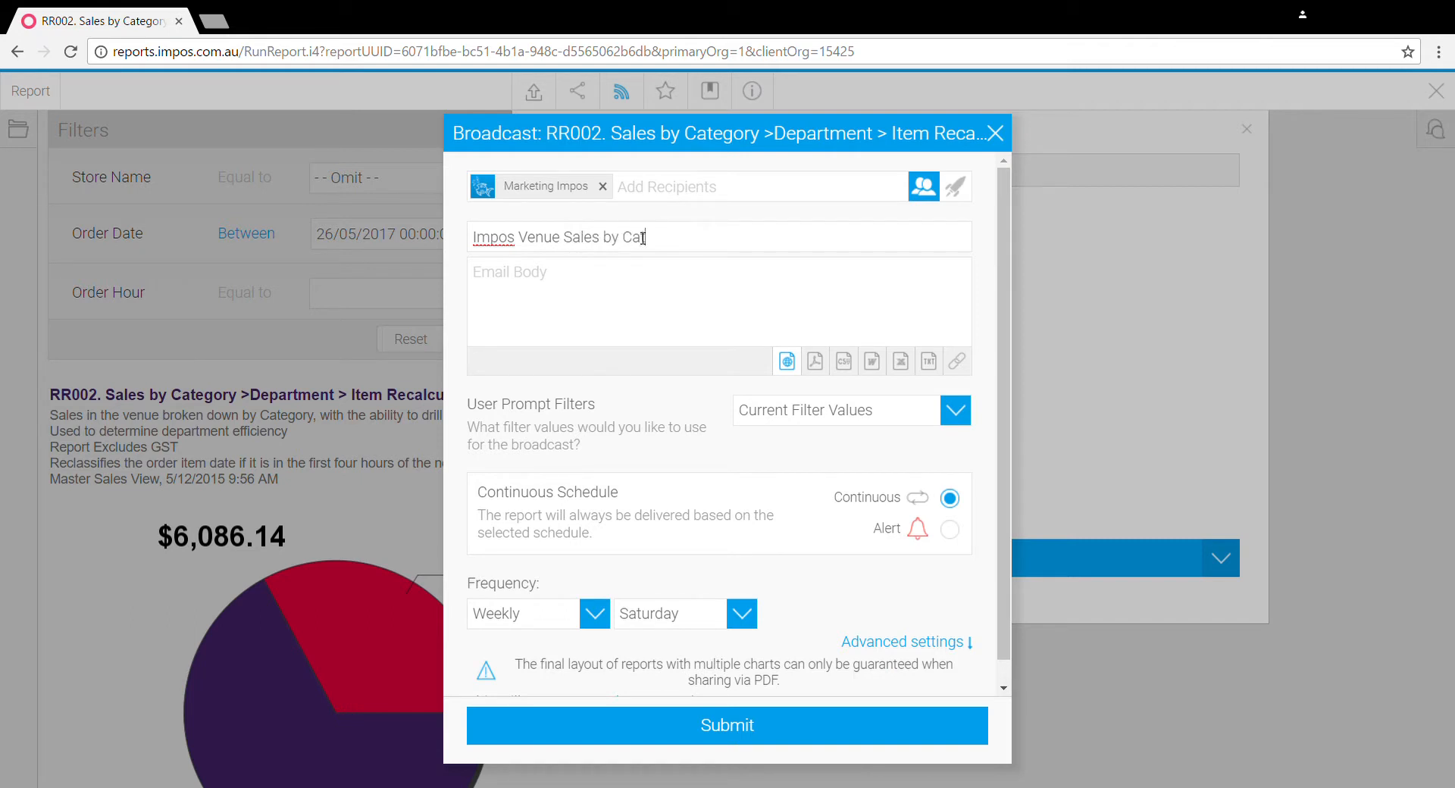
pyautogui.write('egory')
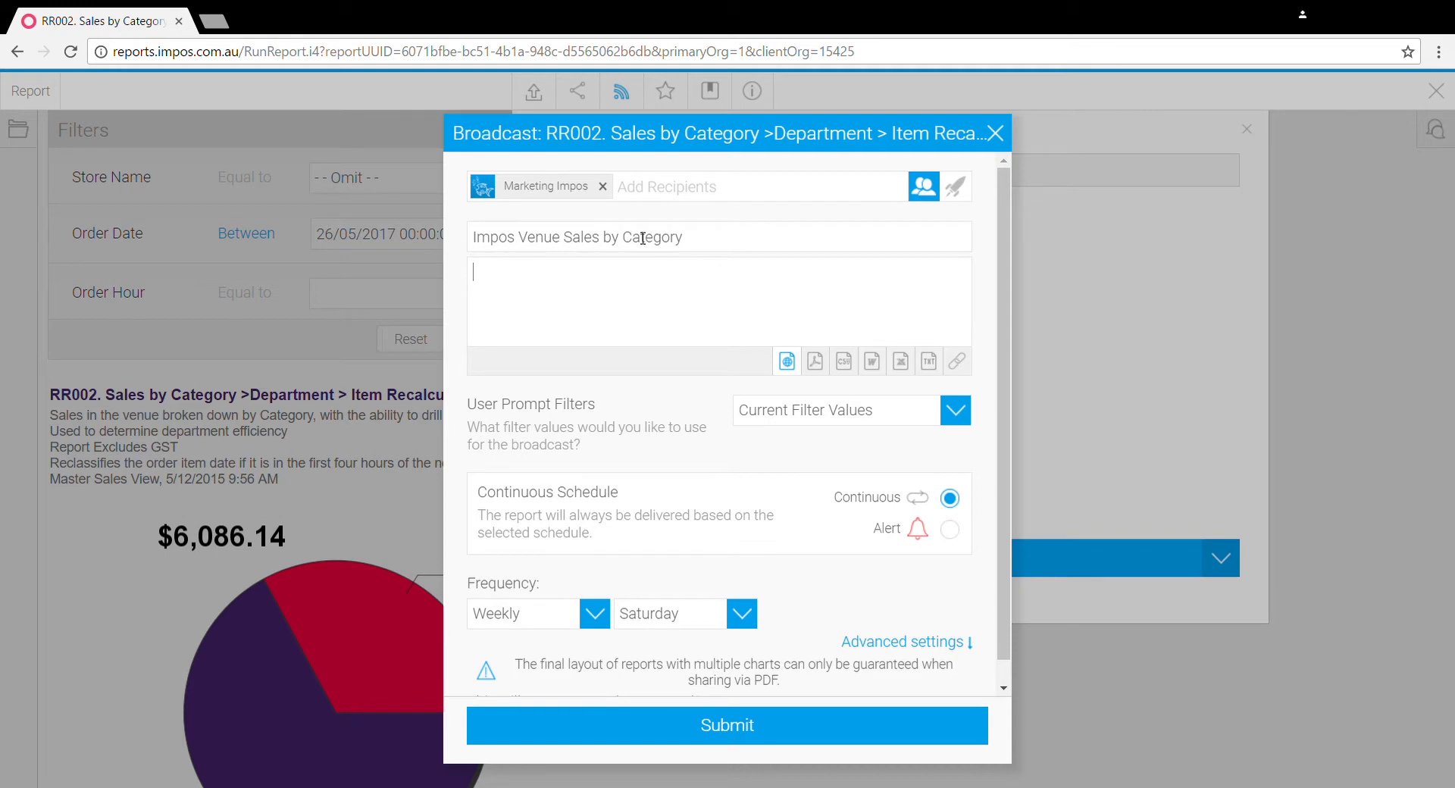
pyautogui.write('Test')
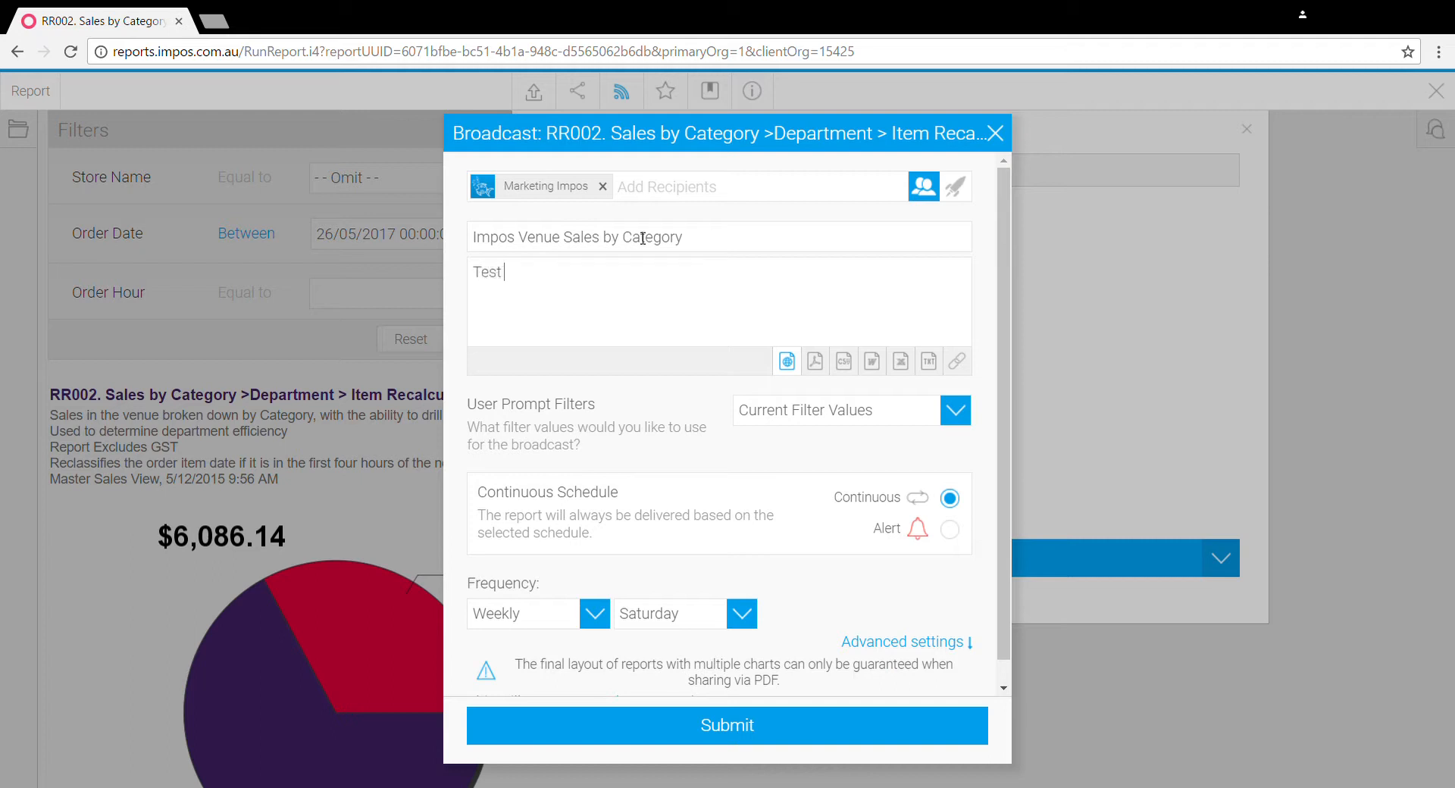
pyautogui.write('Report for y')
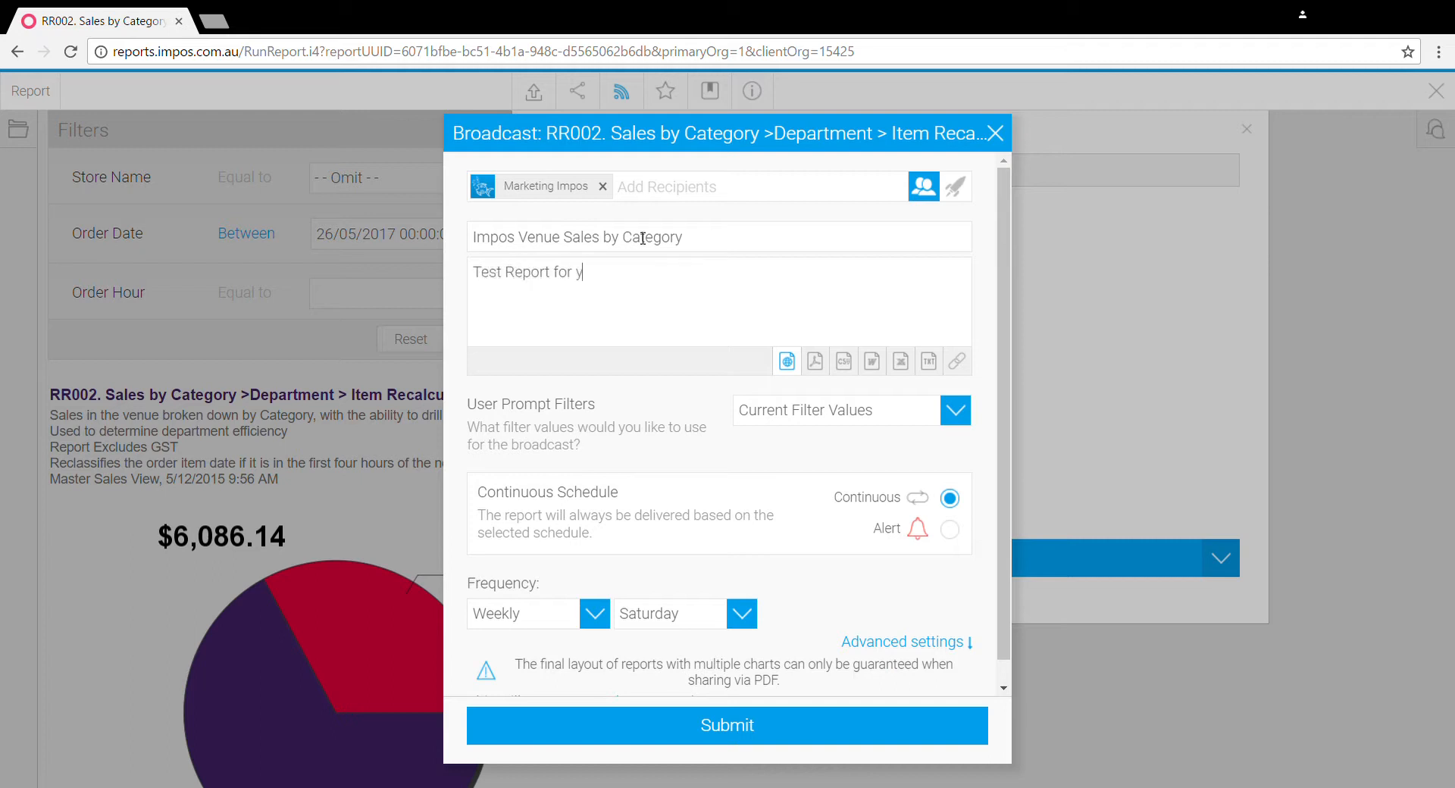
pyautogui.write("esterdaay's d")
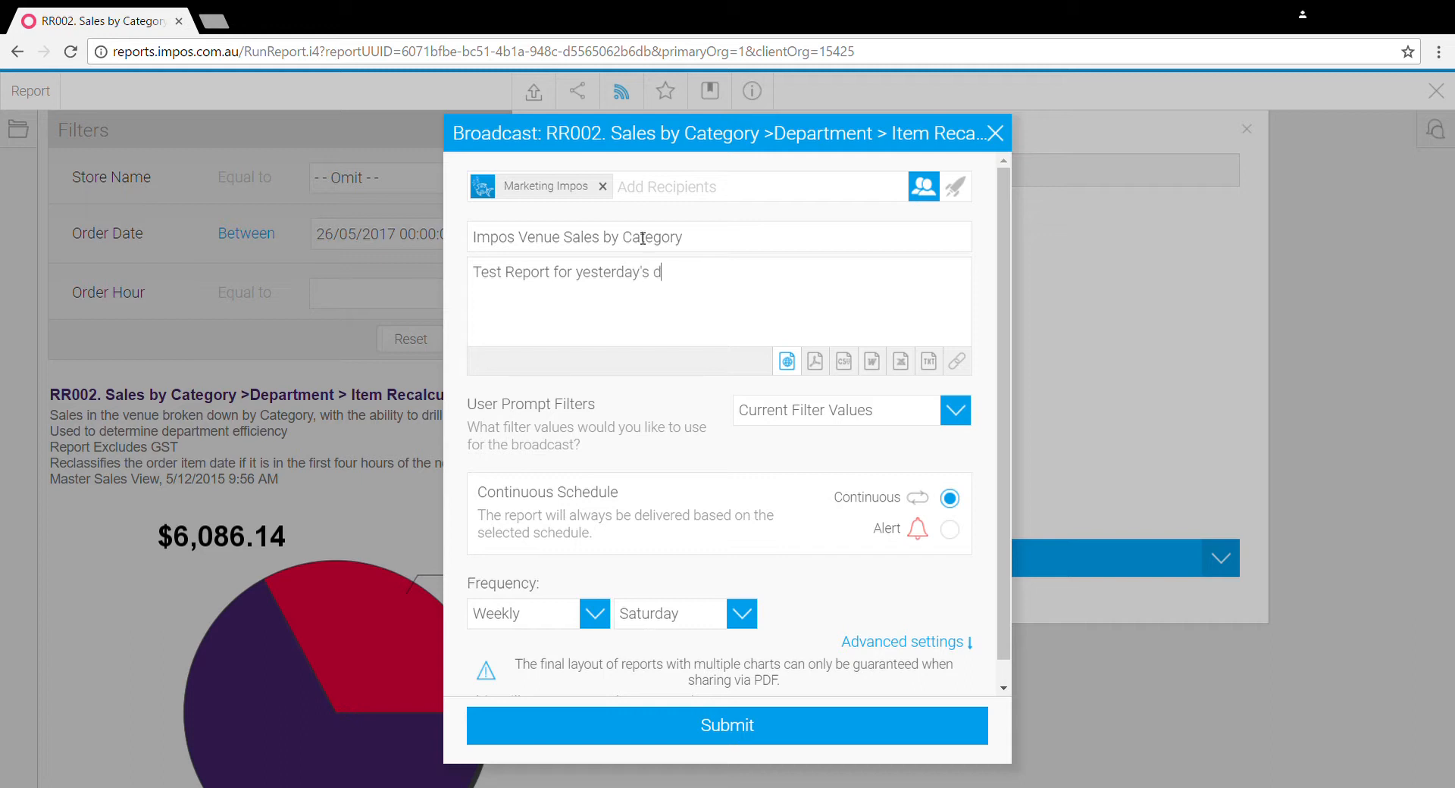
pyautogui.write('ata')
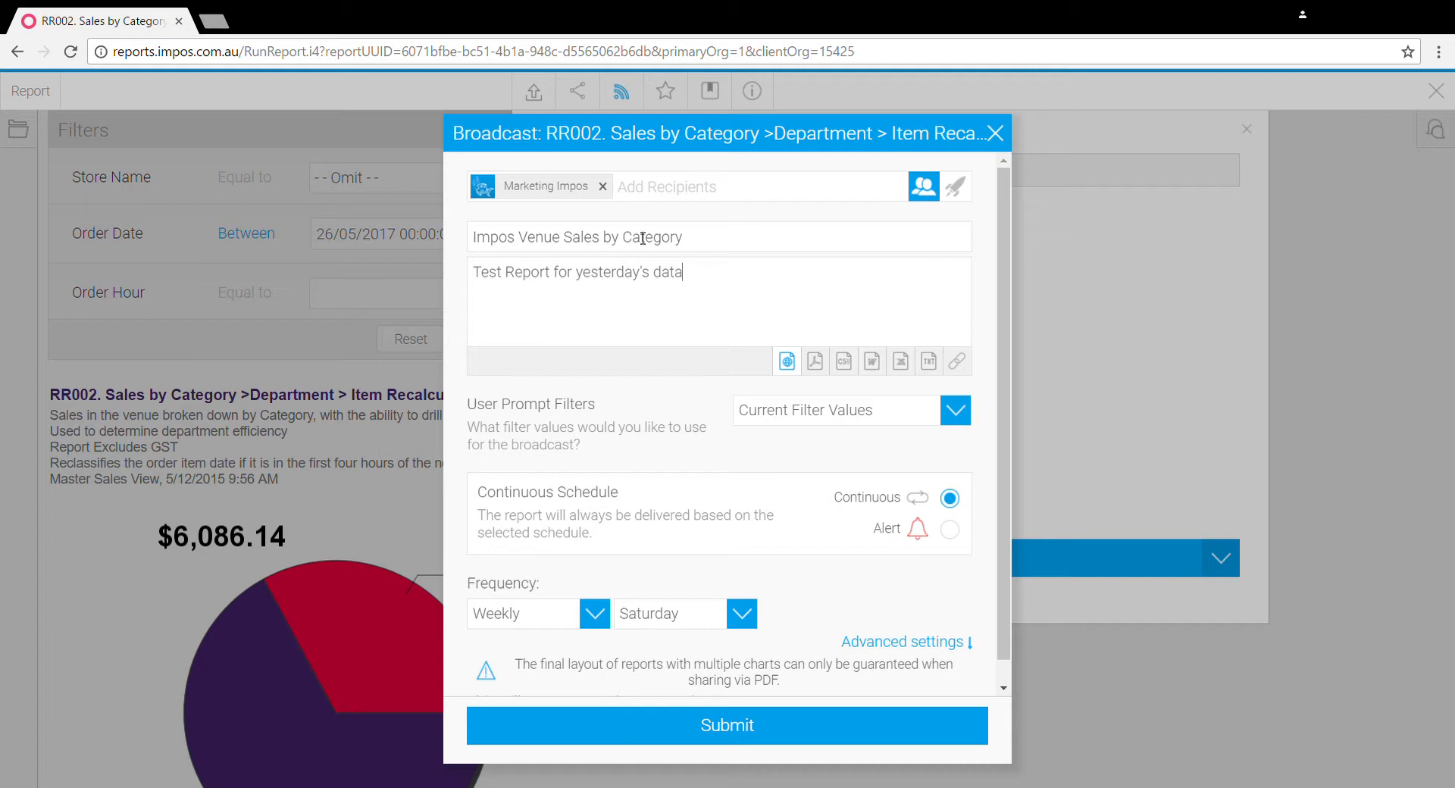
pyautogui.moveTo(787, 360)
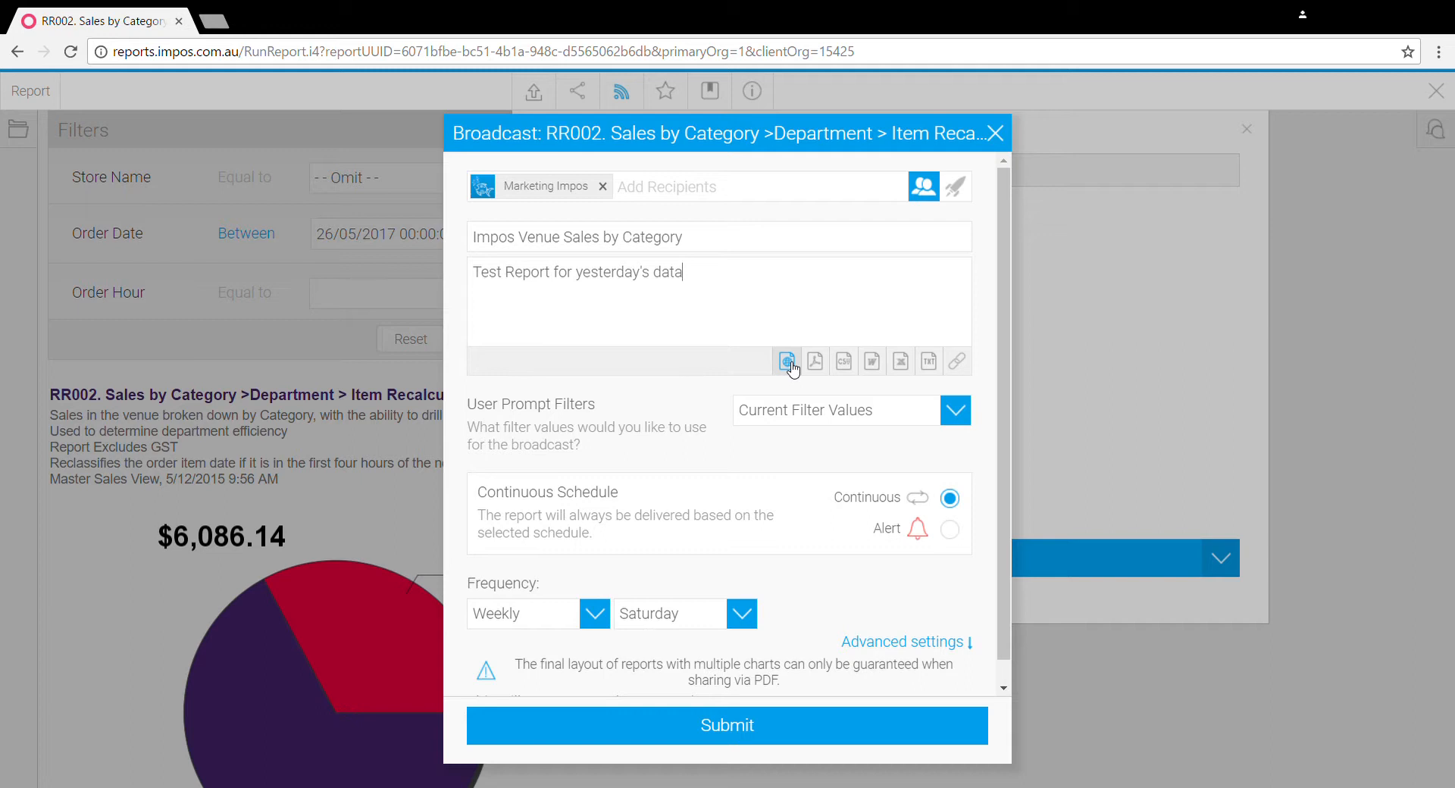
pyautogui.moveTo(816, 363)
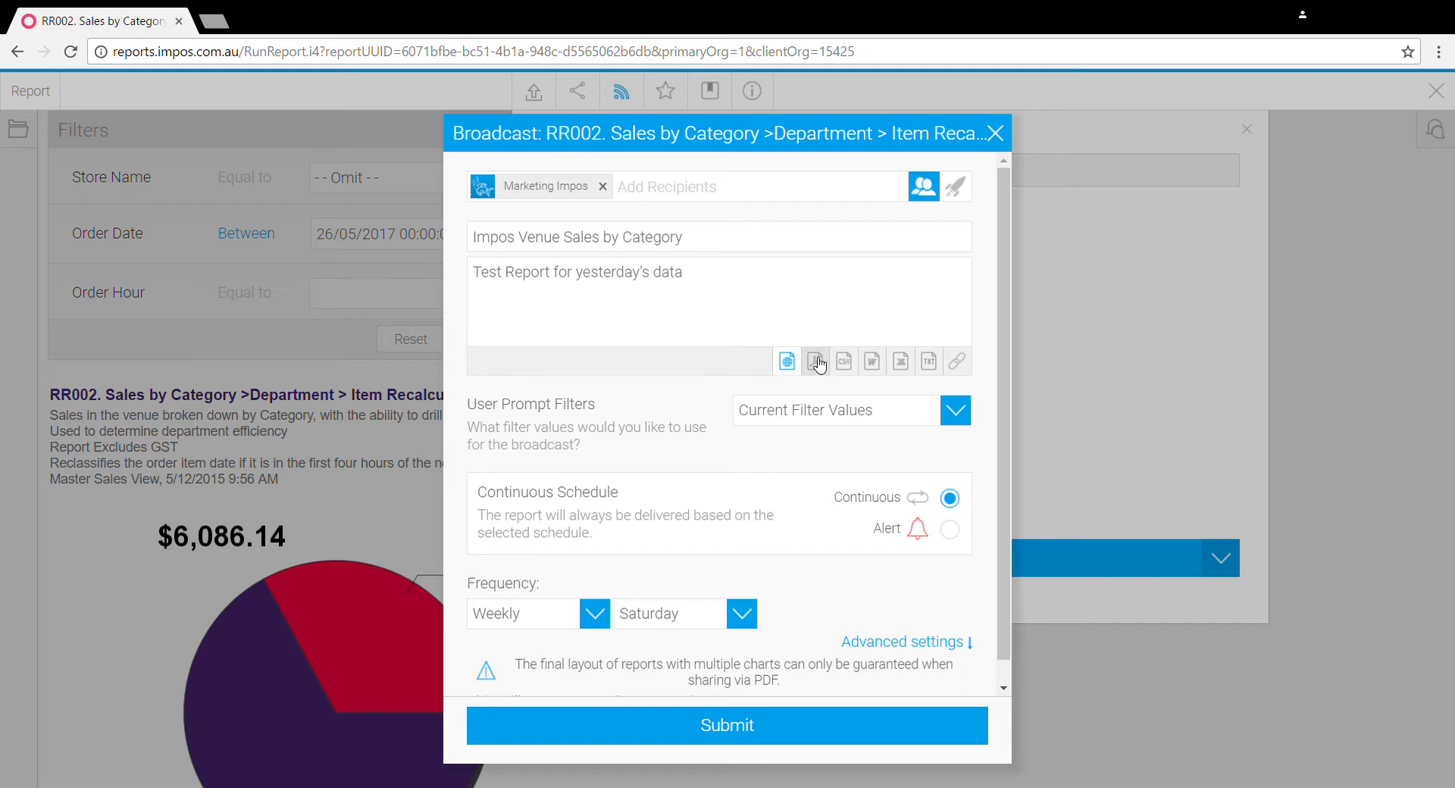
pyautogui.moveTo(870, 361)
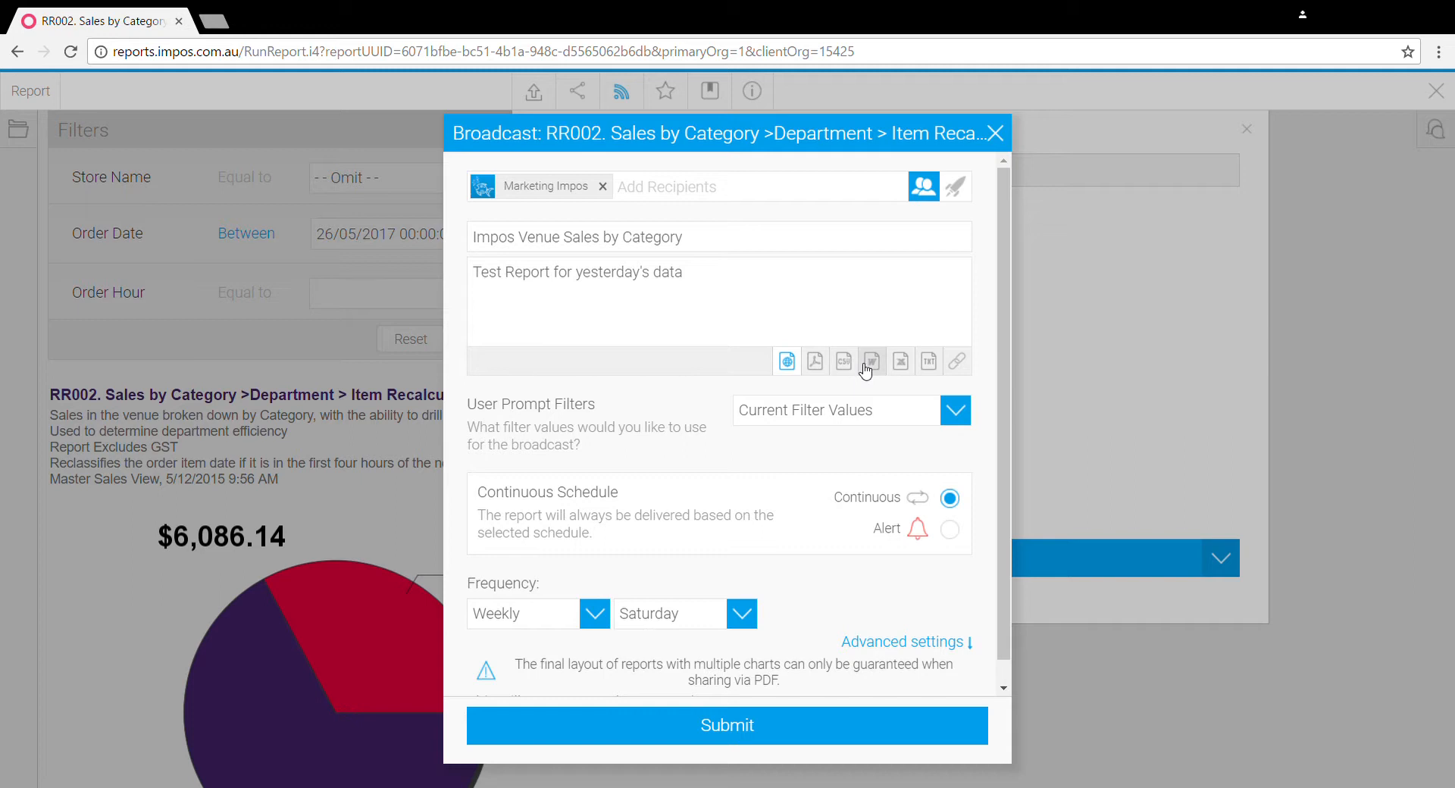
pyautogui.moveTo(927, 361)
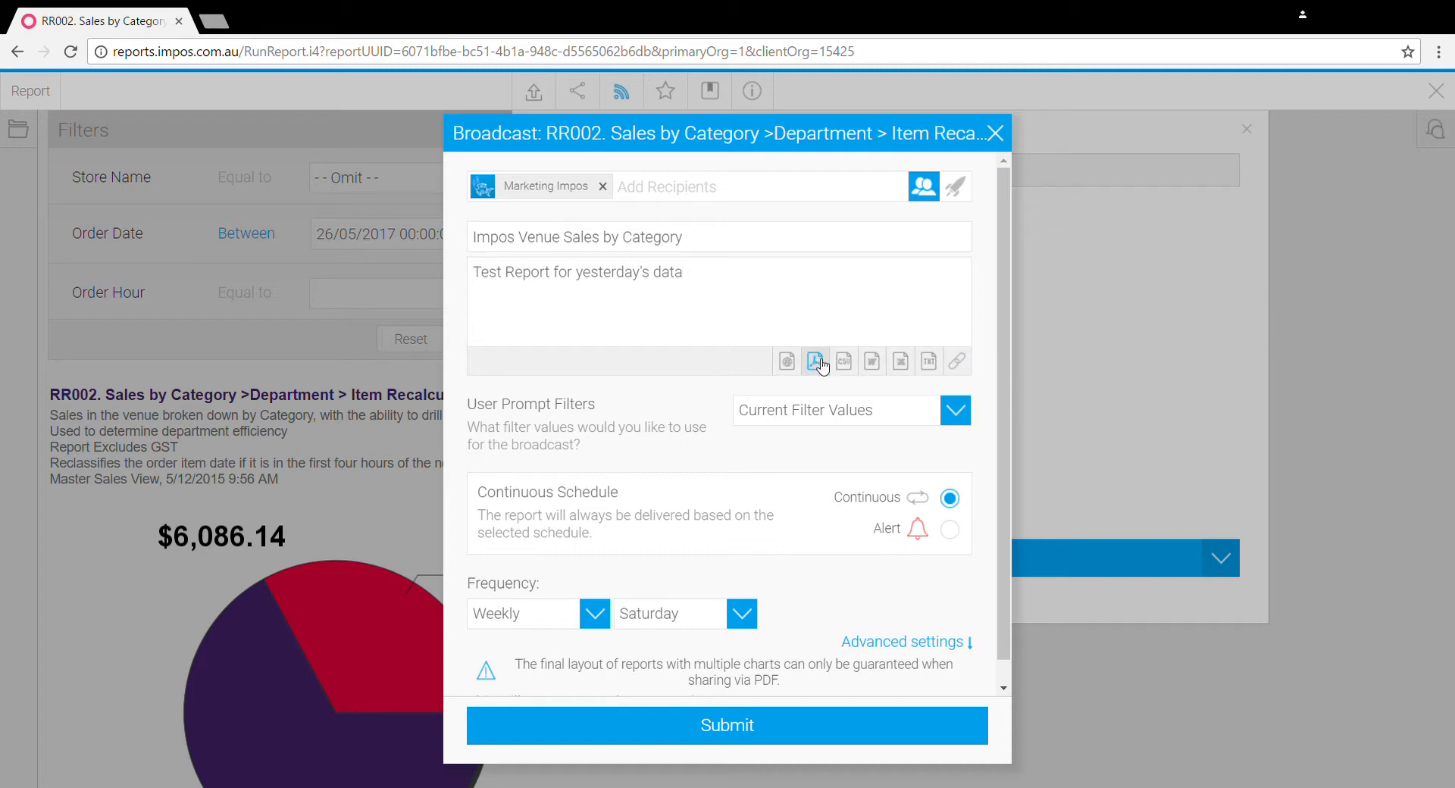
pyautogui.moveTo(788, 425)
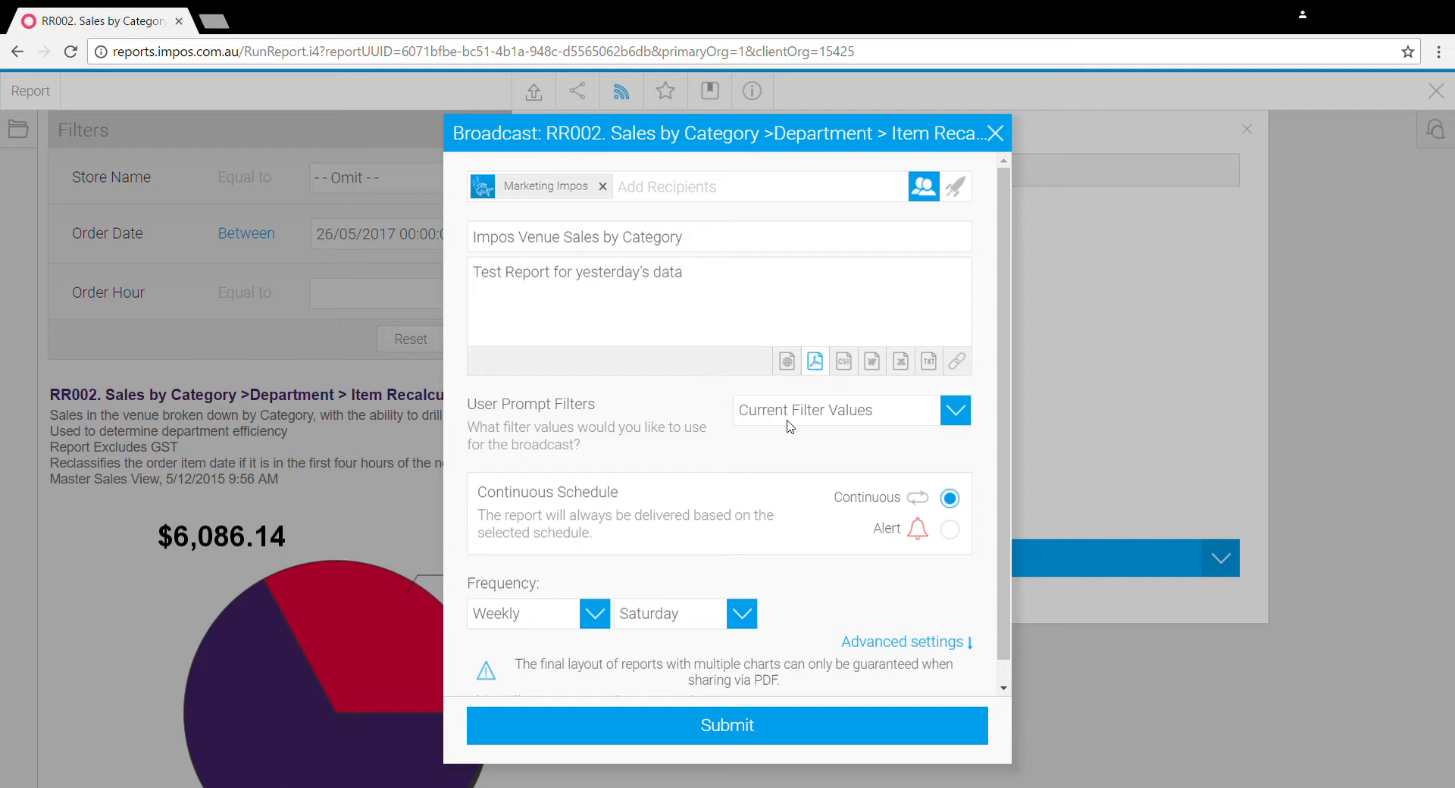
pyautogui.moveTo(809, 472)
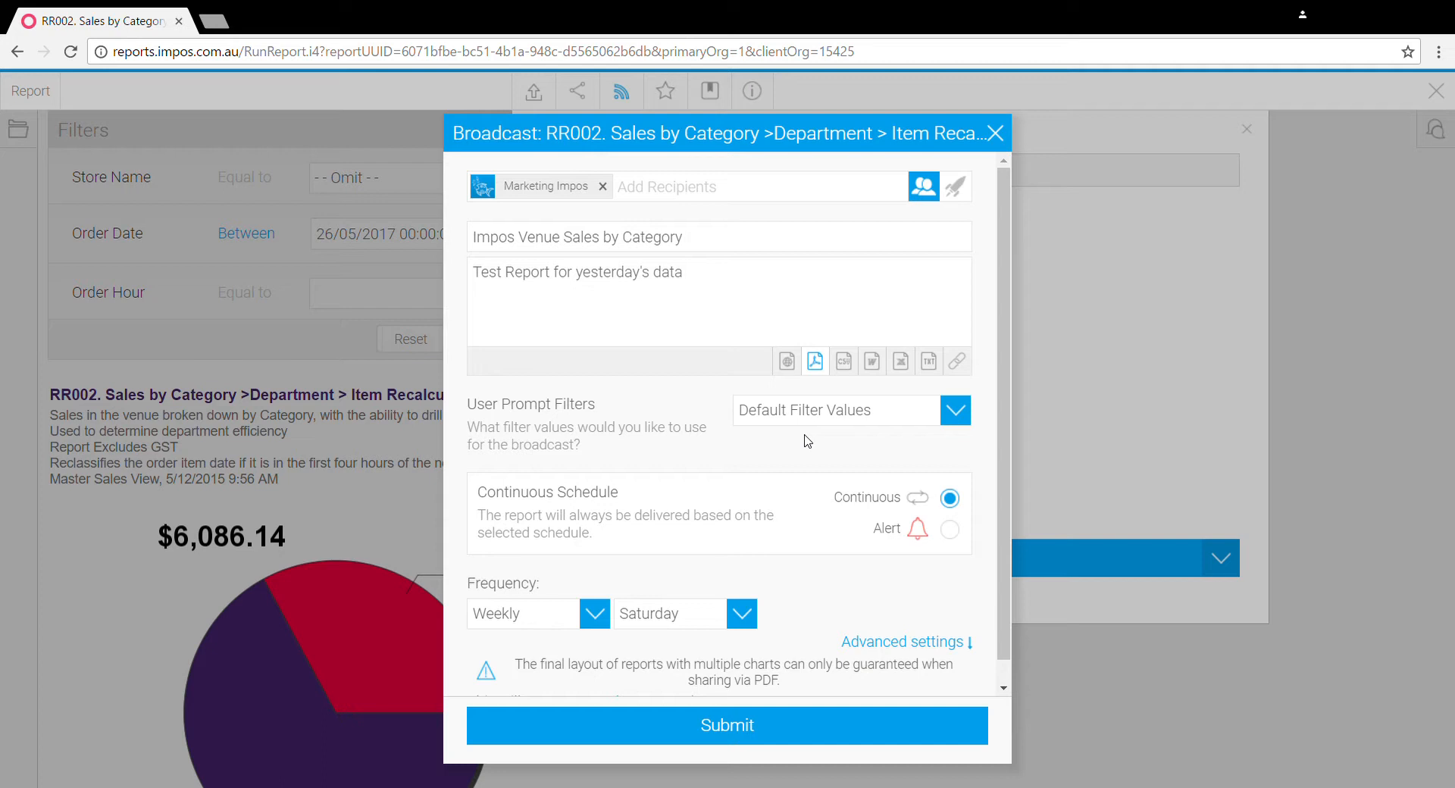
pyautogui.moveTo(365, 250)
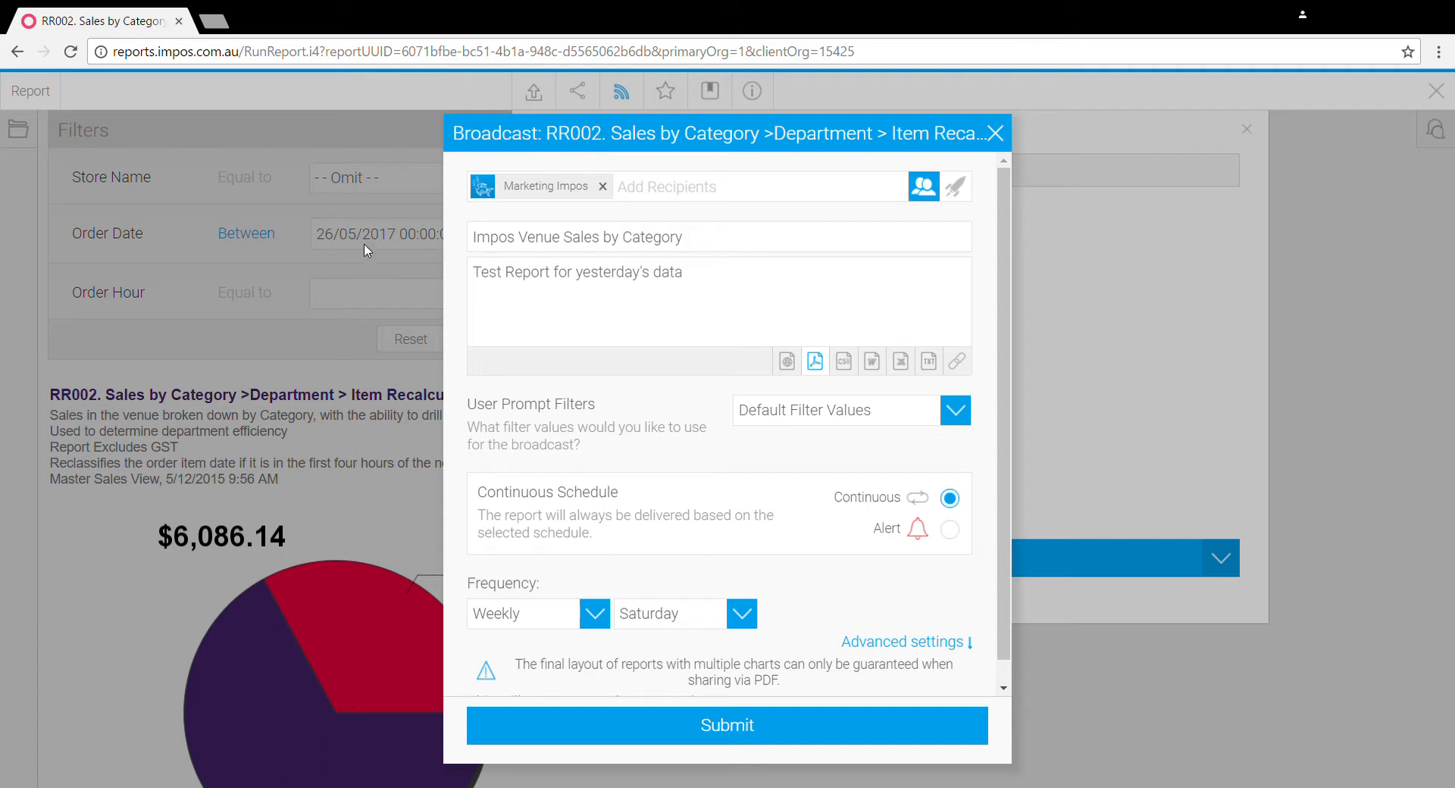
pyautogui.moveTo(712, 455)
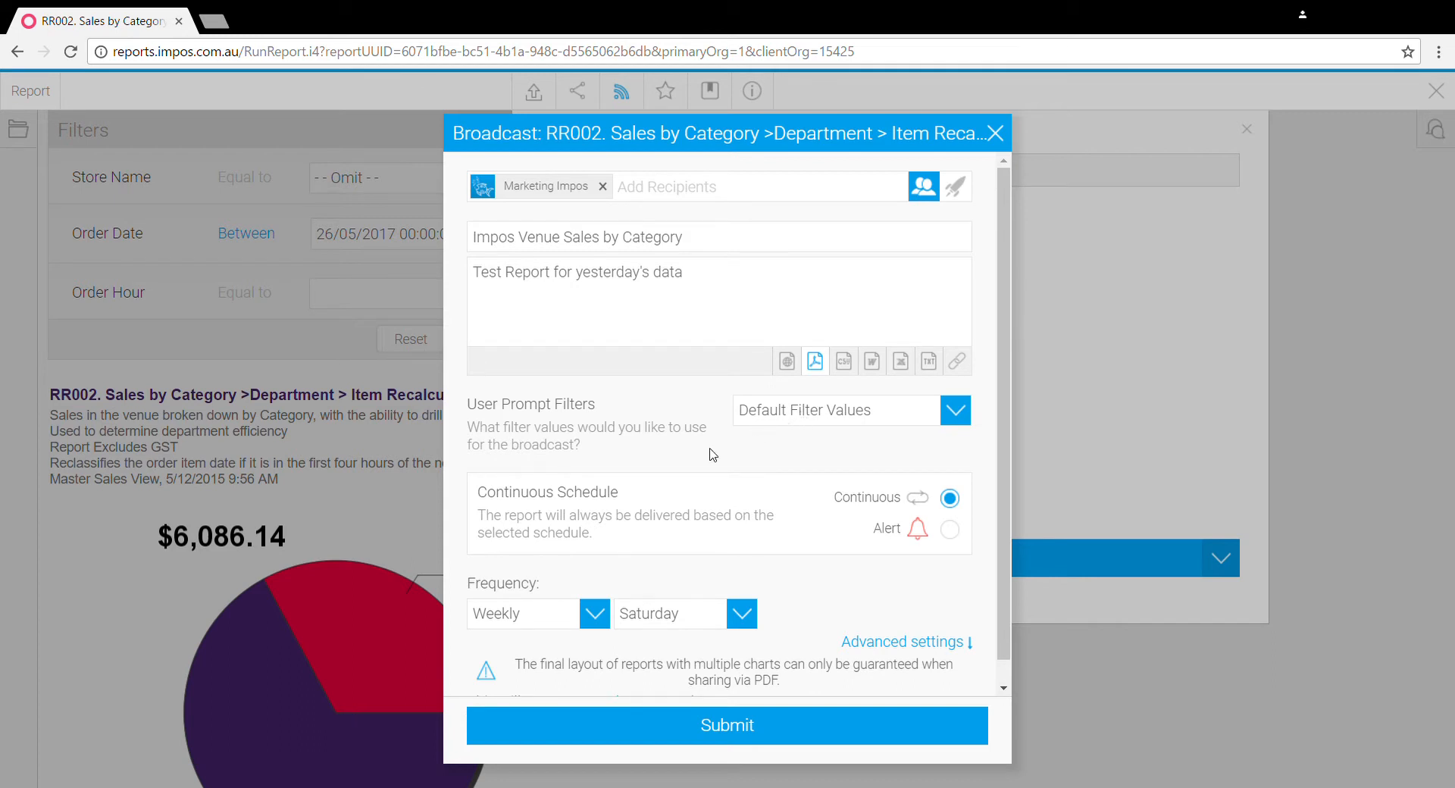
pyautogui.moveTo(782, 397)
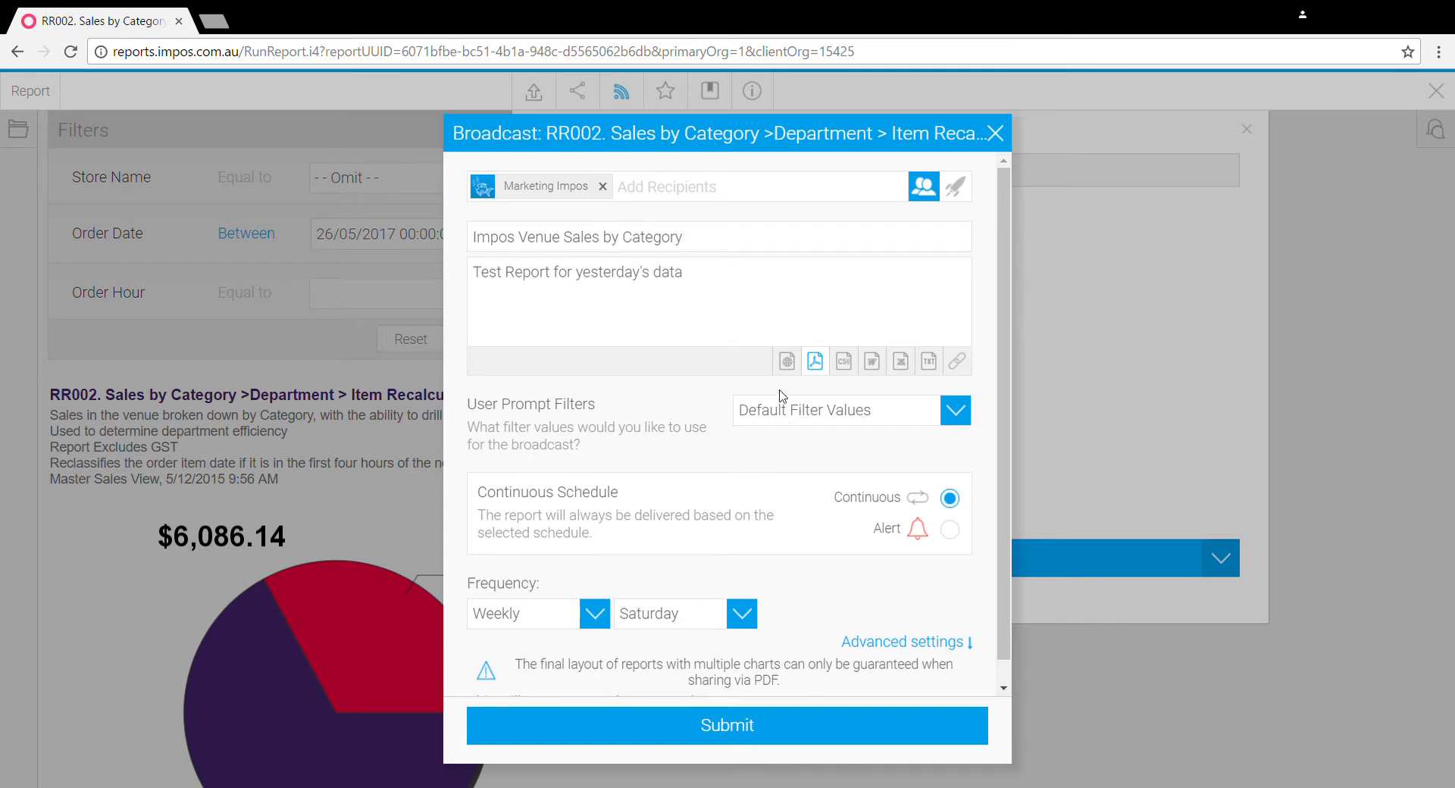
pyautogui.moveTo(807, 443)
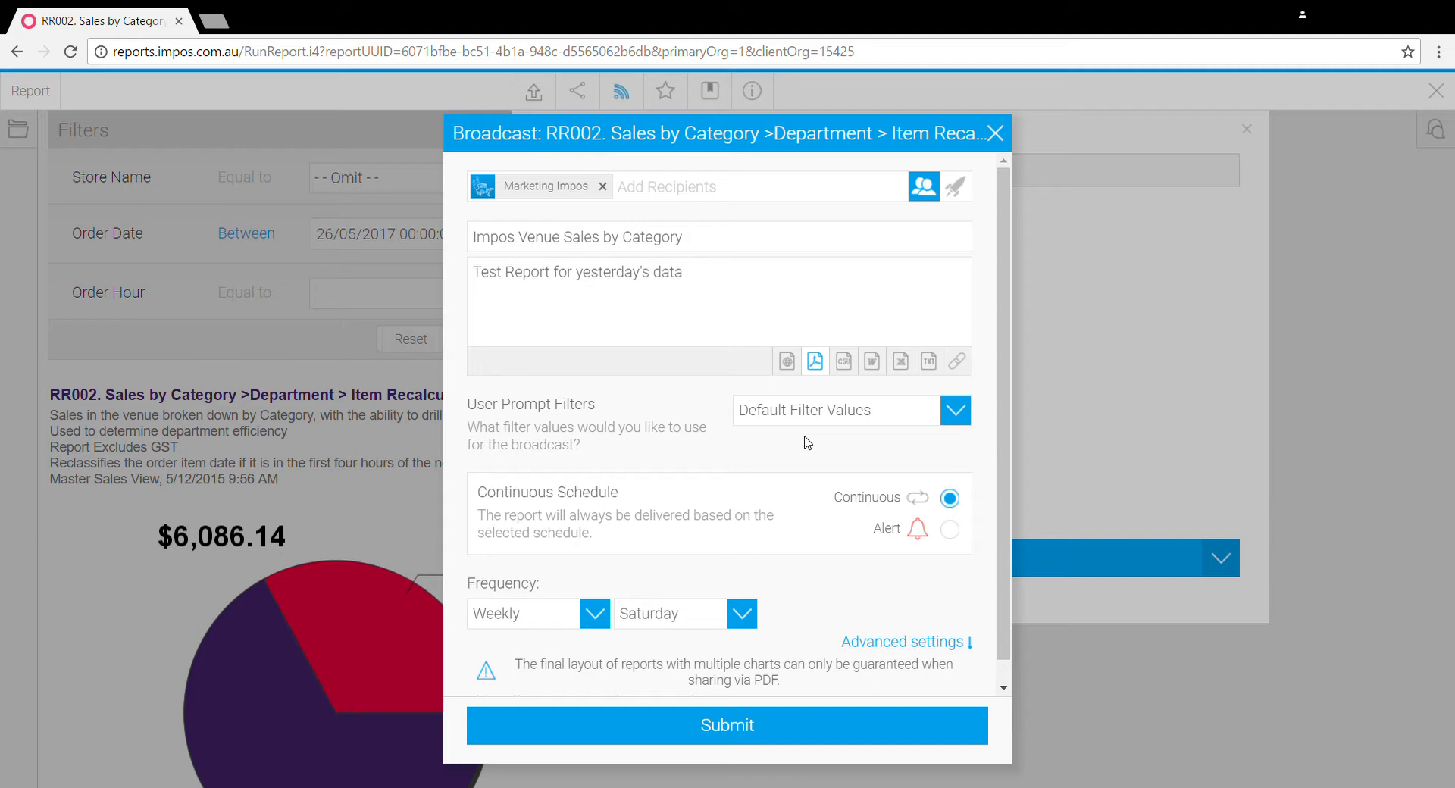
# - Schedule the broadcast weekly on Monday and reveal the Sydney time zone and 6 am hour settings
pyautogui.scroll(-3)
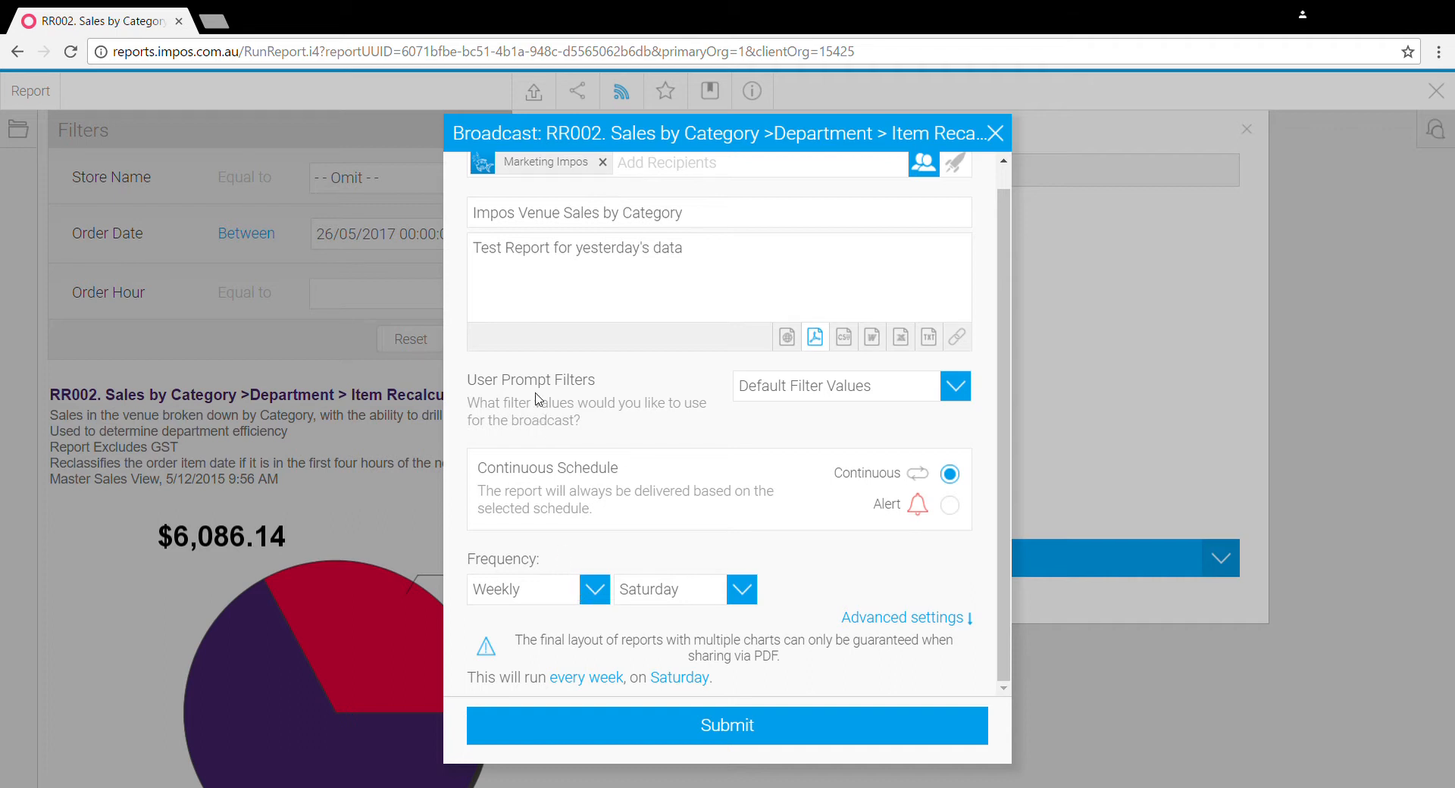
pyautogui.moveTo(546, 438)
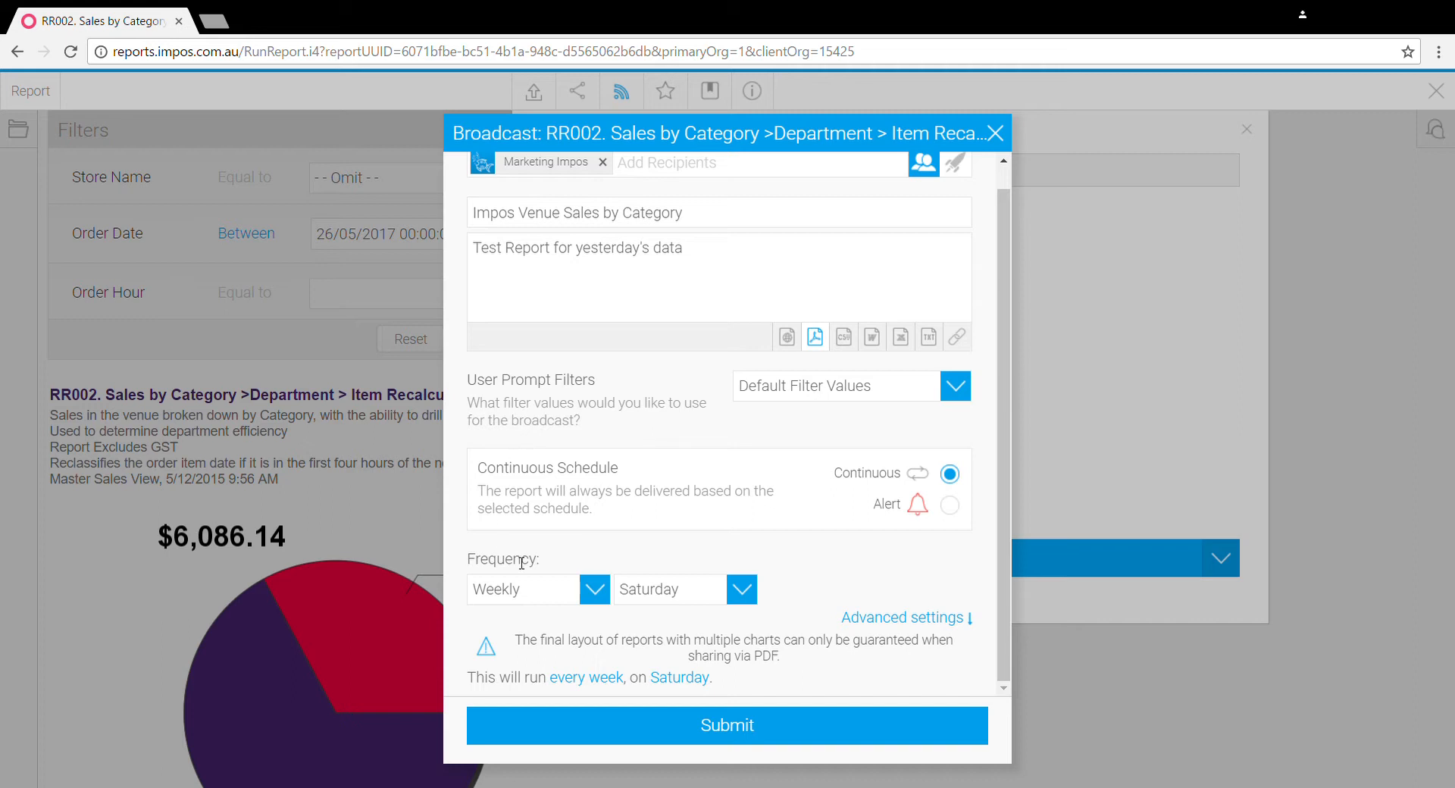
pyautogui.moveTo(680, 622)
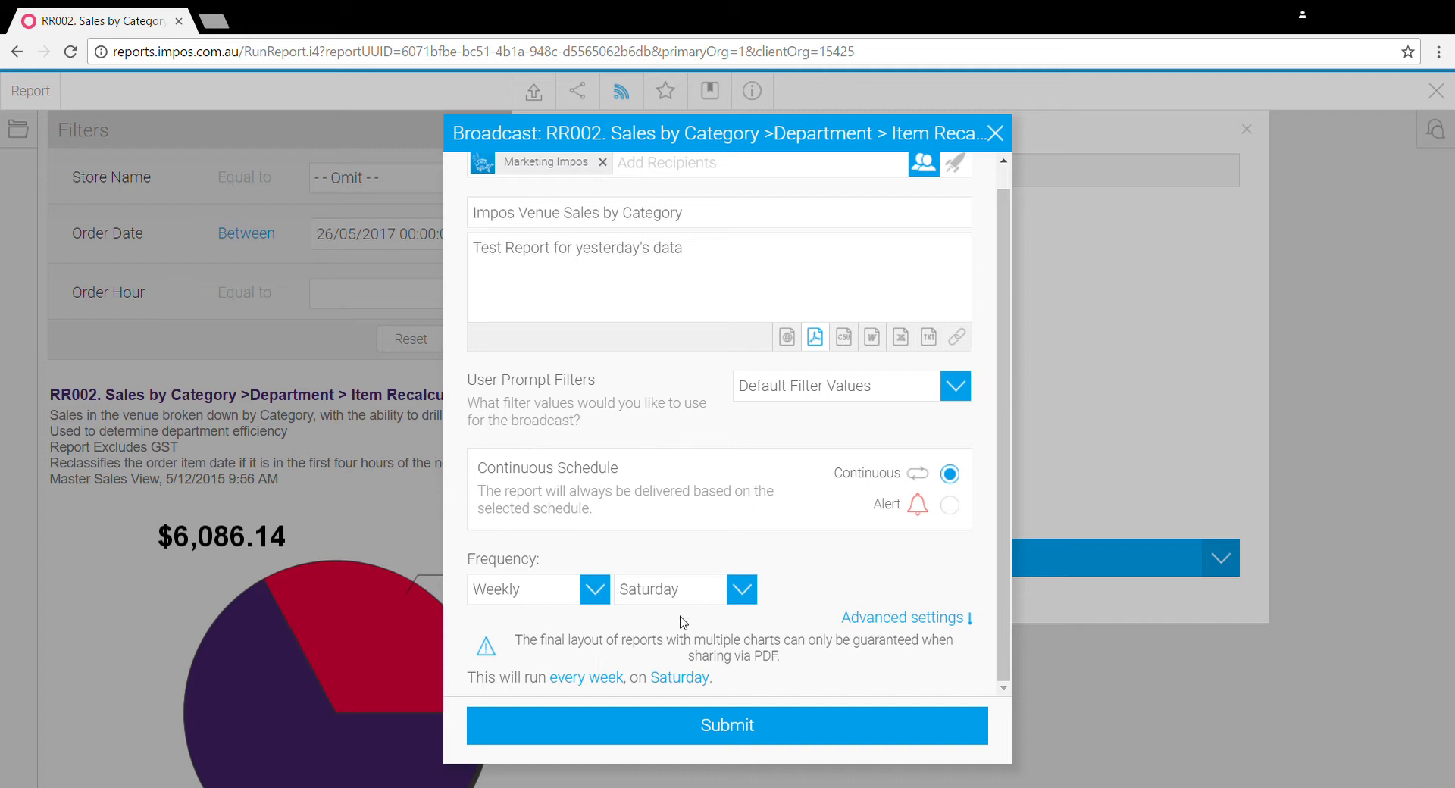
pyautogui.click(741, 589)
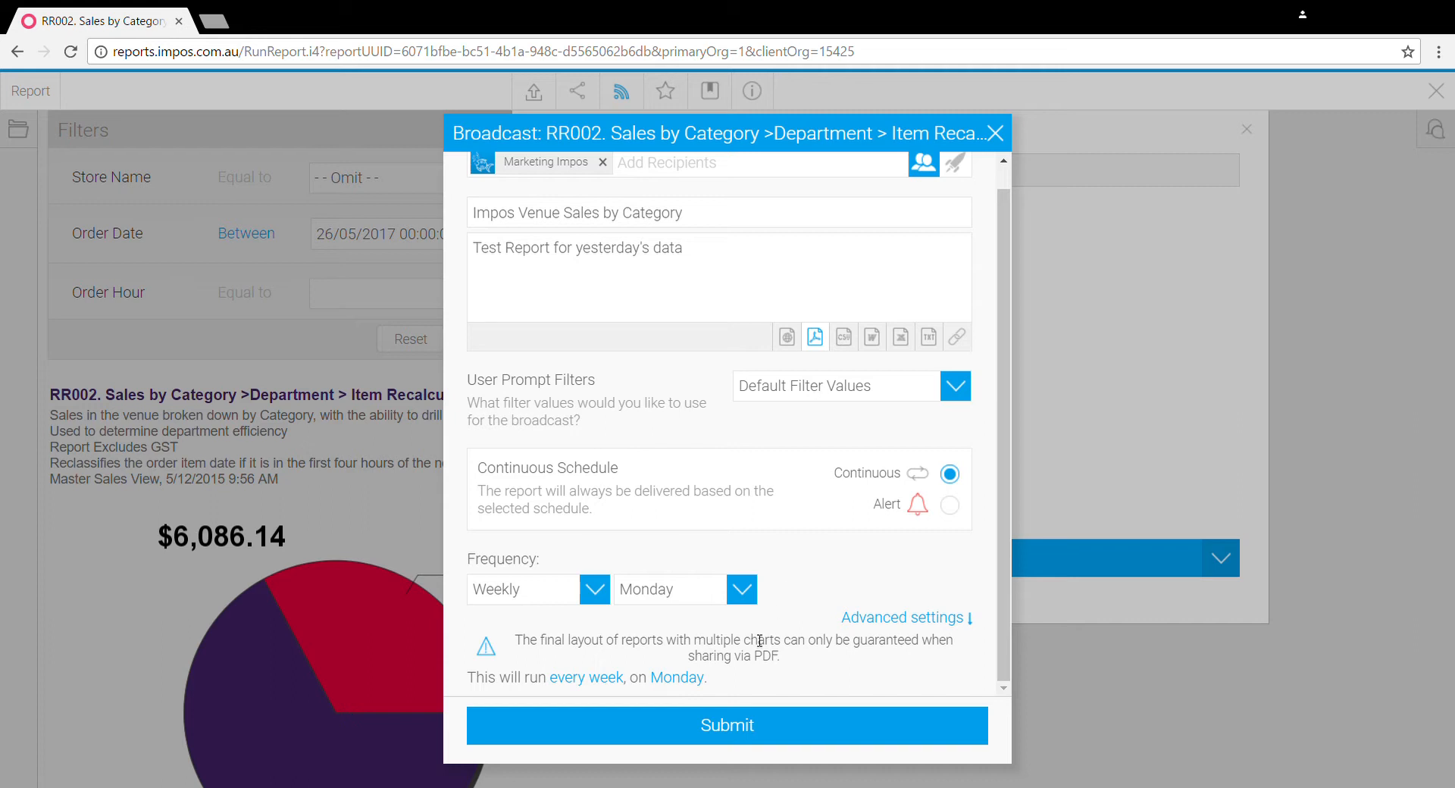
pyautogui.click(902, 616)
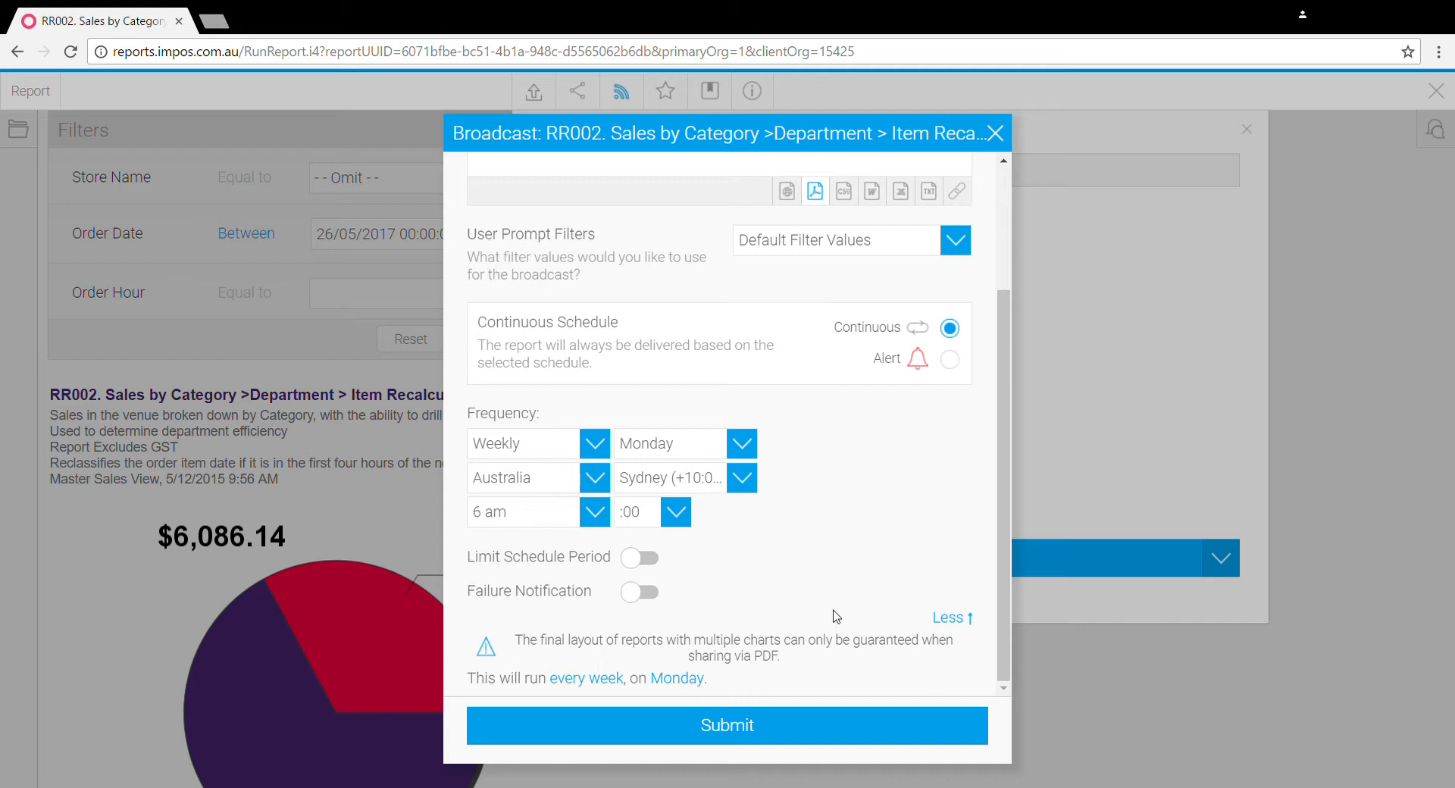
pyautogui.moveTo(851, 591)
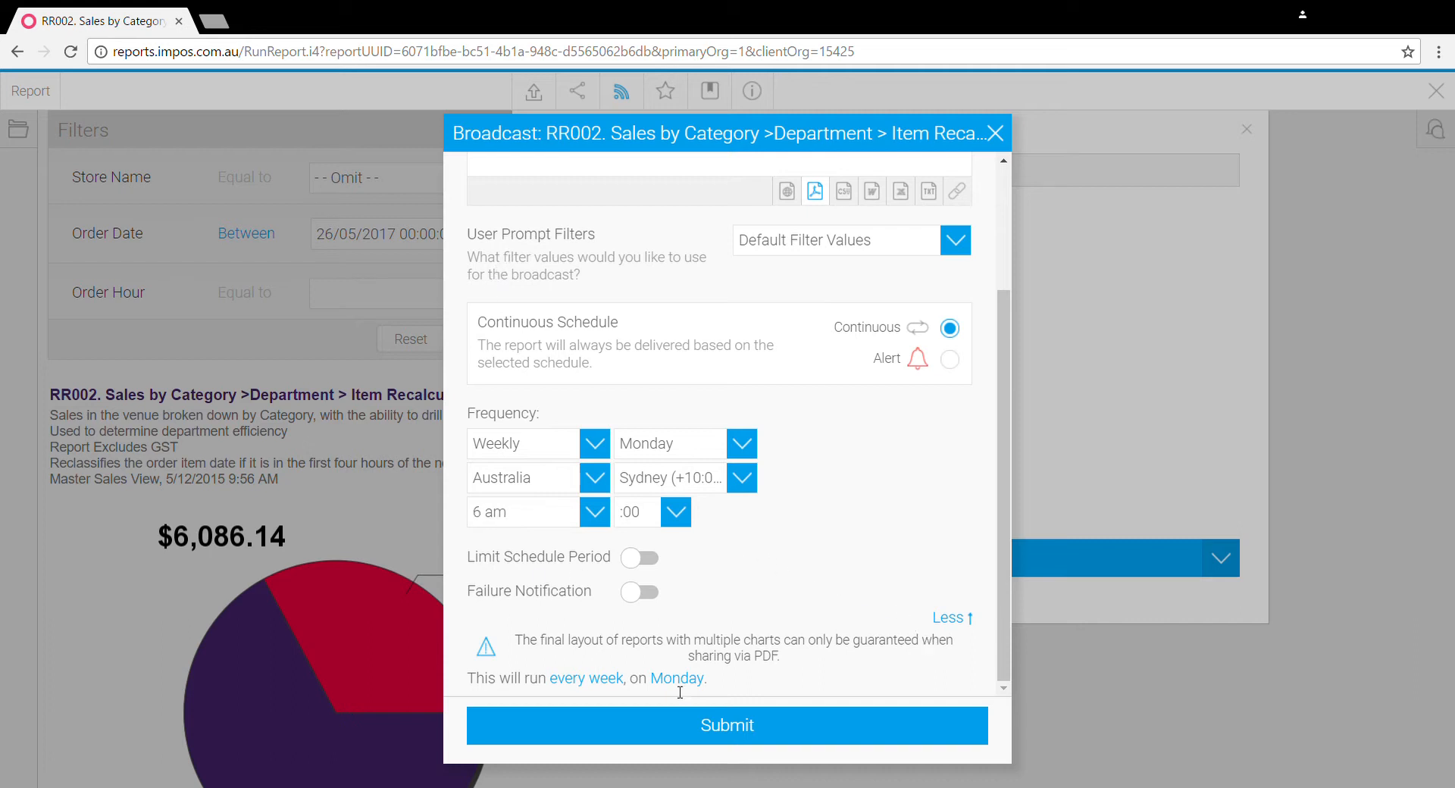
# - Submit the weekly broadcast schedule and return to the RR002 report page
pyautogui.click(726, 725)
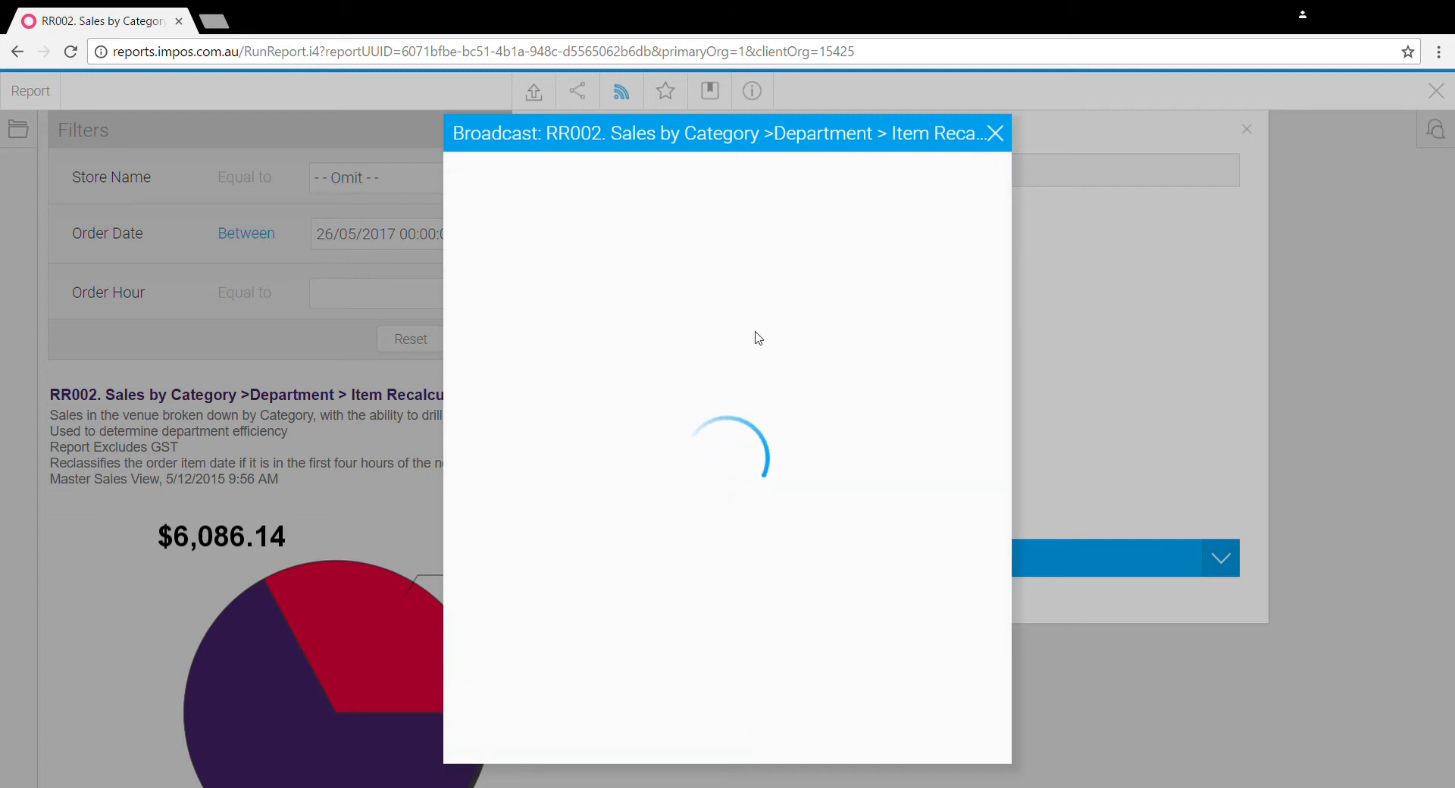
pyautogui.moveTo(983, 148)
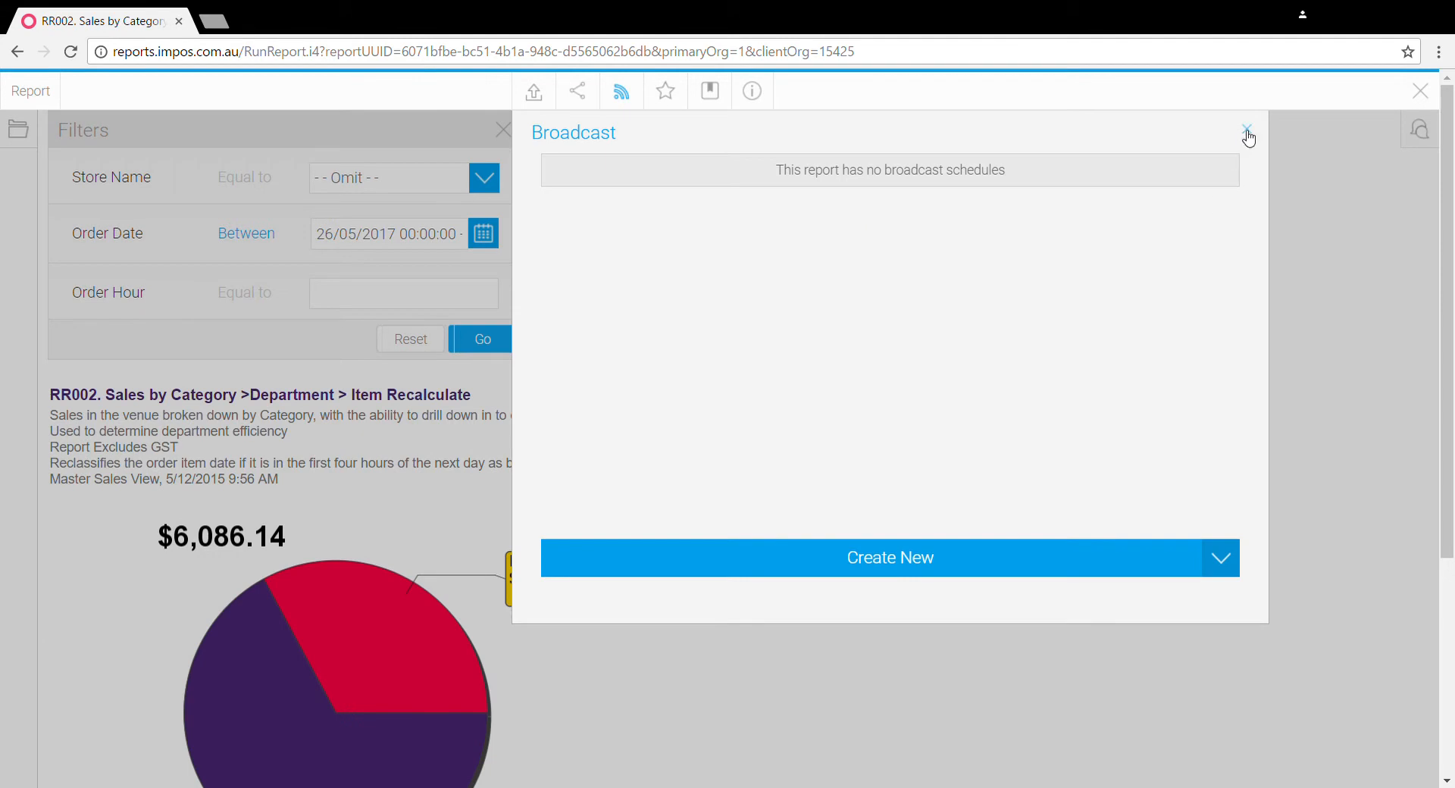
pyautogui.click(1248, 128)
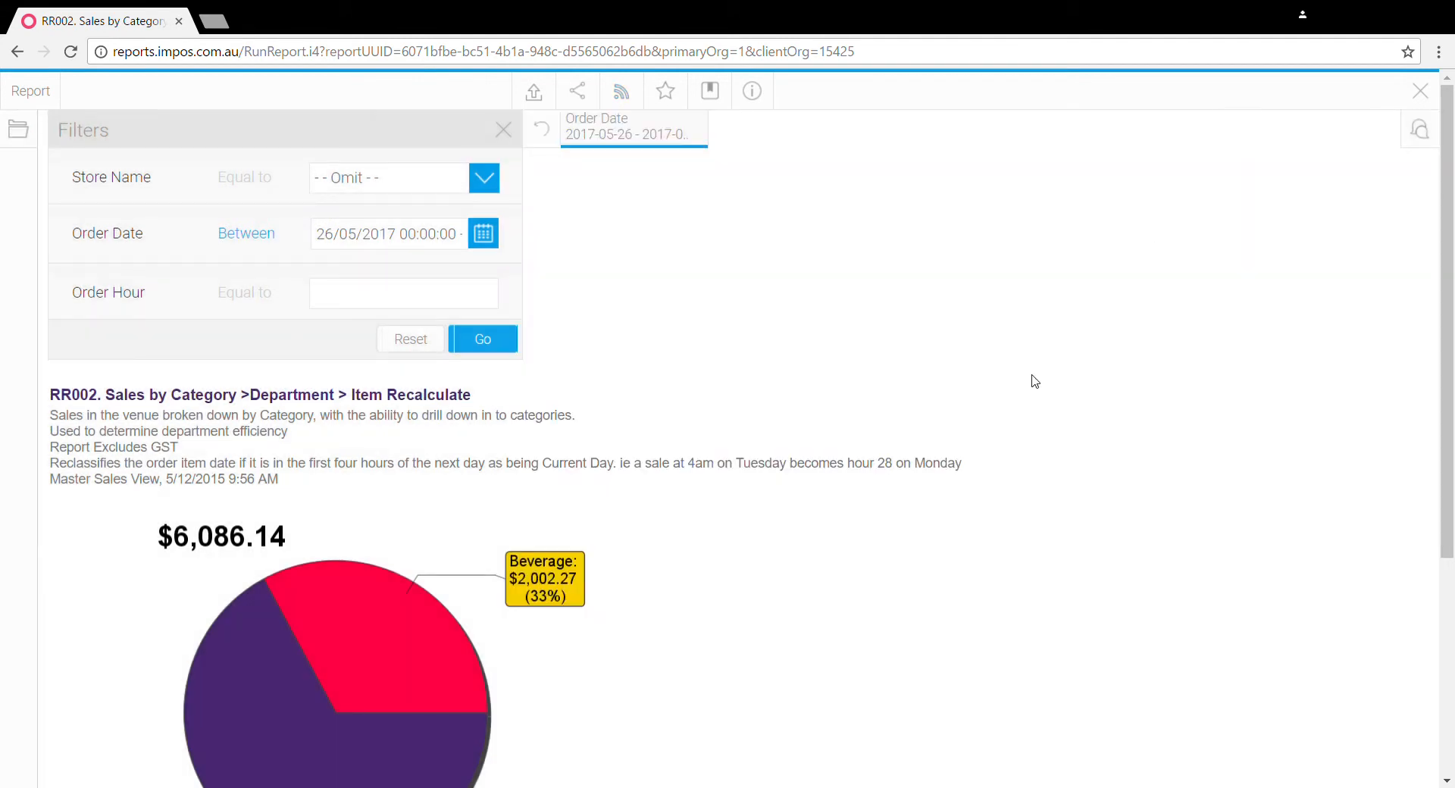
pyautogui.moveTo(990, 384)
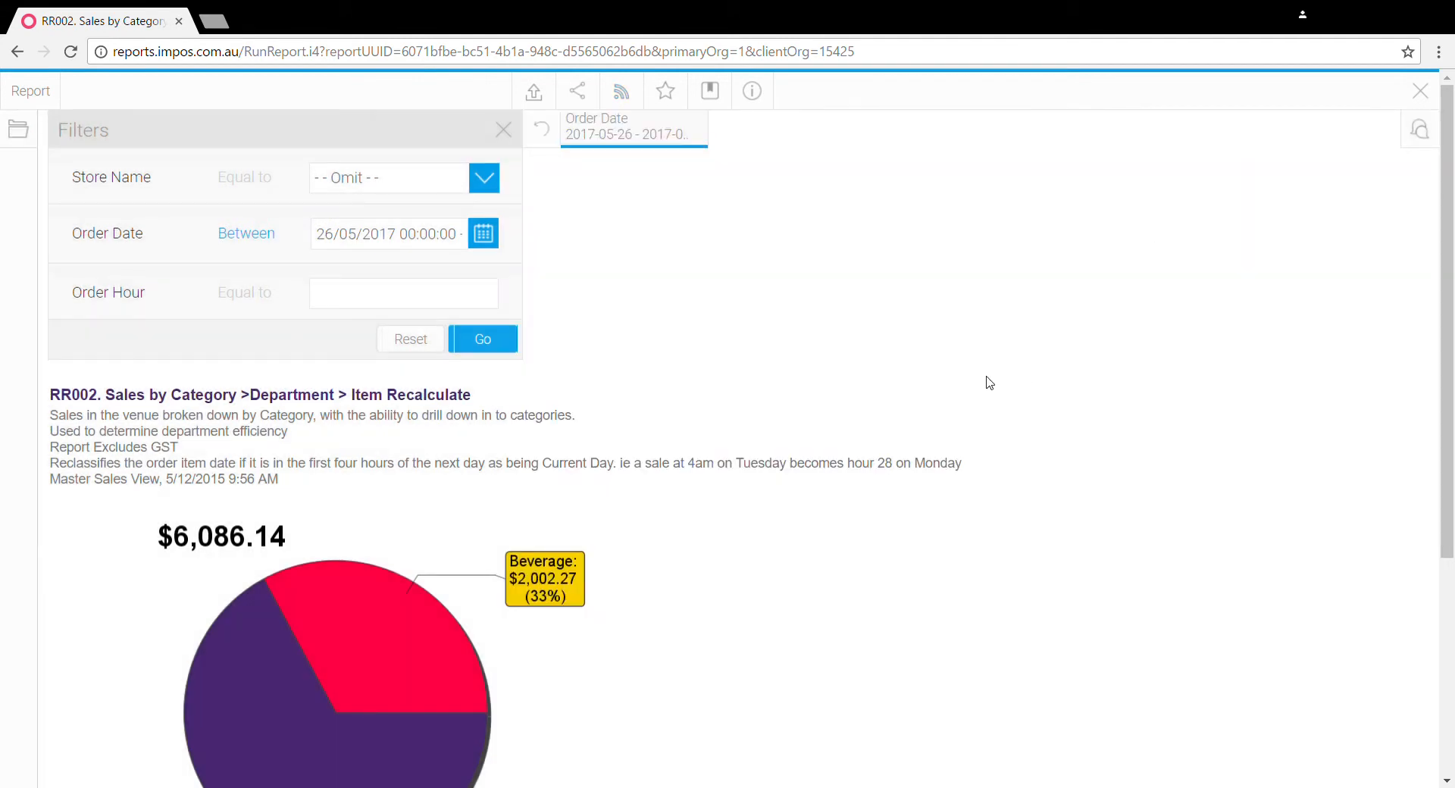
pyautogui.moveTo(792, 337)
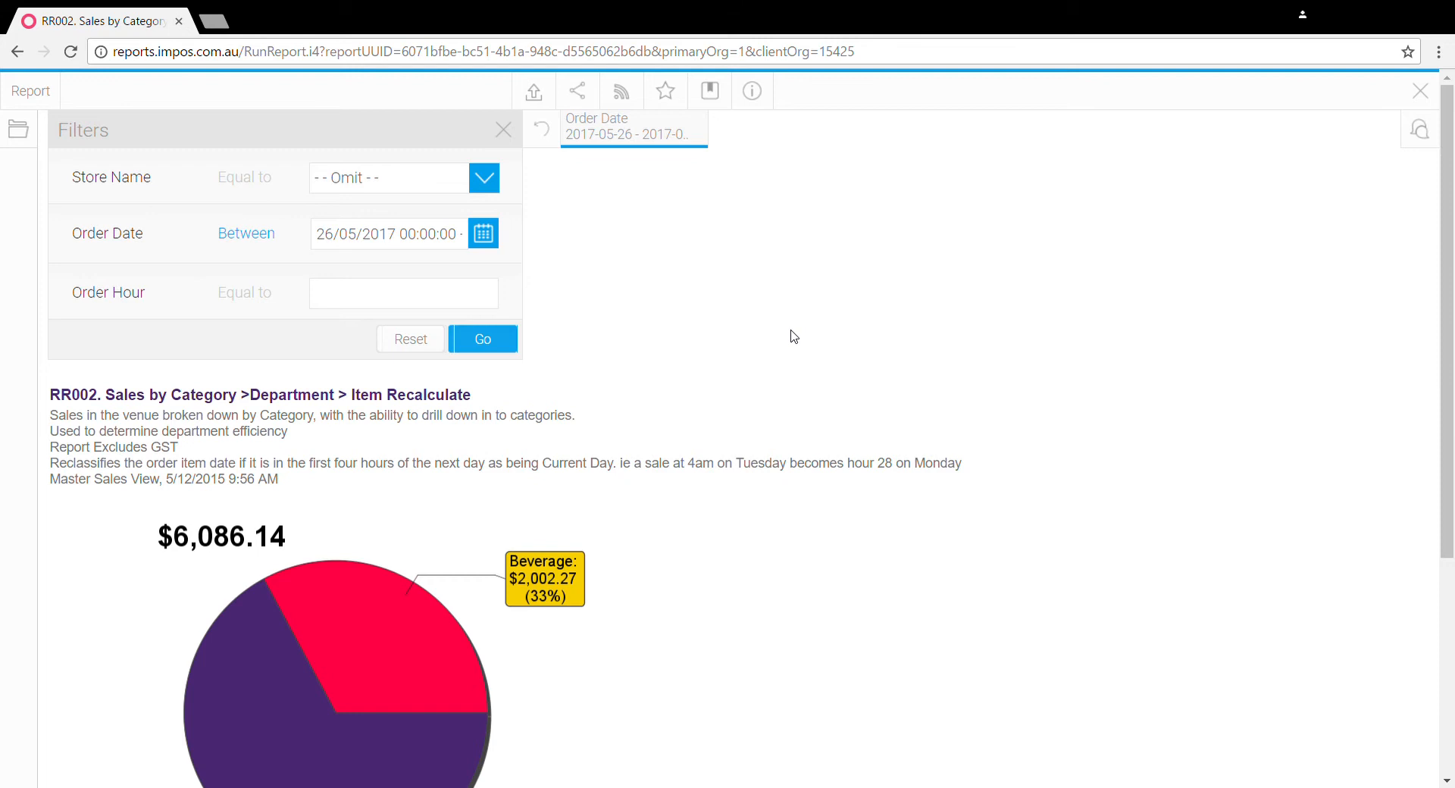
pyautogui.moveTo(763, 447)
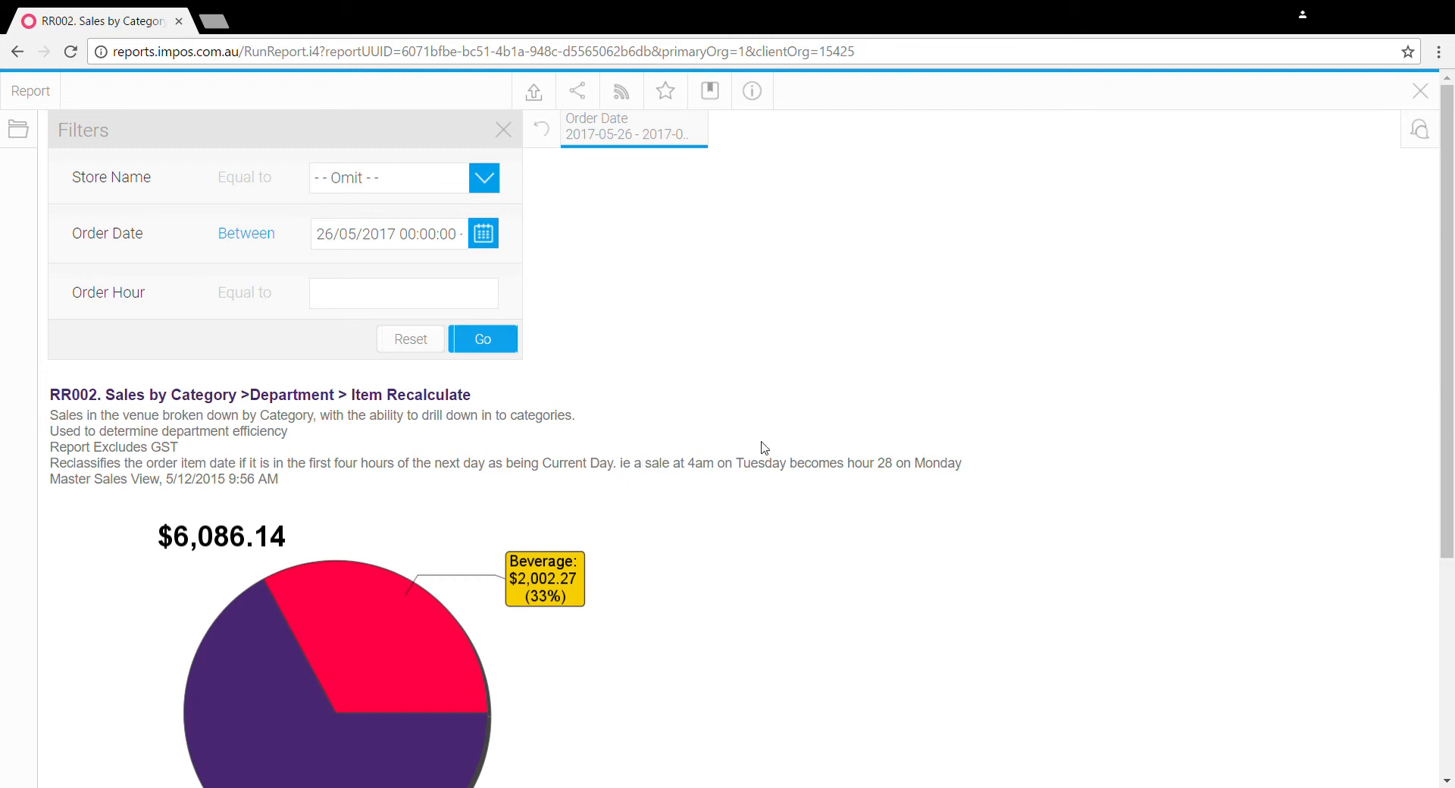
pyautogui.moveTo(413, 760)
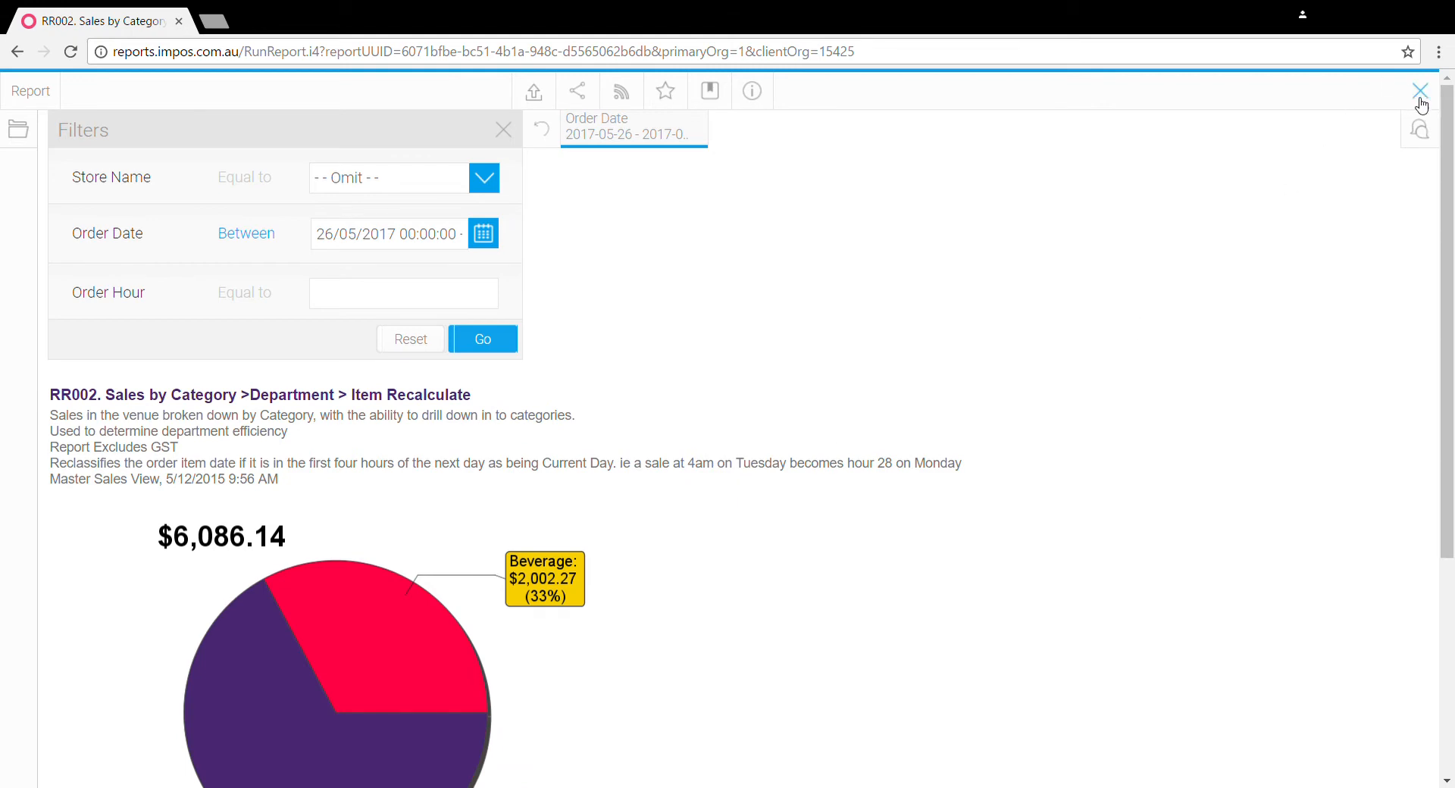
# - Close the RR002 report and return to the RR Daily Dashboard with its sales charts
pyautogui.click(482, 338)
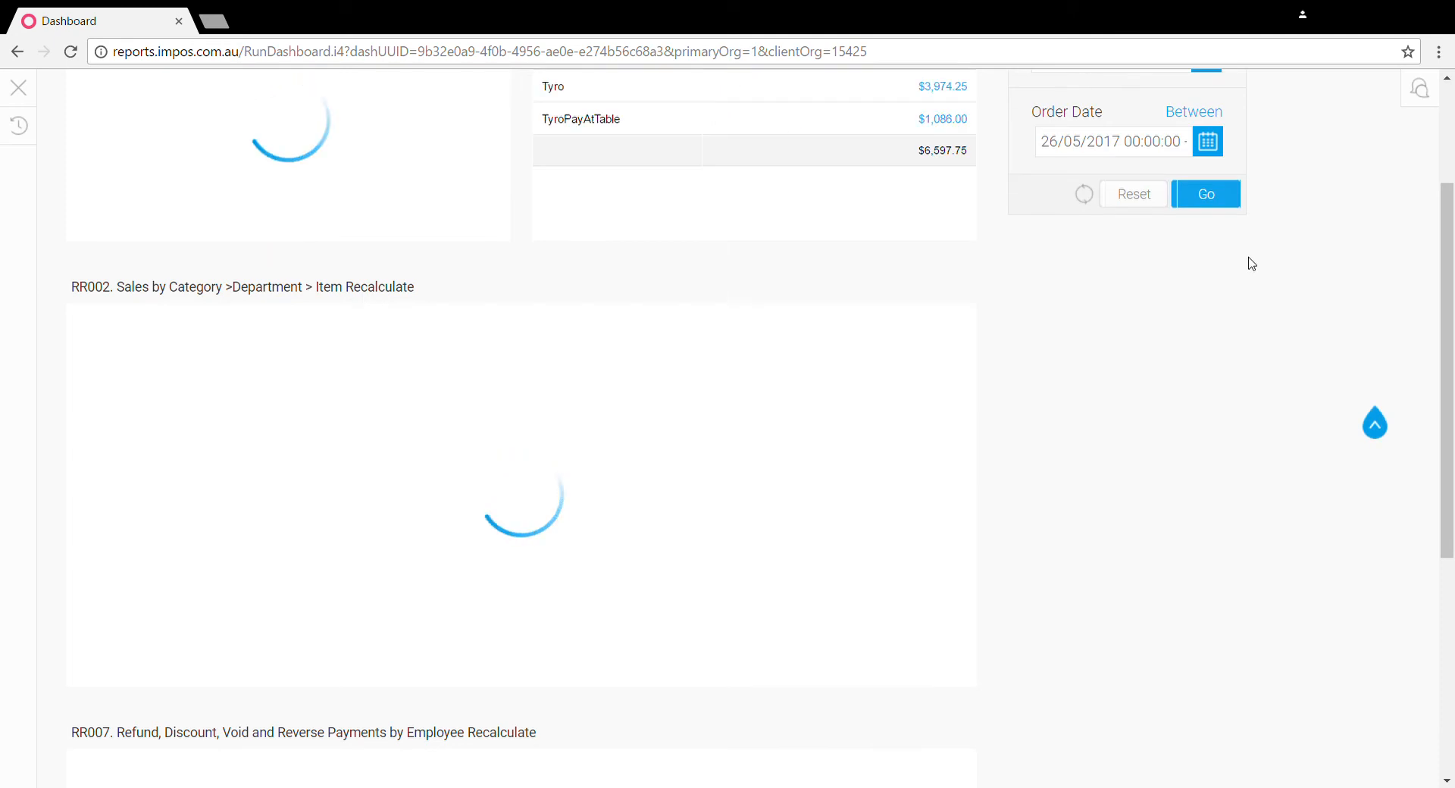
pyautogui.scroll(3)
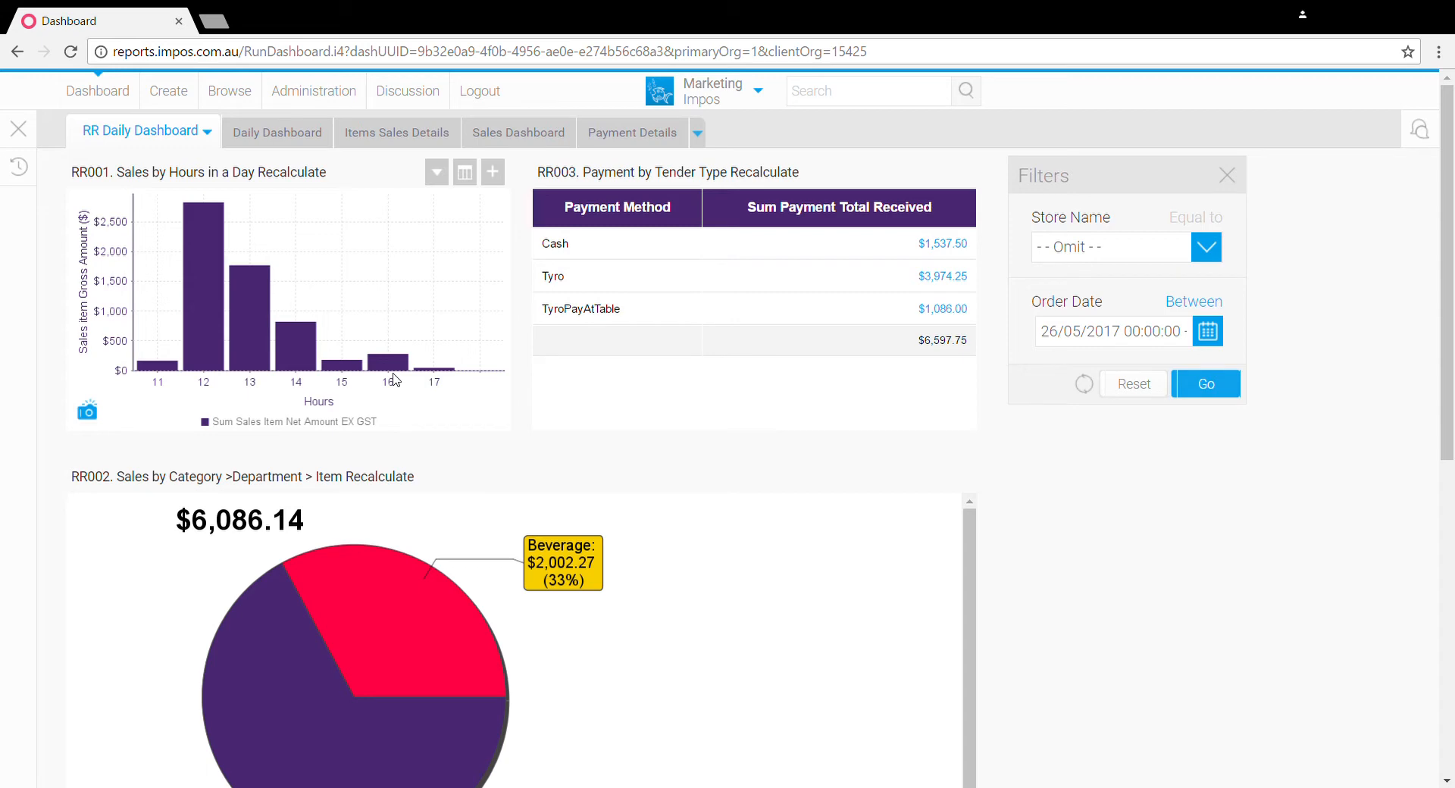
pyautogui.moveTo(435, 386)
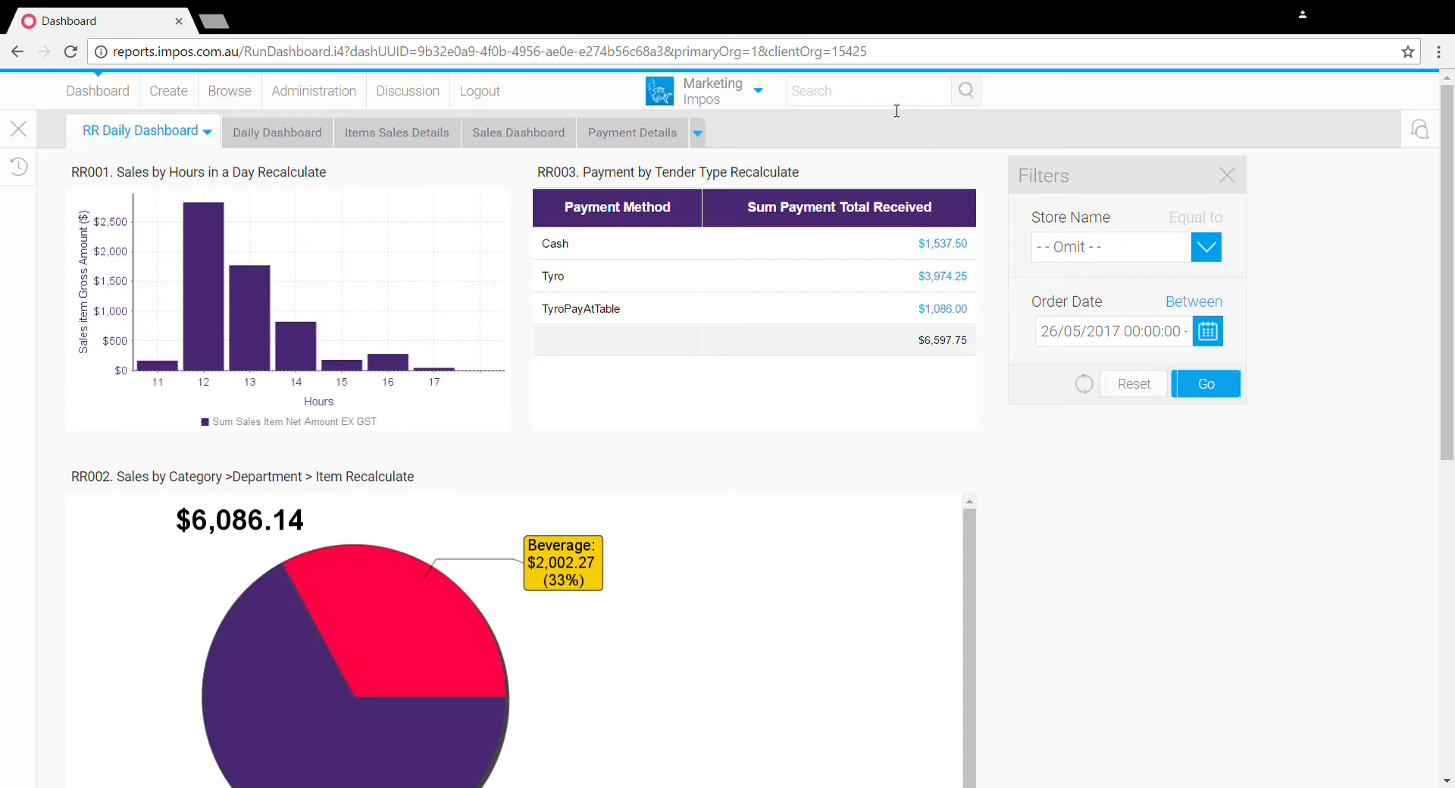
pyautogui.moveTo(804, 370)
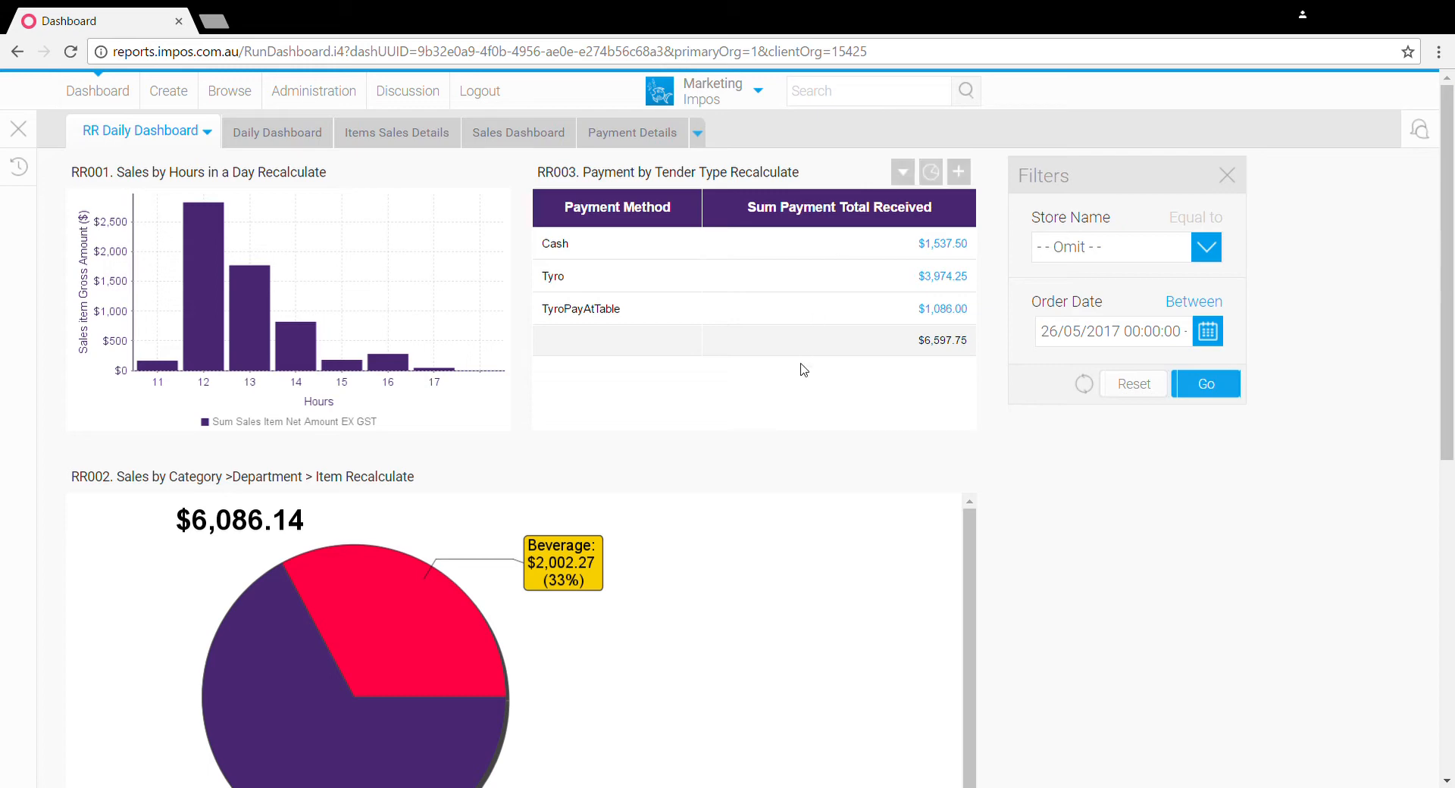
pyautogui.moveTo(482, 391)
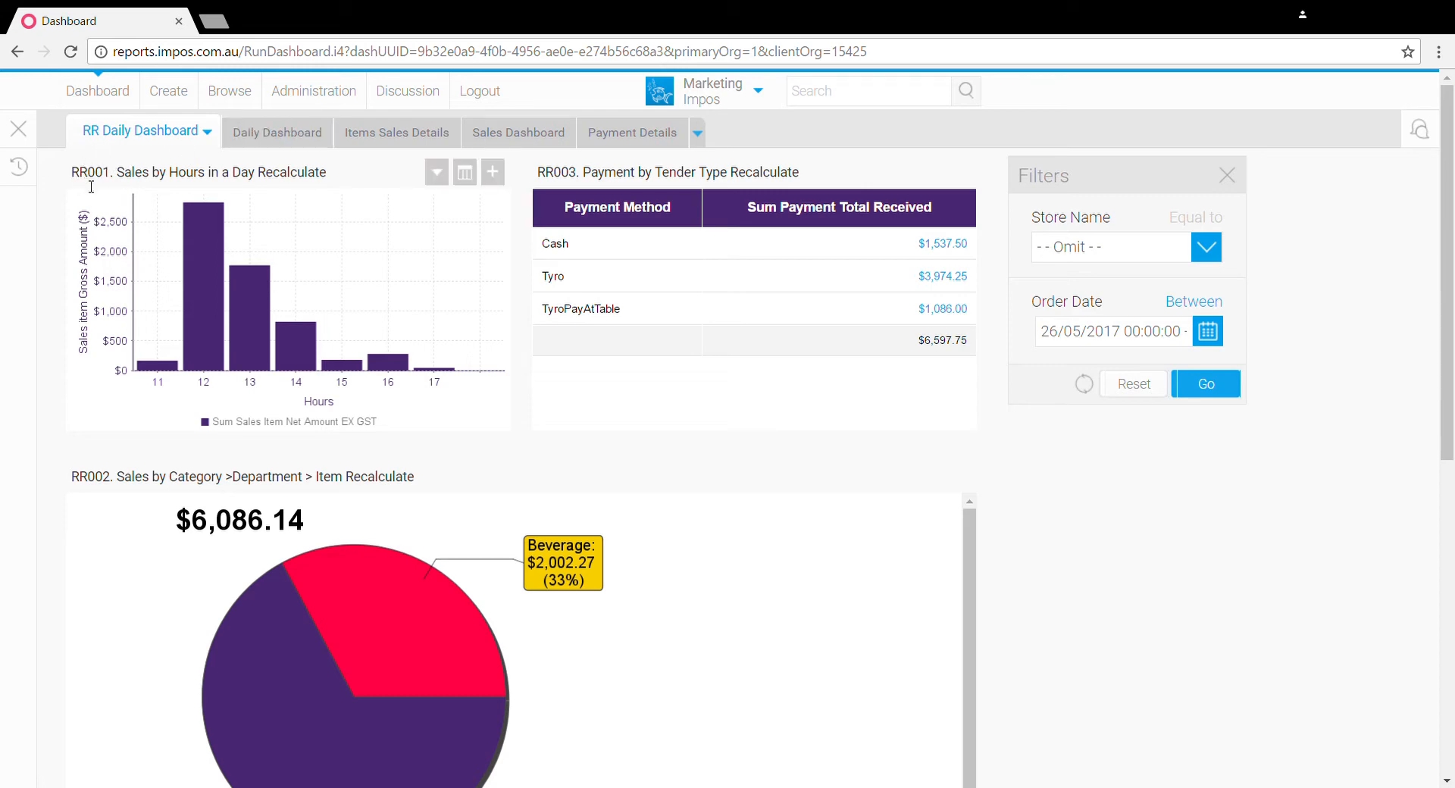
pyautogui.moveTo(698, 411)
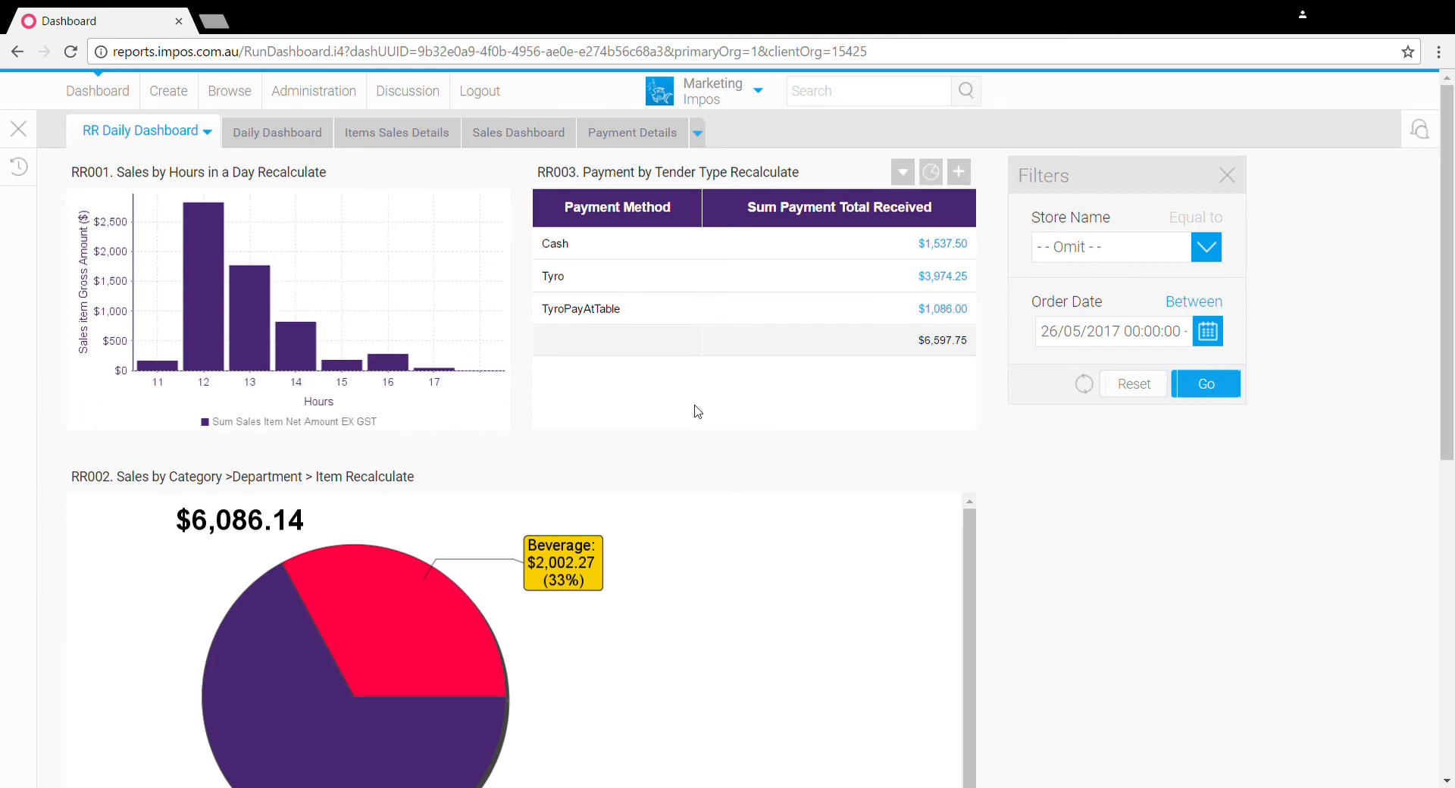
pyautogui.moveTo(547, 185)
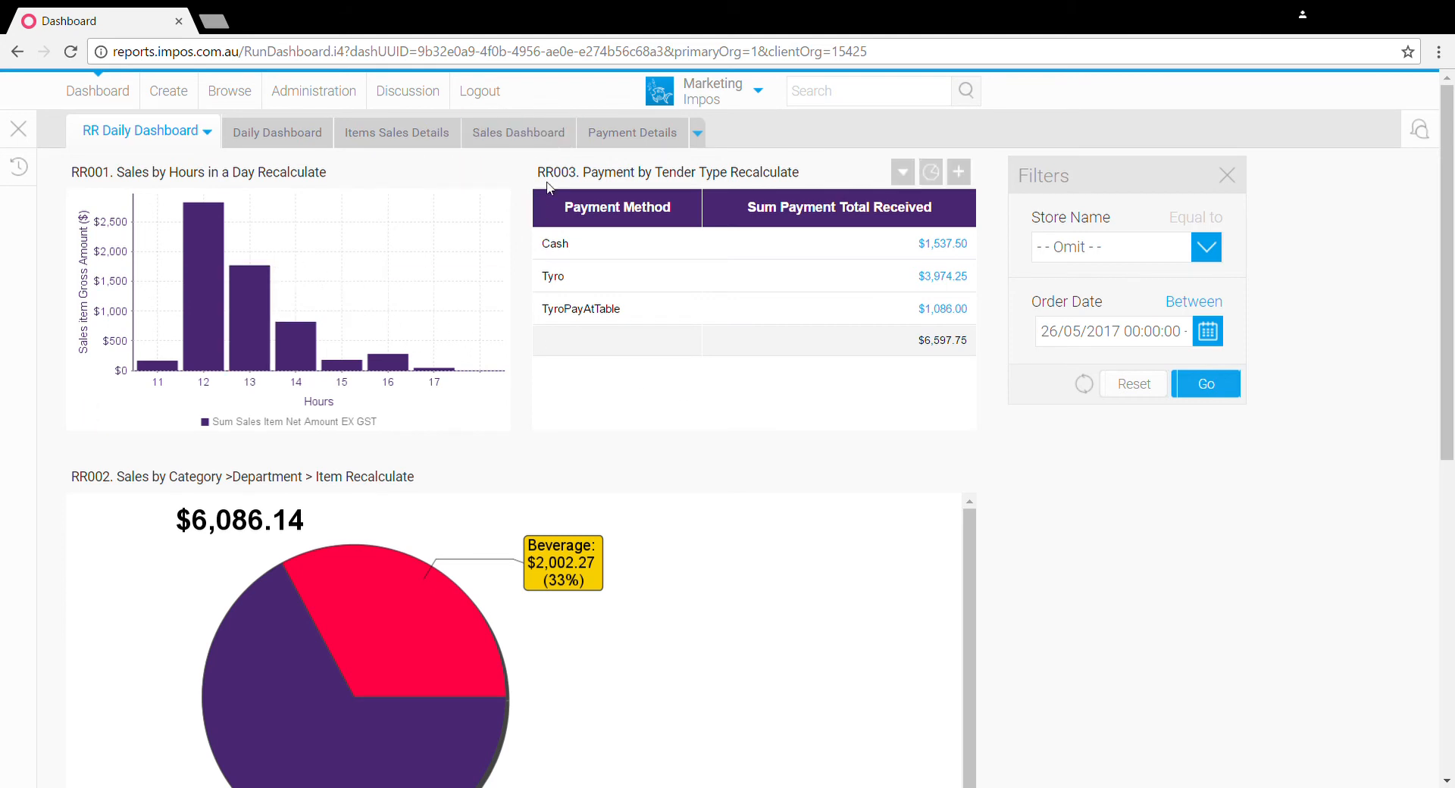
pyautogui.moveTo(641, 396)
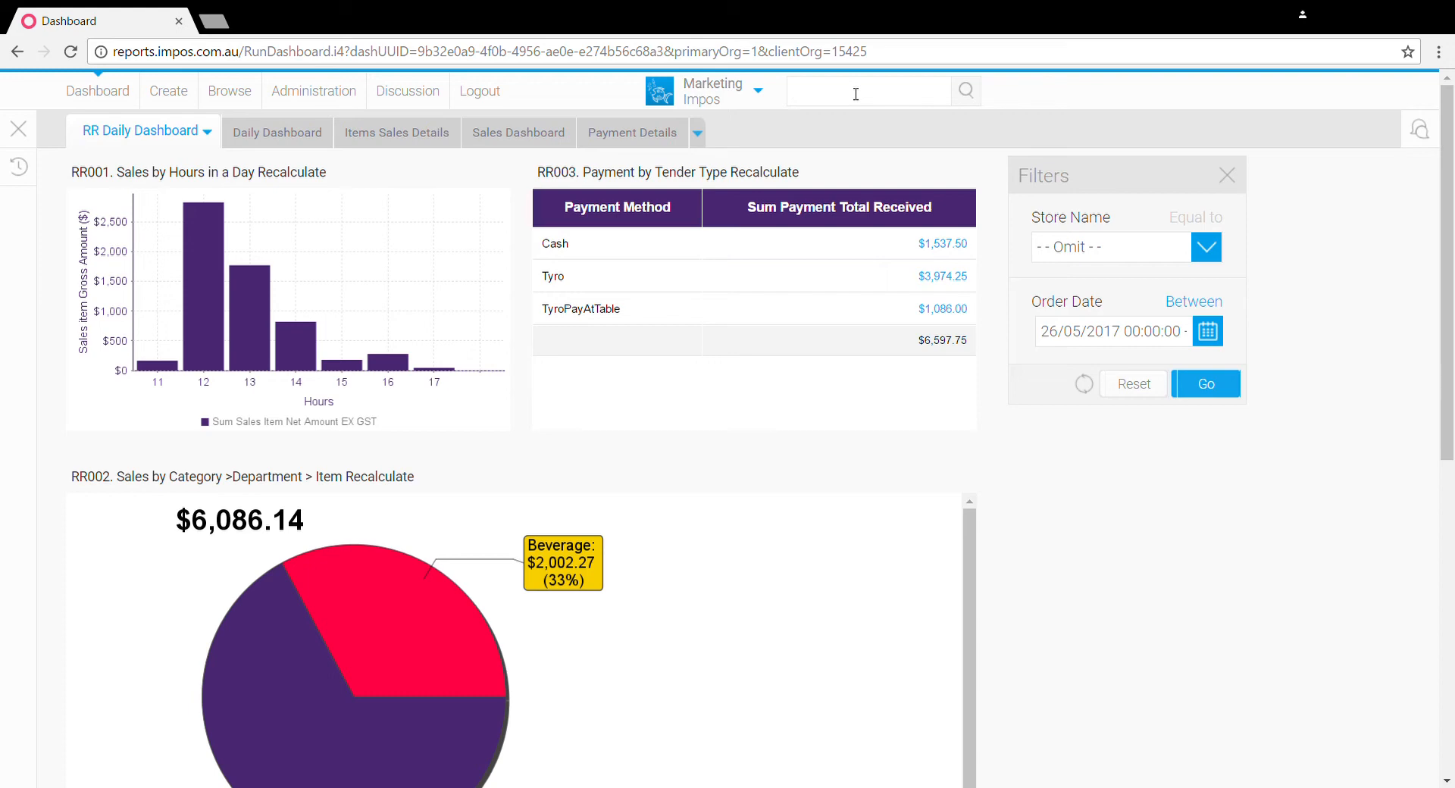
# - Filter the report library to 'MR' master reports, then log out to the login page
pyautogui.write('MR')
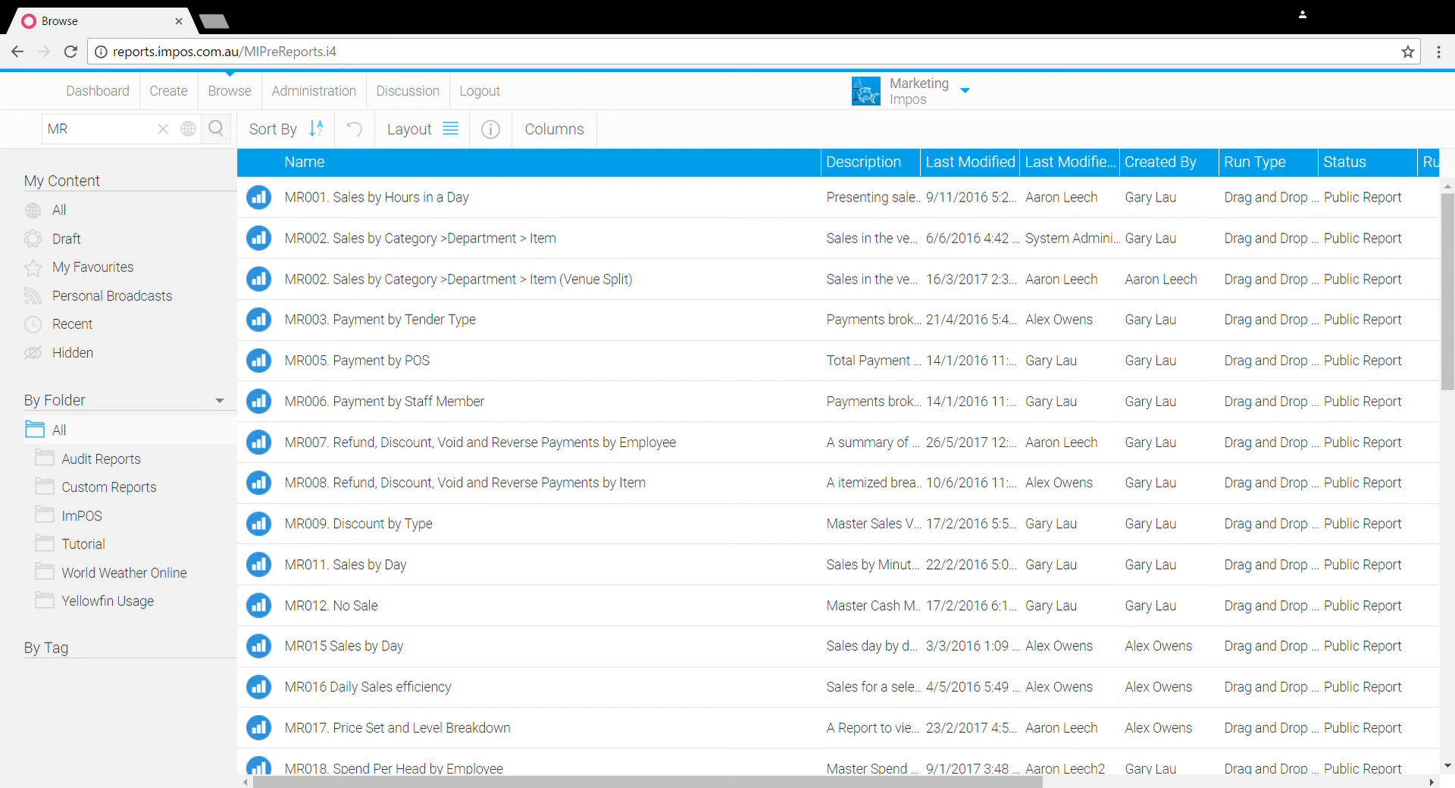
pyautogui.moveTo(376, 216)
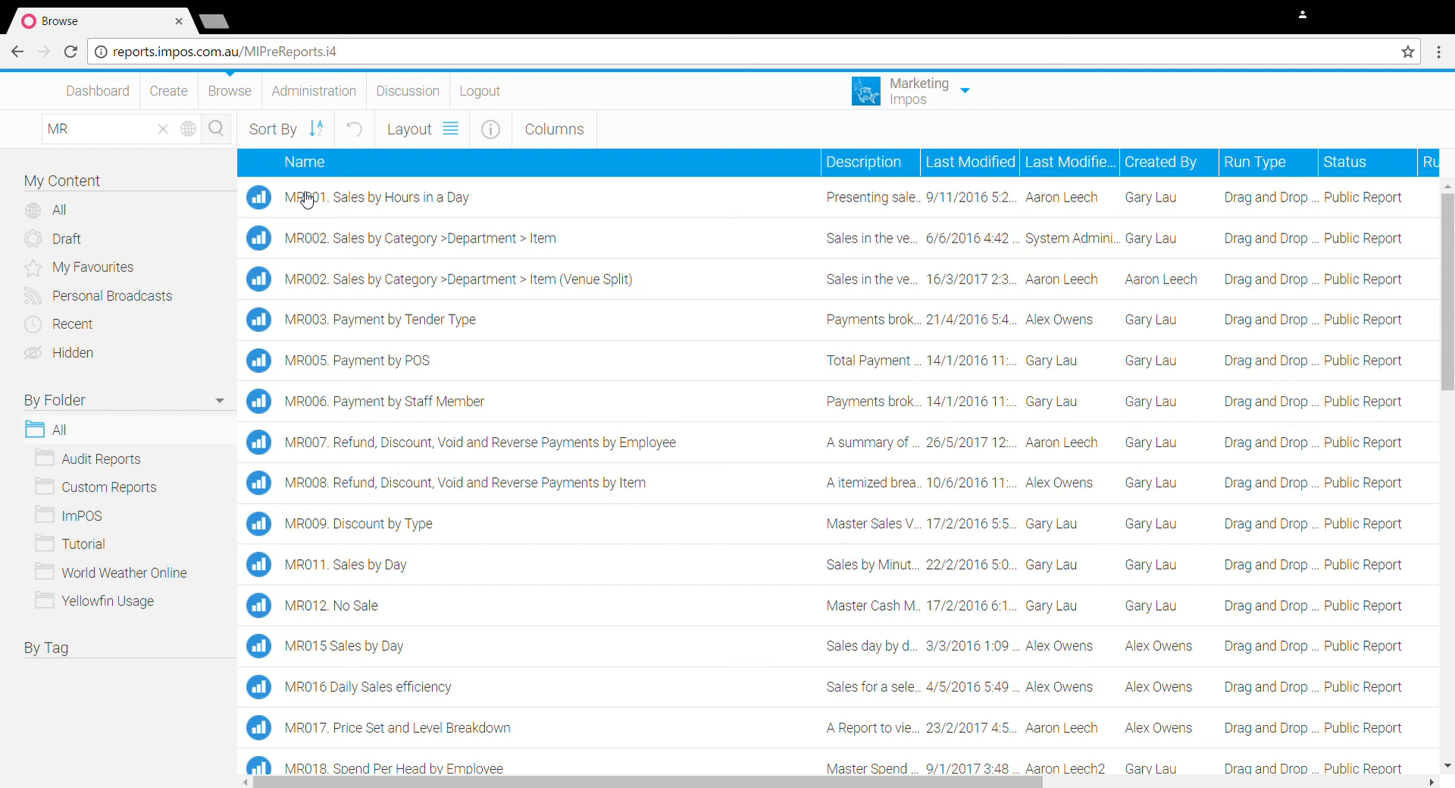
pyautogui.moveTo(357, 407)
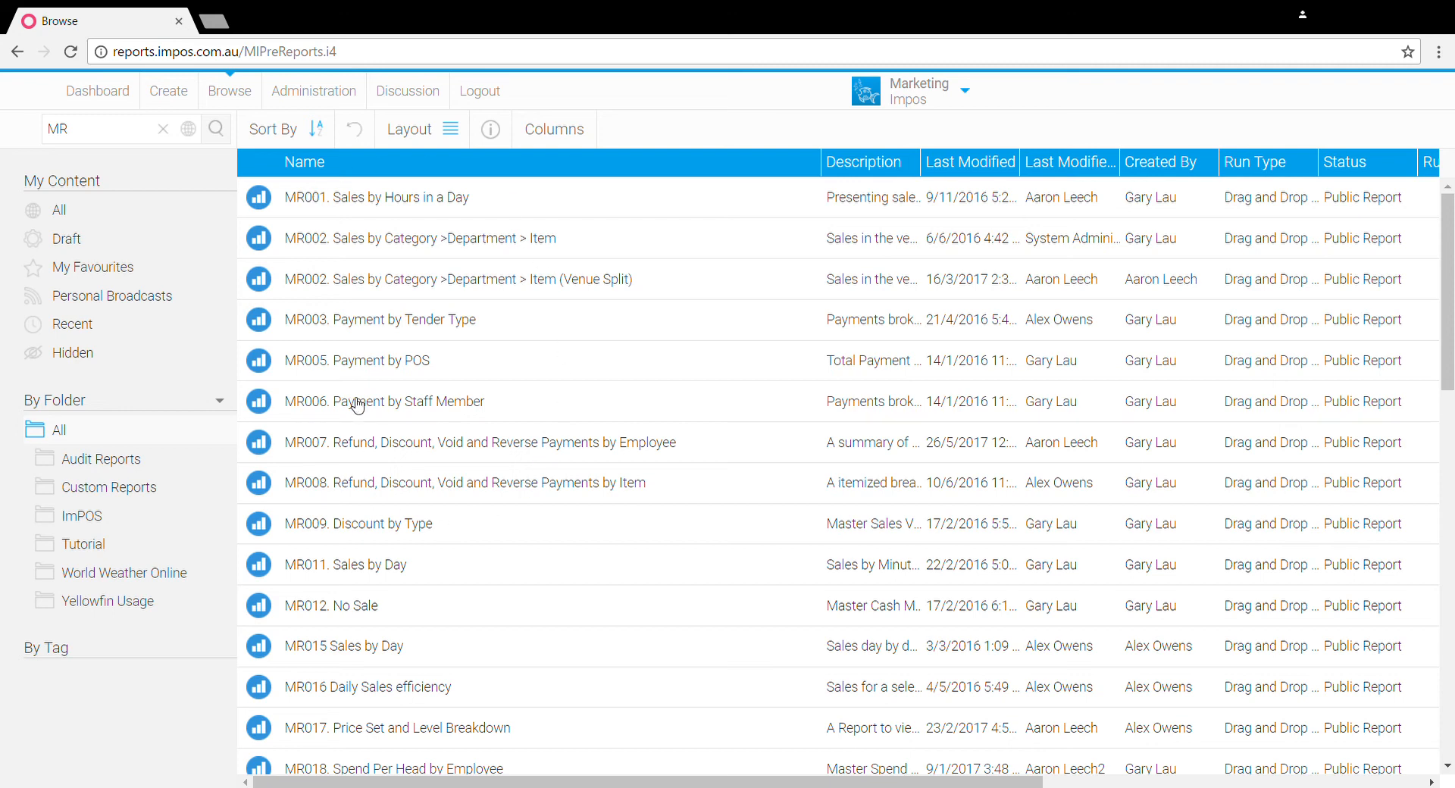
pyautogui.moveTo(394, 216)
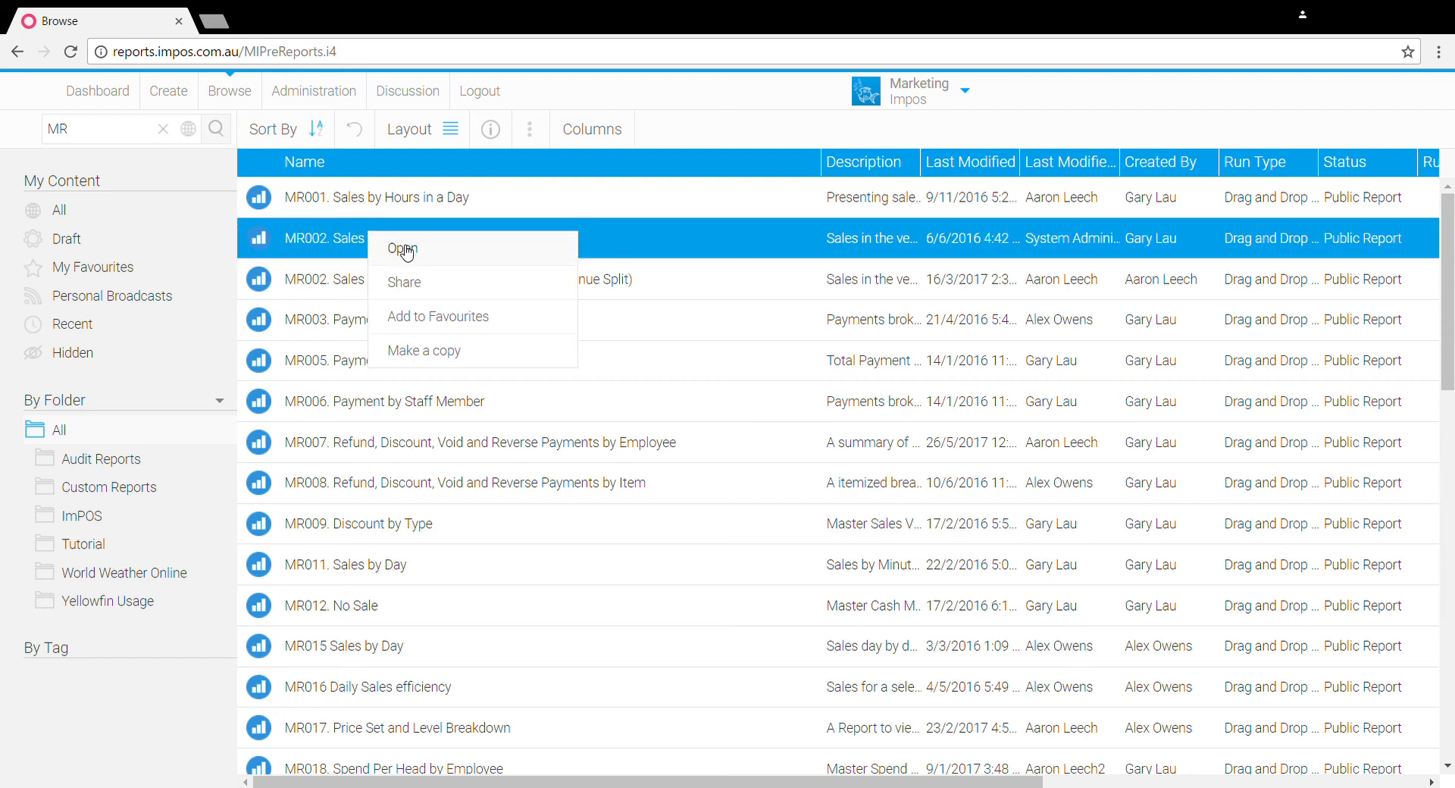
pyautogui.moveTo(321, 228)
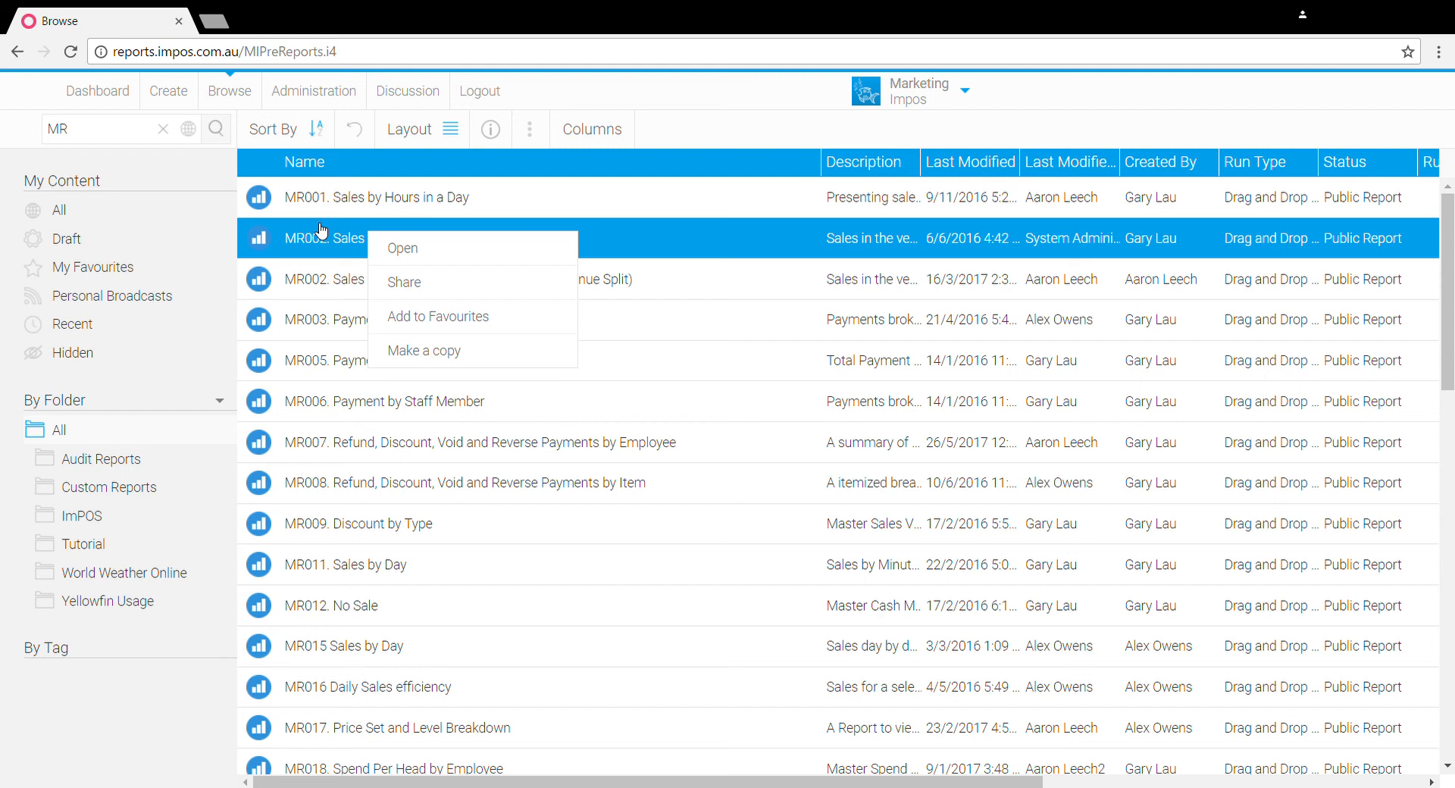
pyautogui.moveTo(723, 215)
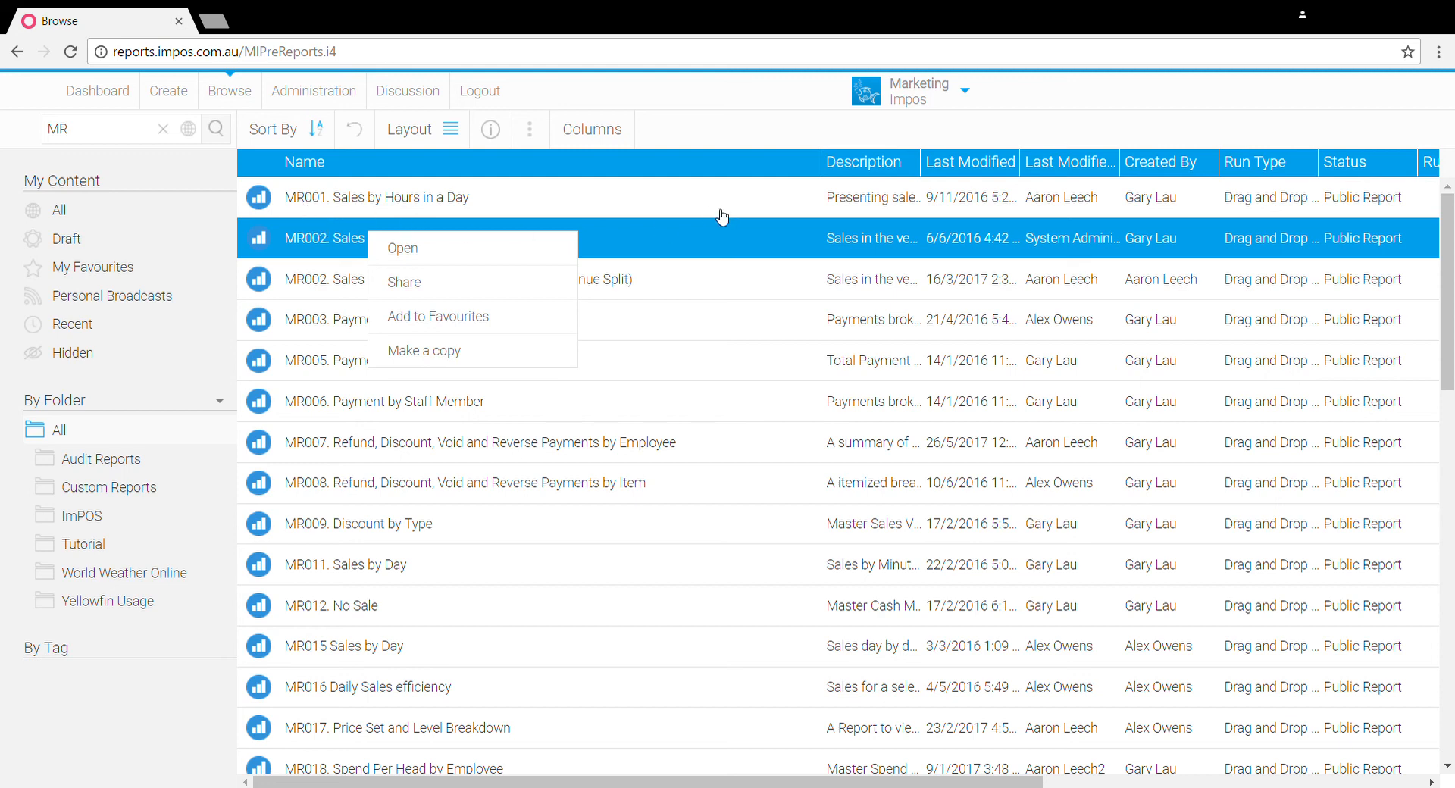
pyautogui.moveTo(741, 139)
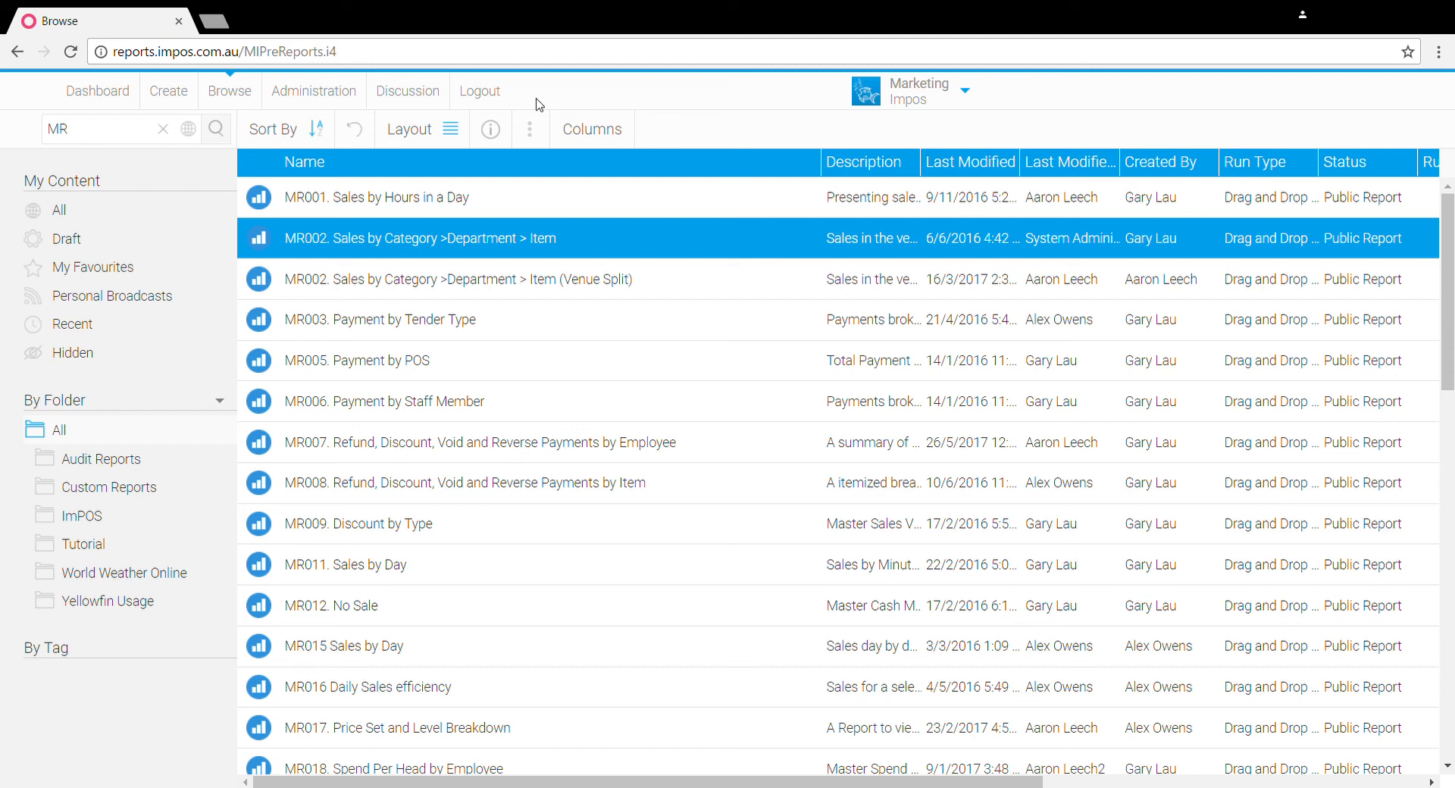
pyautogui.click(479, 91)
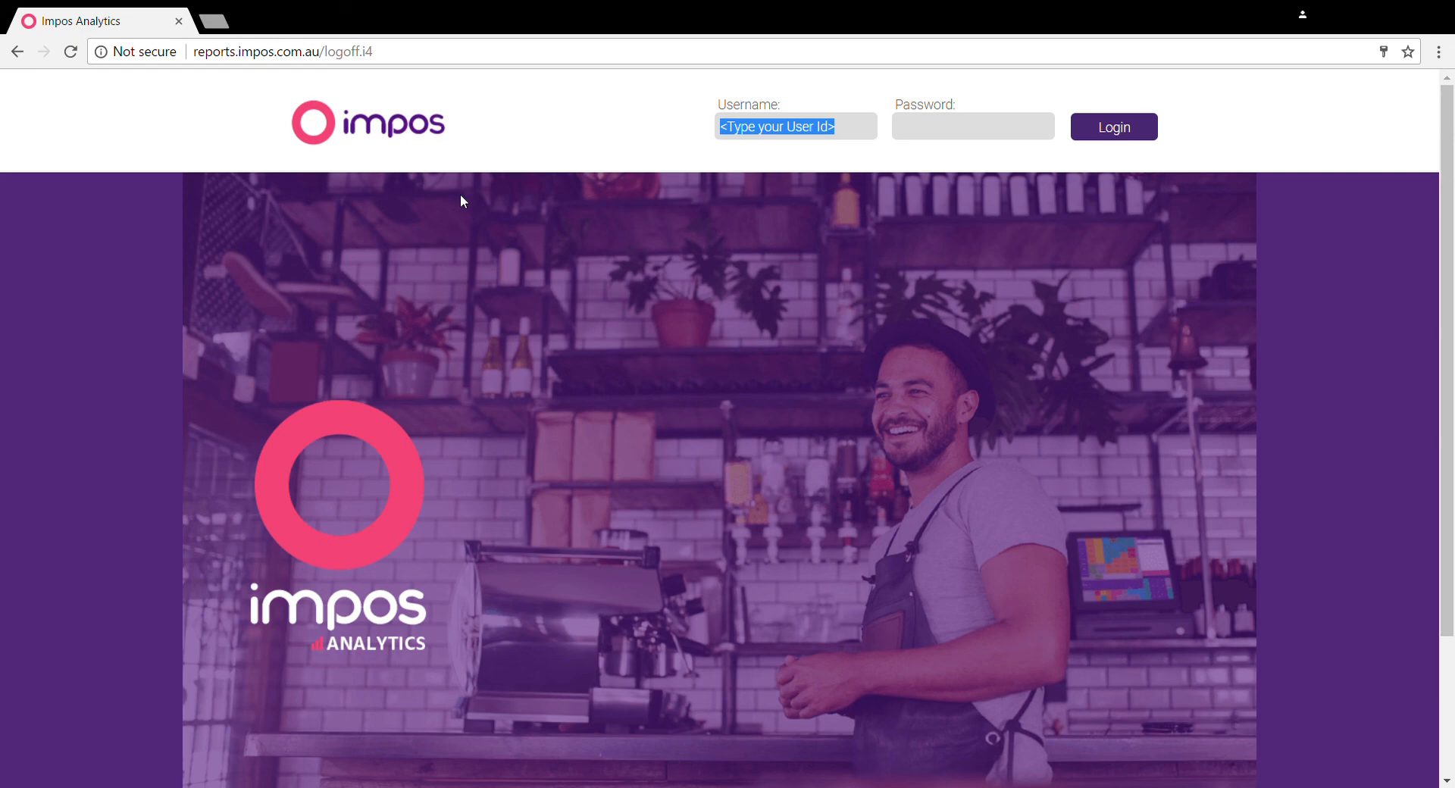
pyautogui.moveTo(1366, 81)
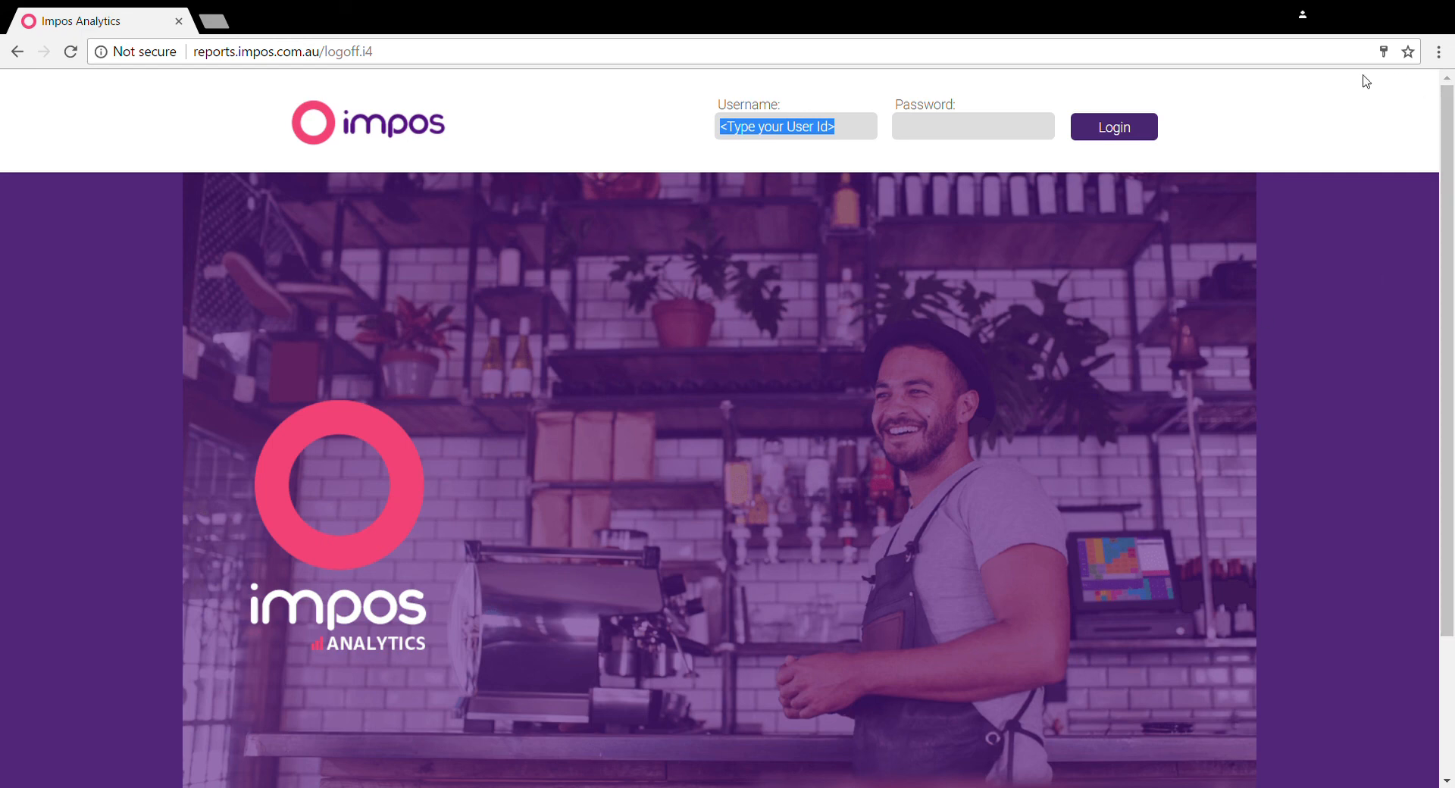